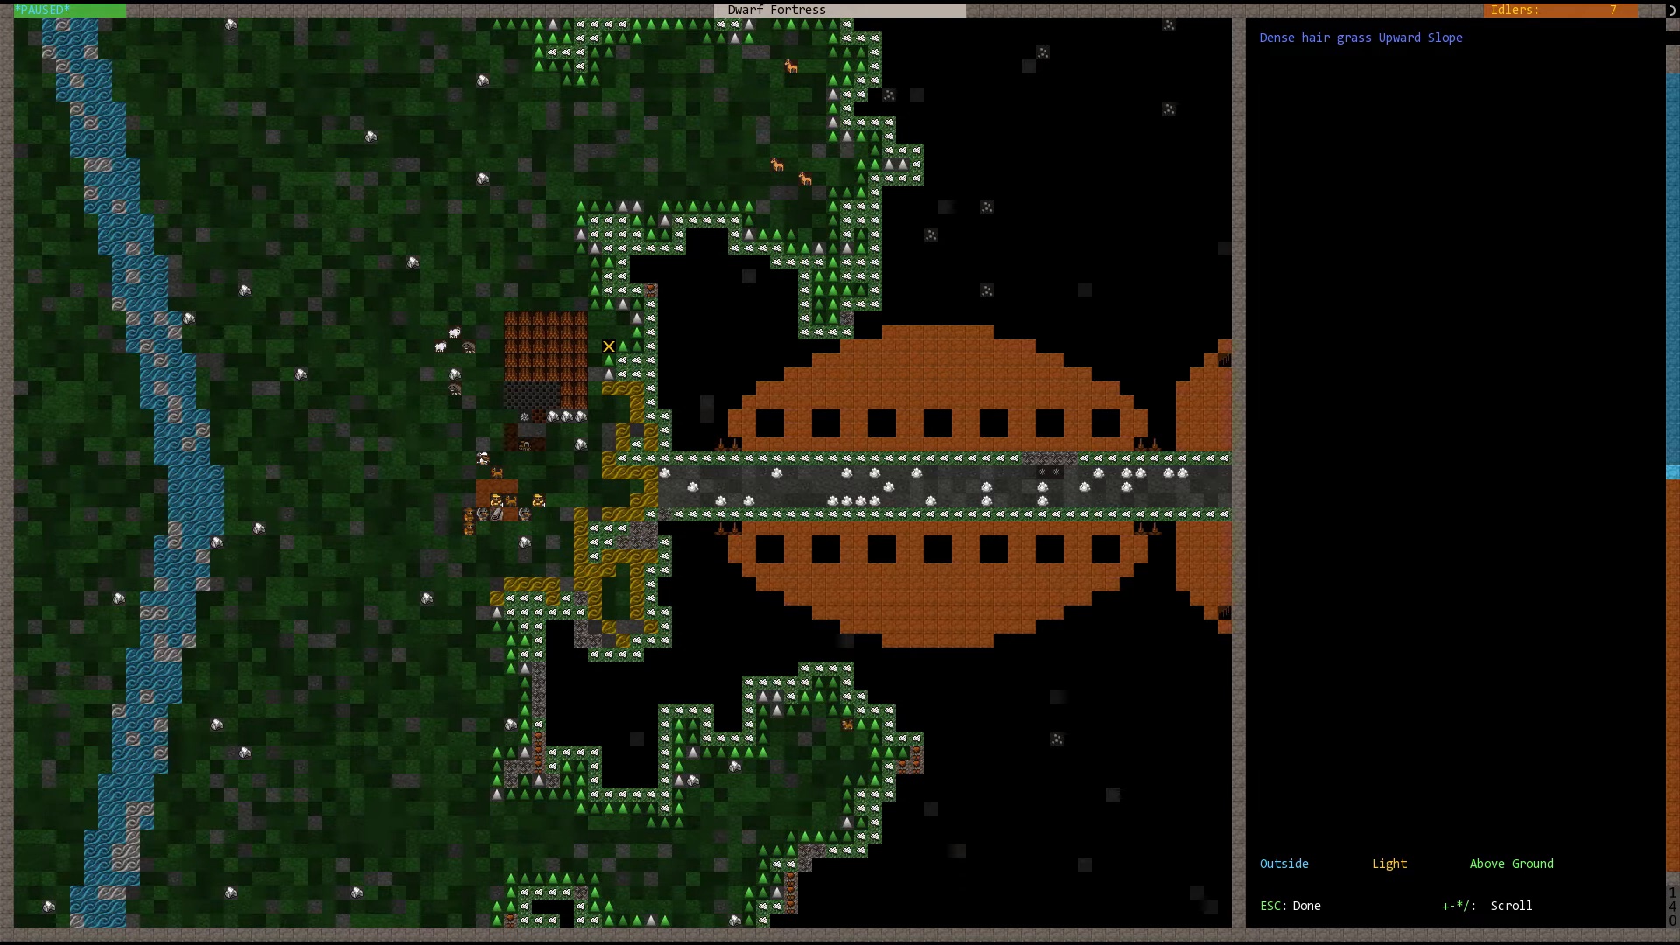
Step: Review the stockpile's accepted categories, including Finished Goods, then return to the main menu
key(Escape)
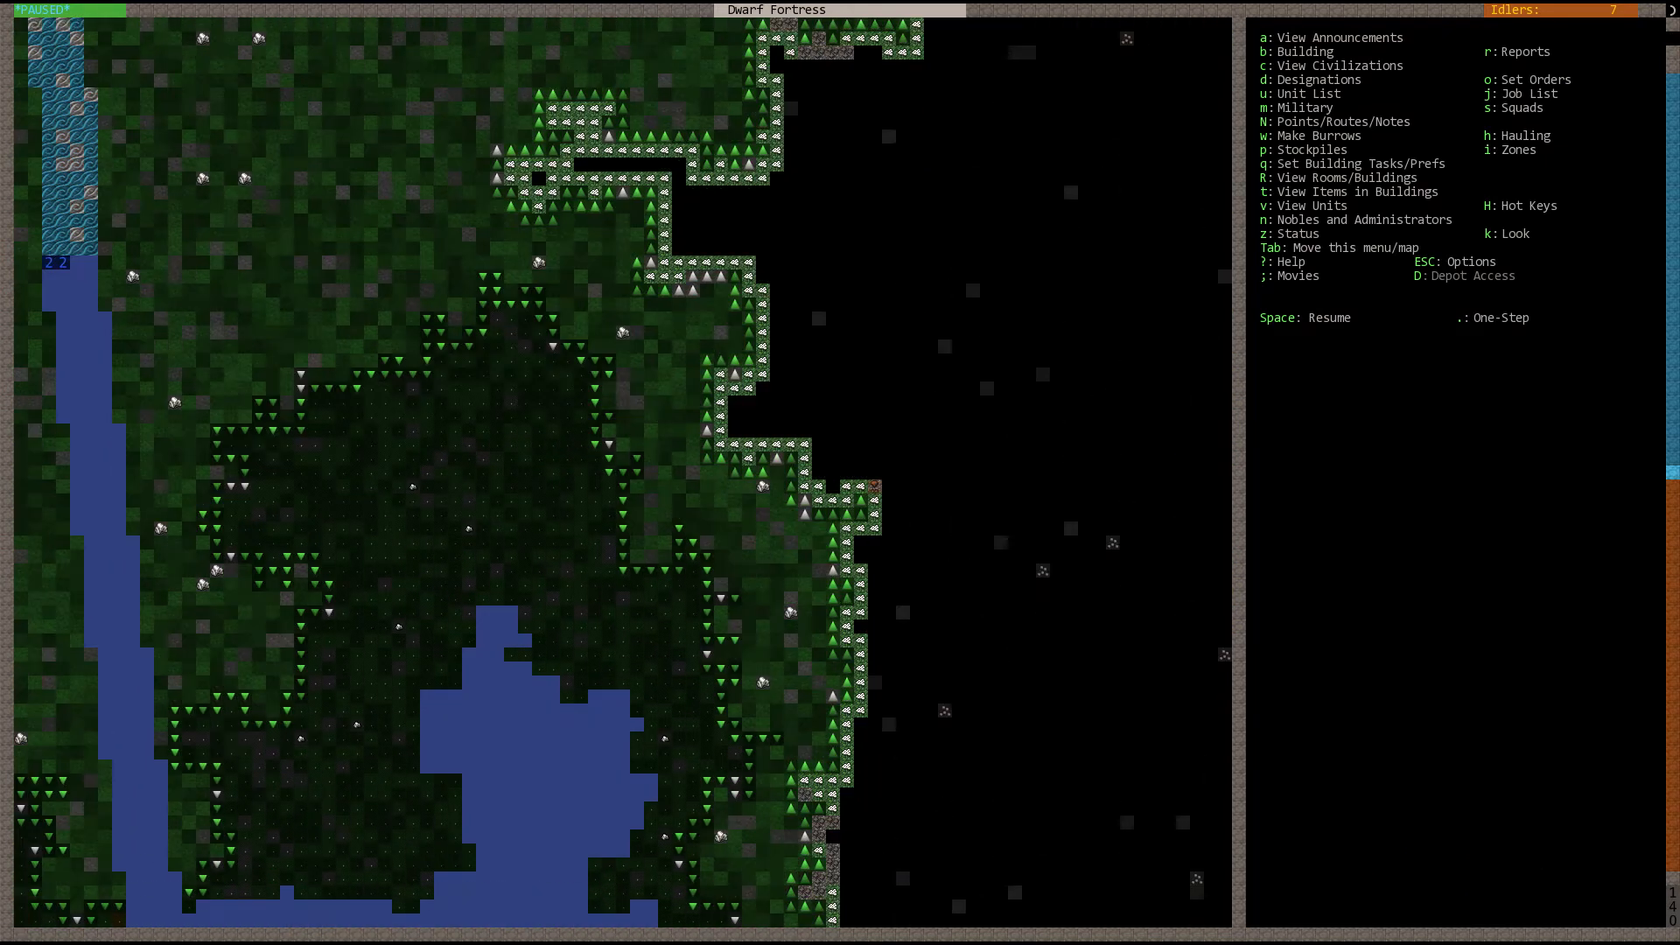
scroll(right, 3)
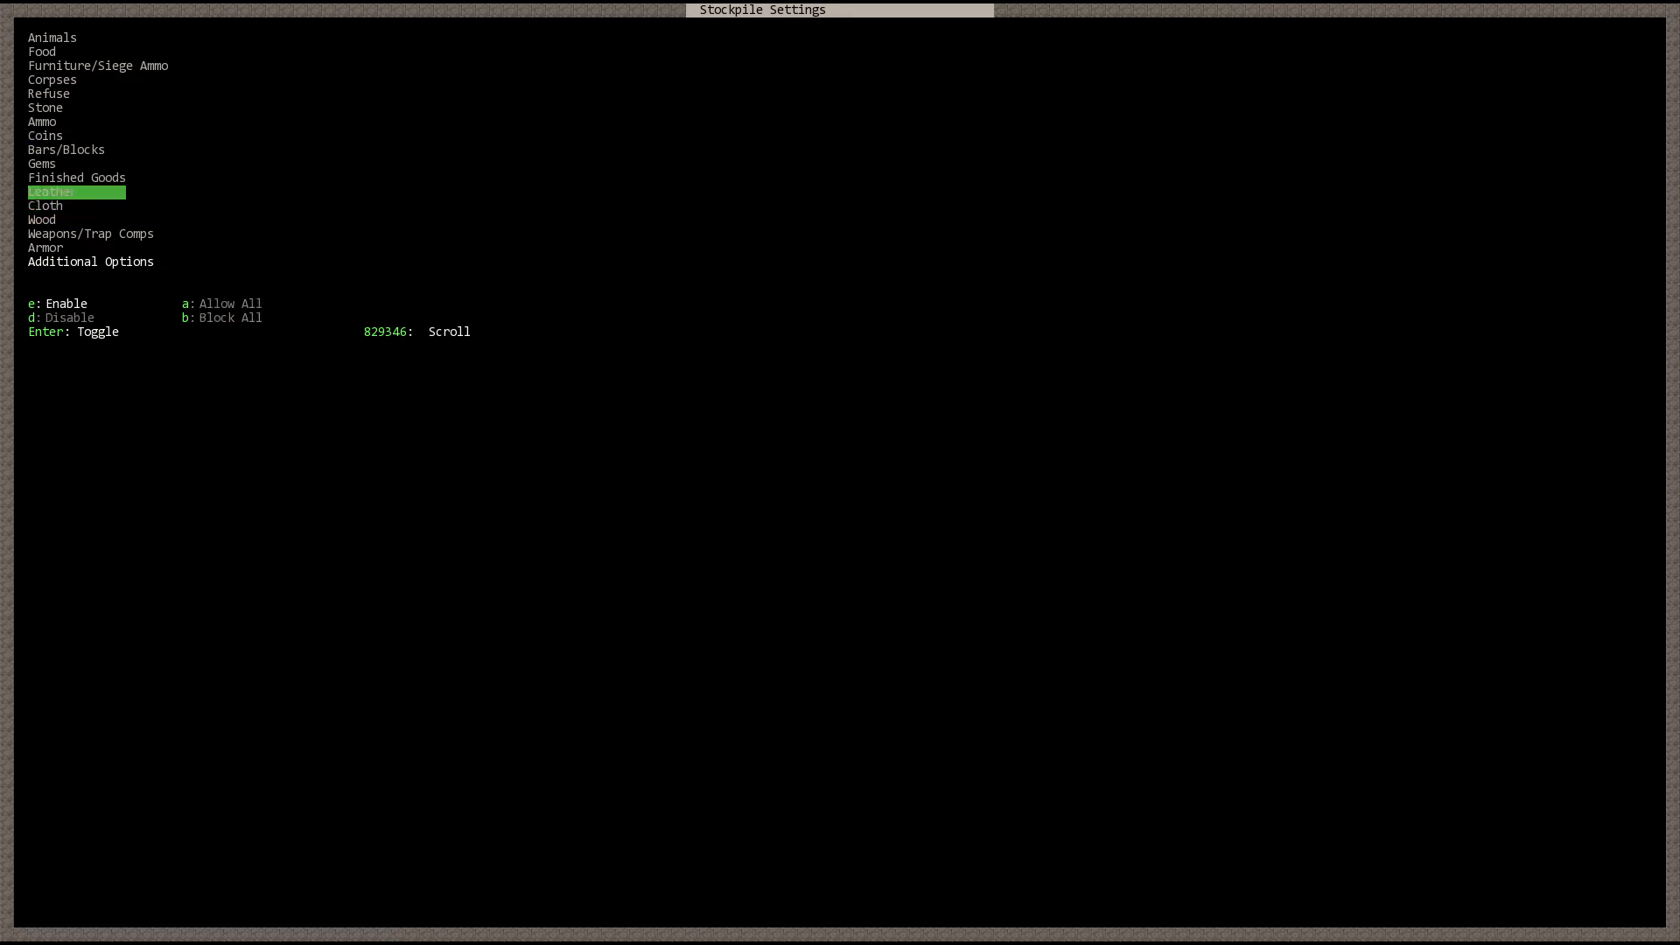
key(up)
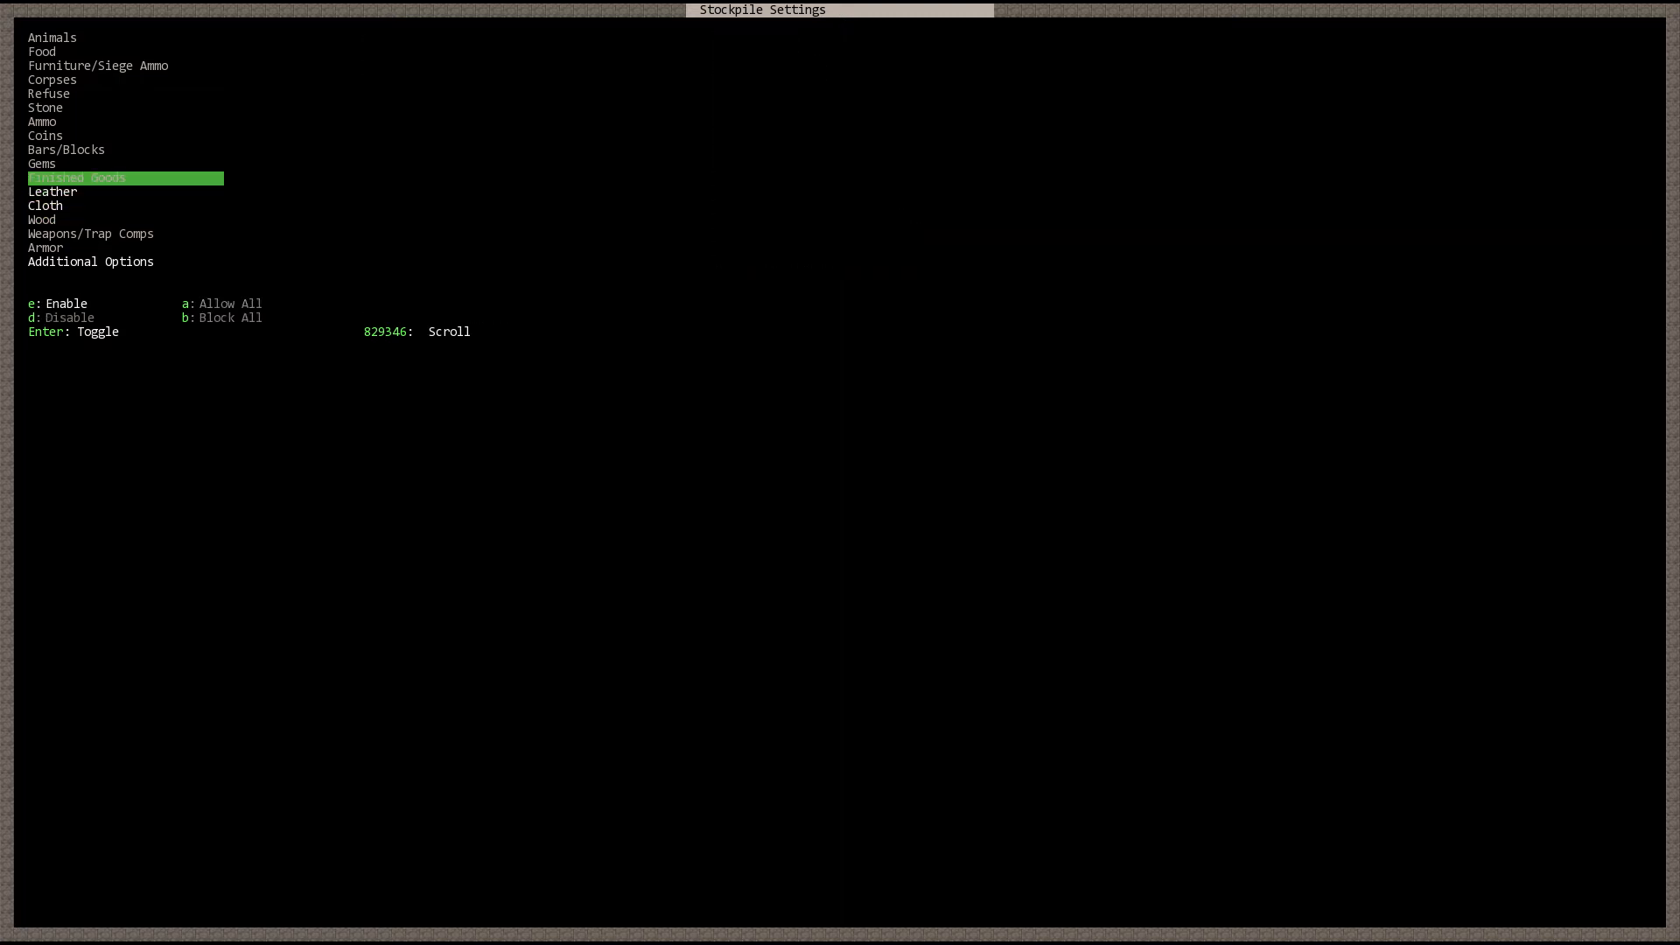
click(75, 177)
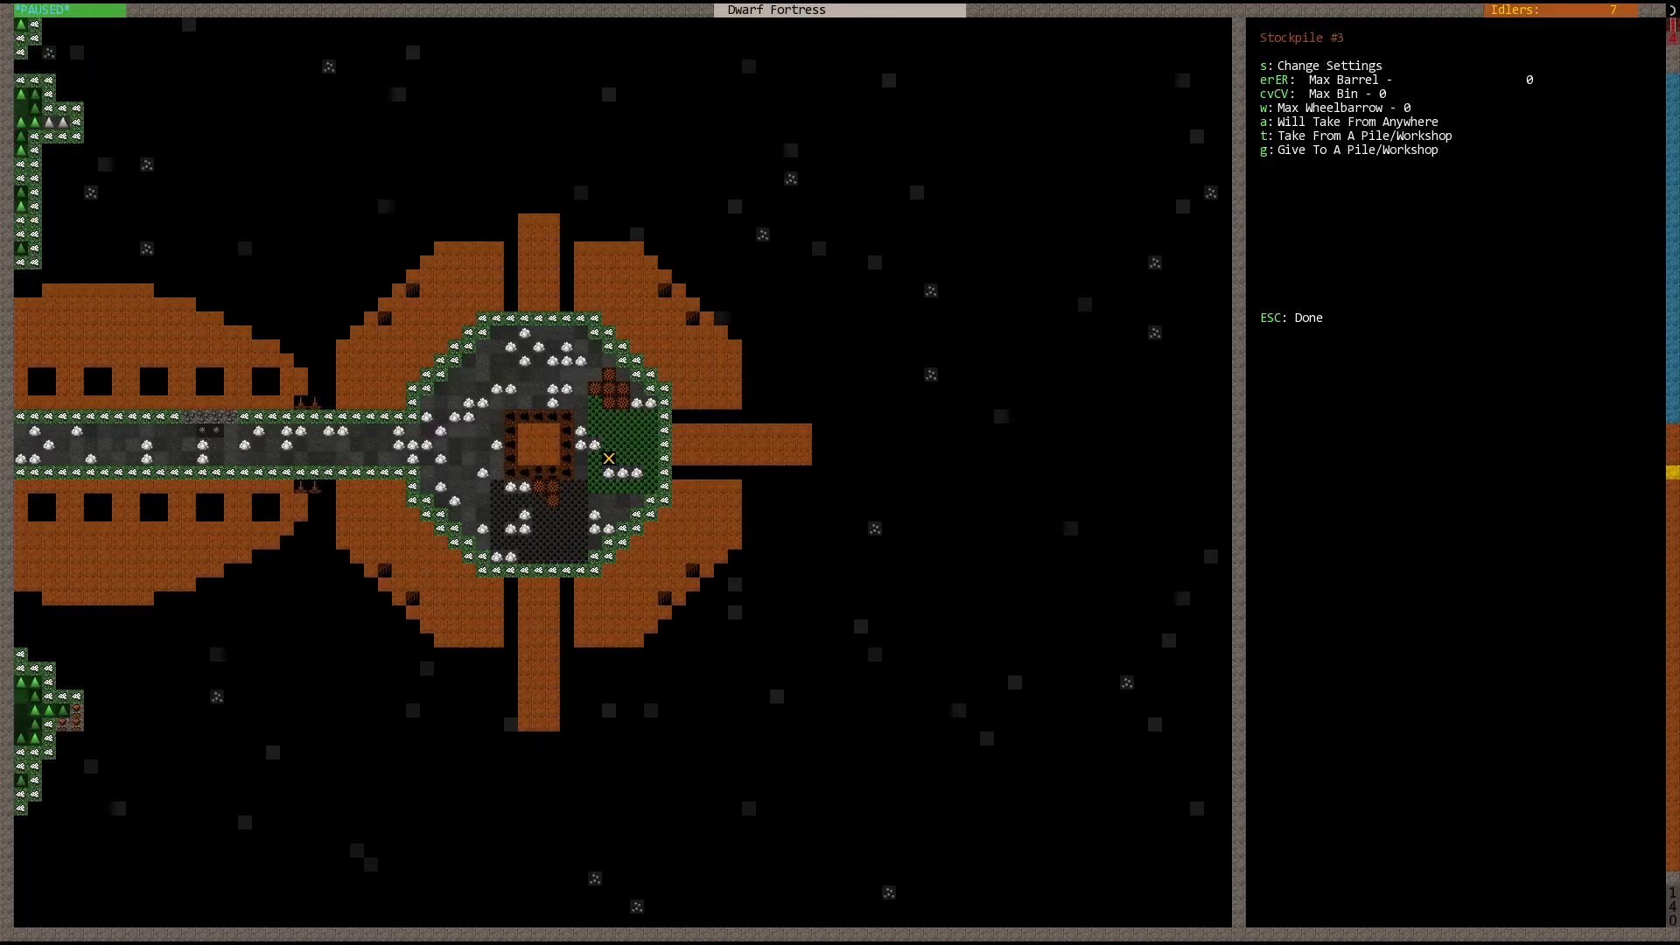
key(Escape)
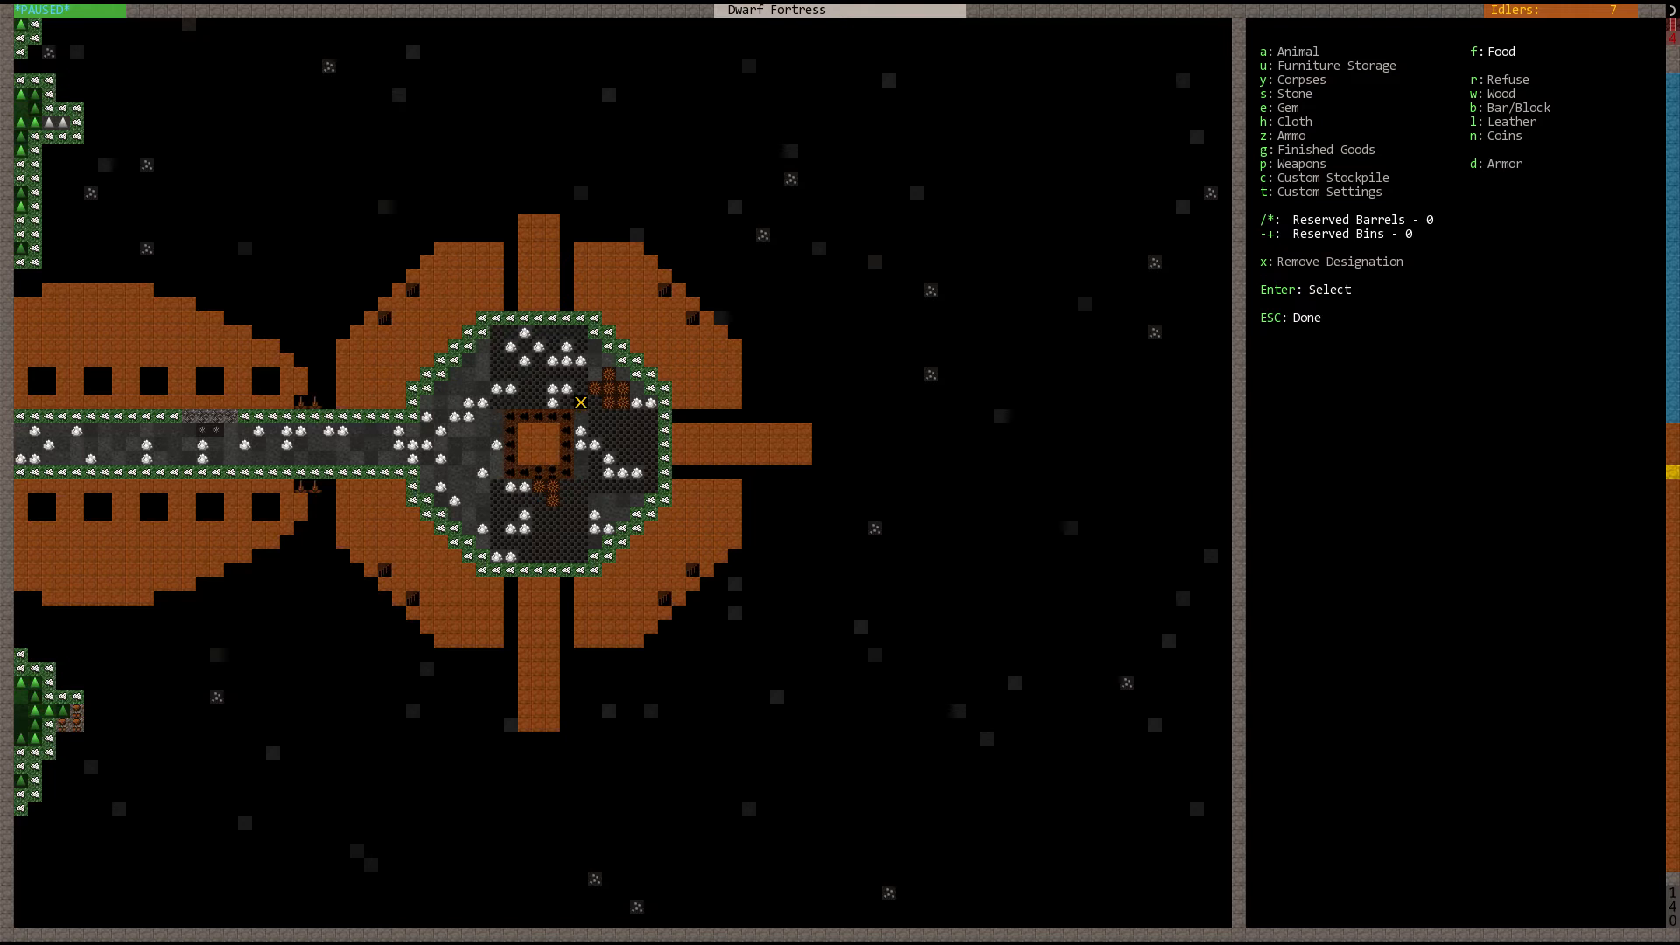
key(Escape)
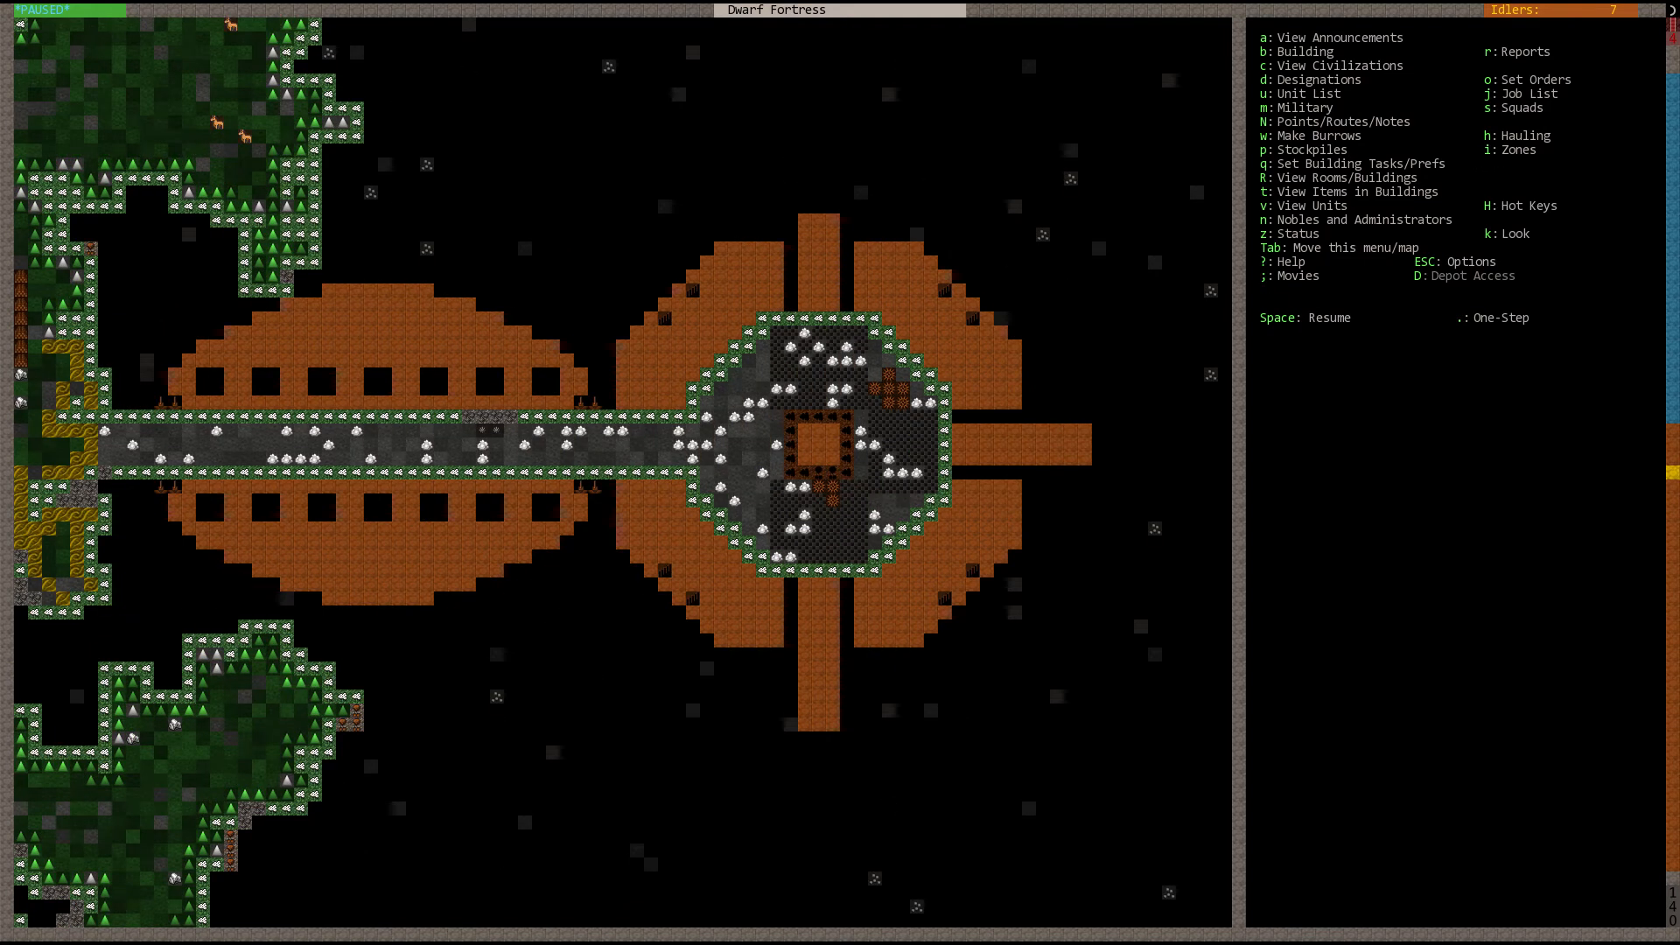
Step: Unpause the game so the dwarves resume hauling around the depot hall
key(Space)
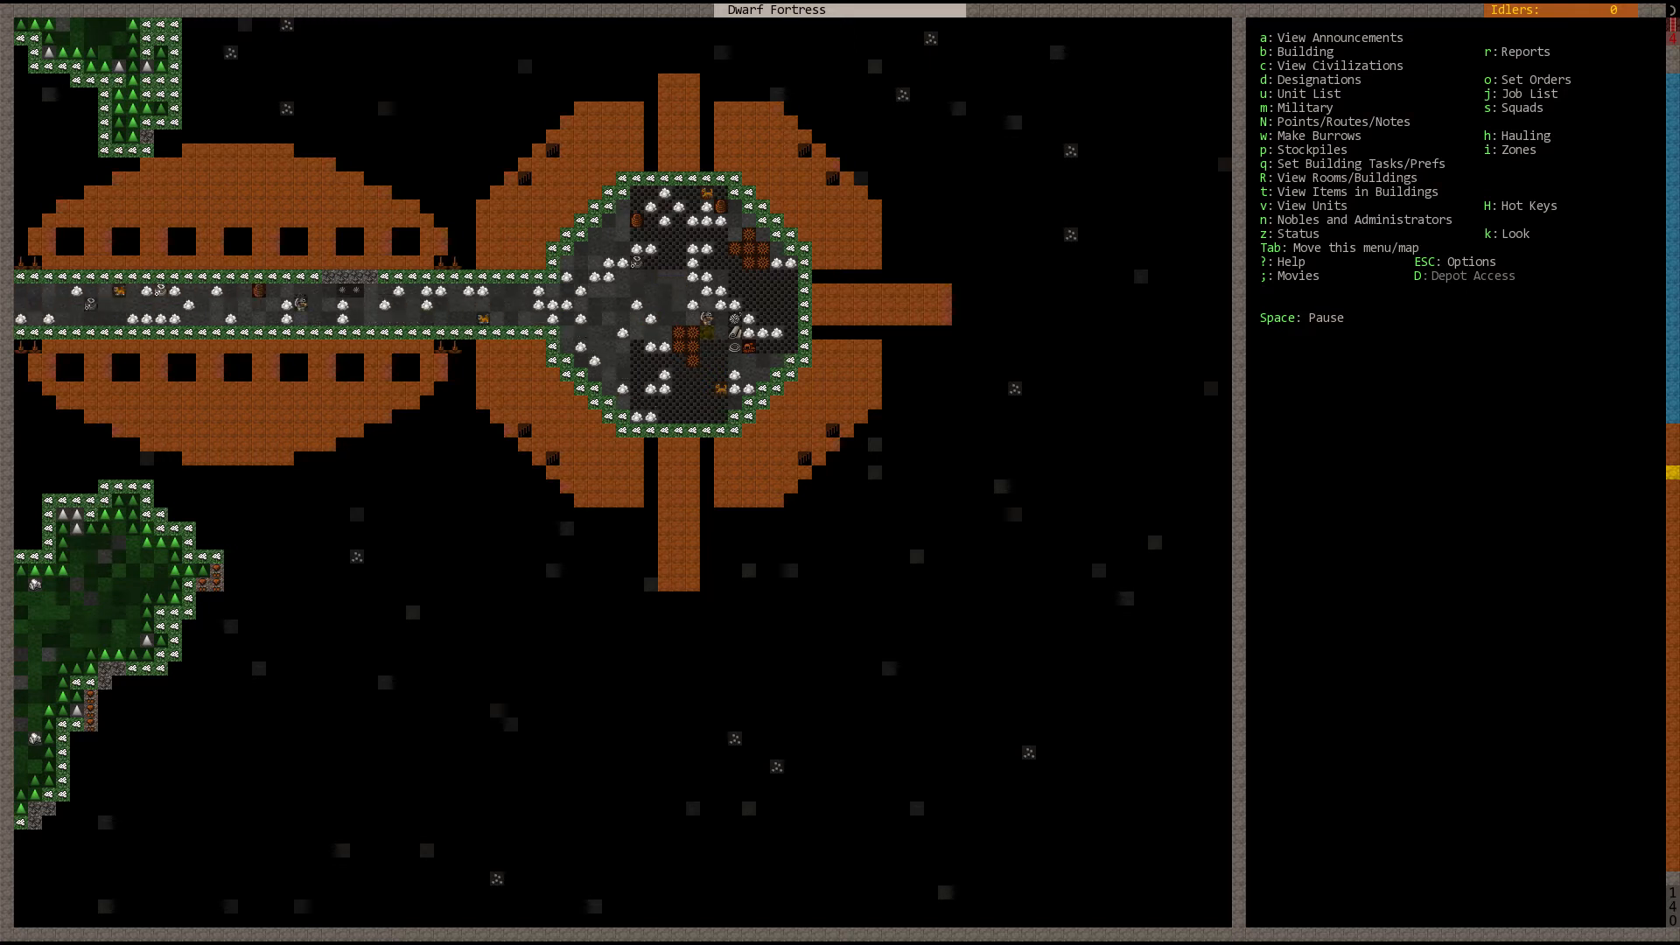
Step: Designate a small dig area just north-west of the depot hall
key(d)
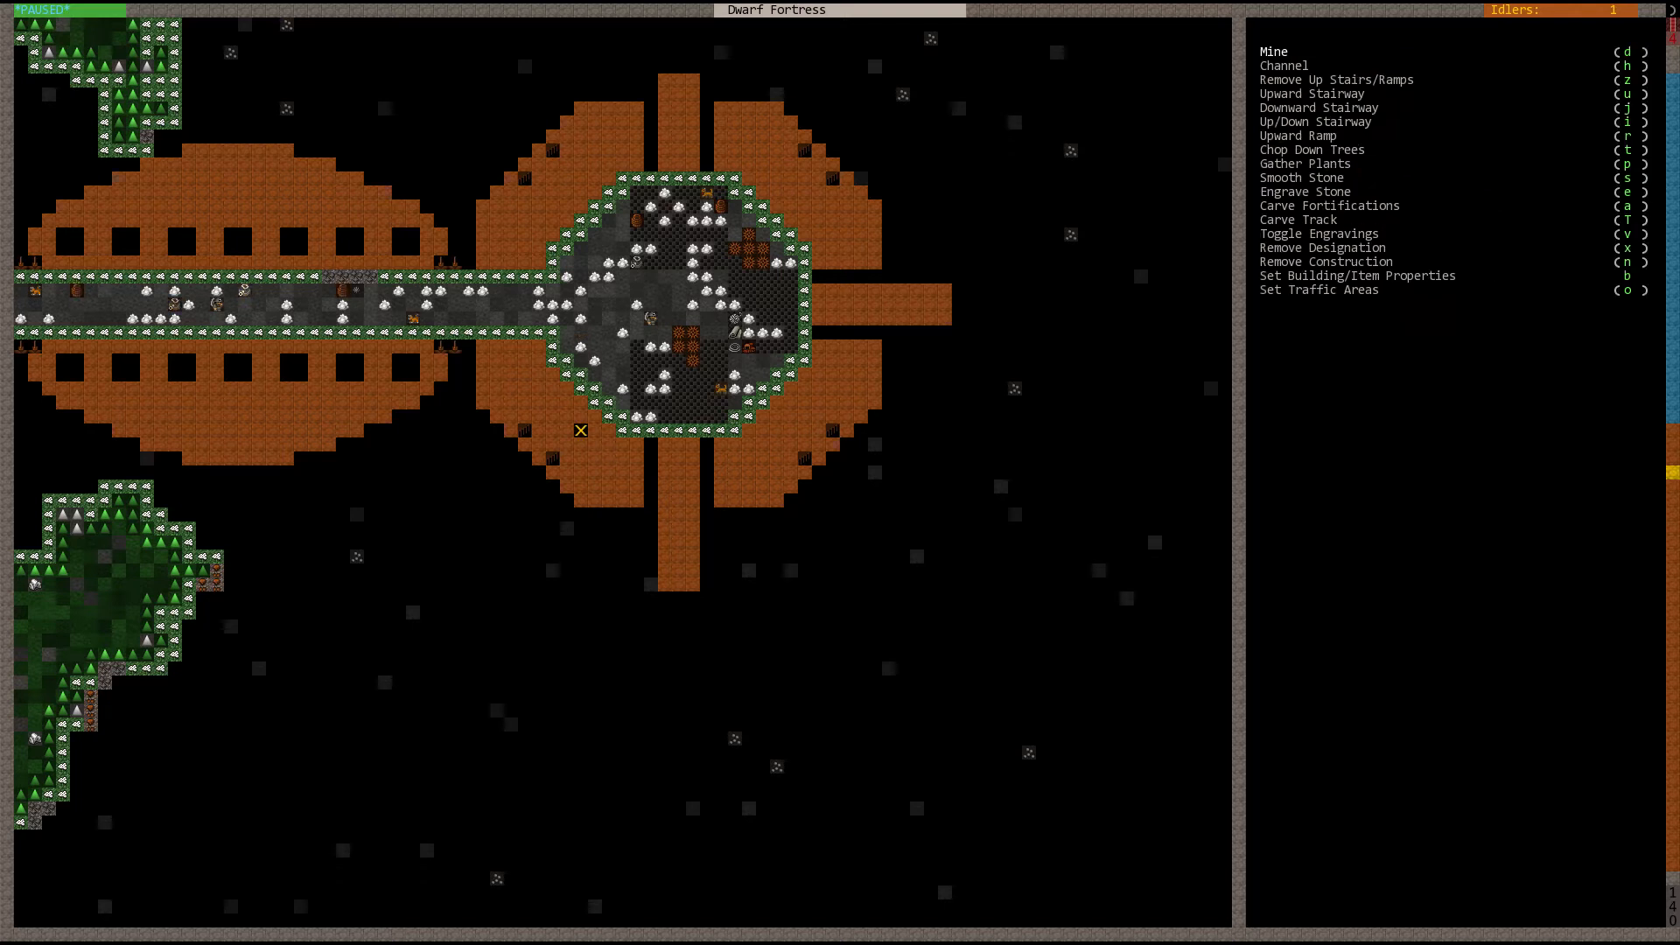
mouse_move(581, 220)
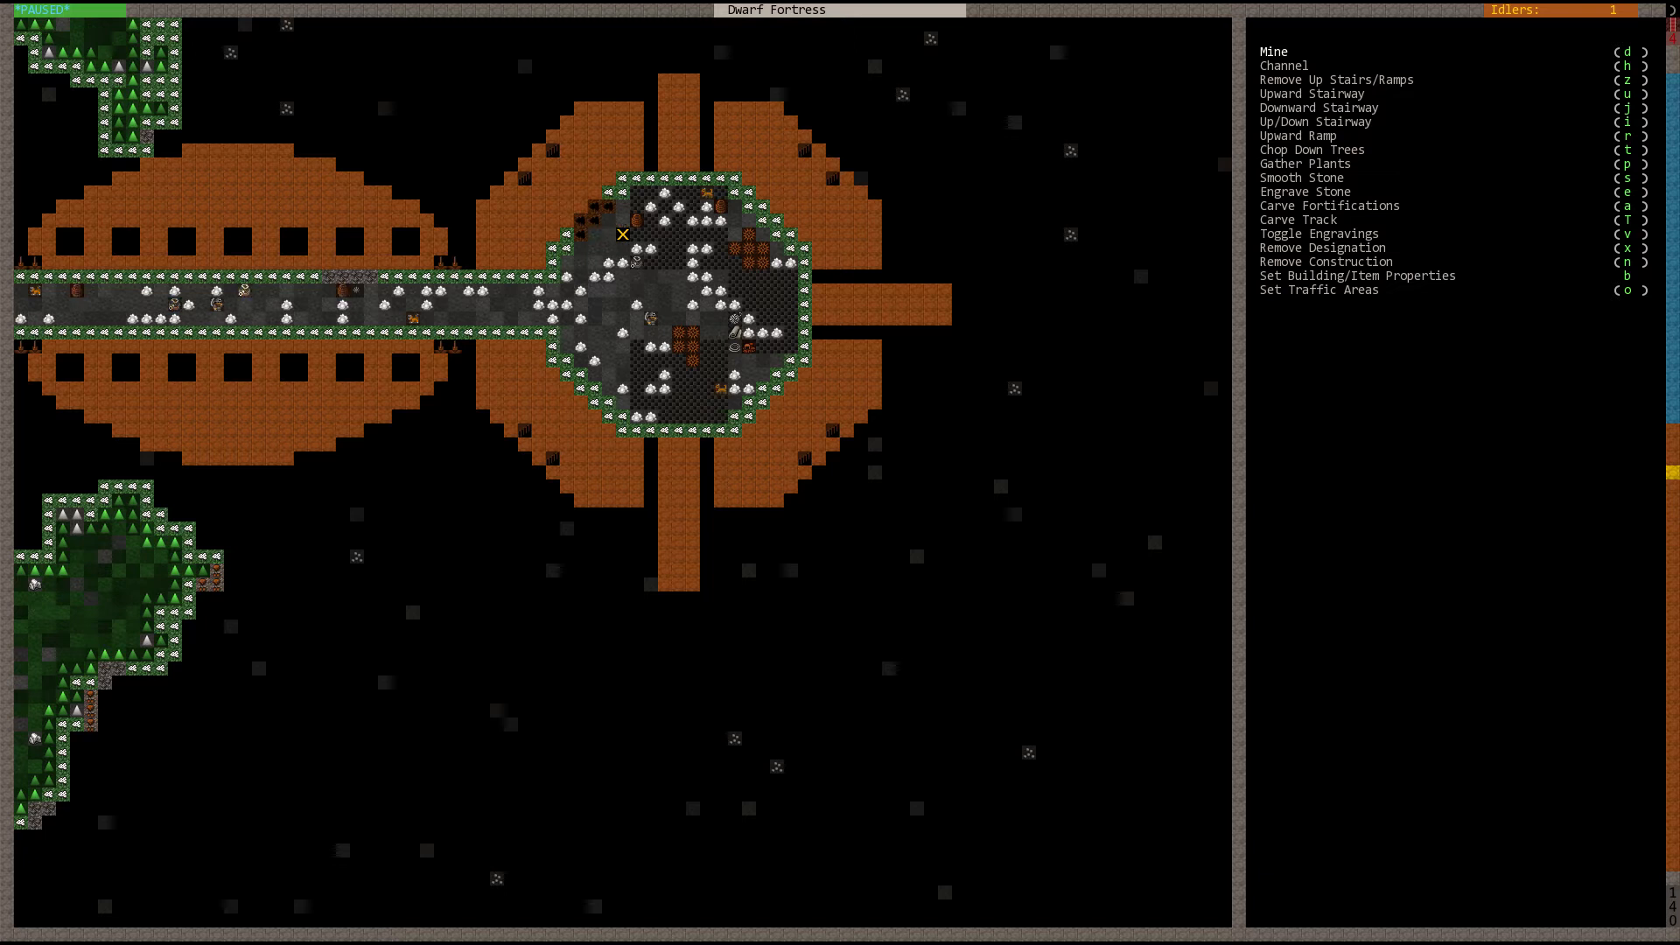
key(Escape)
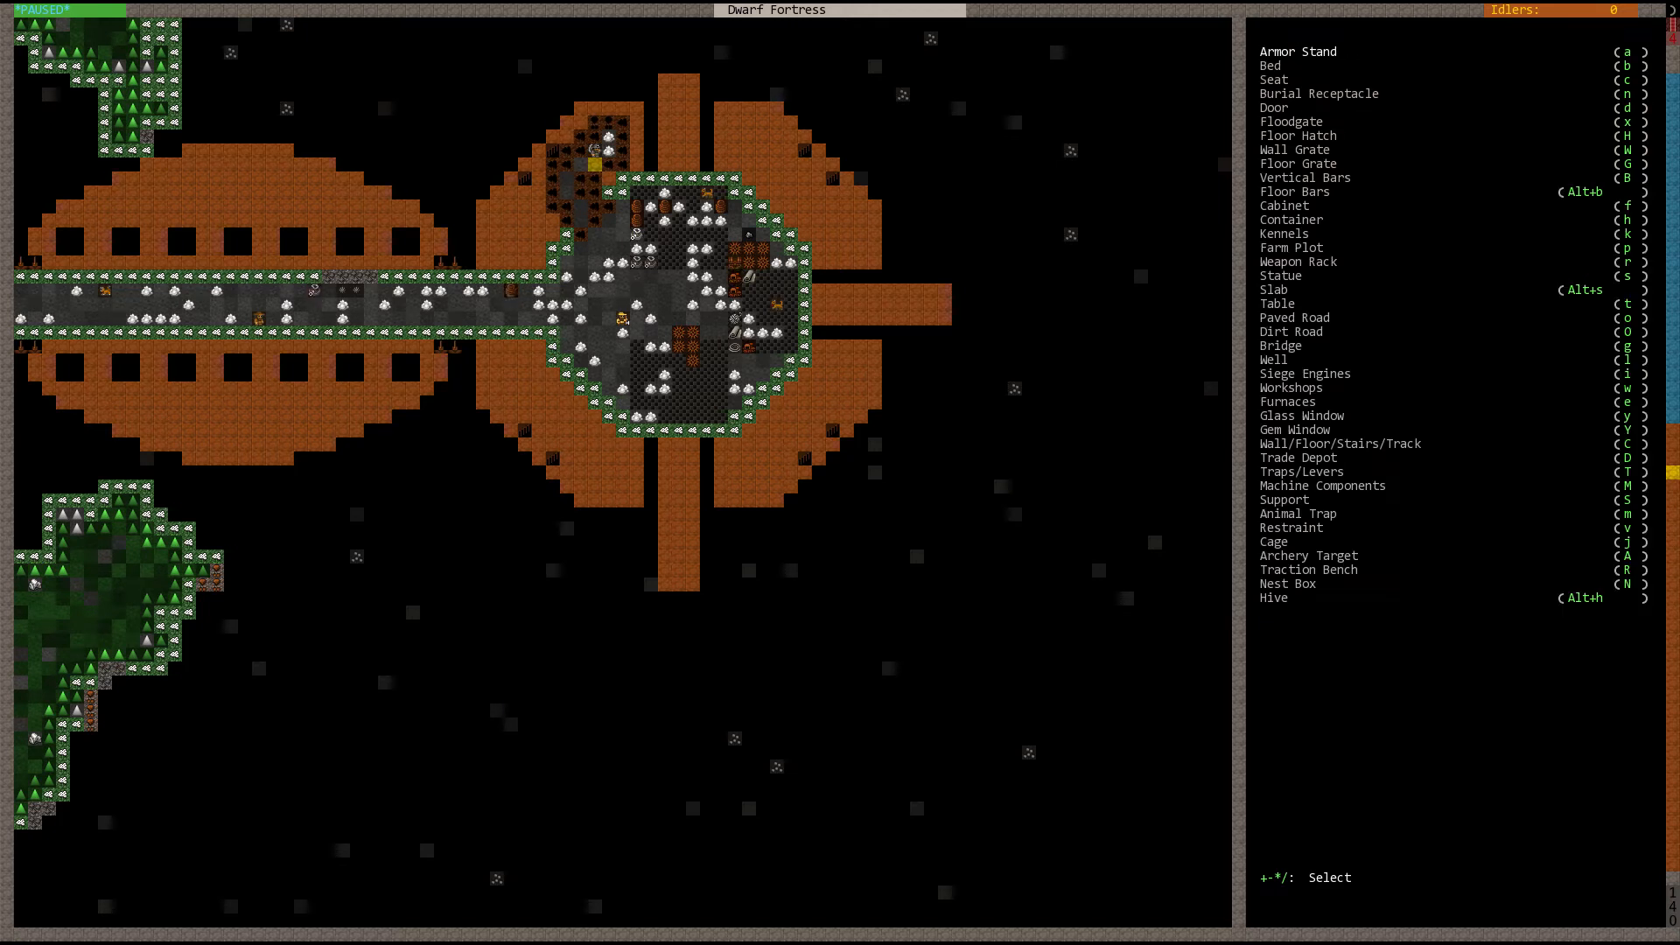
Step: Place a trade depot in the centre of the octagonal hall and resume the game
click(1298, 456)
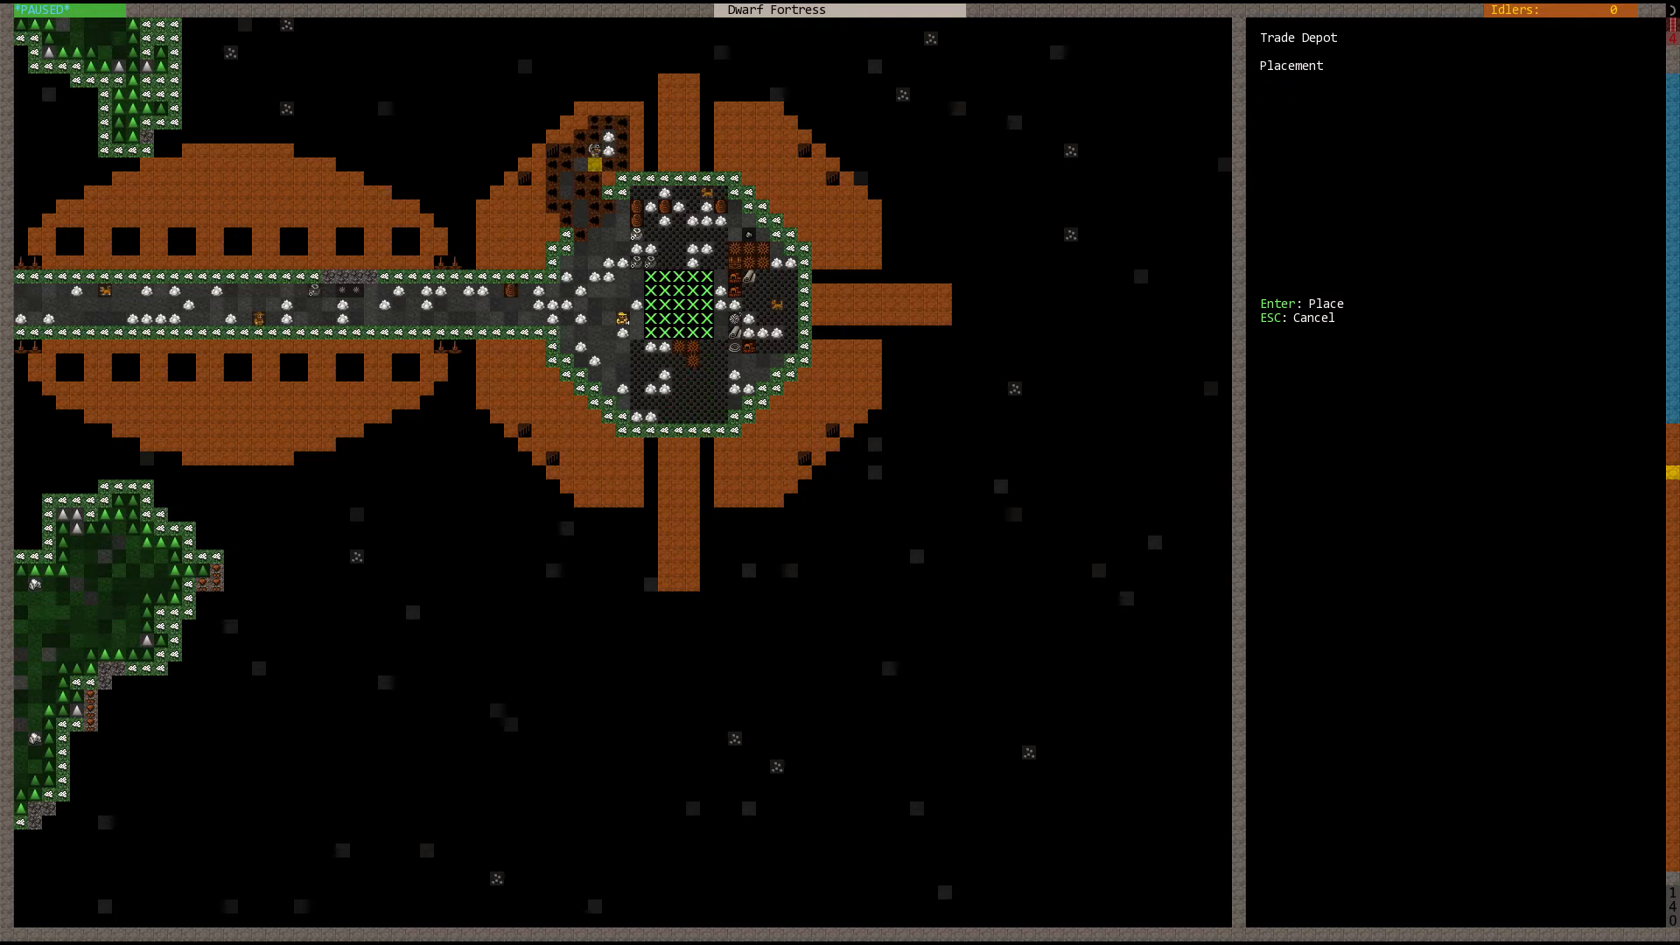
key(Enter)
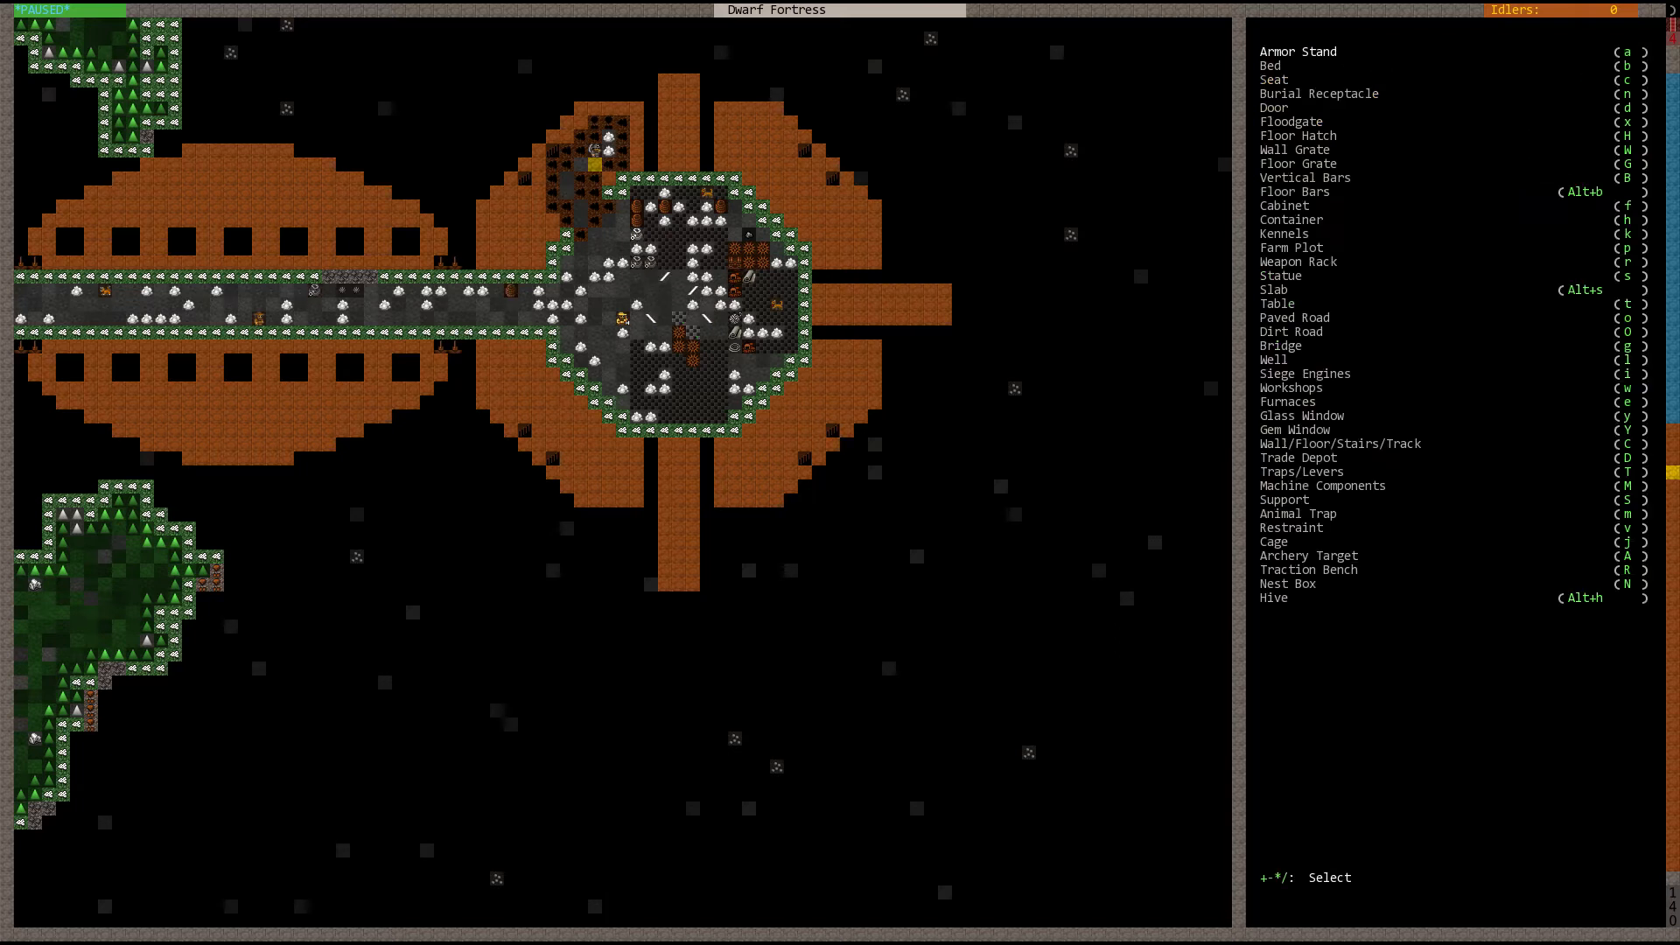
key(Escape)
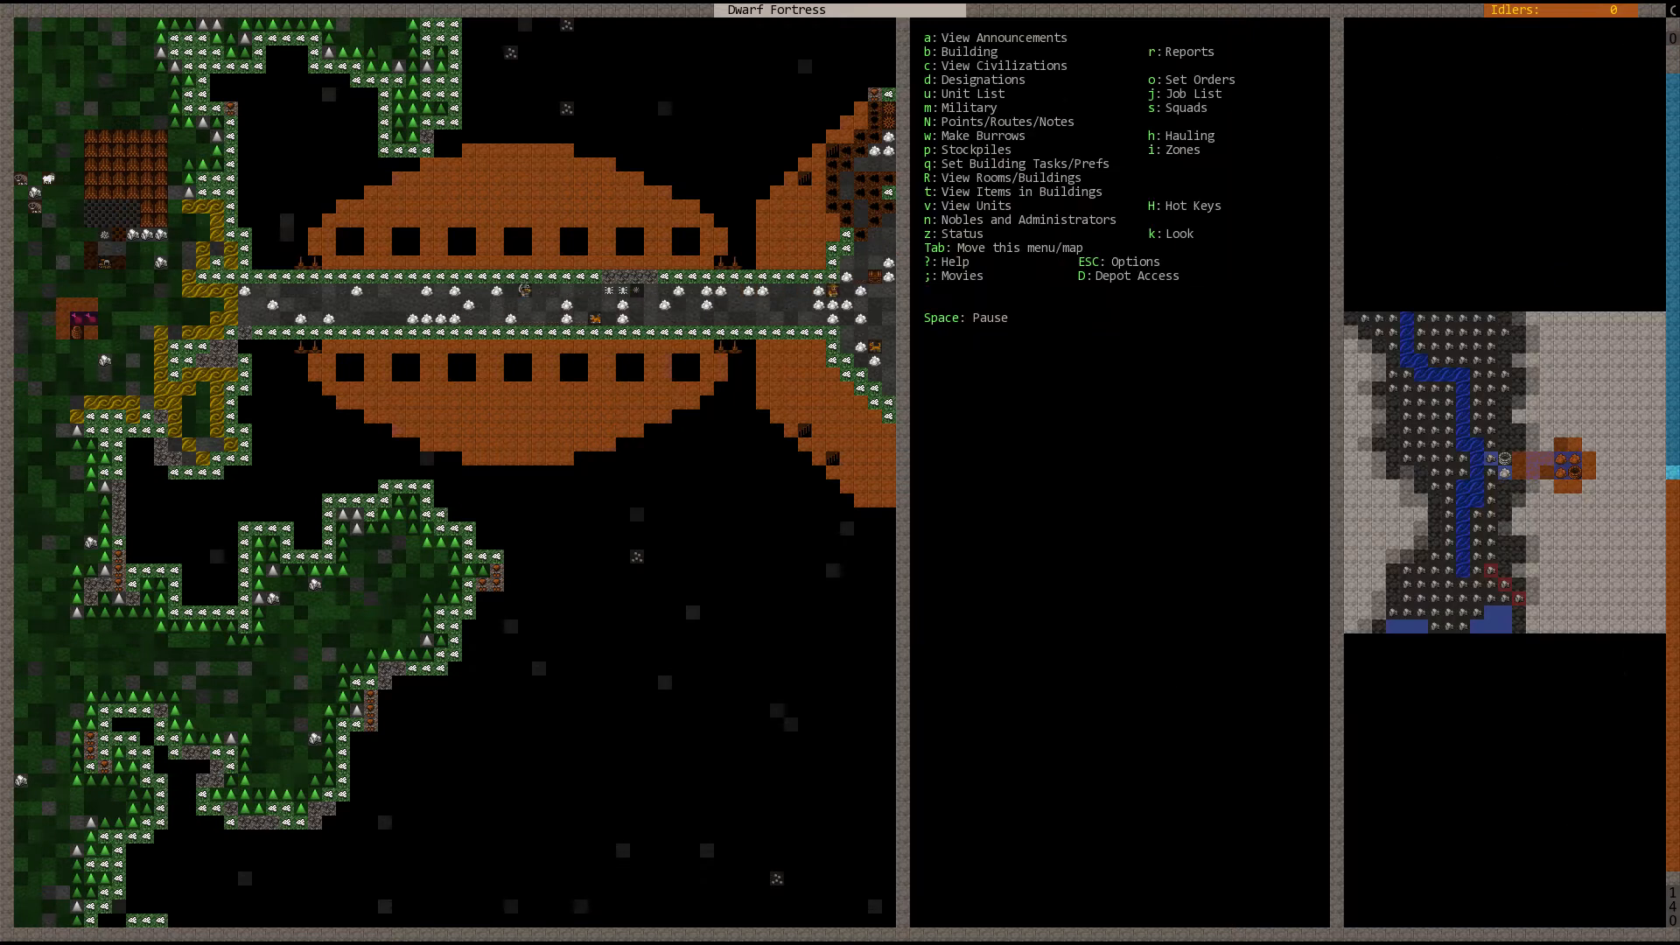
Step: Cycle the panel layout so the menu sits alone beside the map
key(Space)
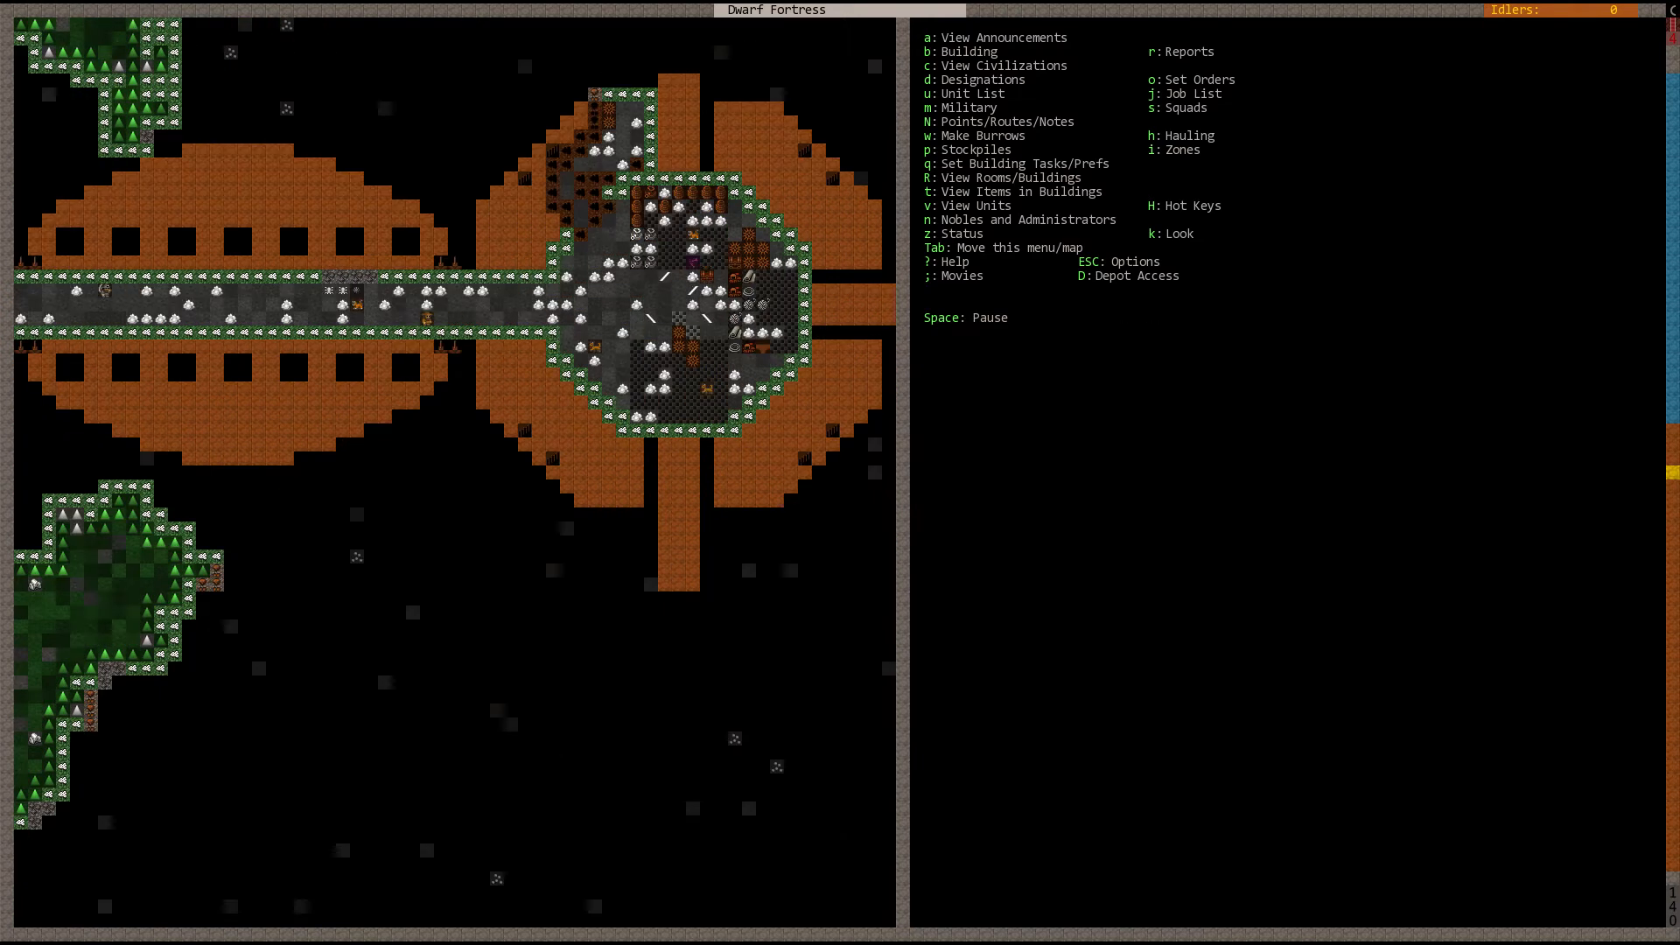
key(Tab)
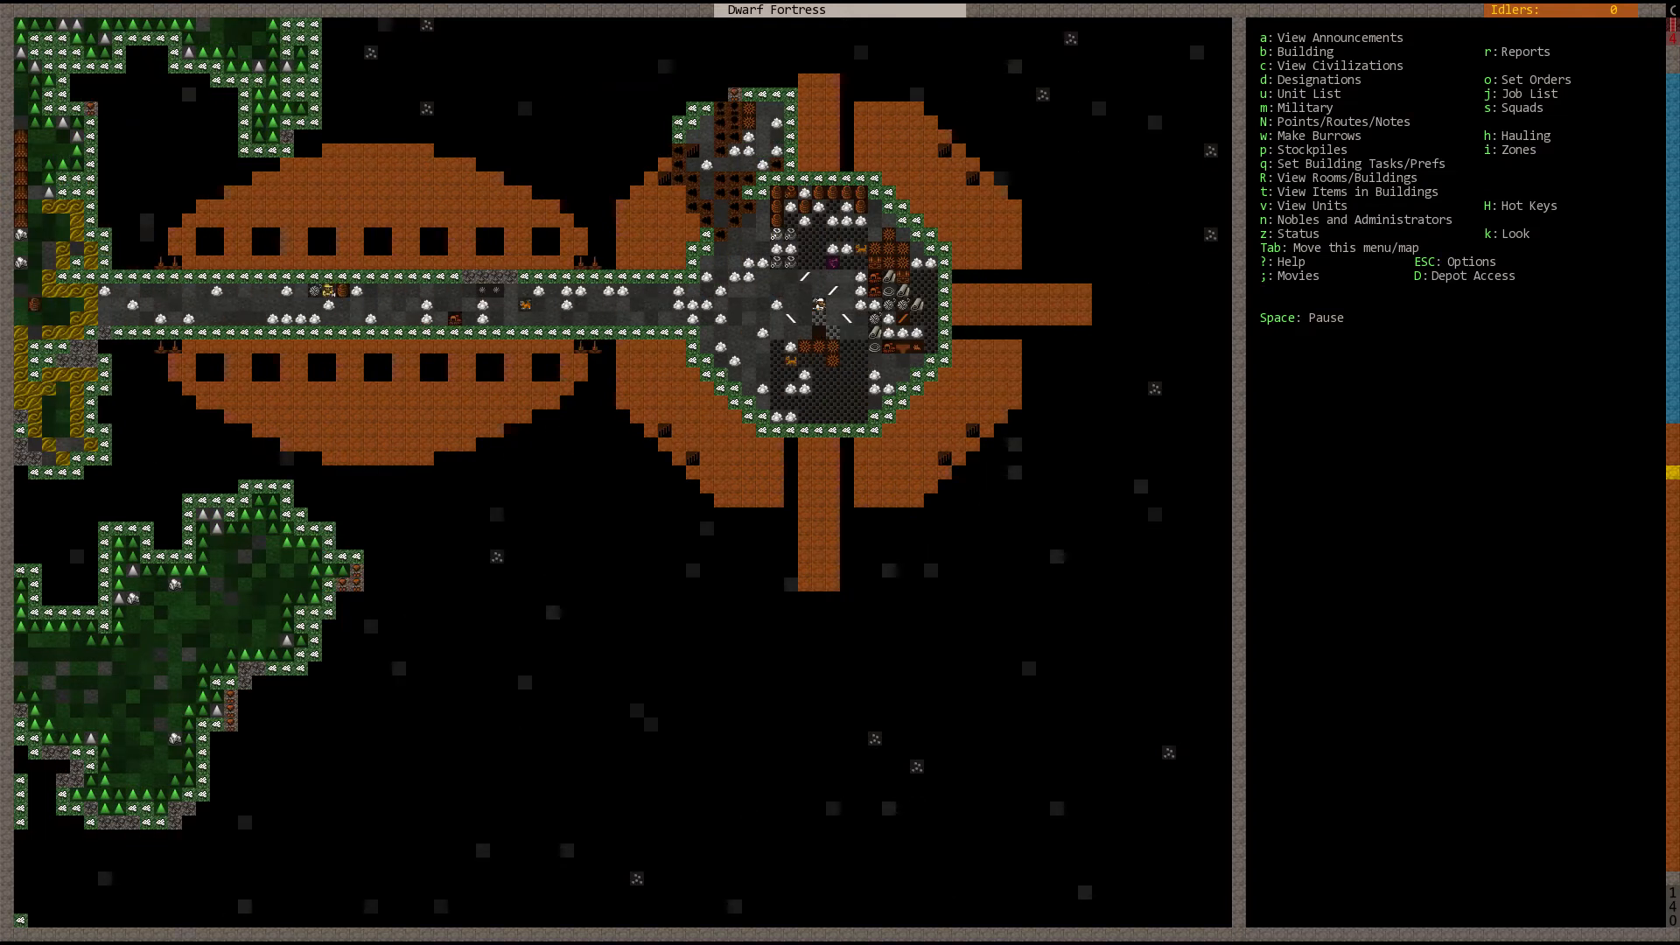
Step: Locate the wild horses via the unit list and scroll over the surrounding forest
key(u)
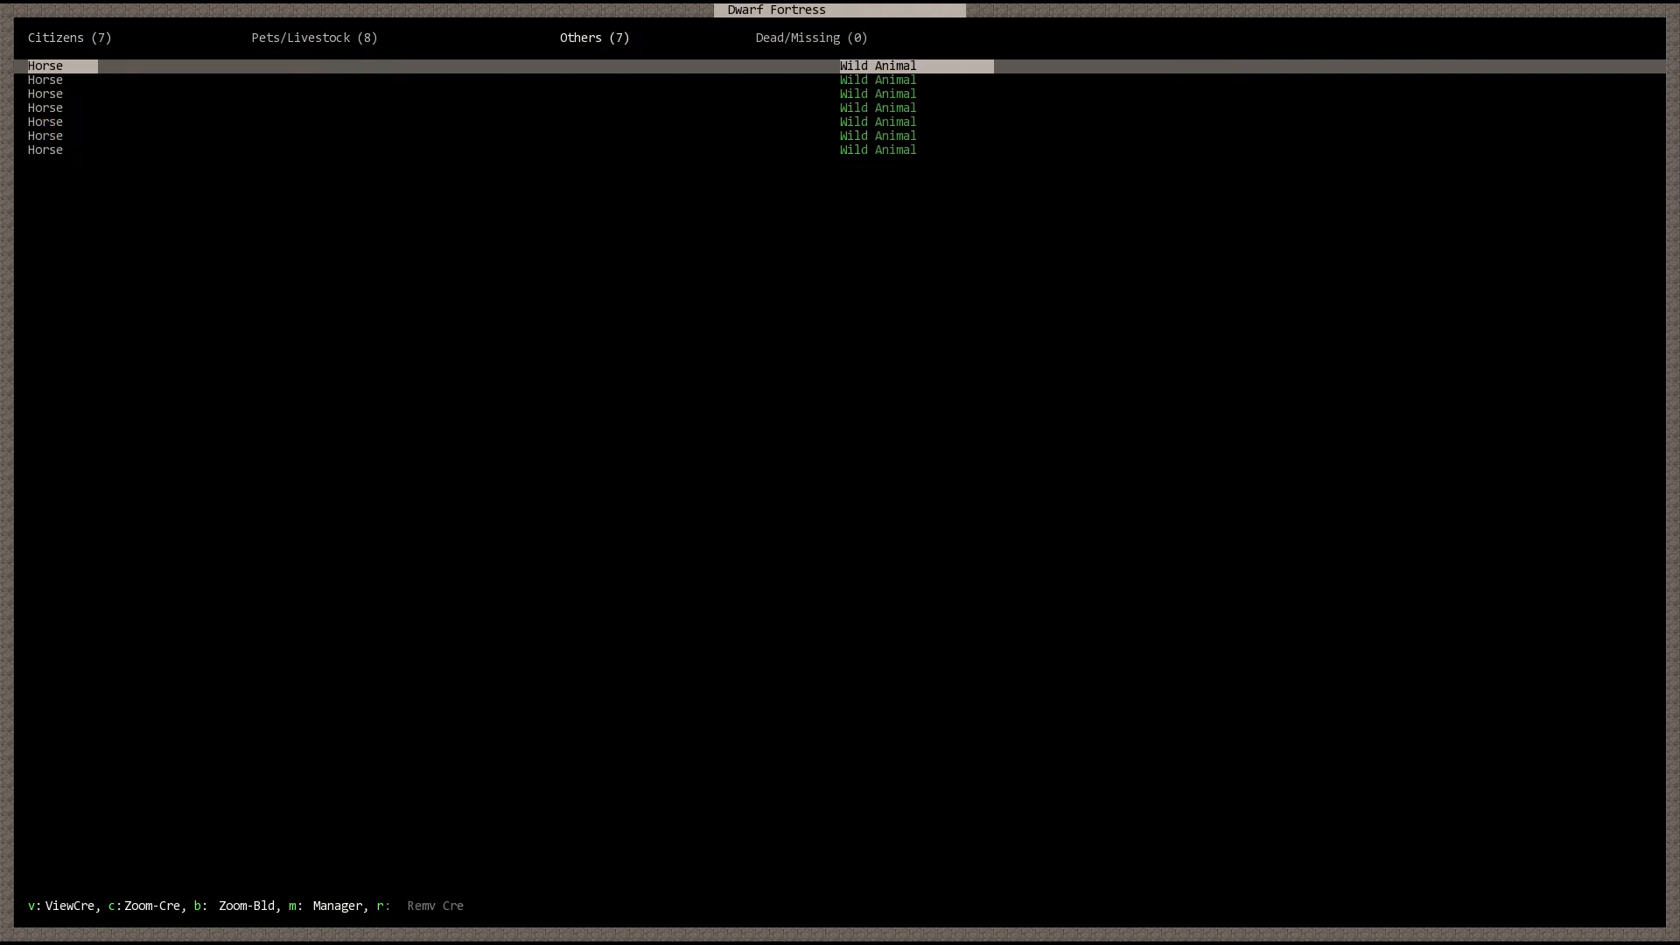
key(Down)
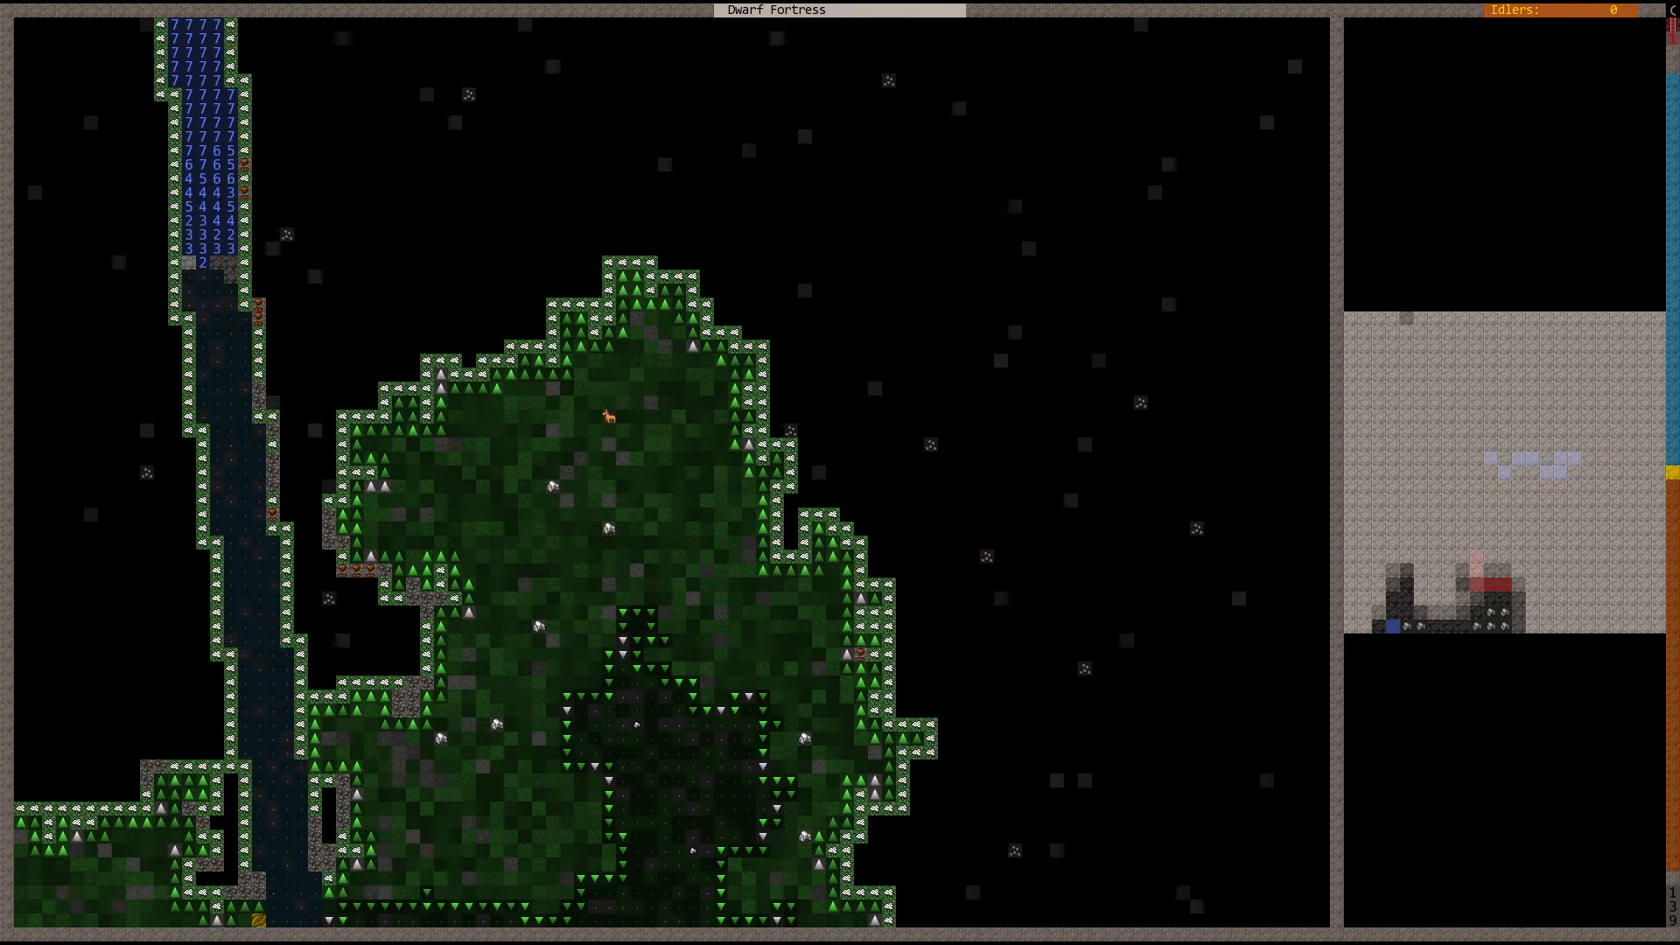
scroll(right, 3)
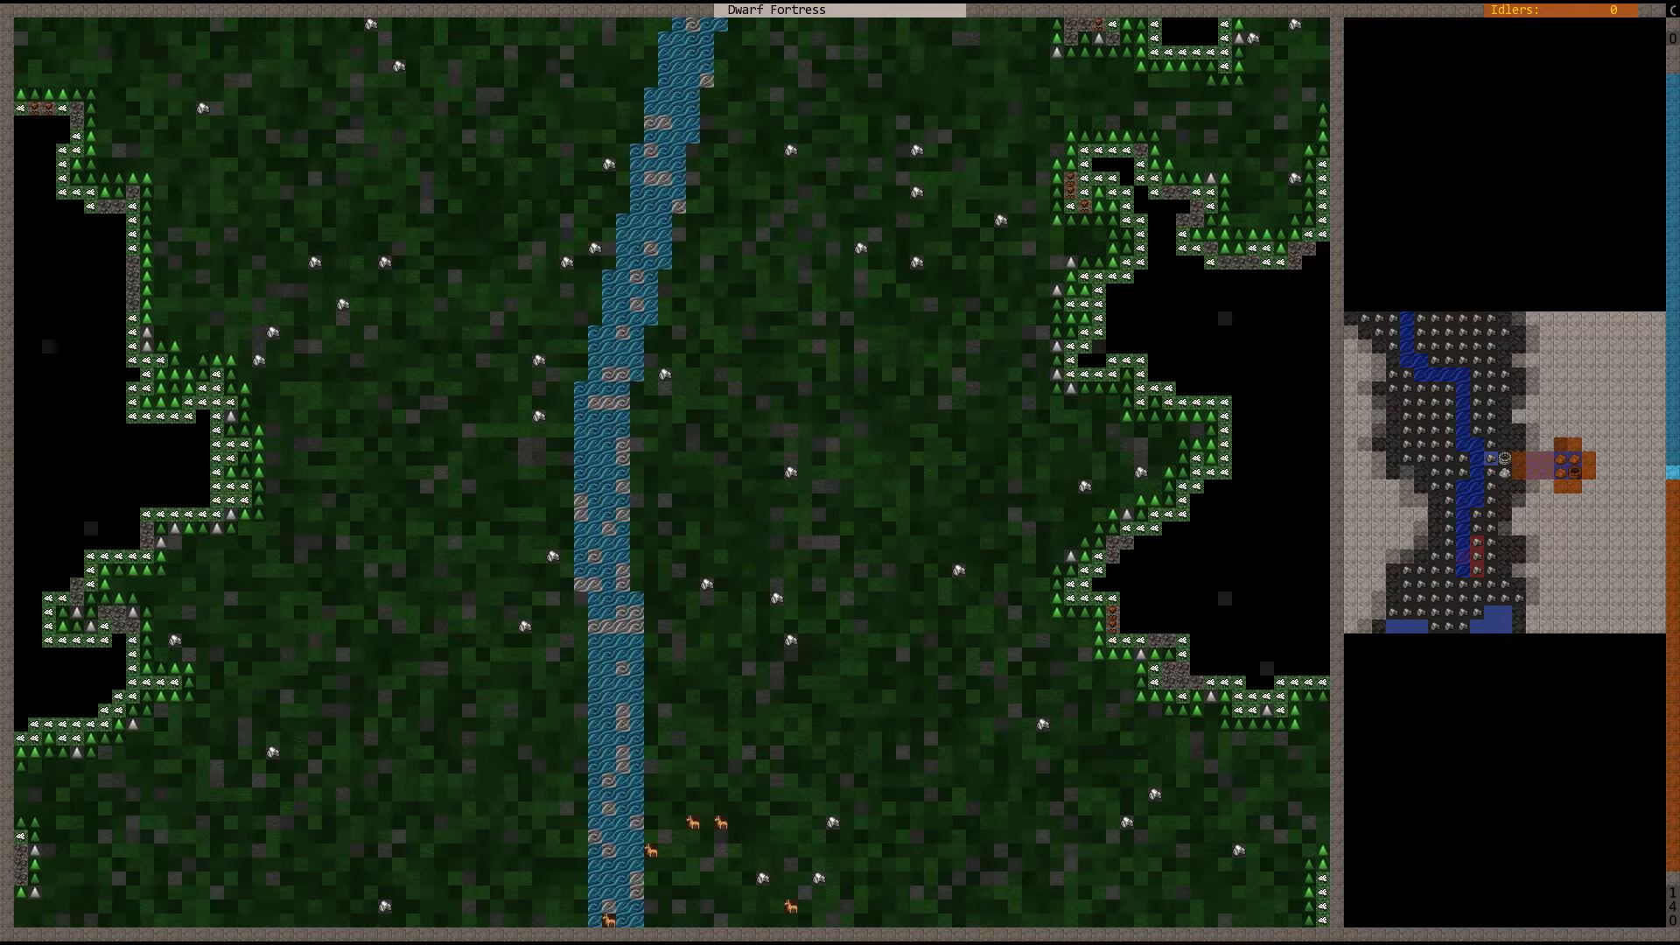
scroll(down, 3)
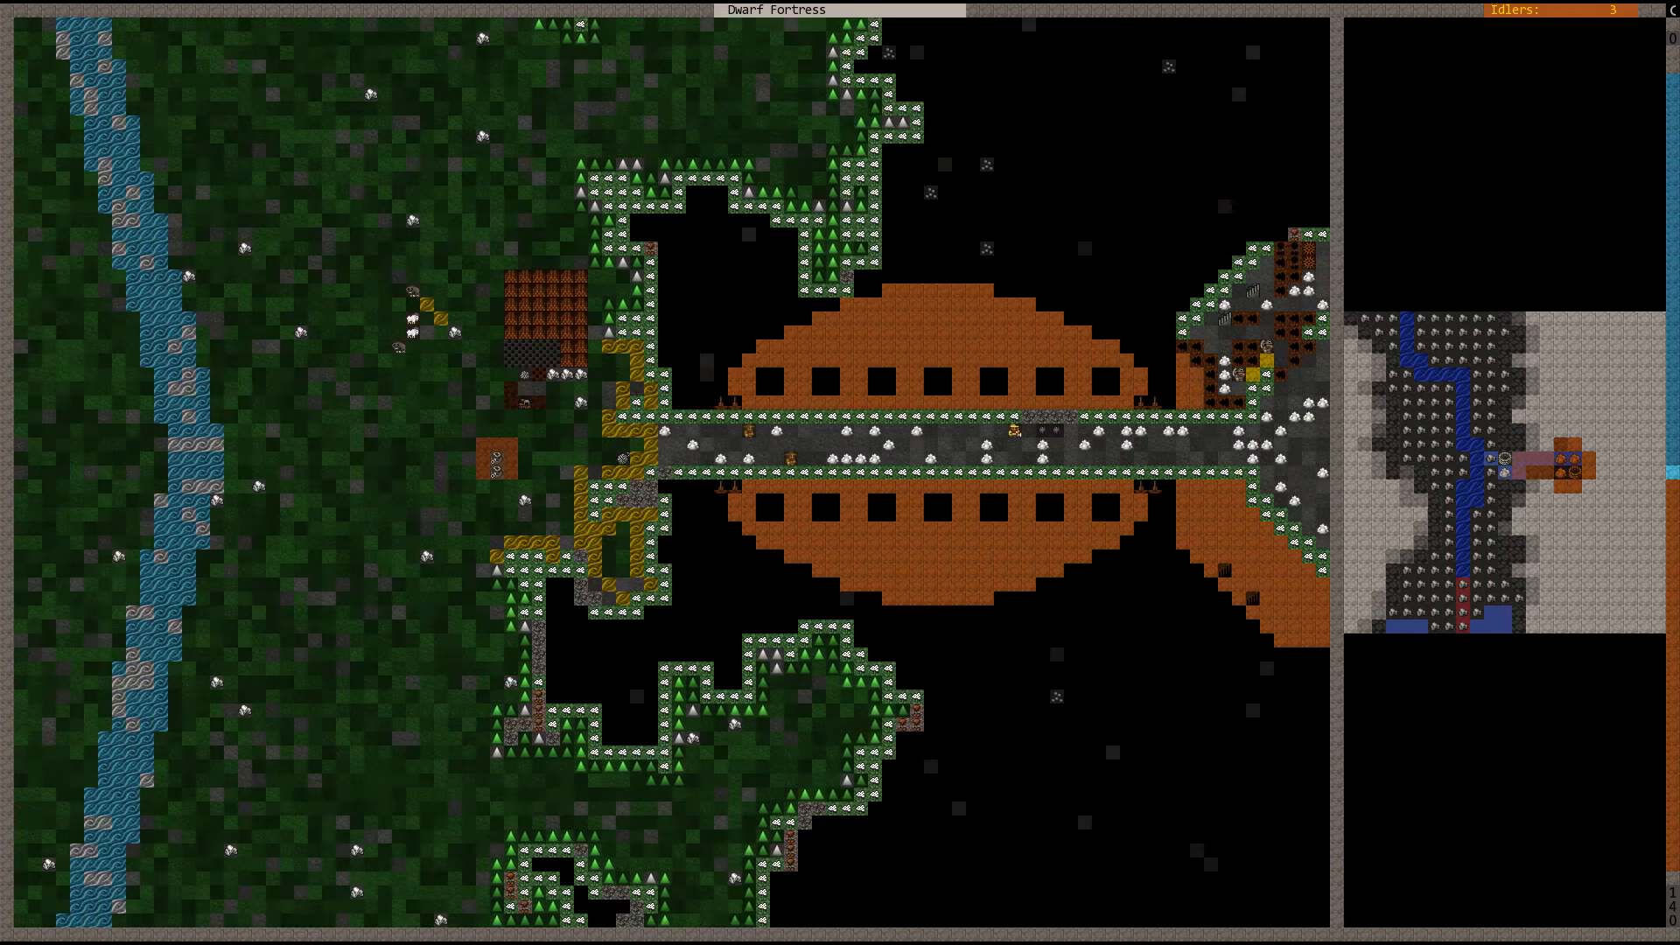
scroll(right, 3)
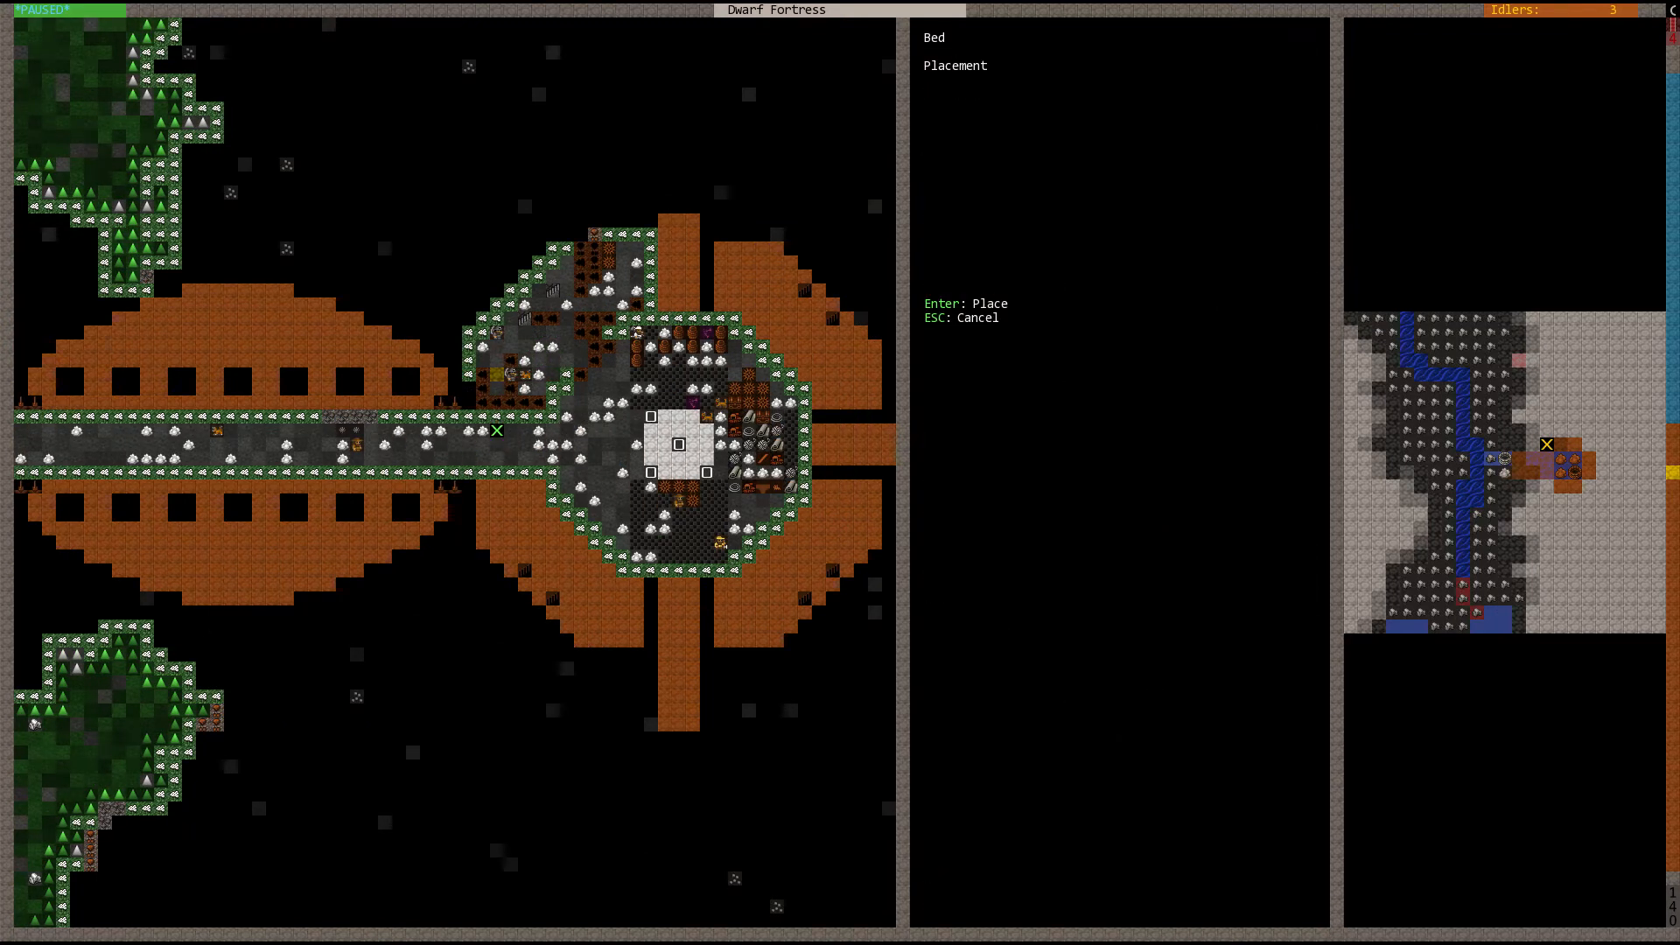
mouse_move(607, 418)
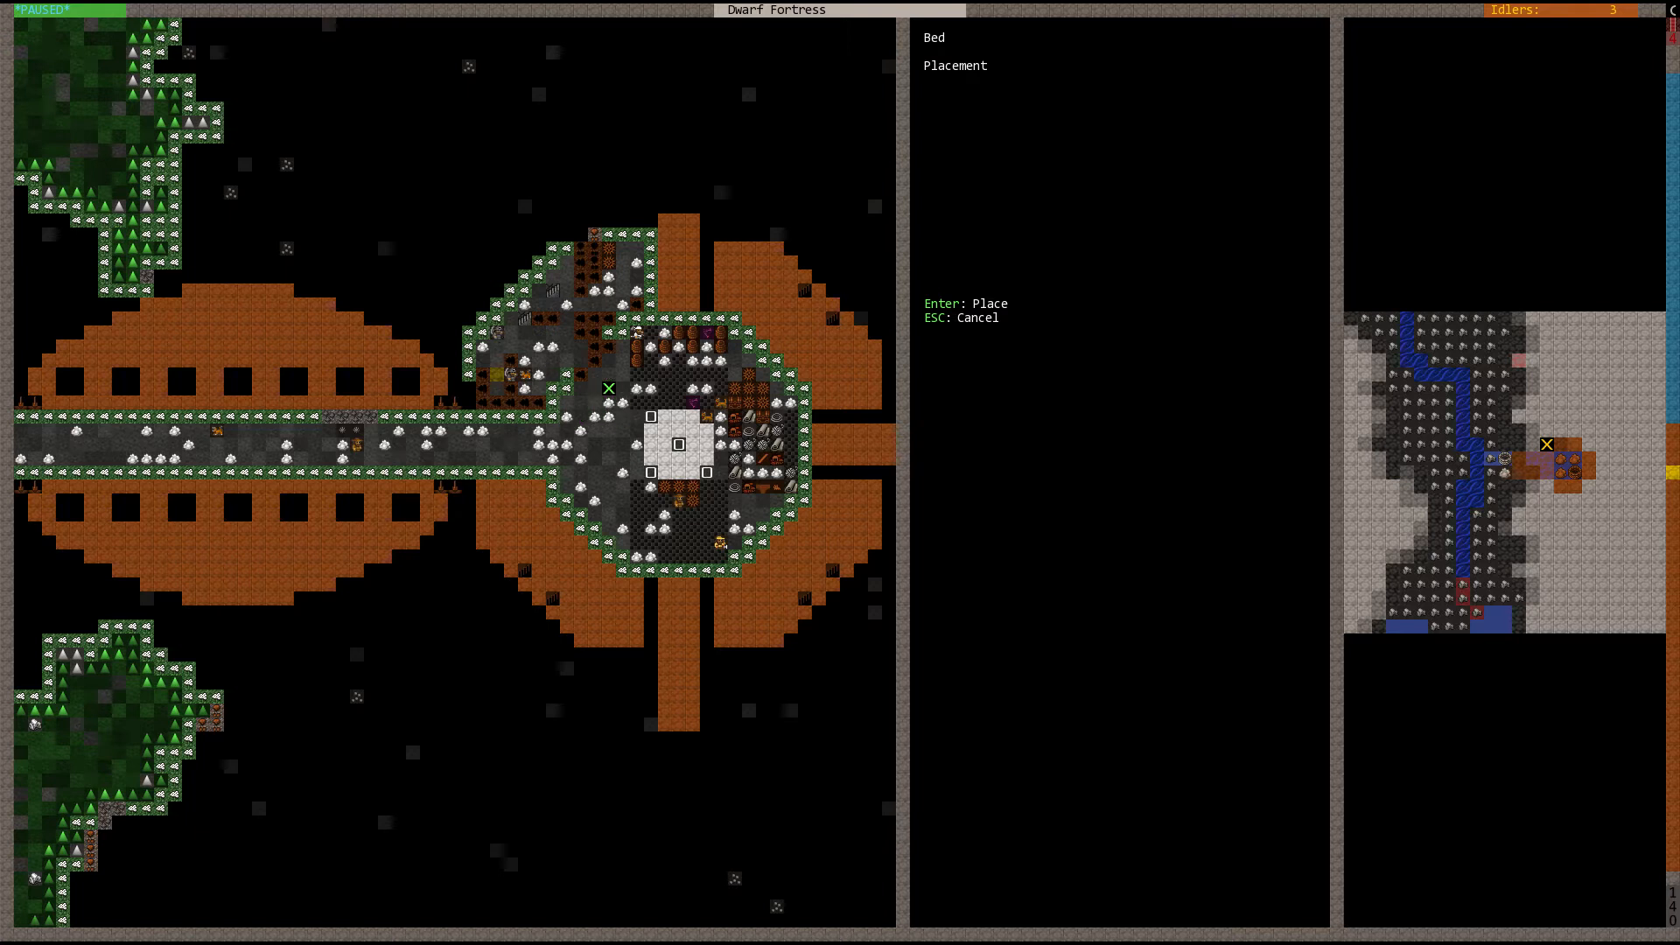
key(Escape)
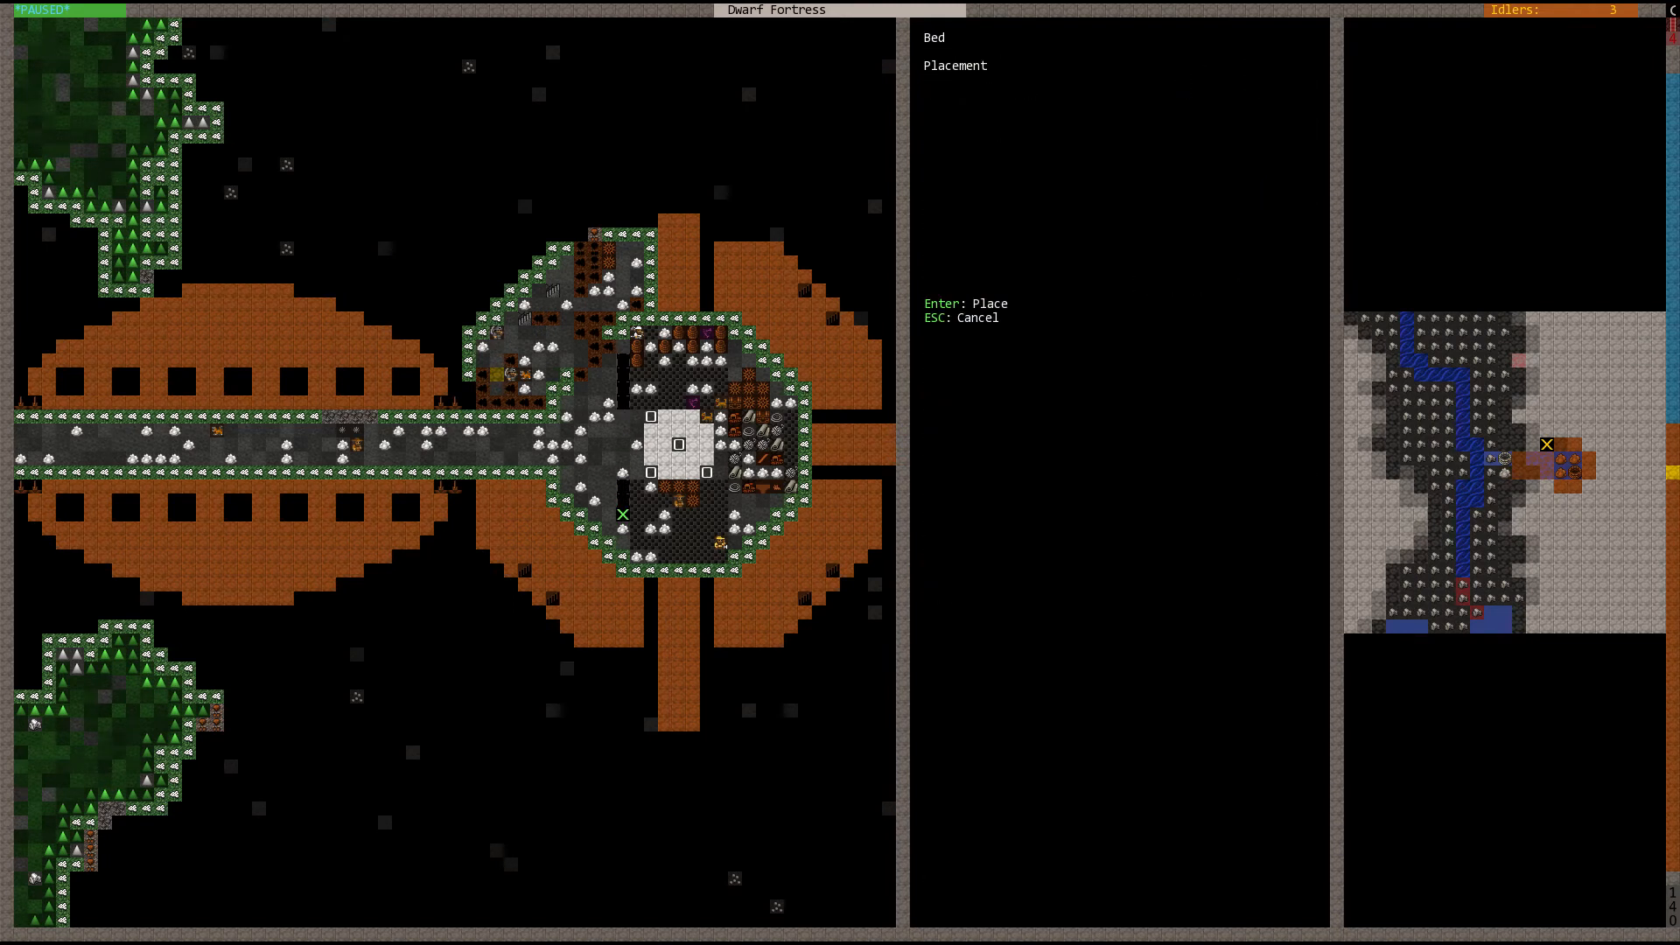
key(Enter)
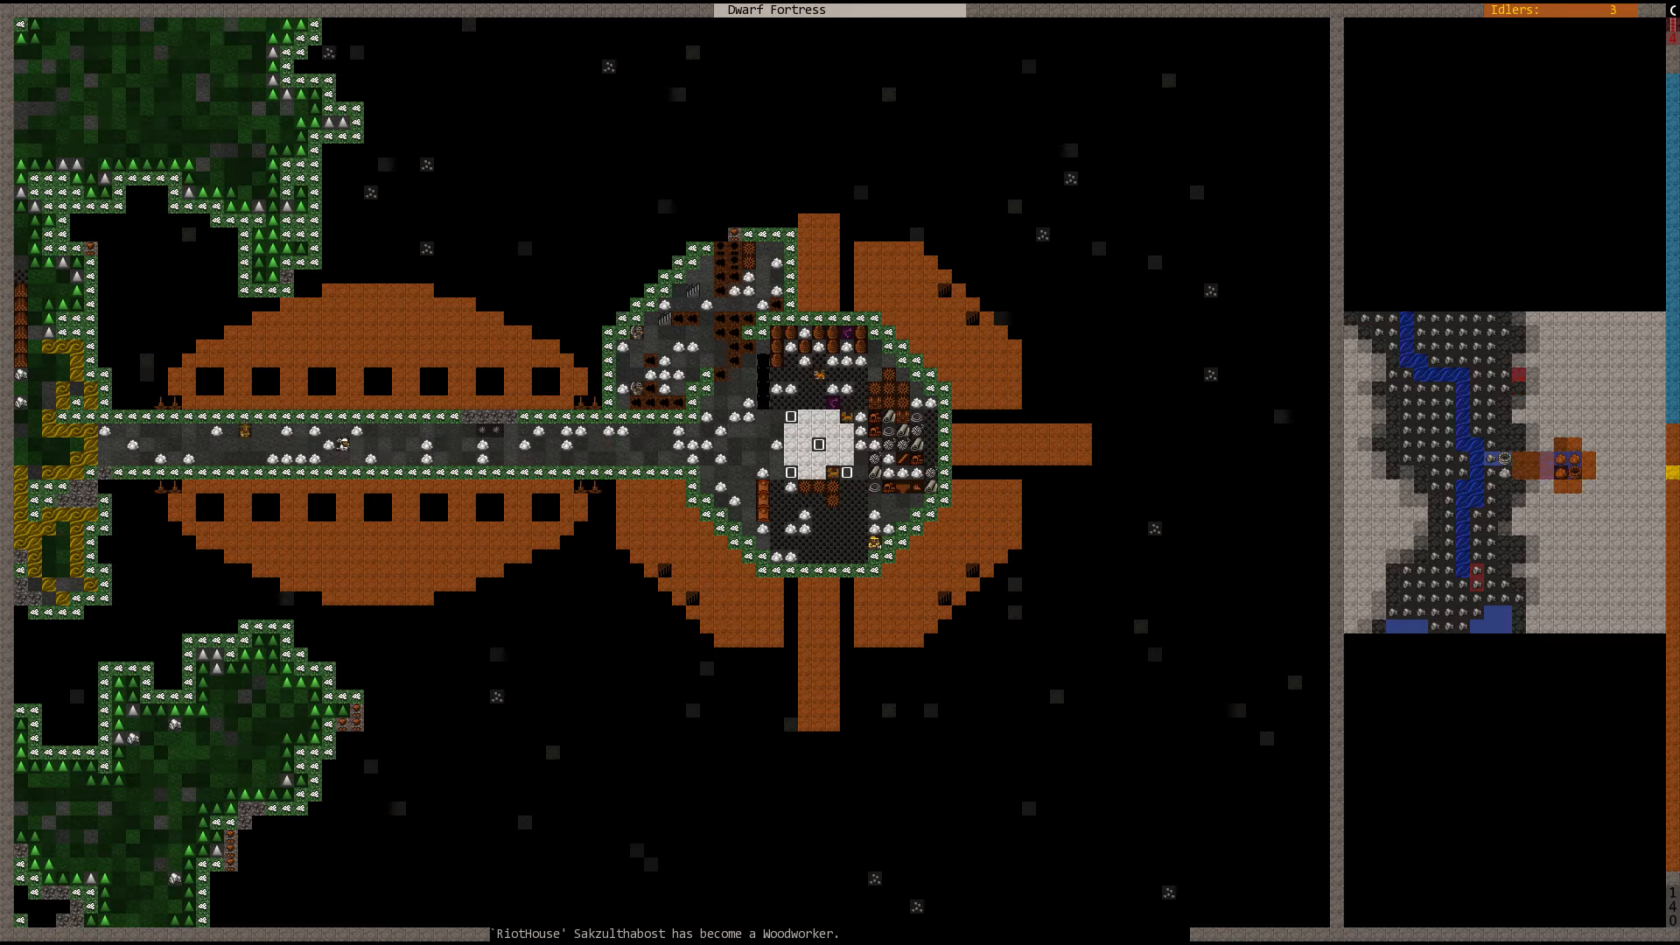
scroll(left, 3)
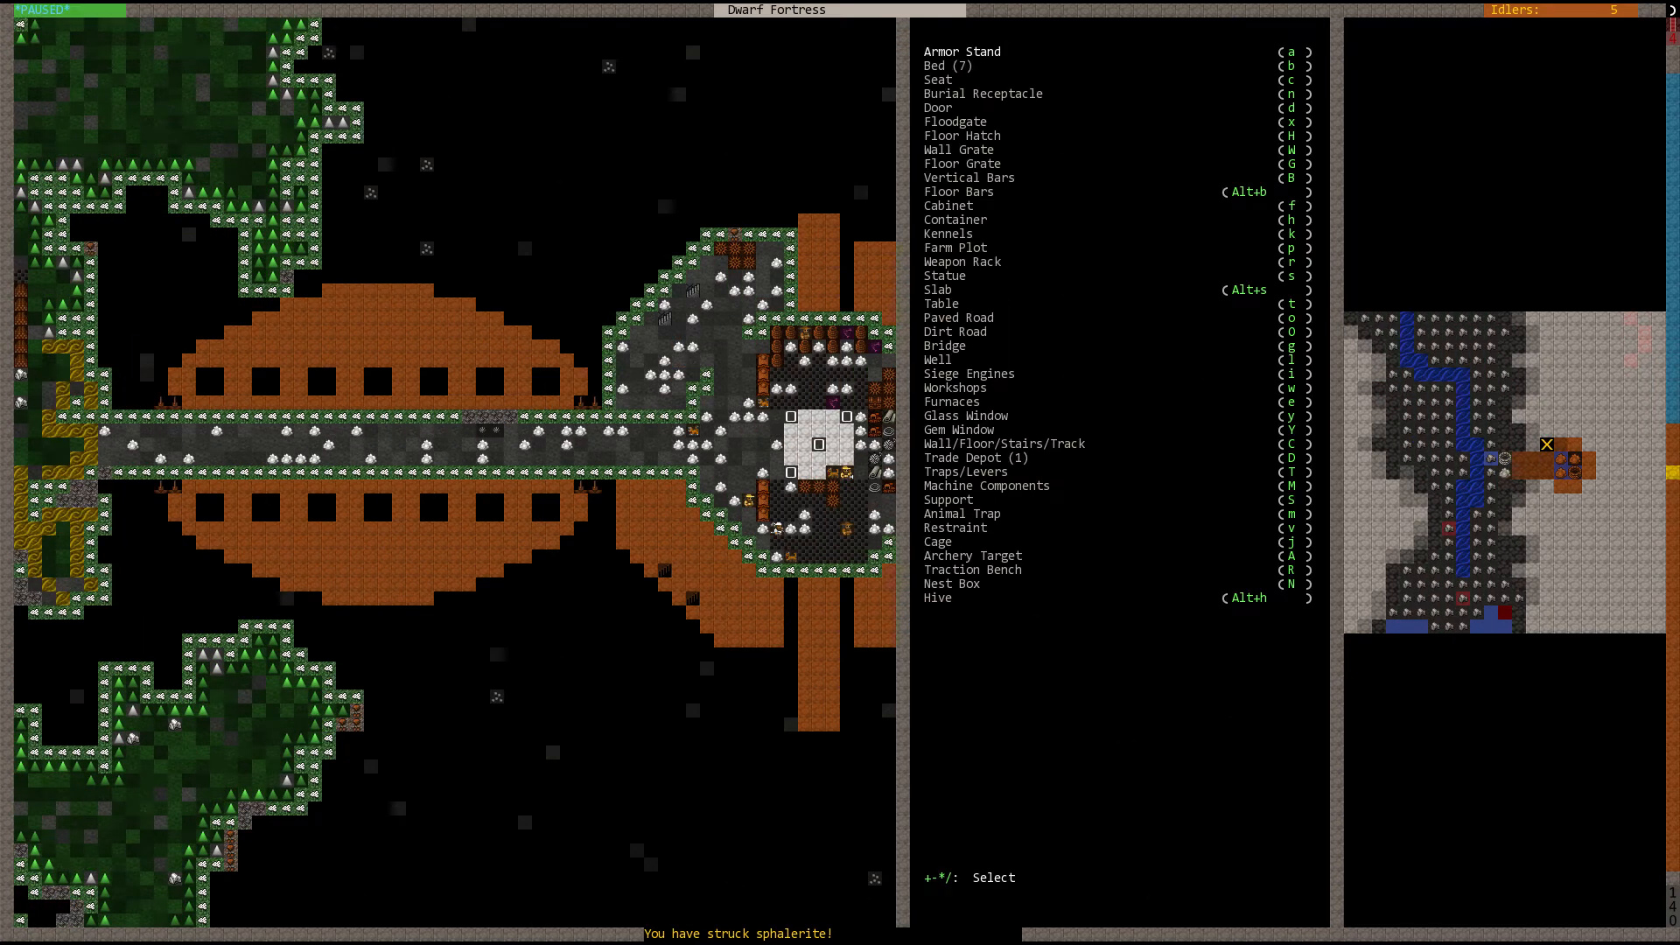
Step: Bring up the building list and move to the Furnaces entry
click(947, 386)
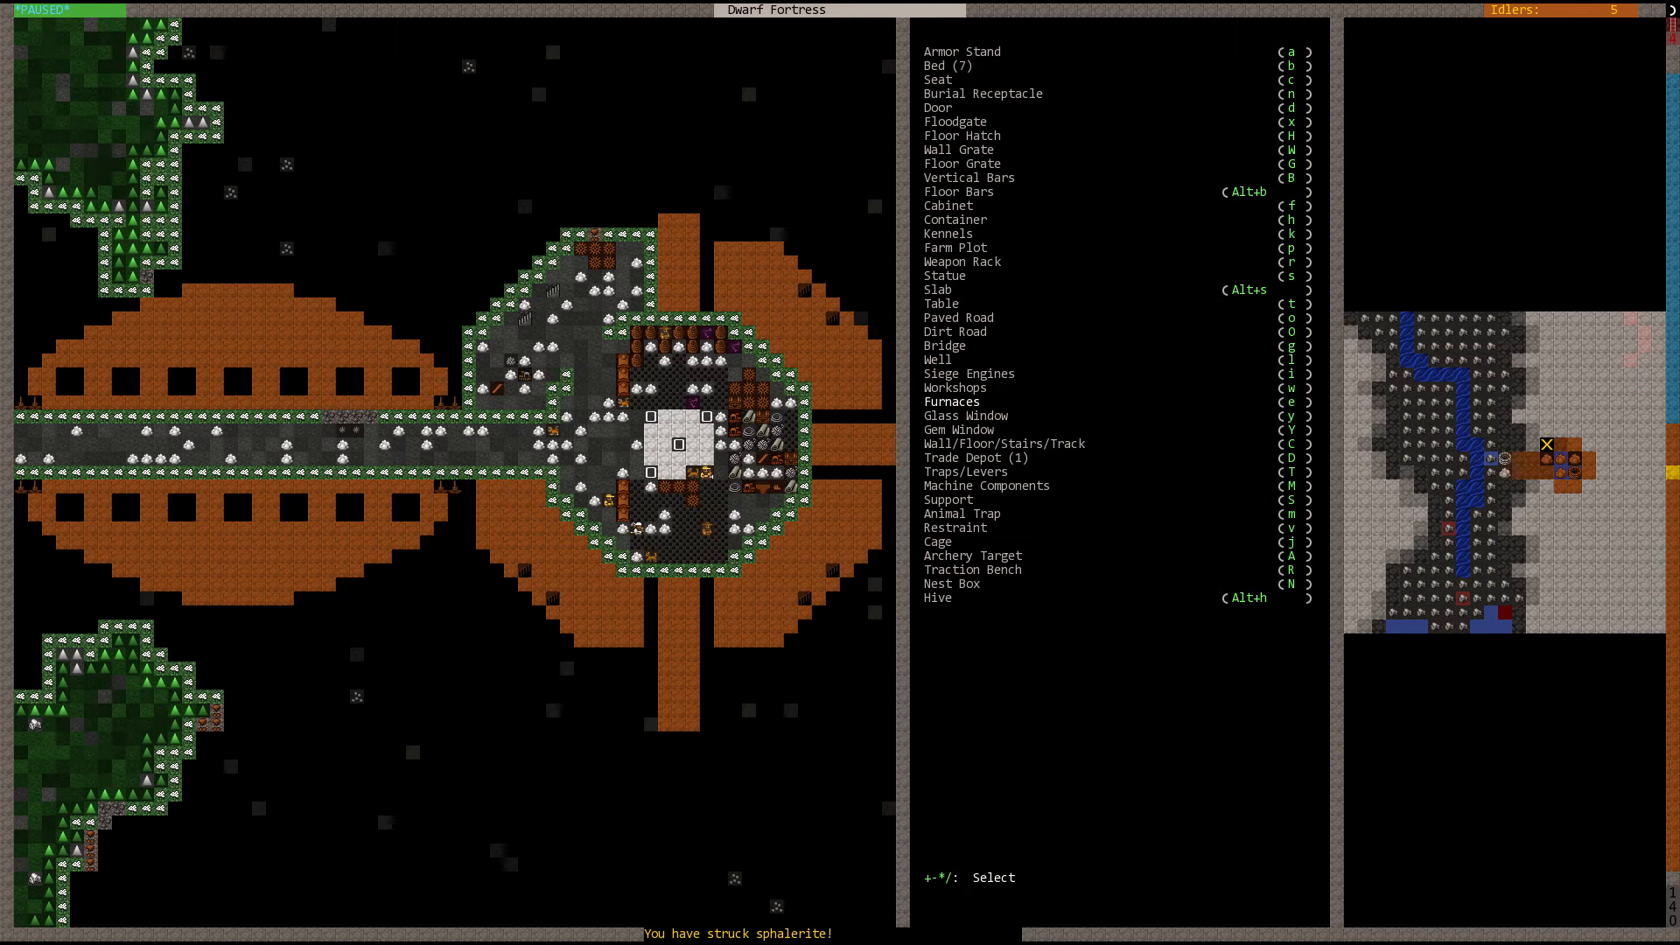
Step: Place a wood furnace in the upper-left chamber of the fortress
click(951, 401)
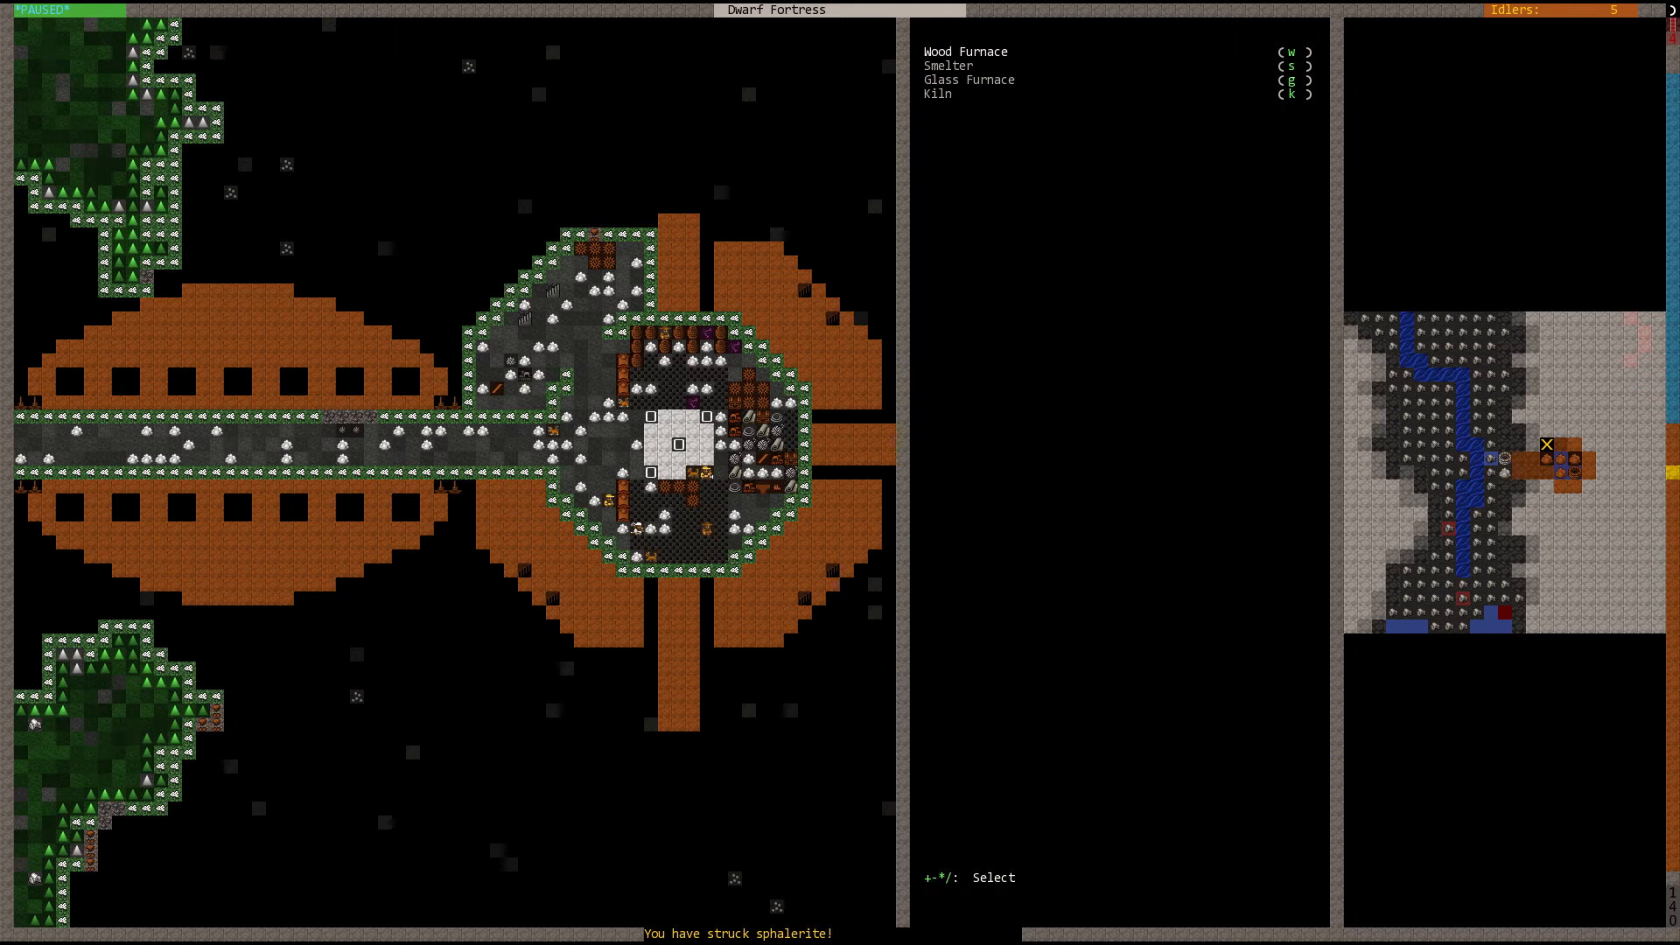
click(963, 50)
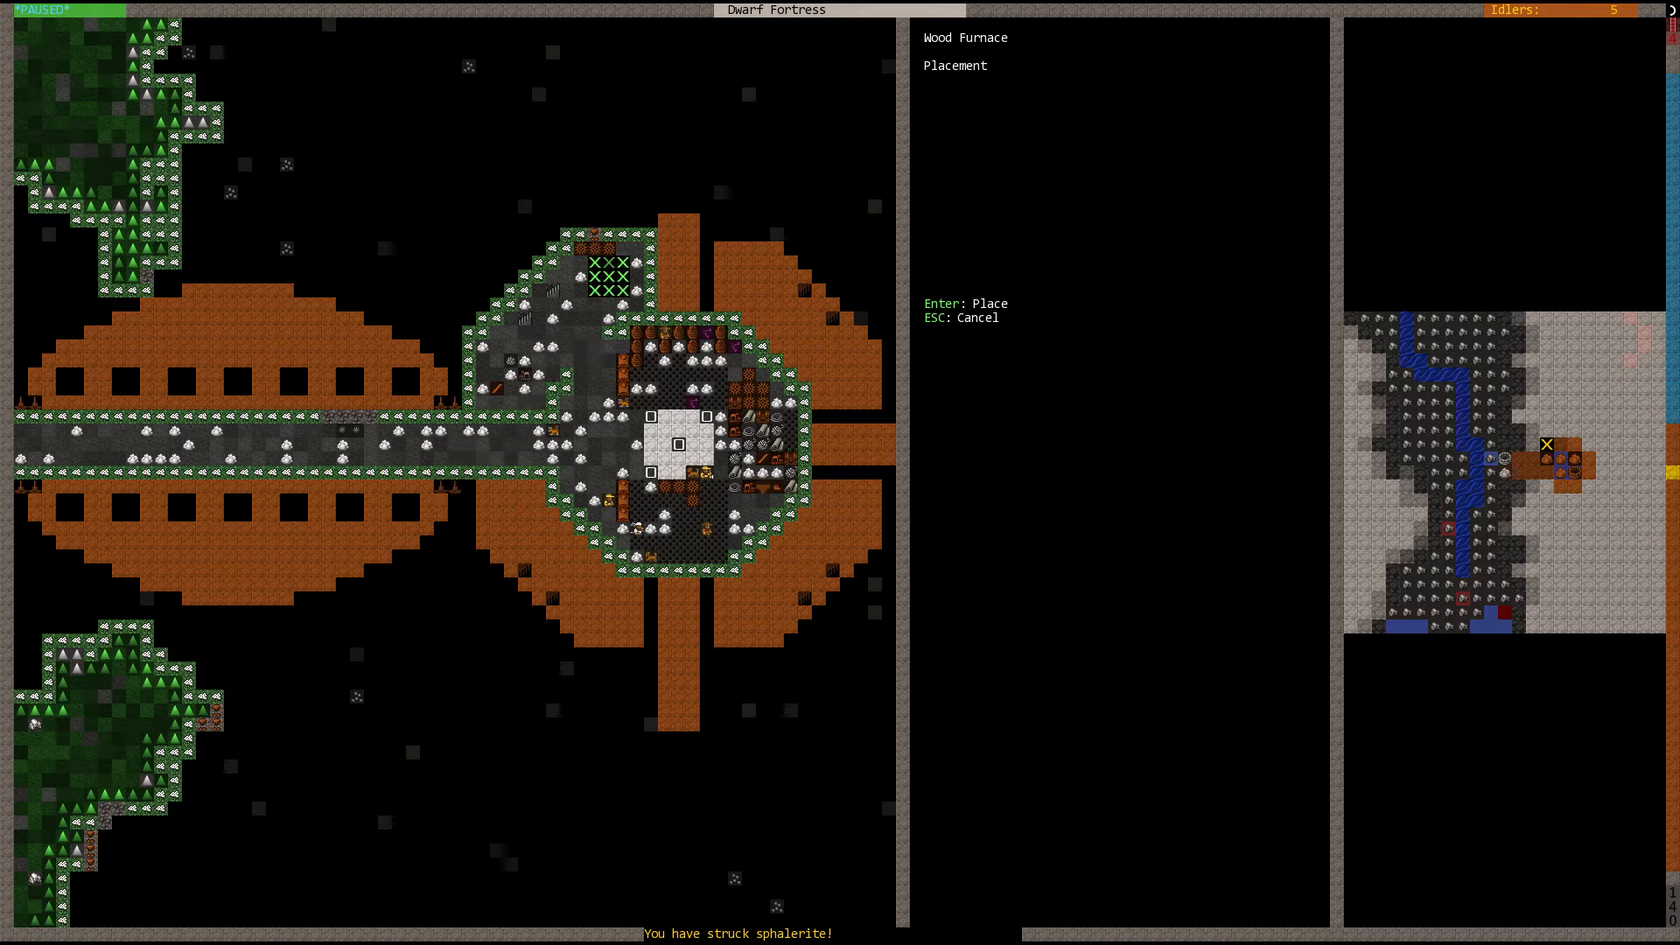
key(Escape)
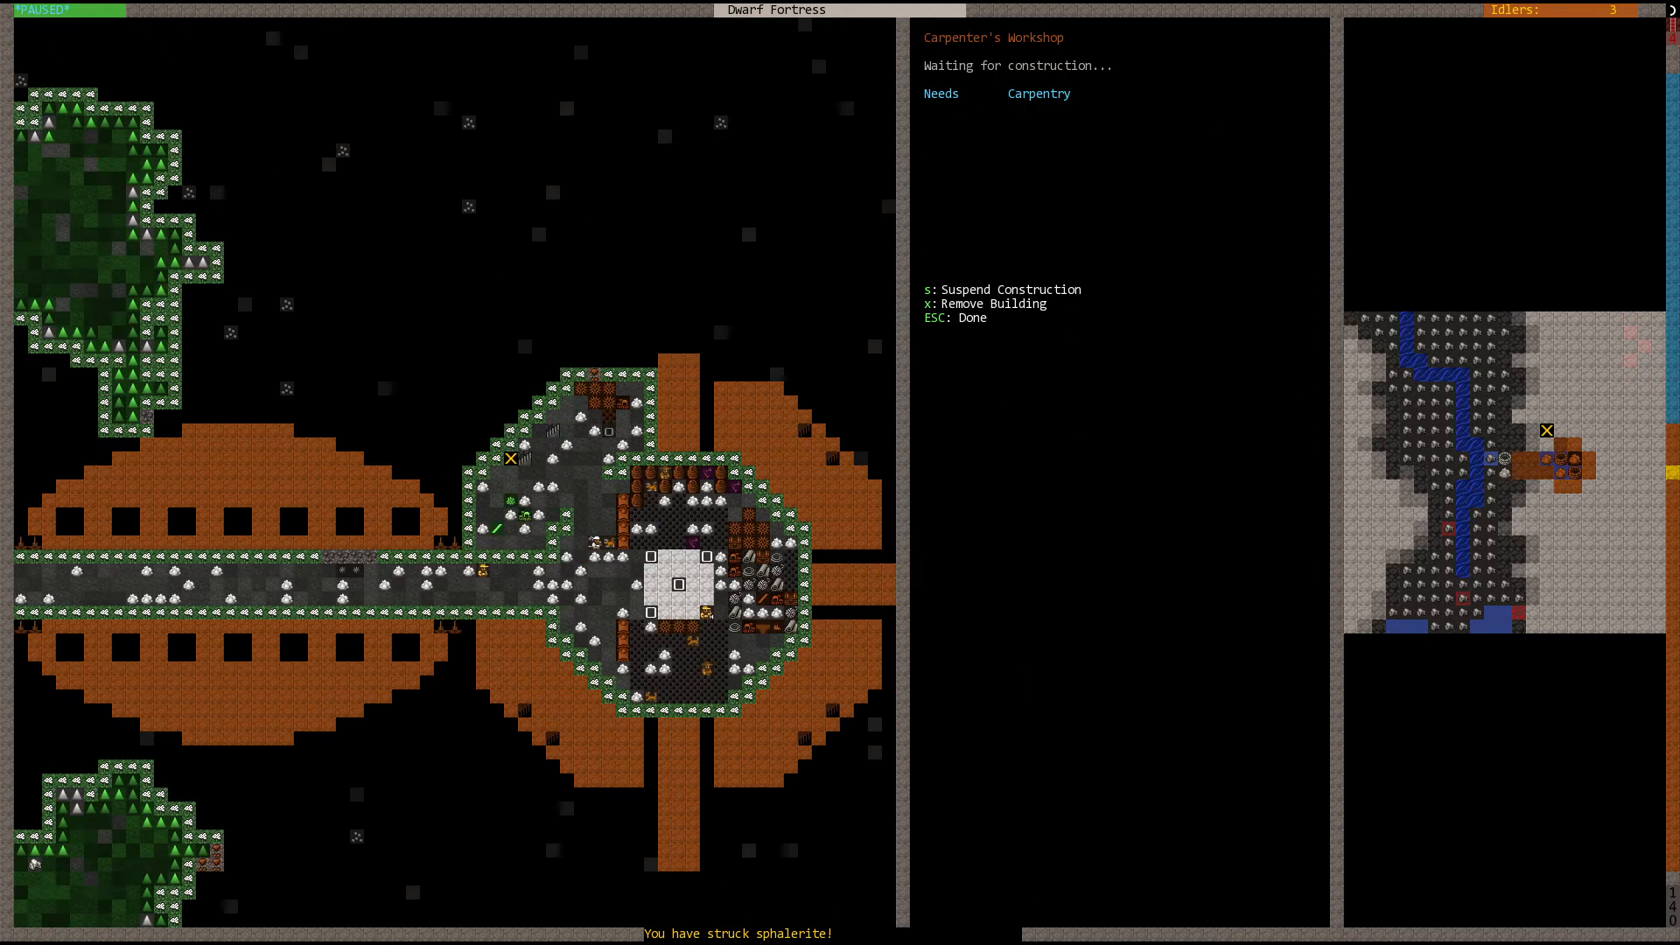
key(Escape)
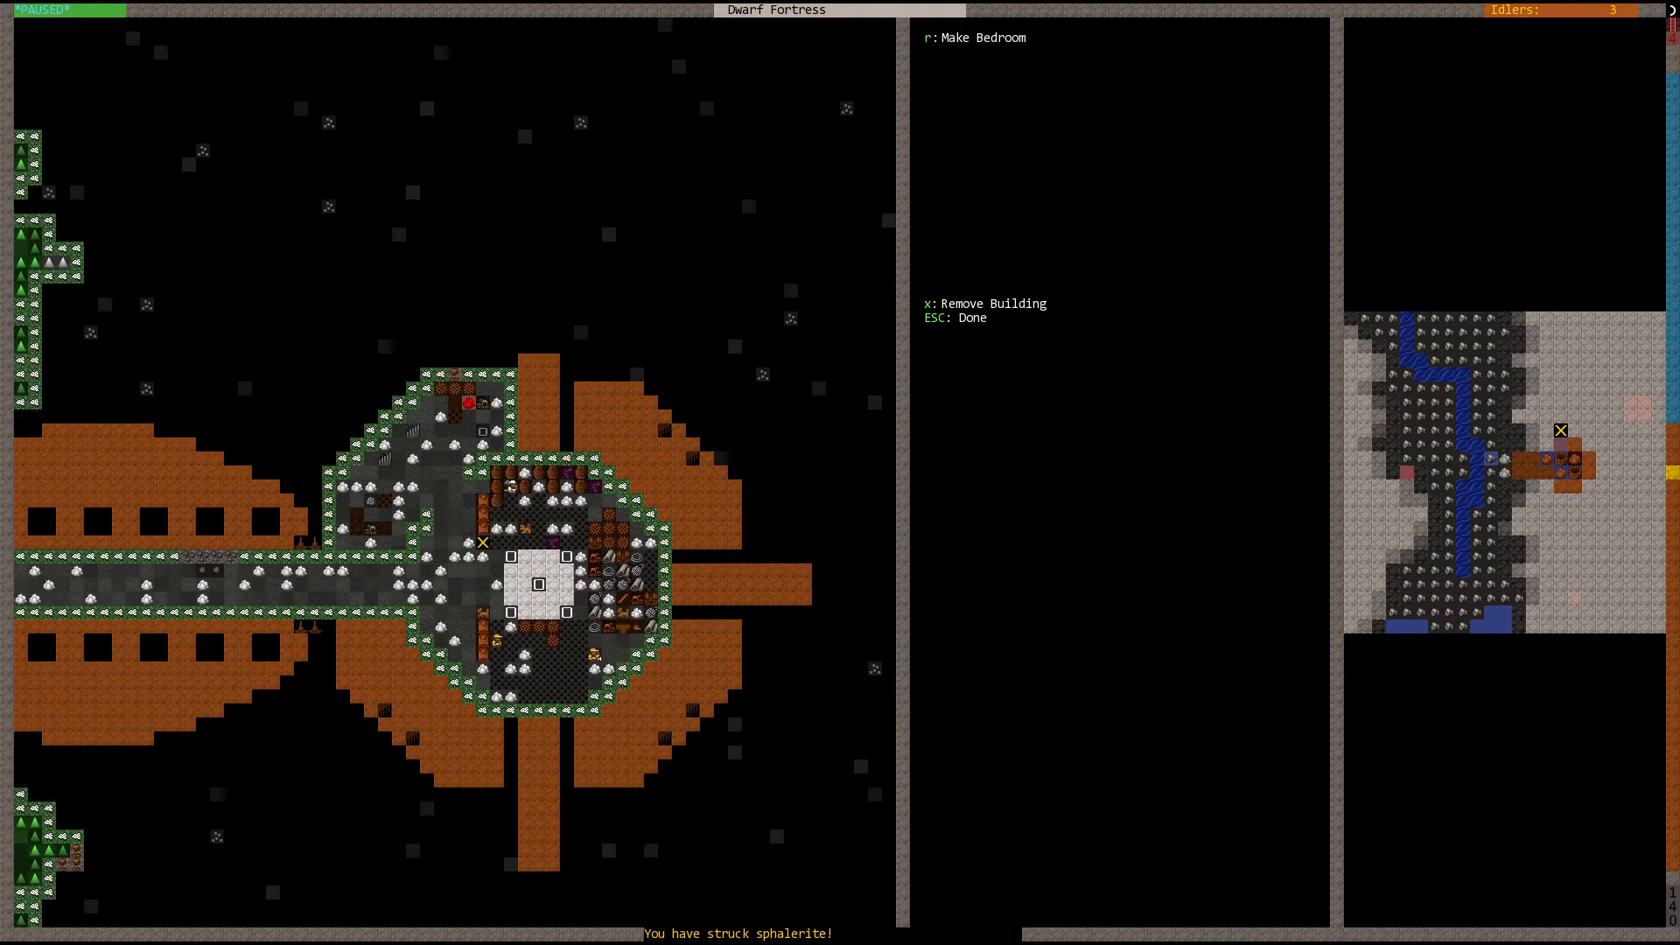
Step: Close the bed details and let the game run unpaused
key(r)
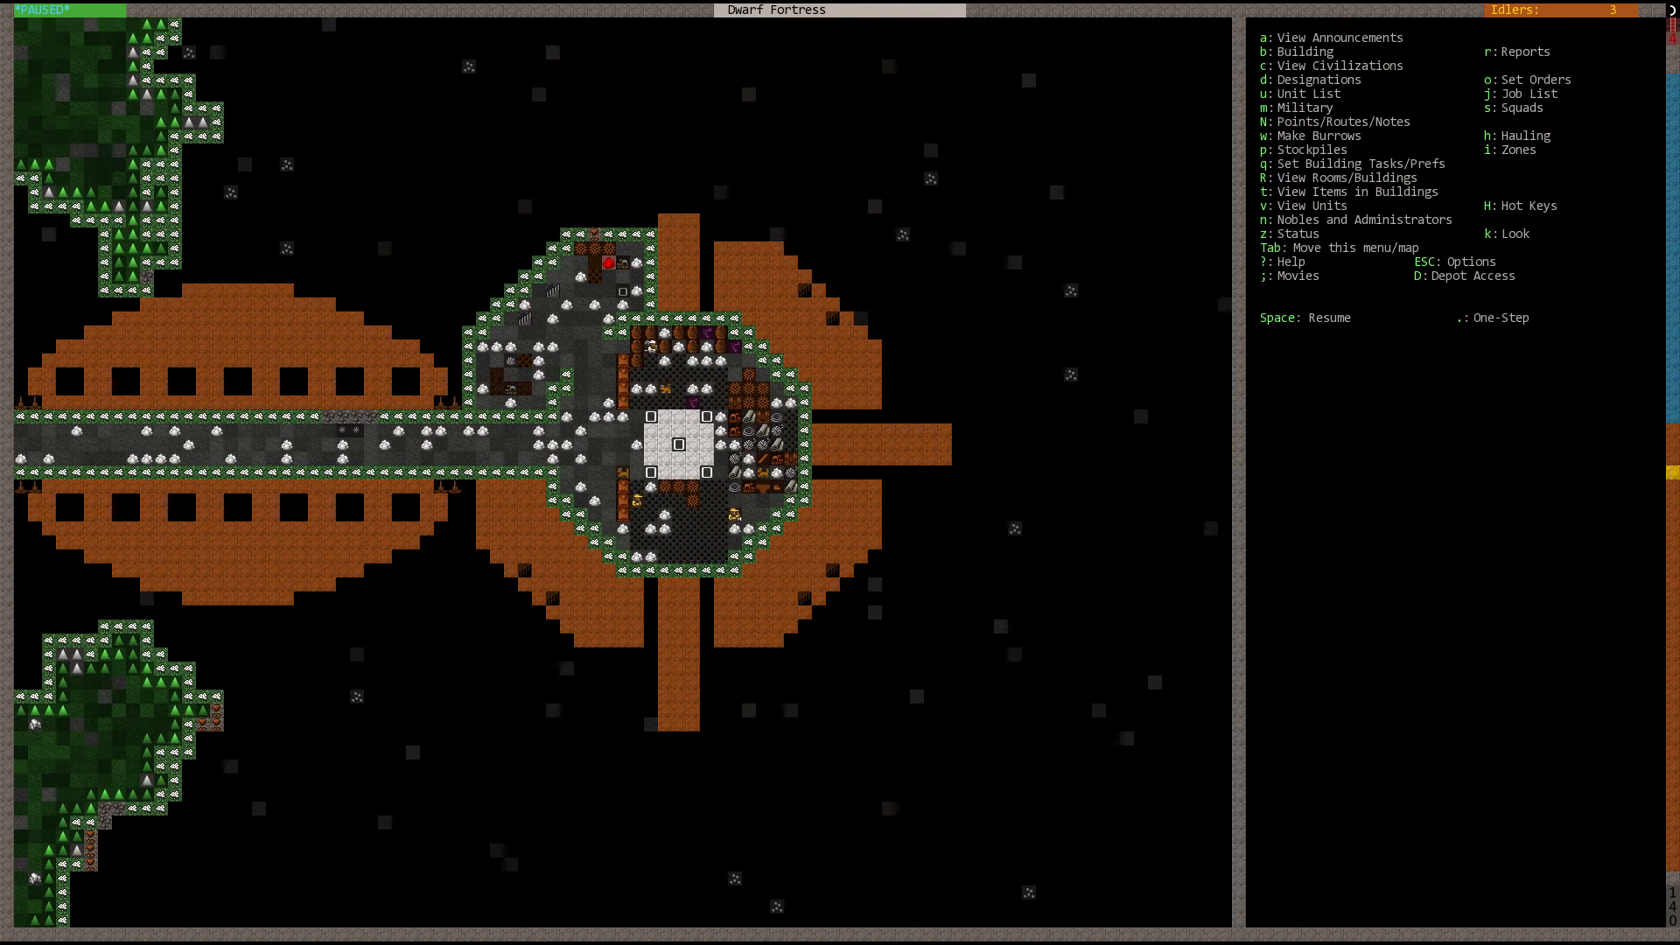
key(Tab)
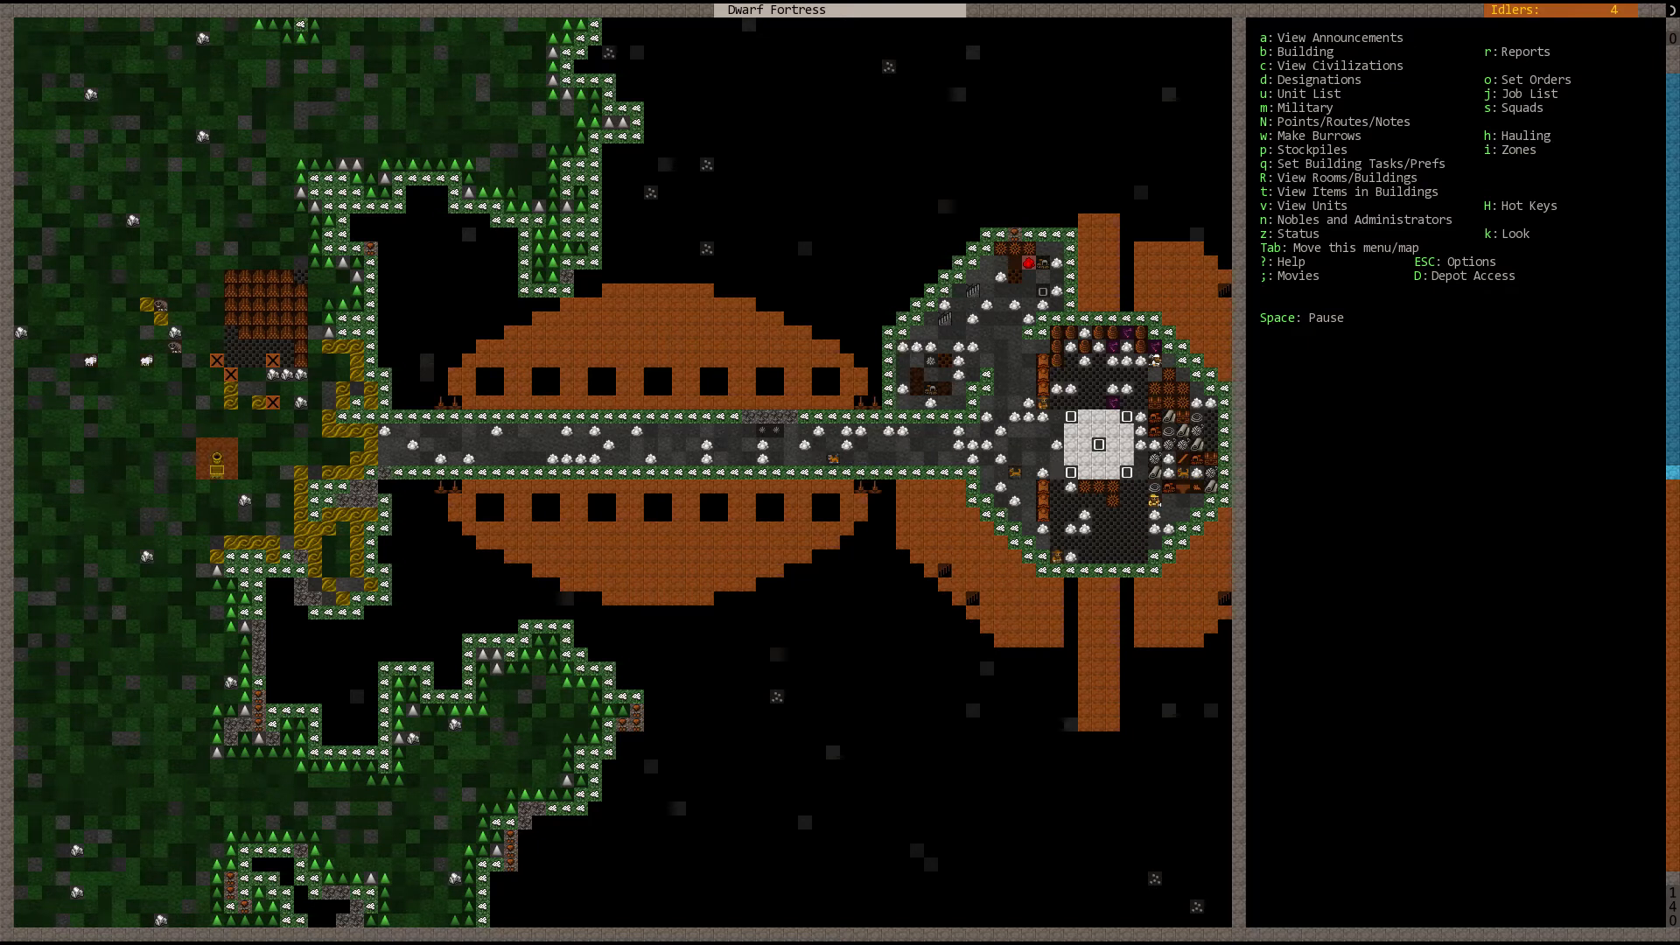
Step: Place a farm plot on the grass west of the fortress
scroll(right, 3)
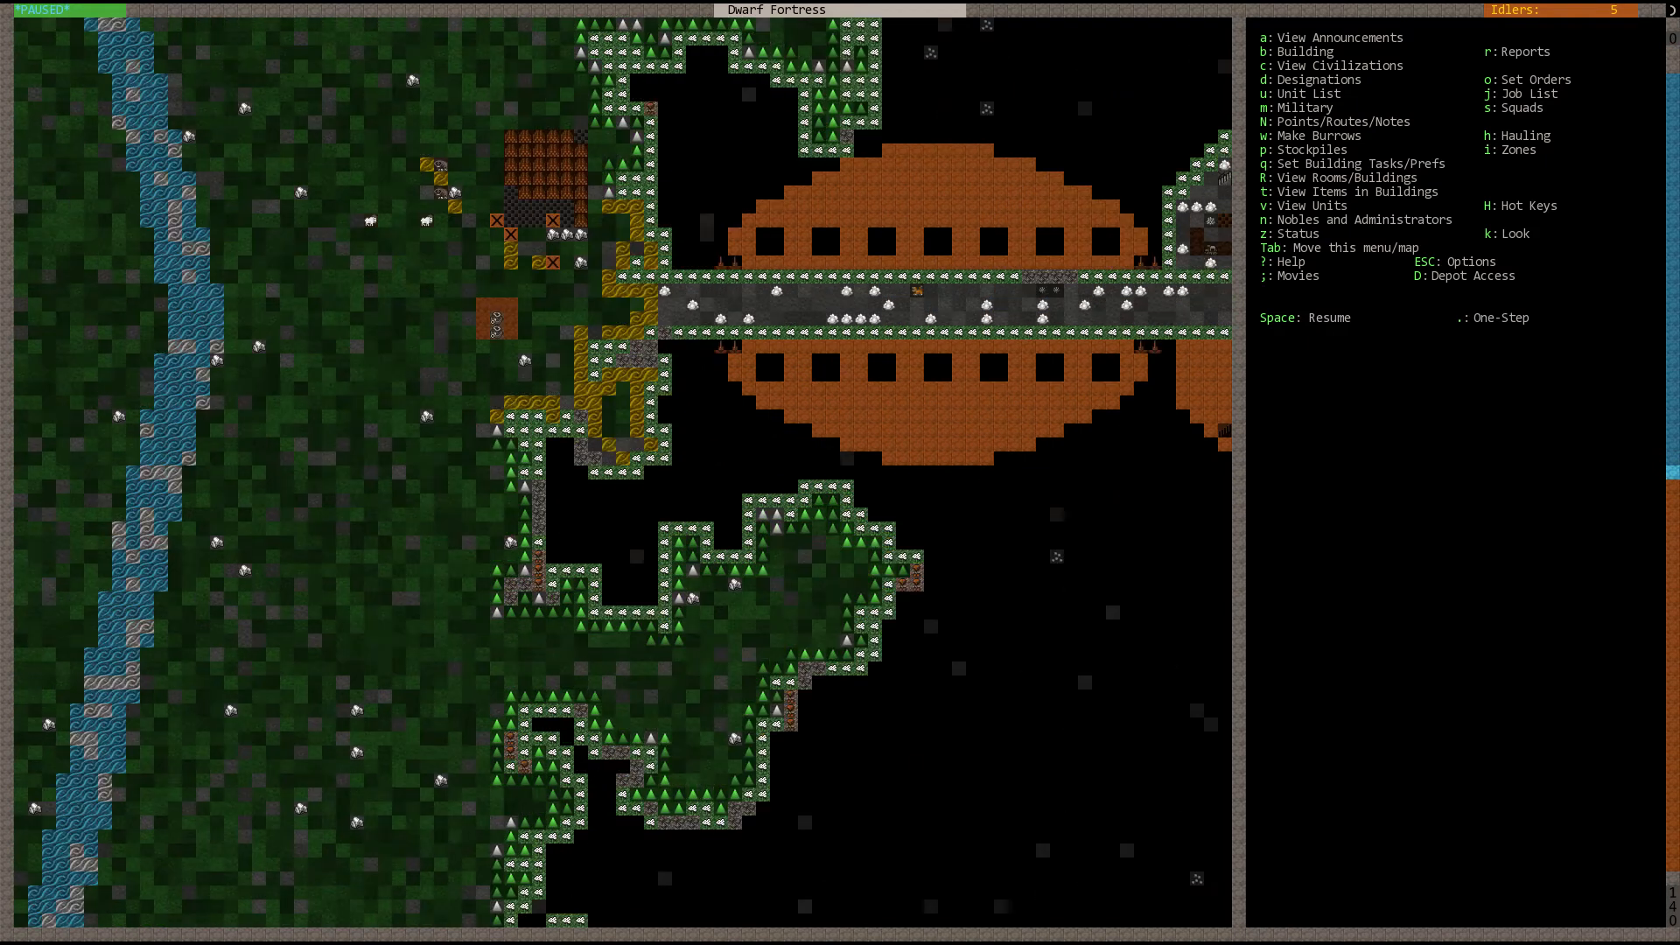
click(1281, 51)
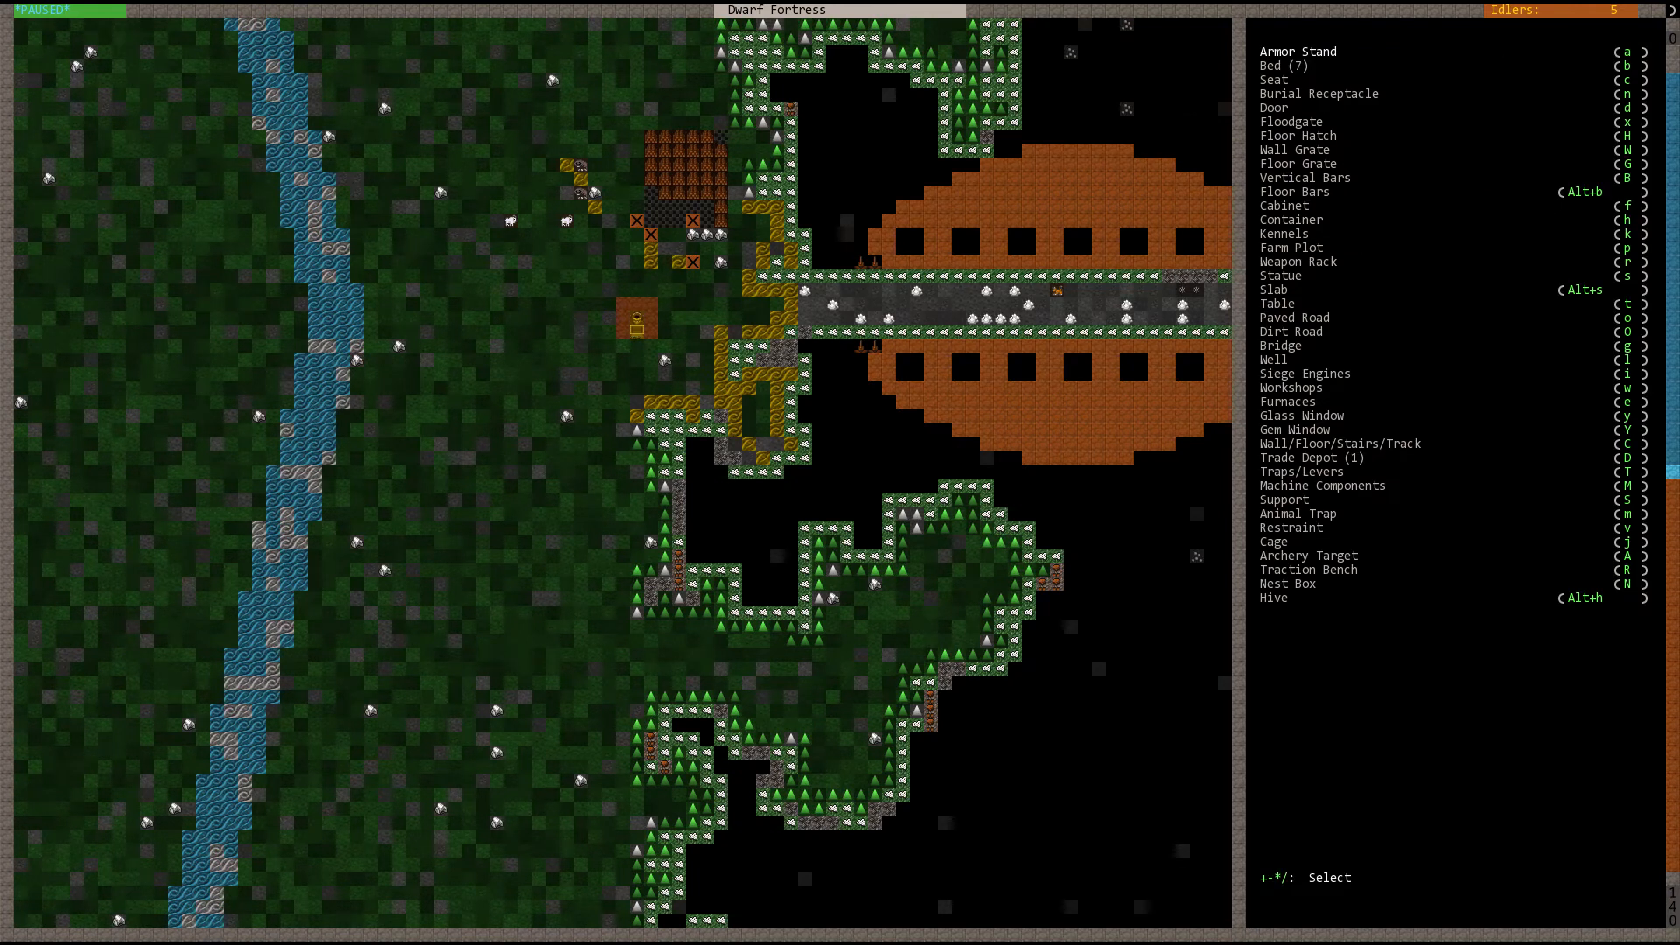
click(1290, 247)
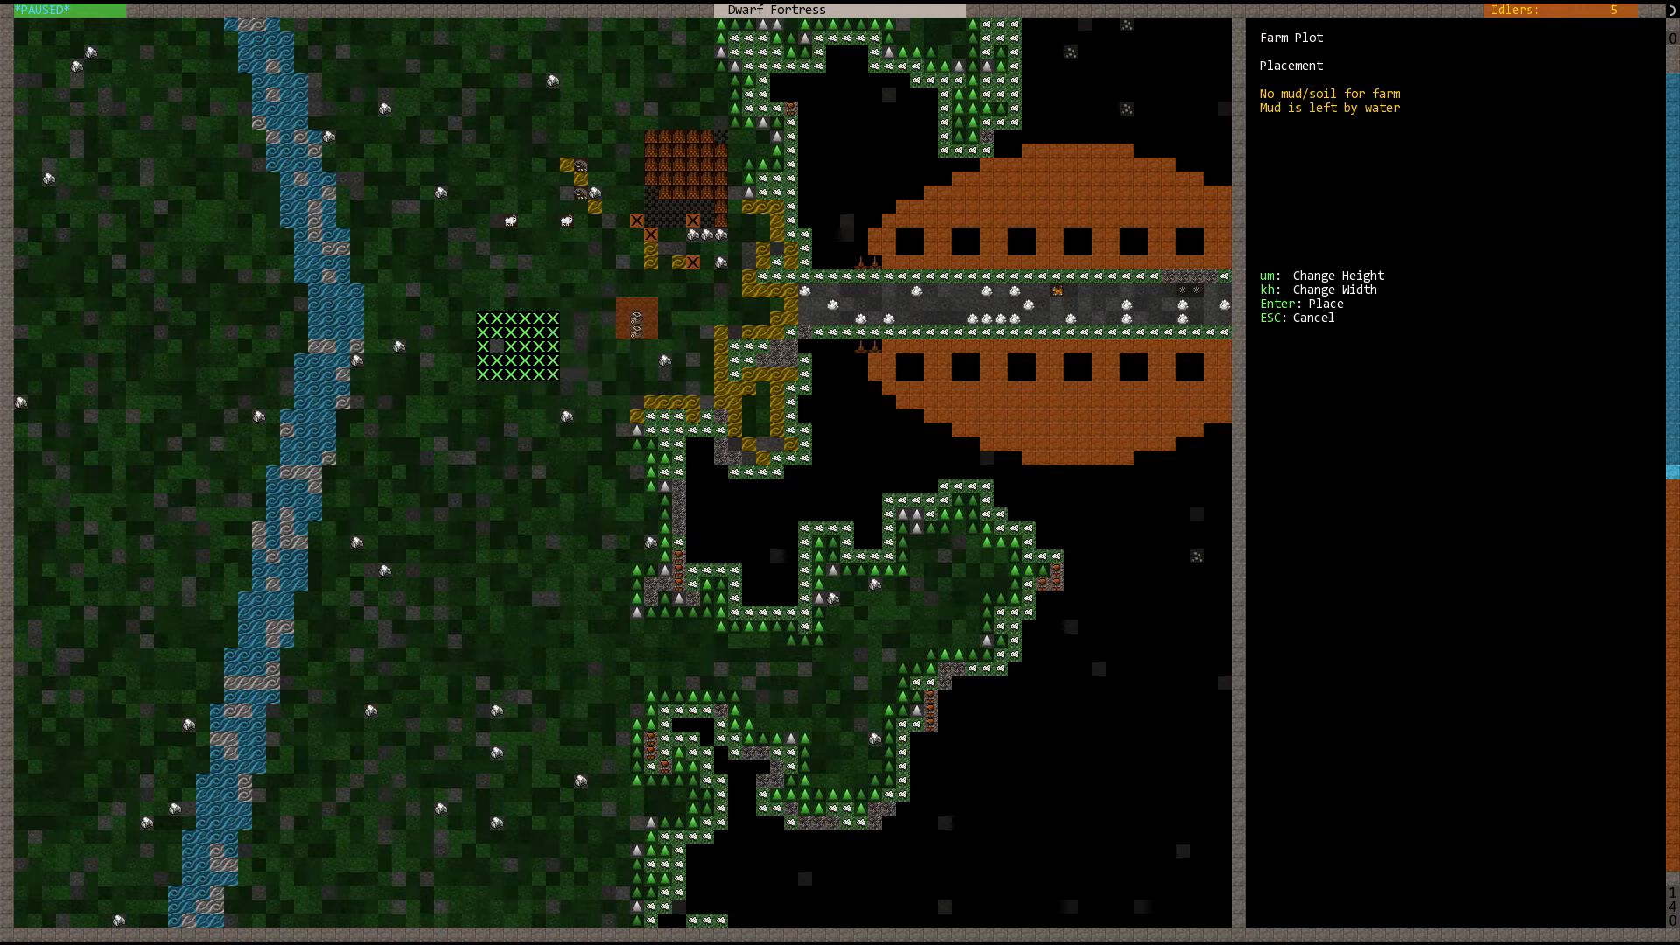
key(Escape)
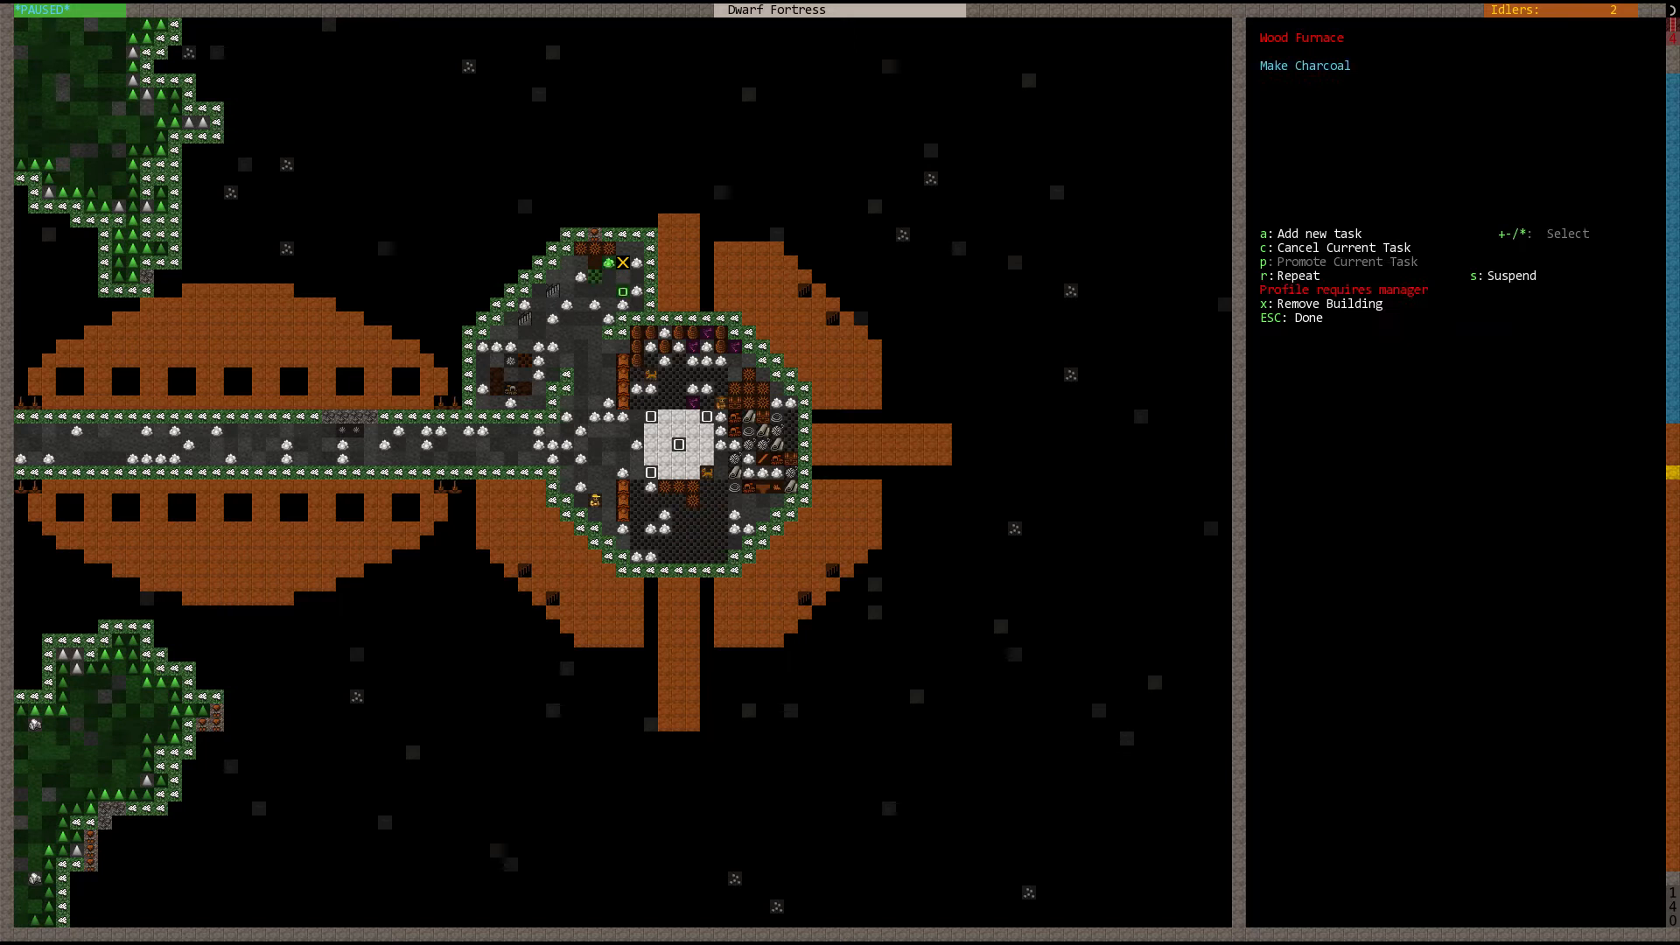
Step: Add Make Charcoal jobs at the wood furnace until ten are queued, then leave its task list
key(a)
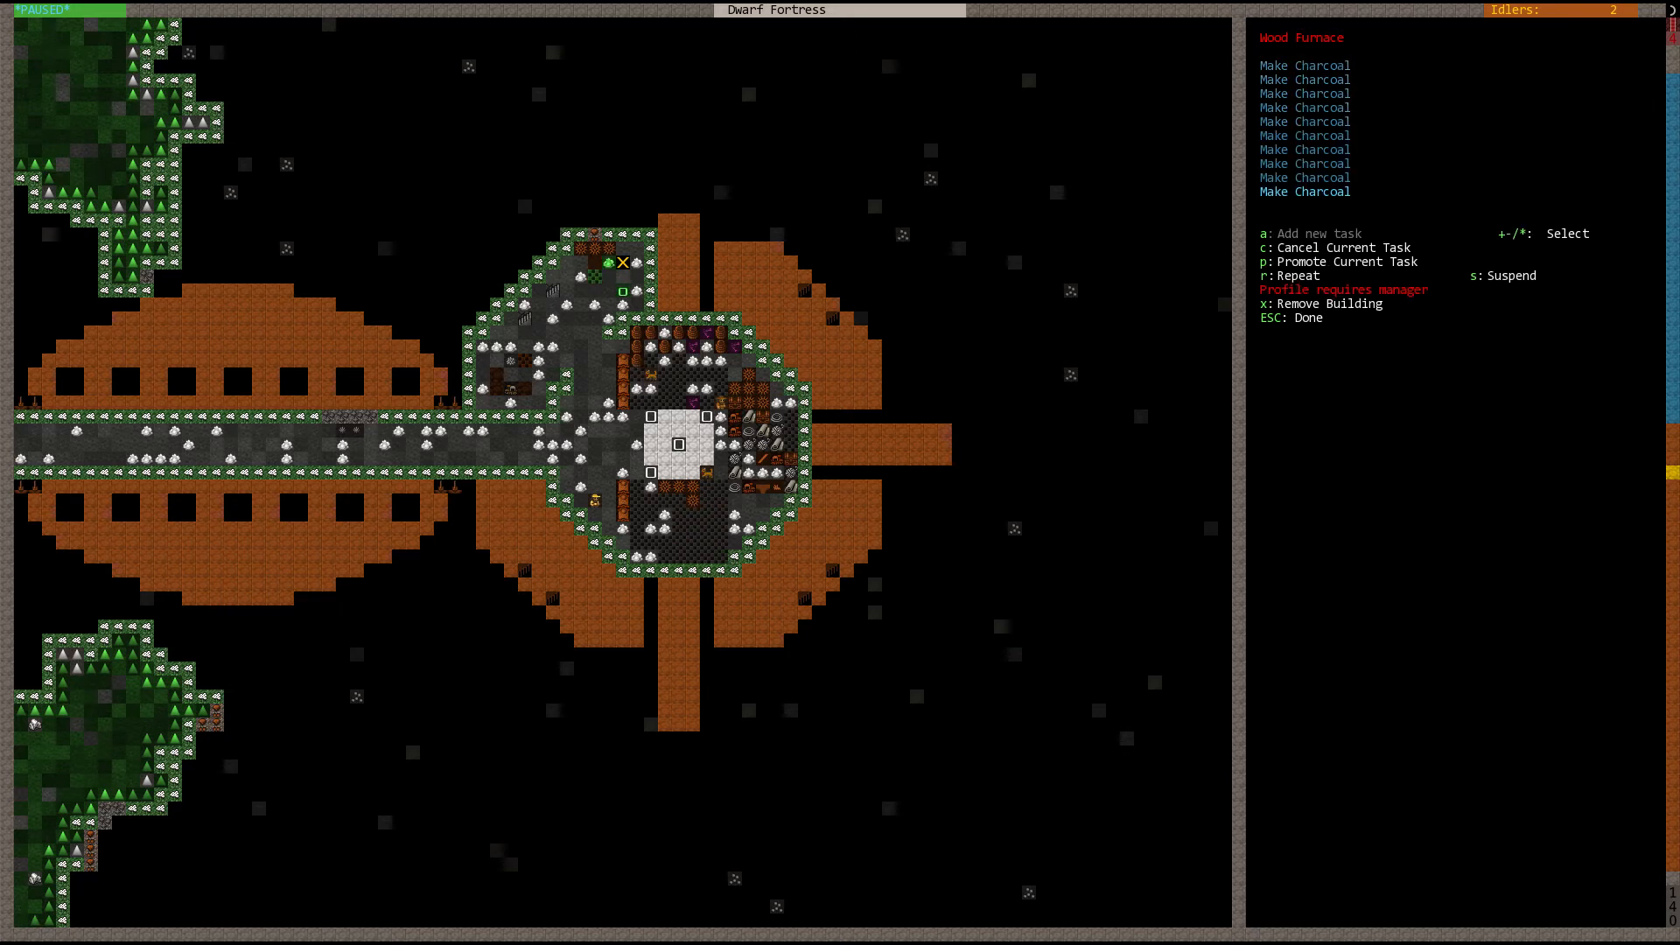
key(Escape)
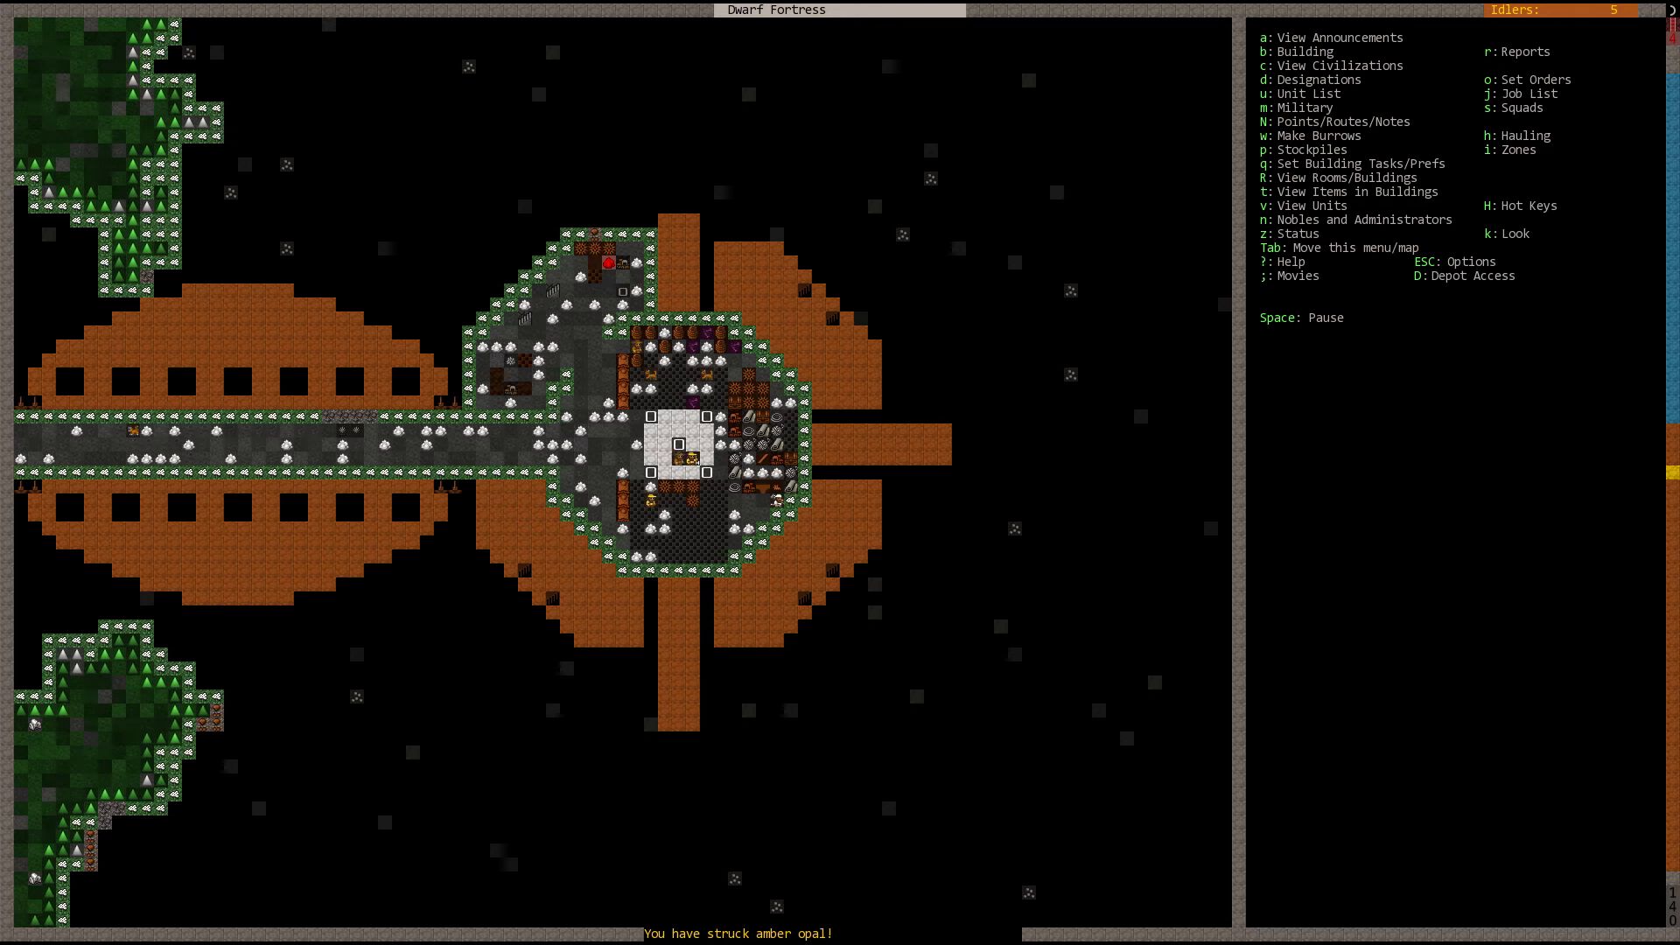
Step: Mark the surface farm plot west of the fortress for removal and leave the ground inspection
scroll(left, 3)
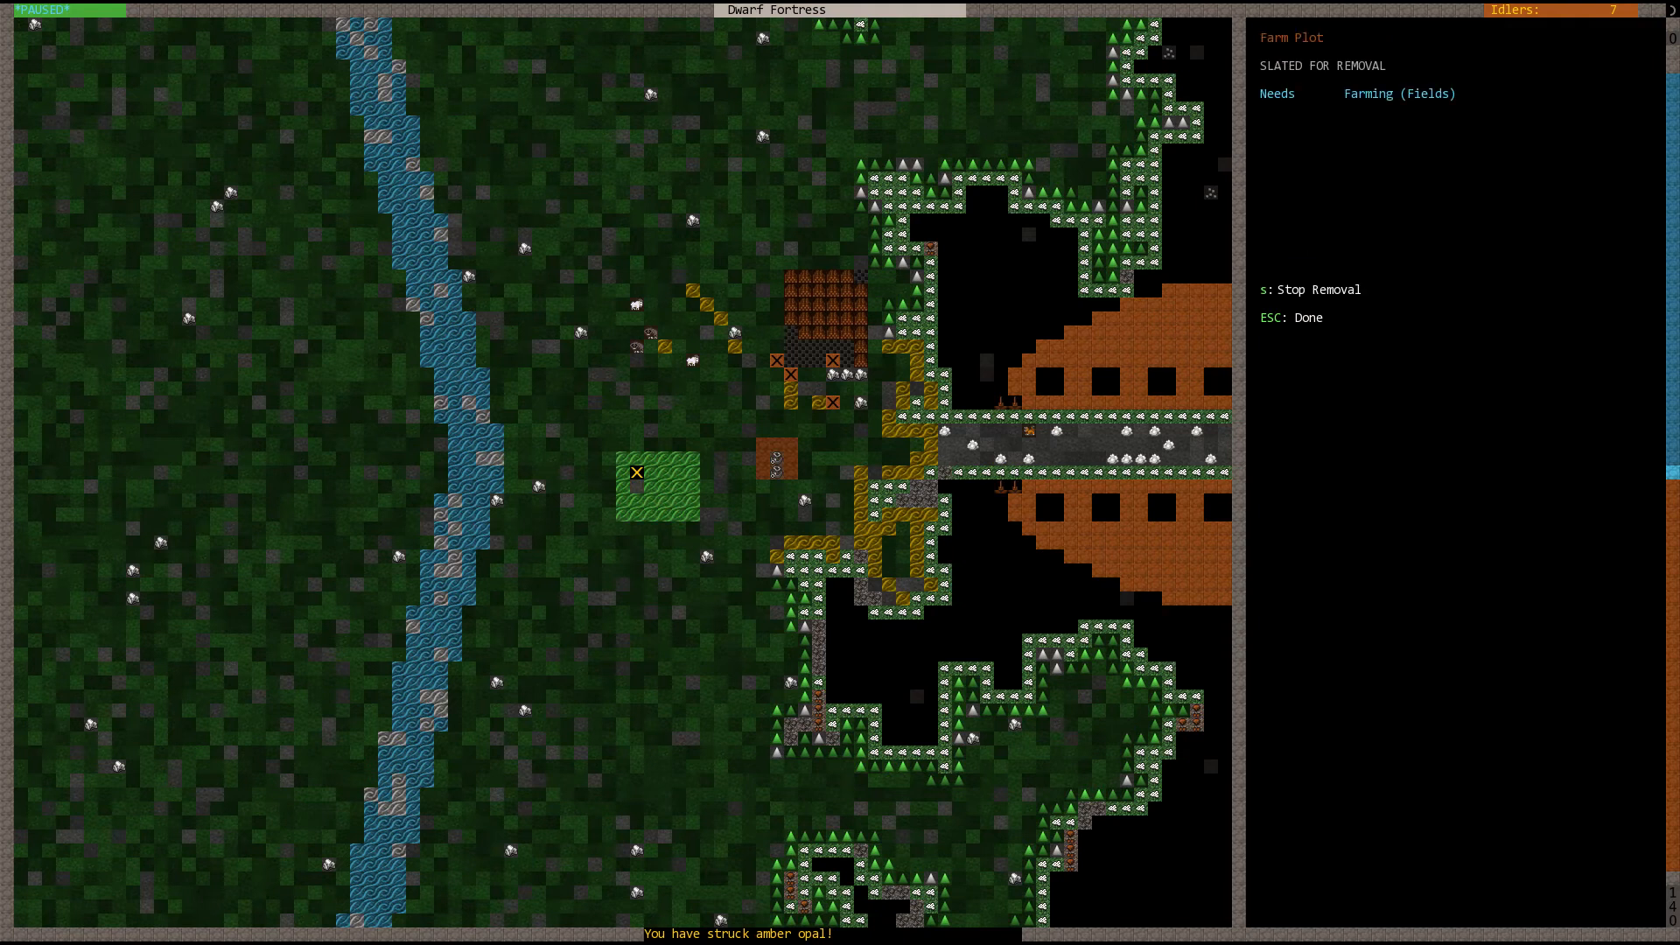
key(Escape)
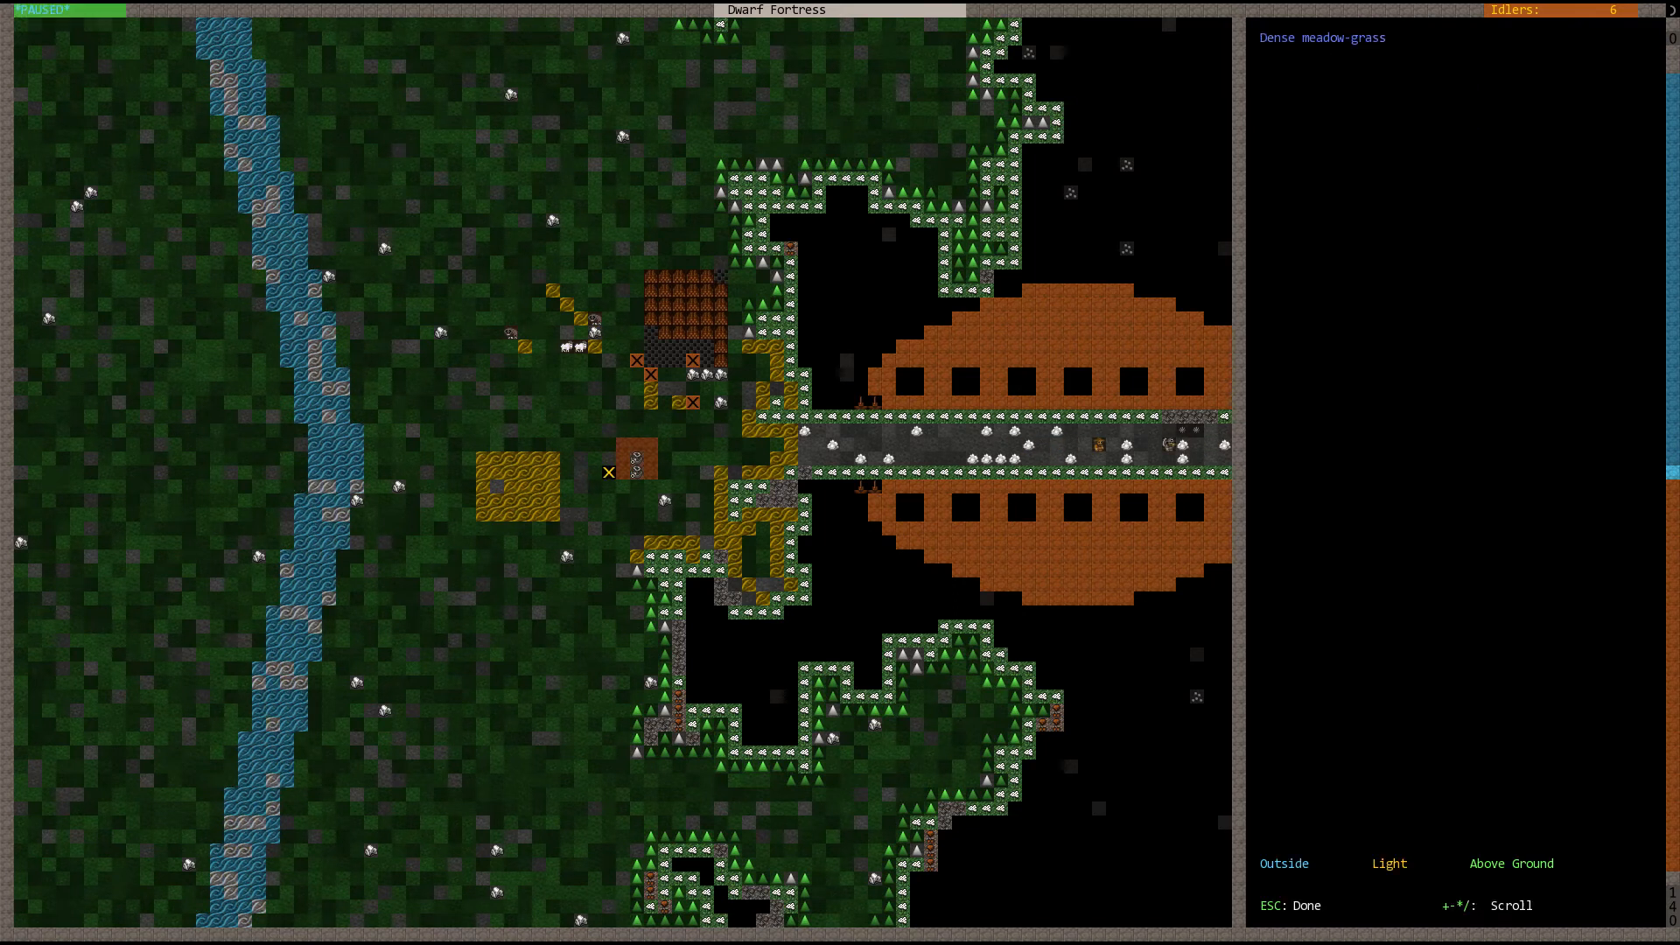
key(Escape)
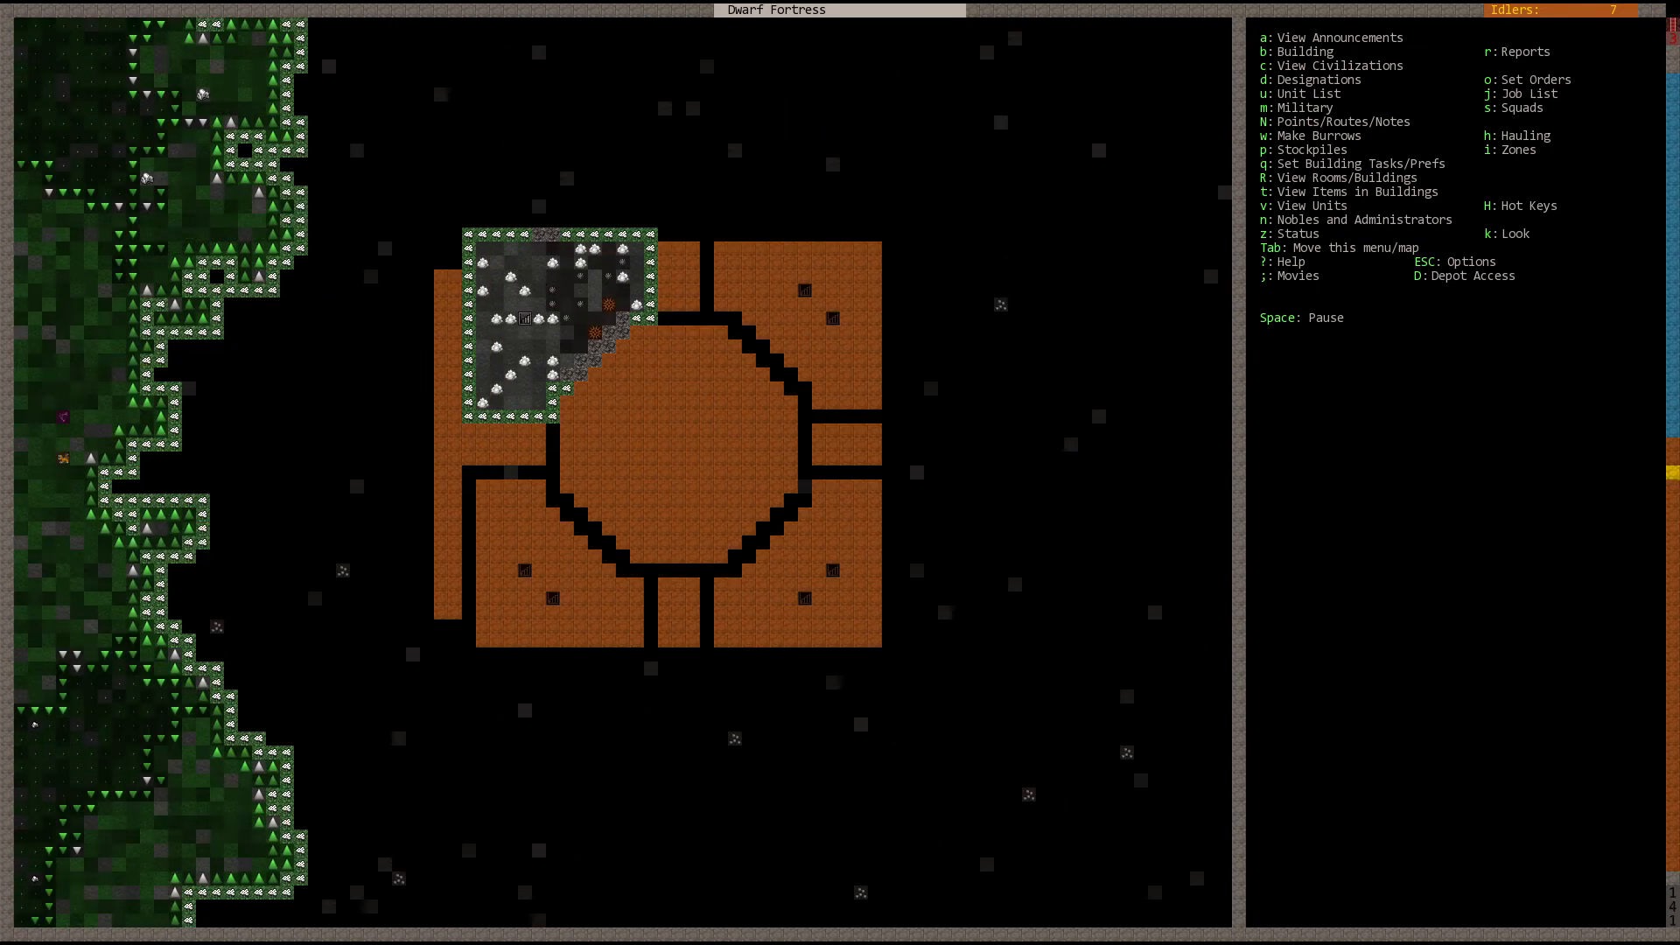
Step: Bring up the custom Stockpile Settings screen on the octagonal hall level
click(1272, 149)
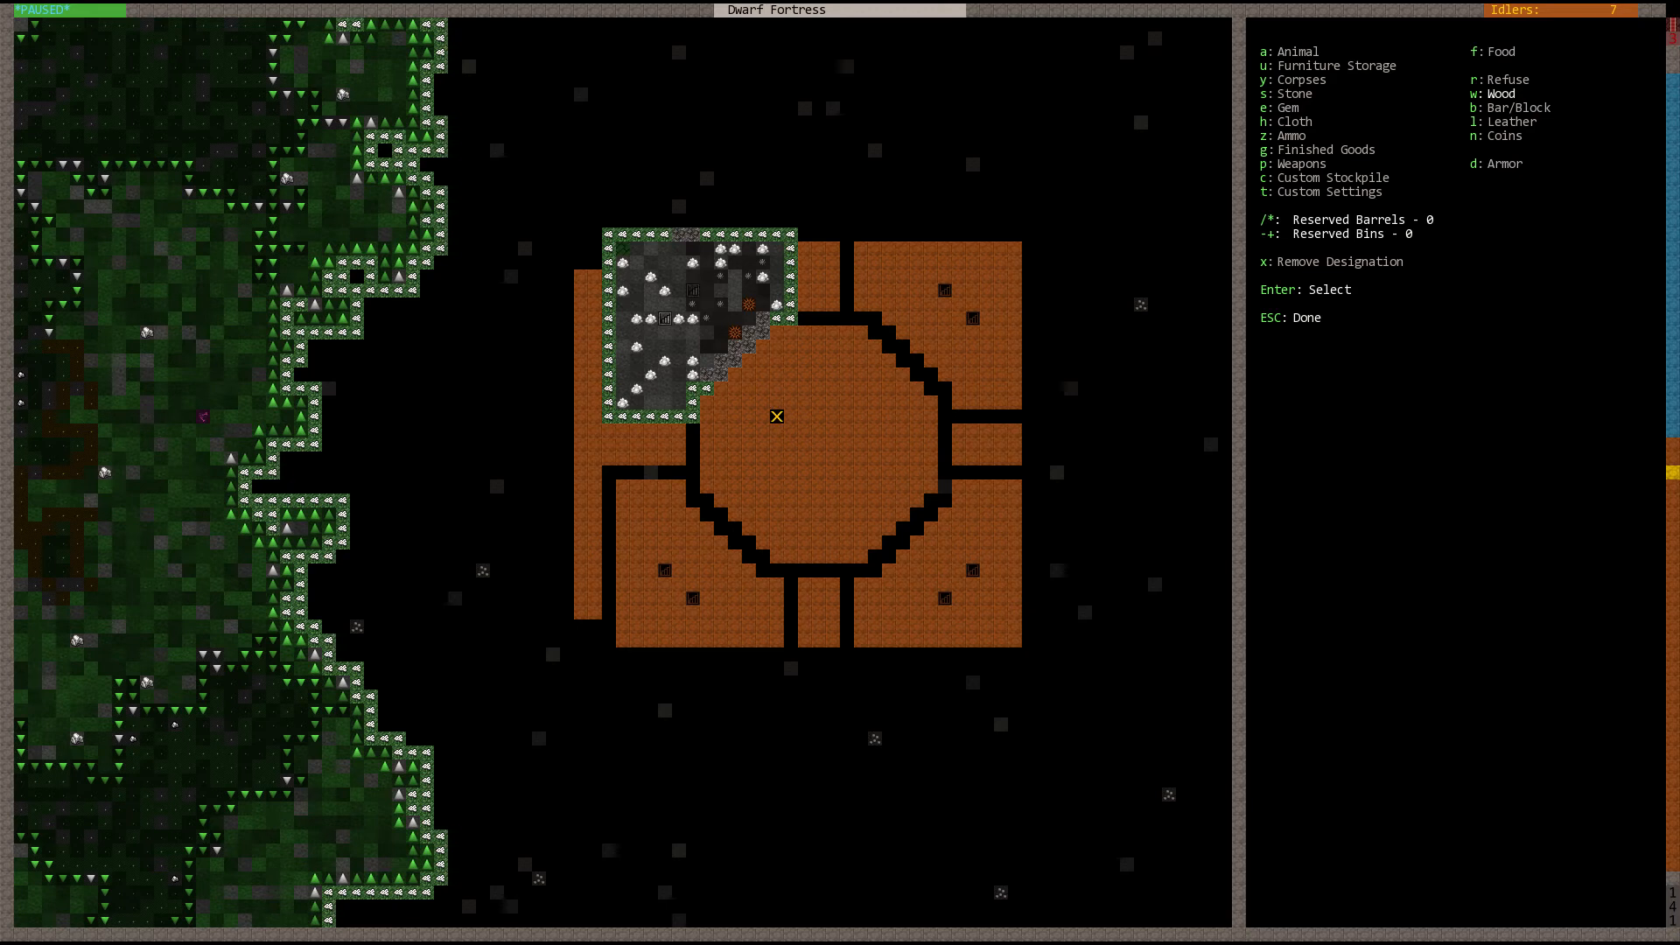
key(Escape)
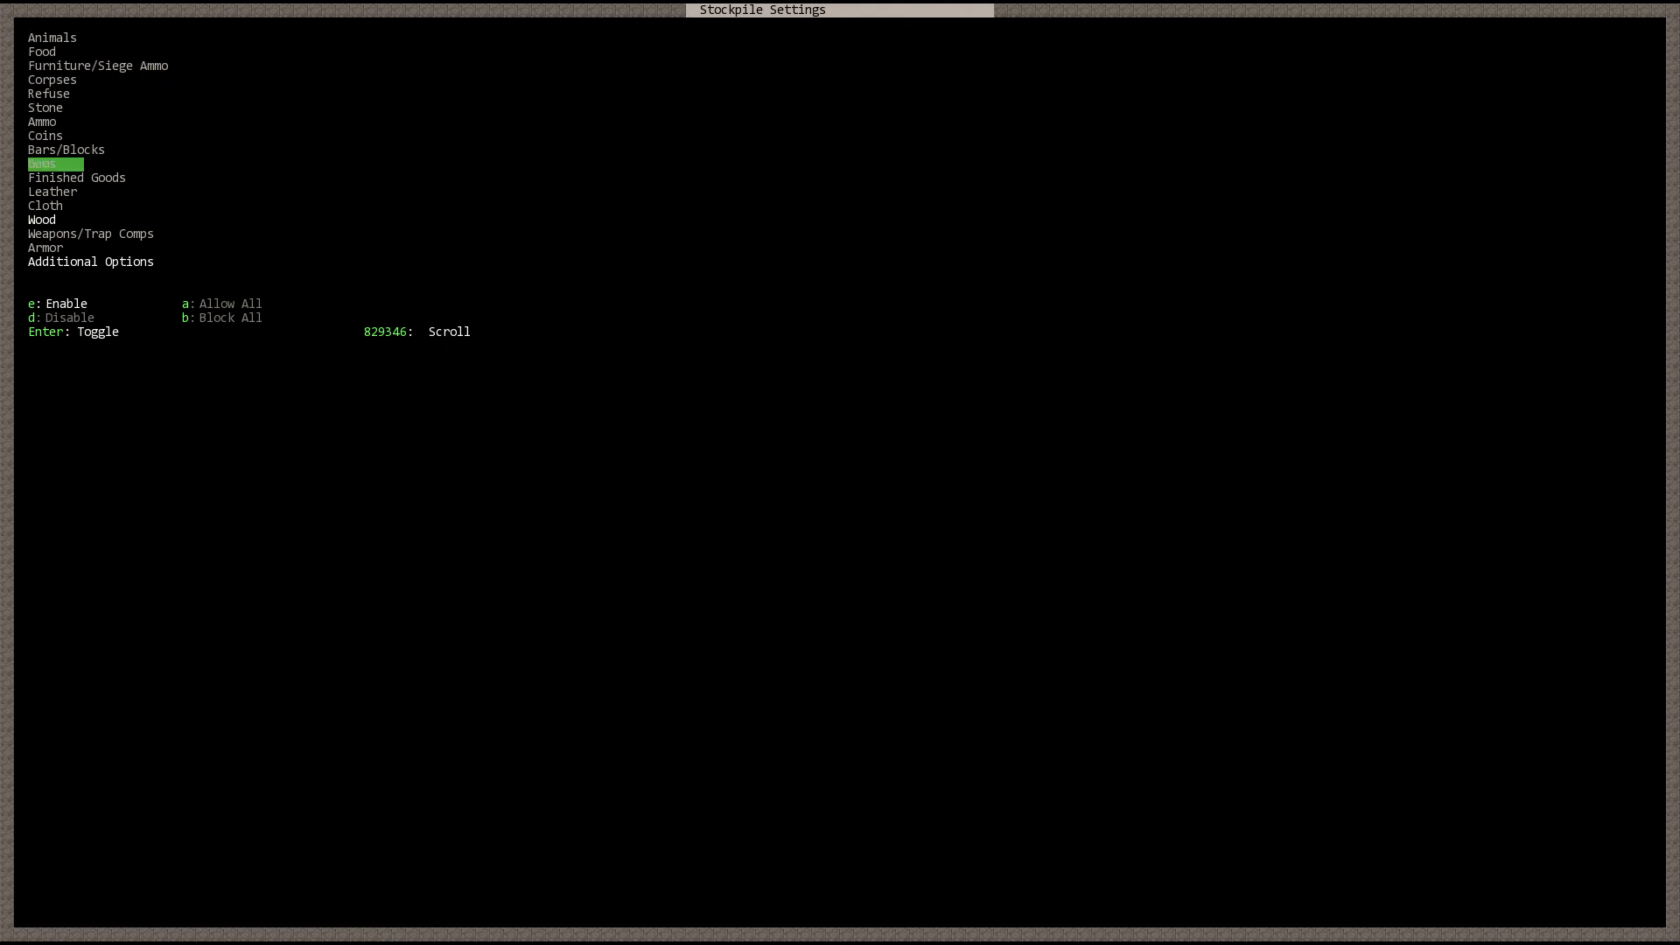
Step: Review stockpile #5's wood types, then move to its Bars/Blocks category
key(Down)
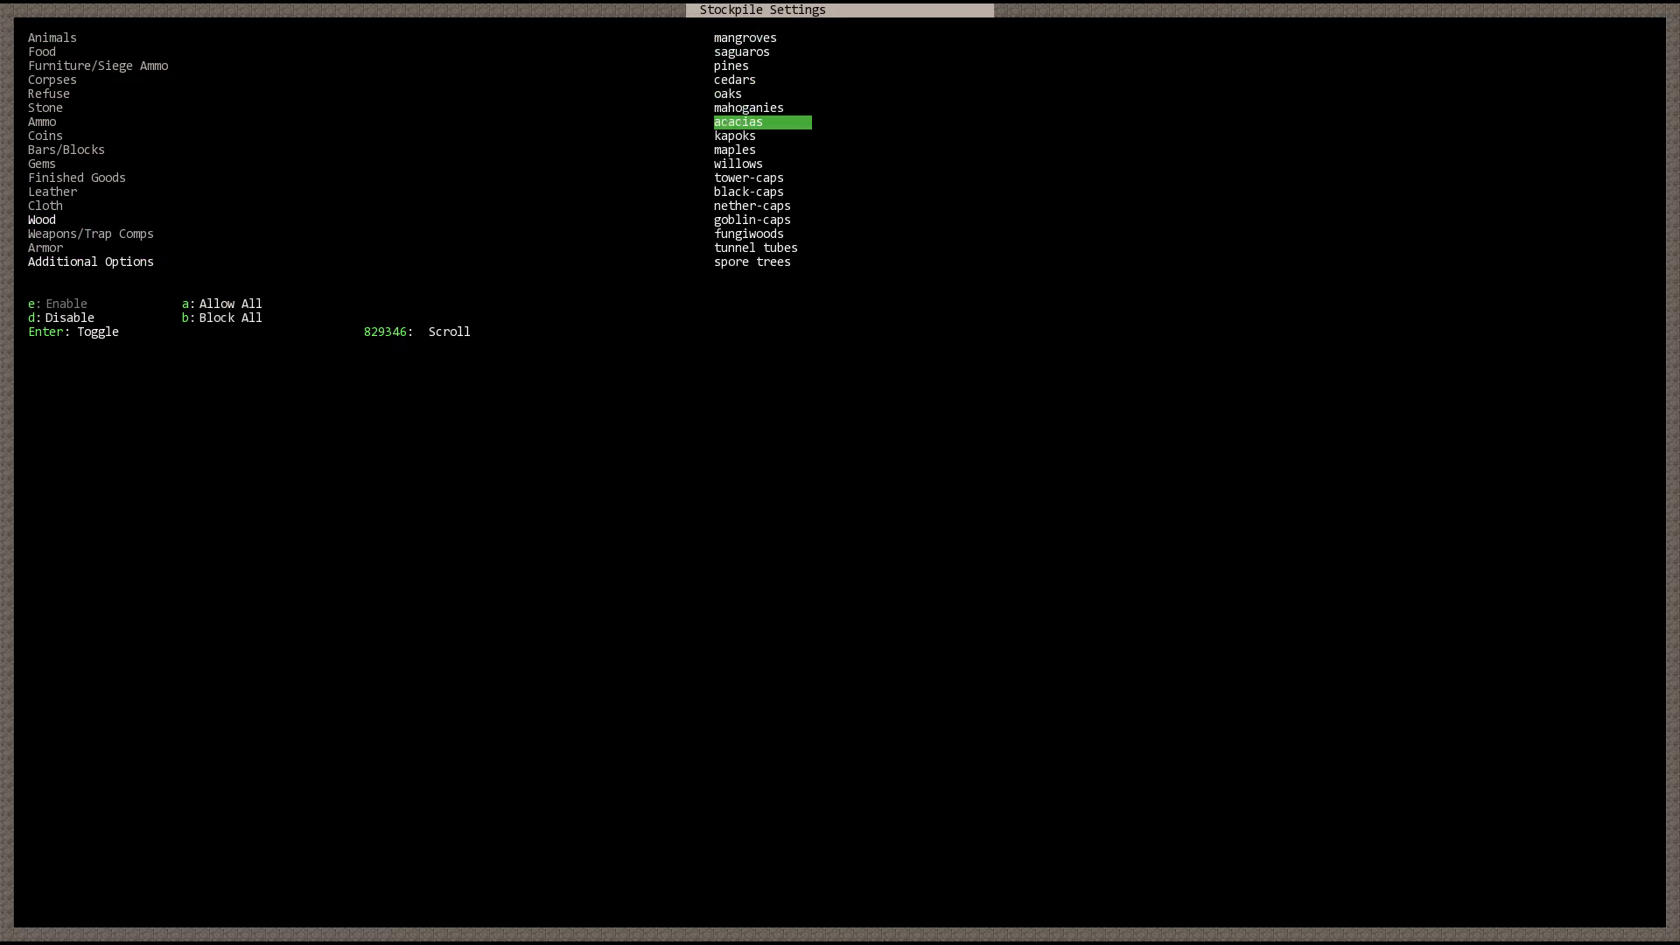
scroll(down, 3)
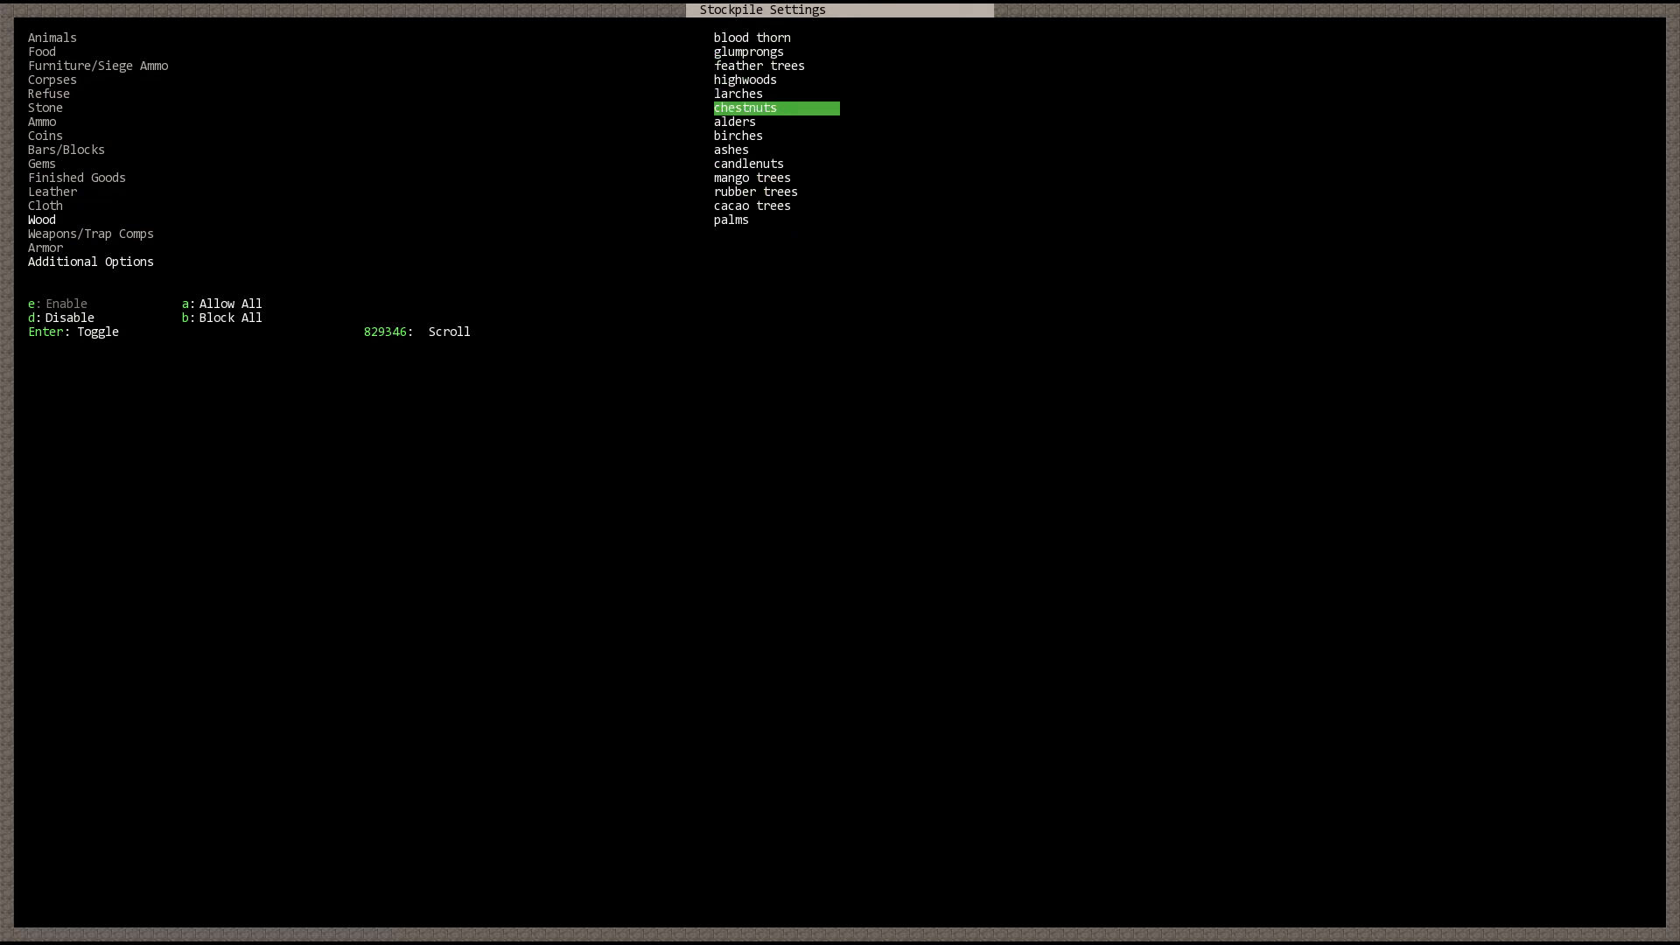
key(Escape)
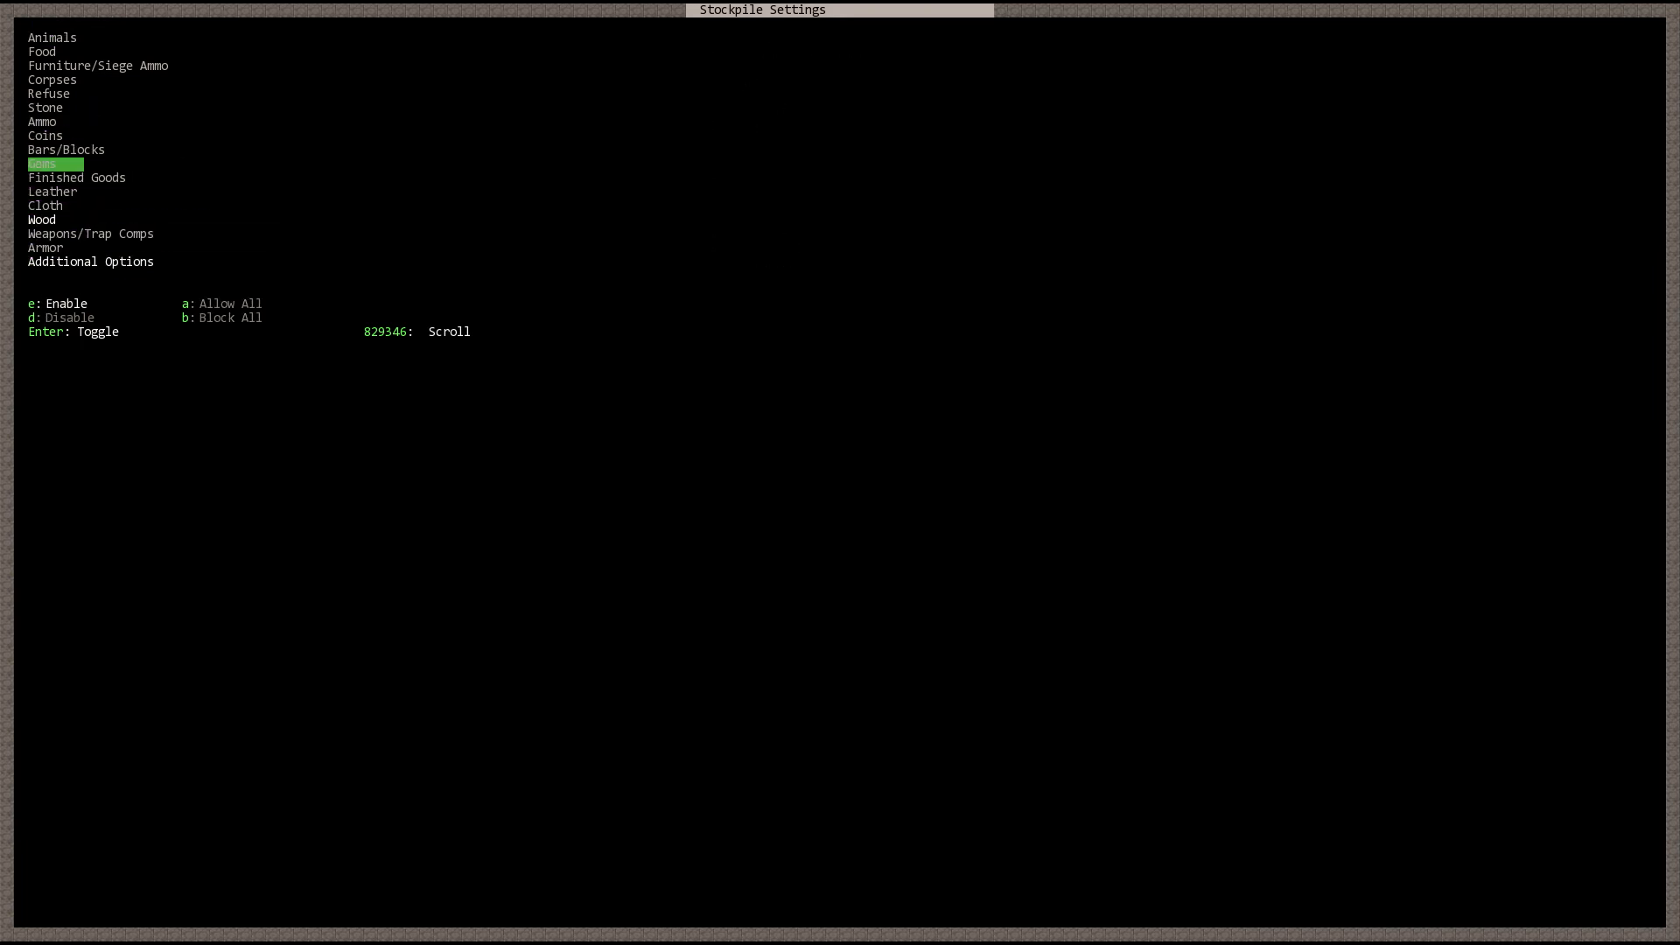
click(42, 164)
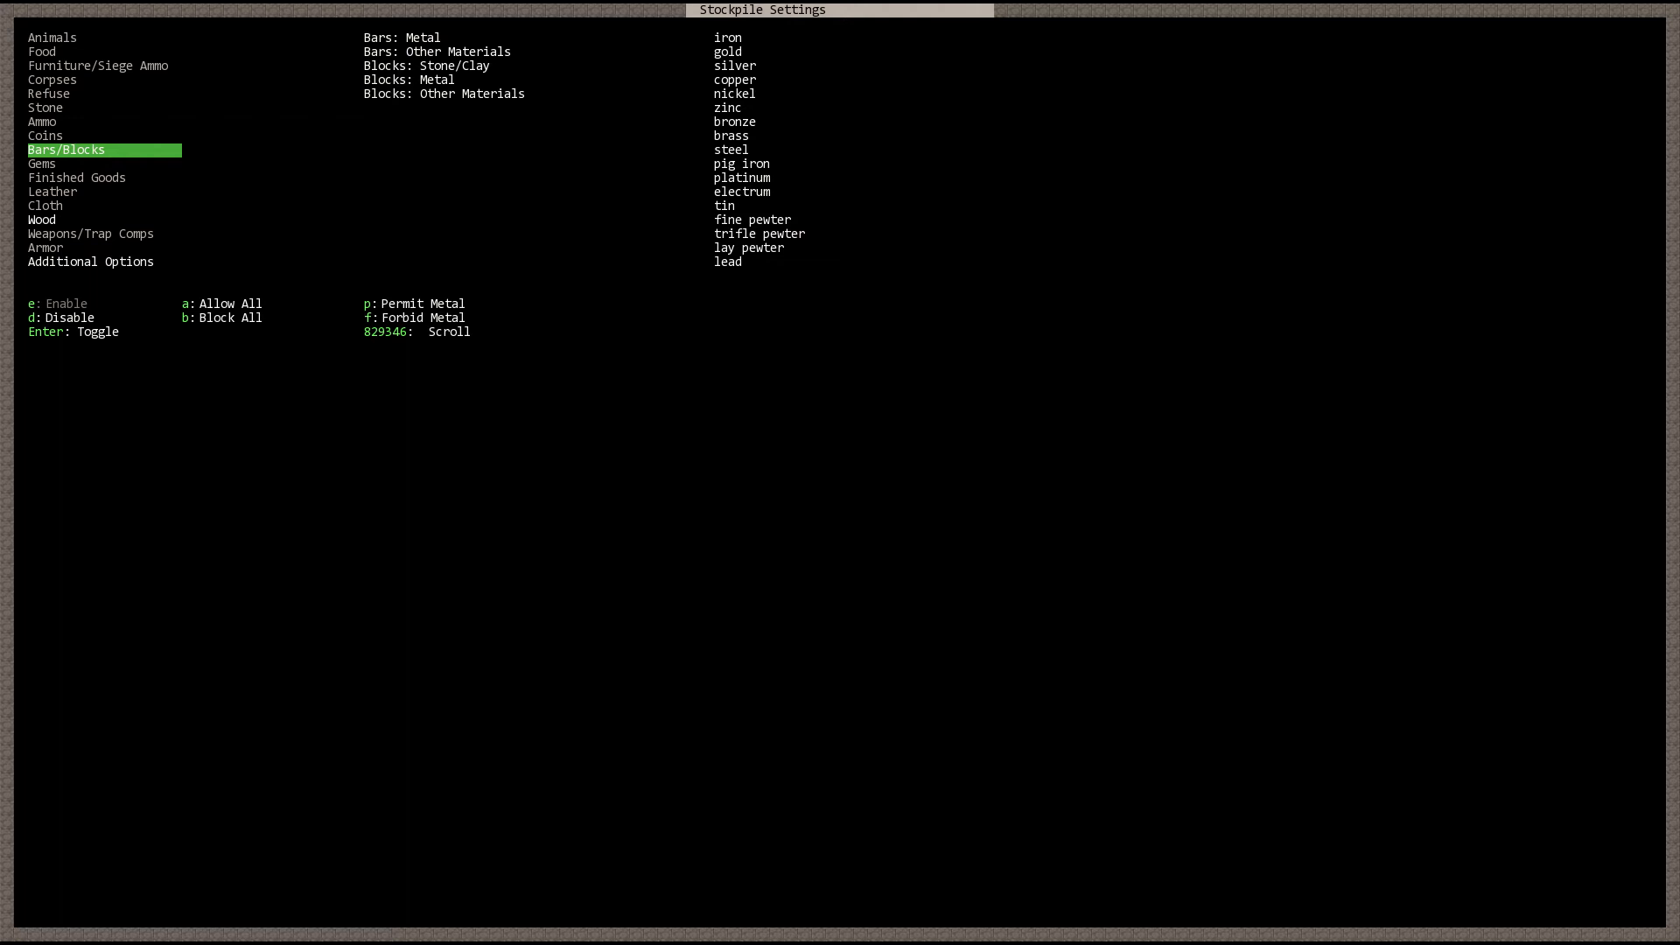
Step: Adjust the Bars/Blocks settings so stockpile #5 accepts wood, stone and bars/blocks, then leave it
click(436, 50)
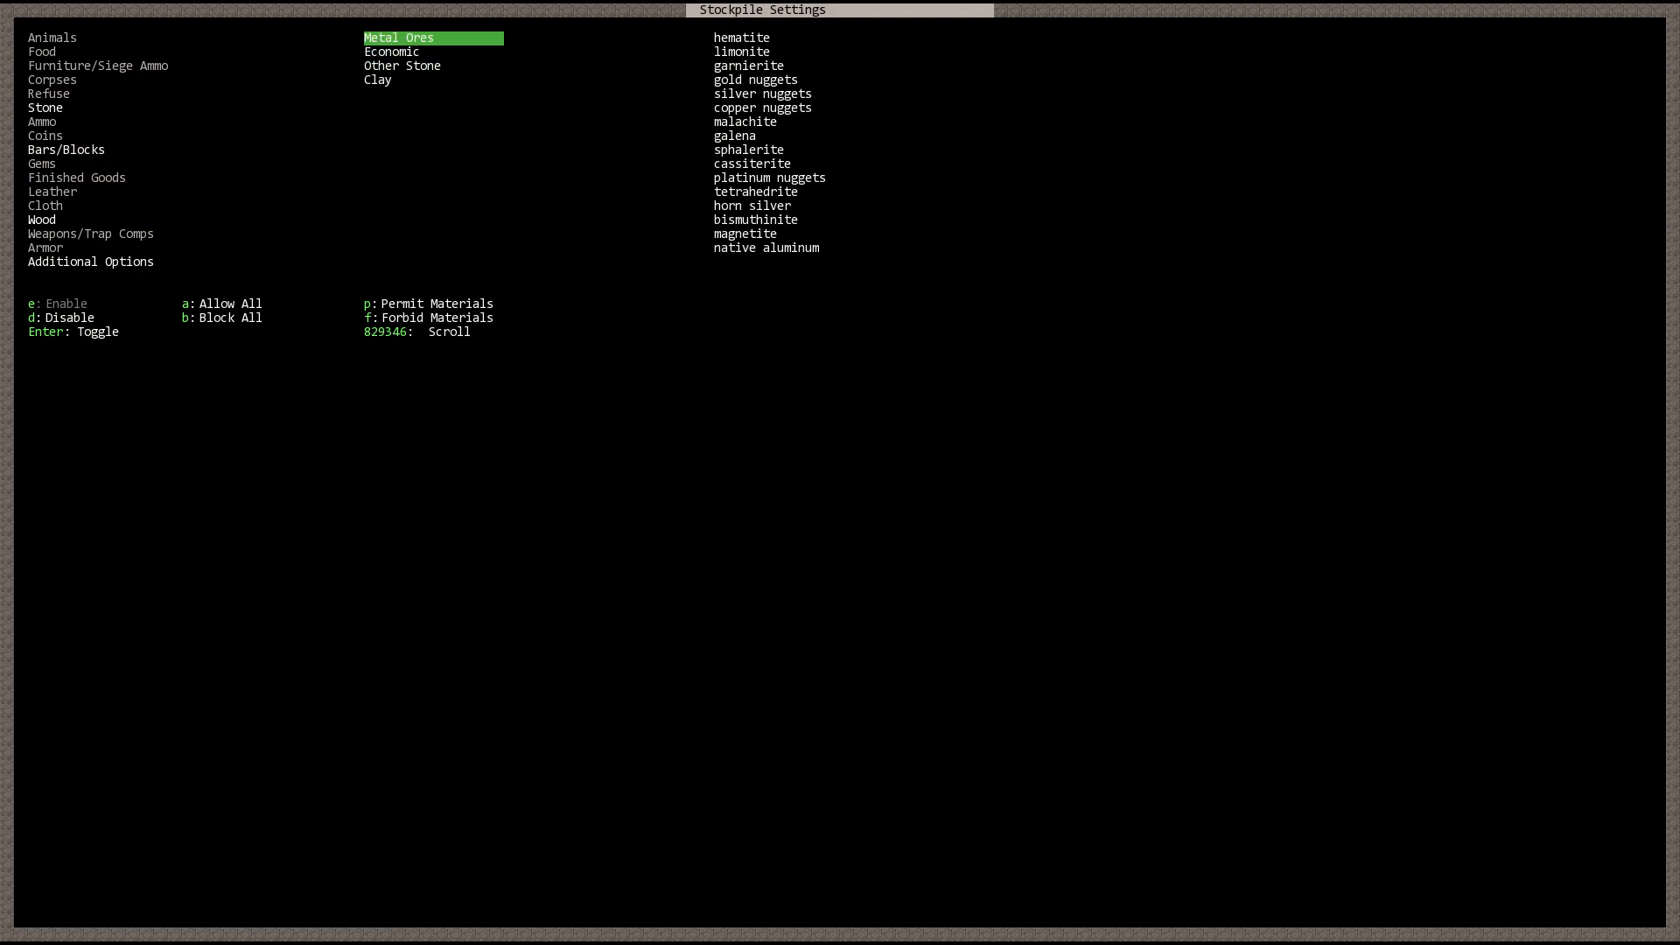
click(46, 106)
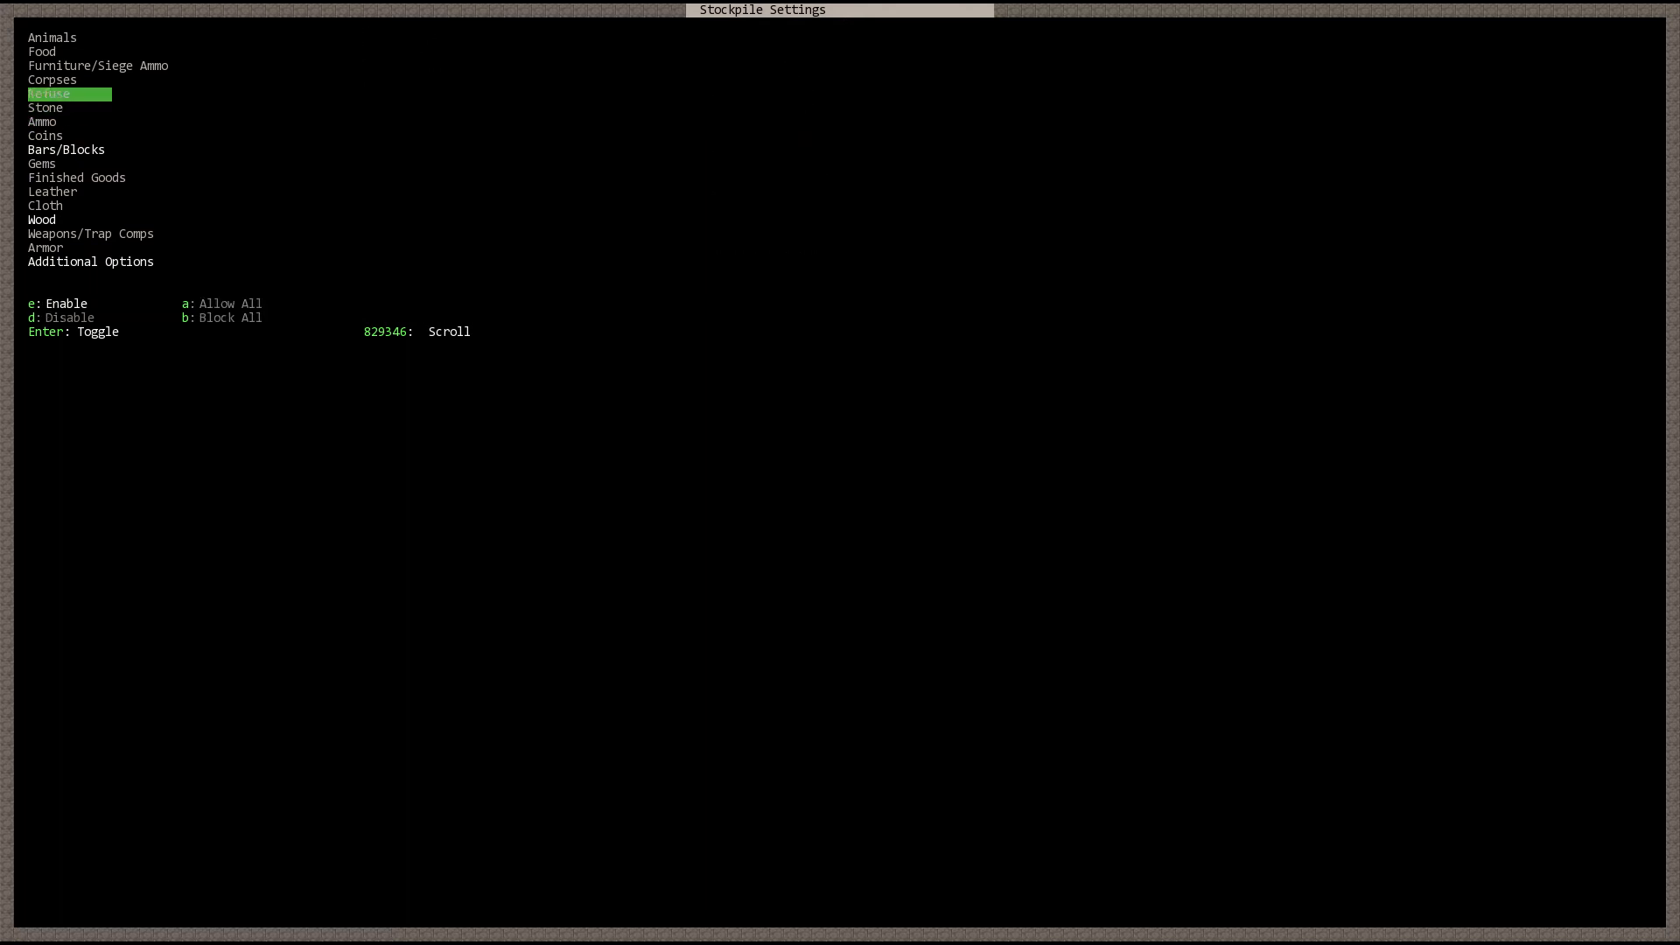
key(up)
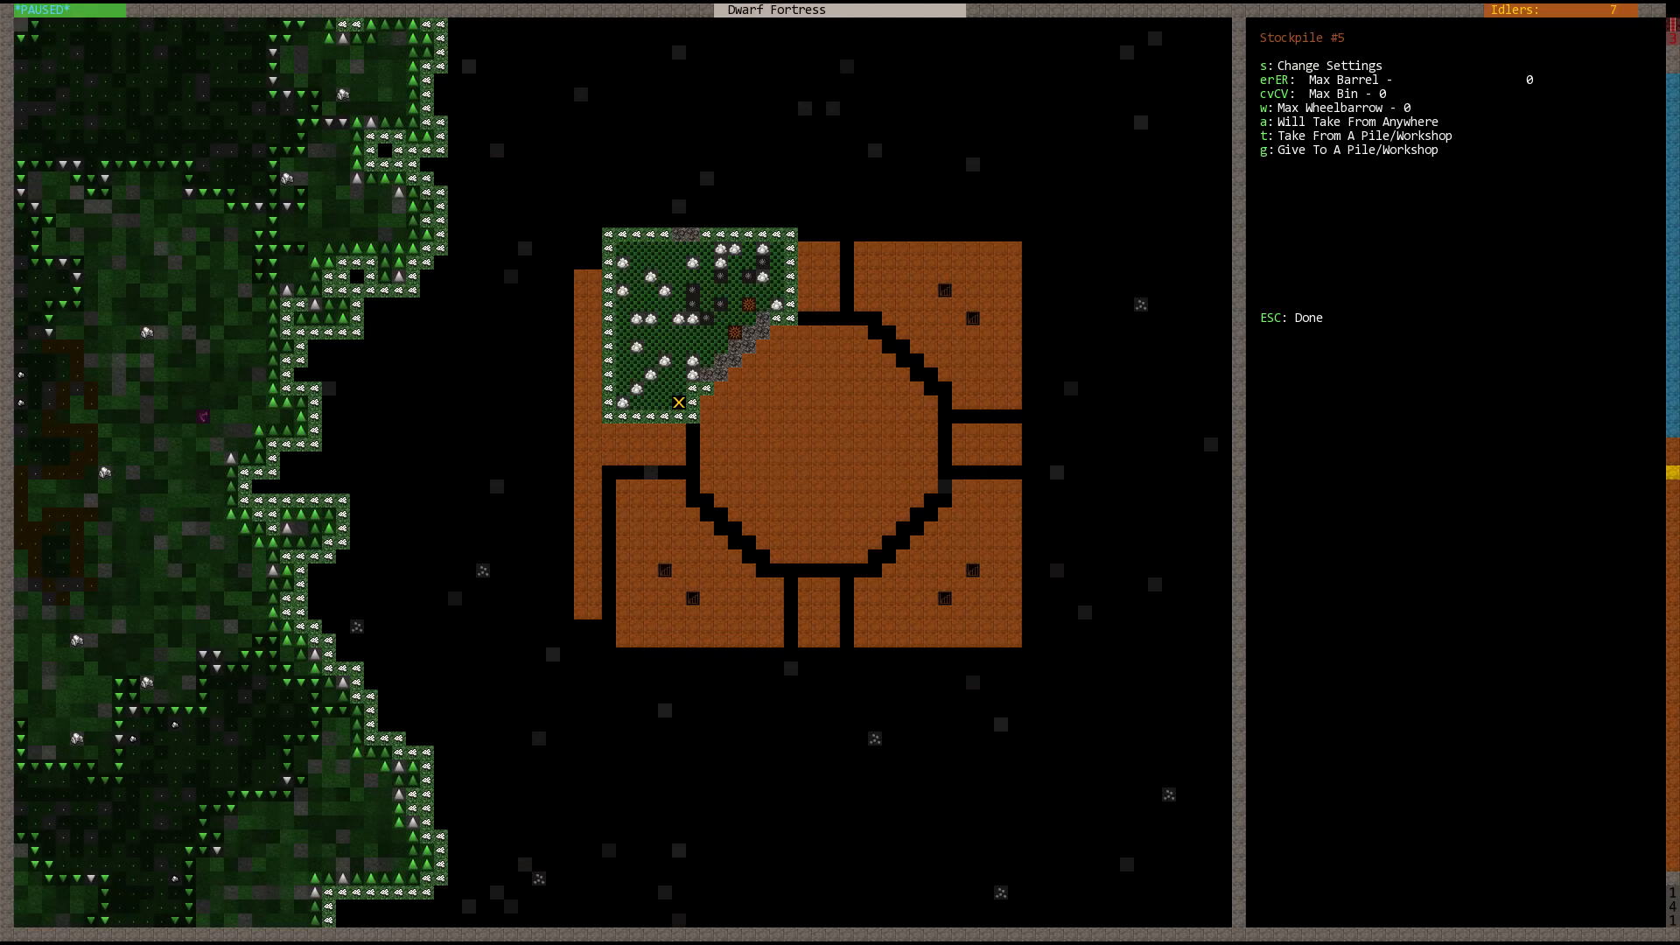
key(Escape)
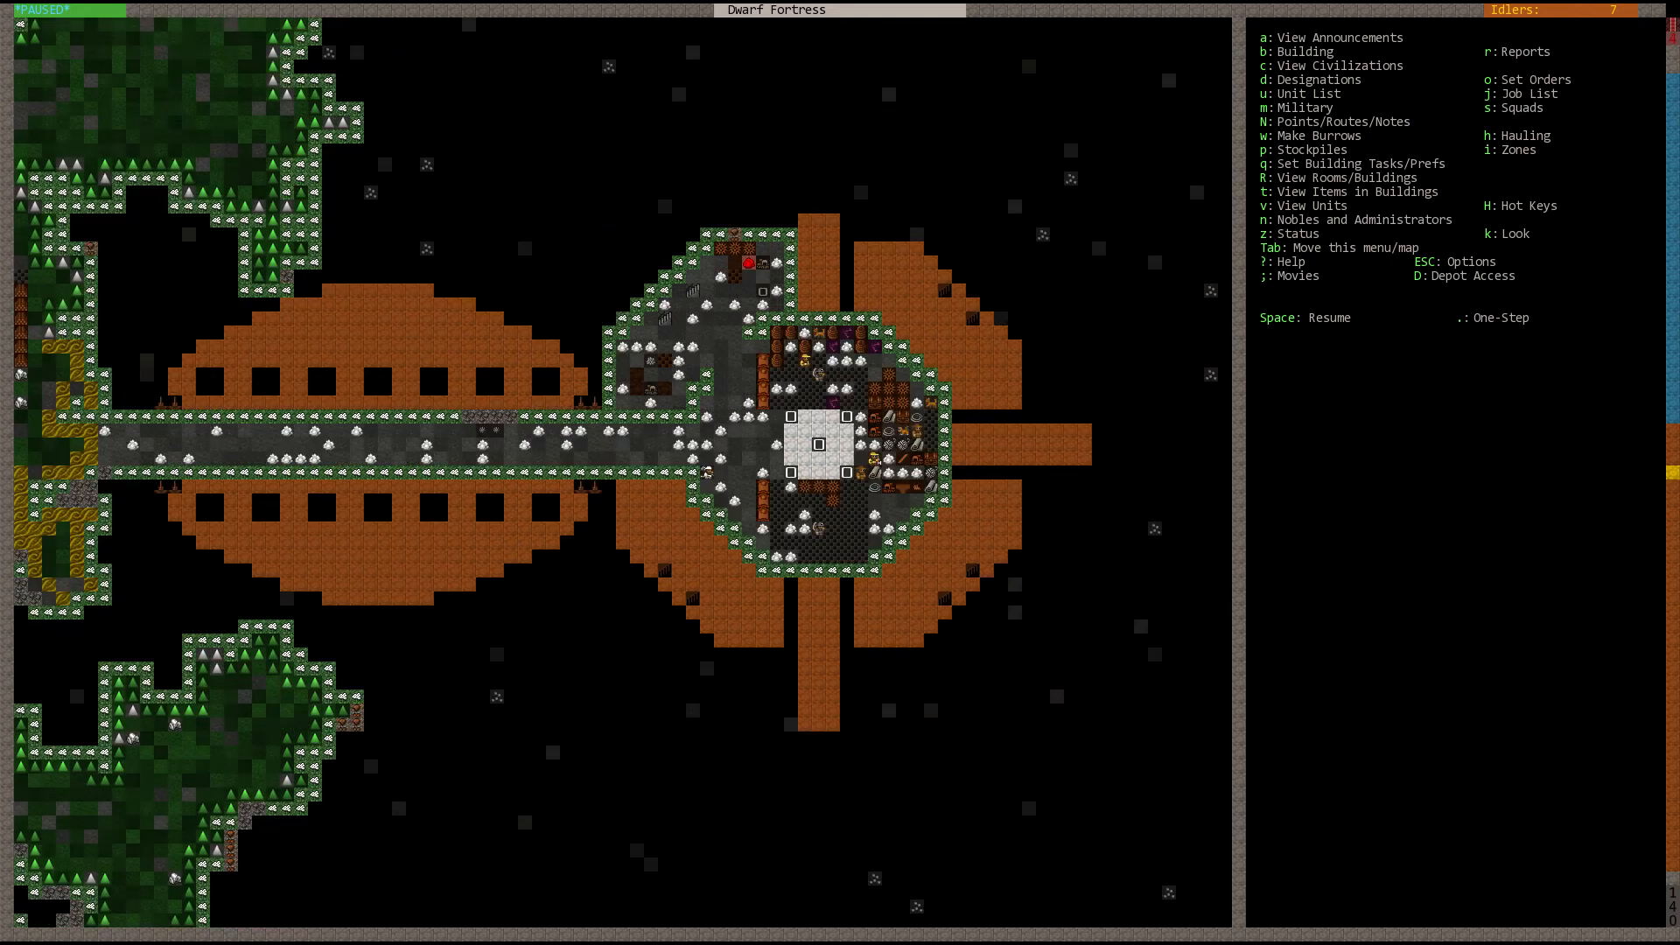
Step: Queue a Make wooden Wheelbarrow job at the carpenter's workshop
scroll(left, 3)
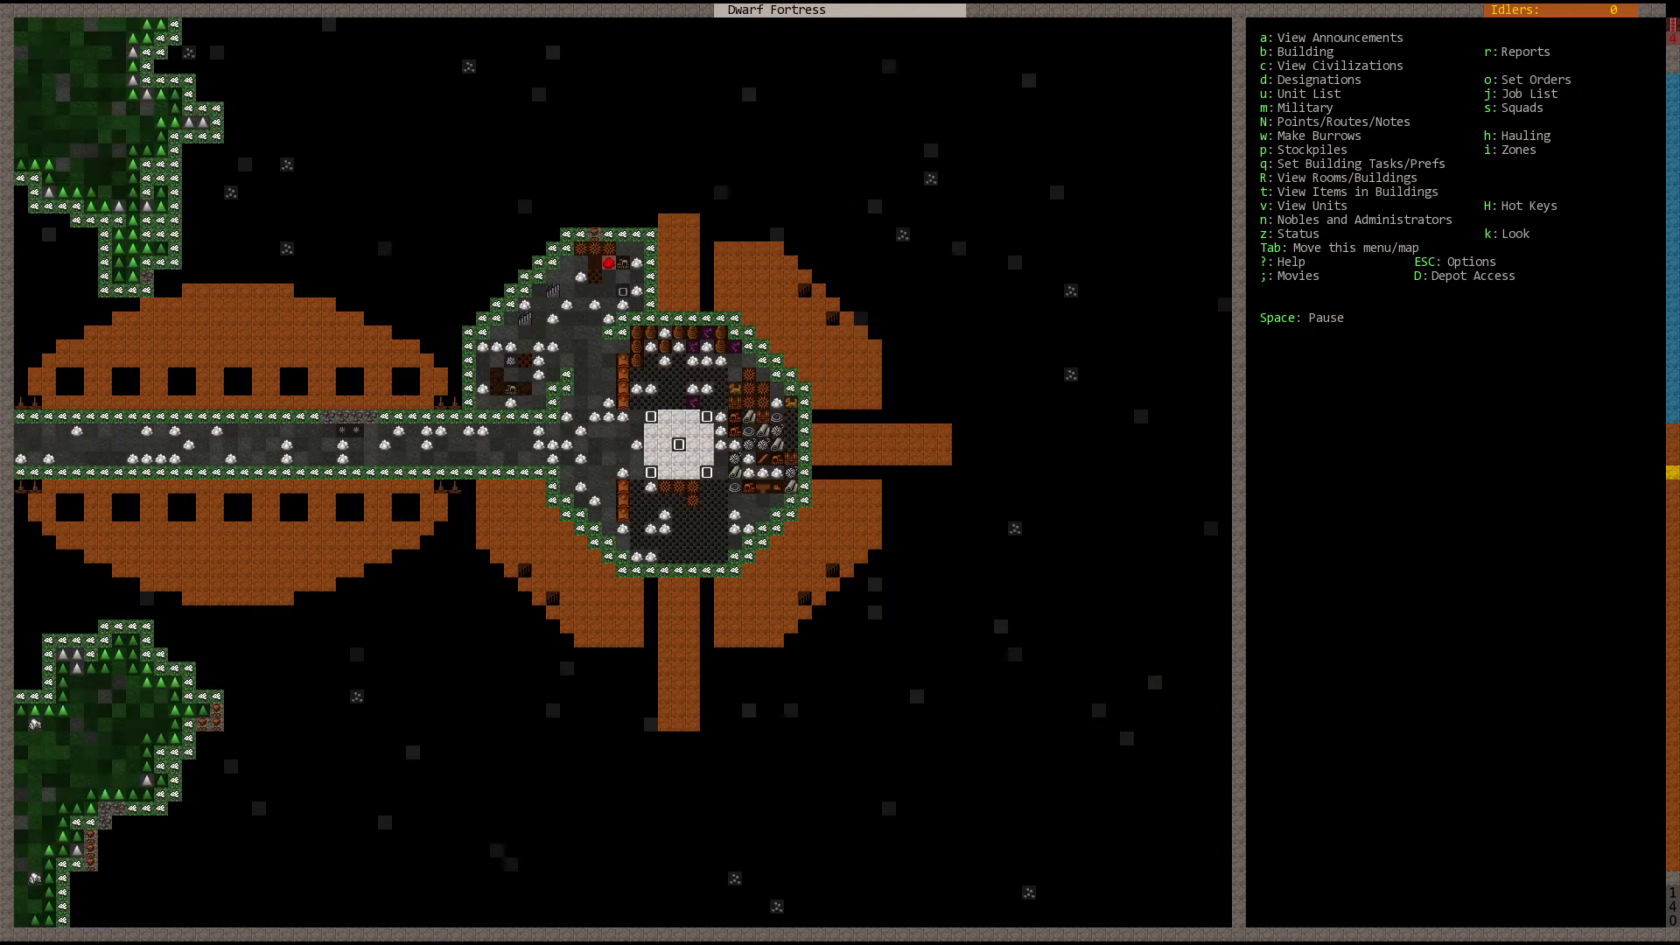
scroll(left, 3)
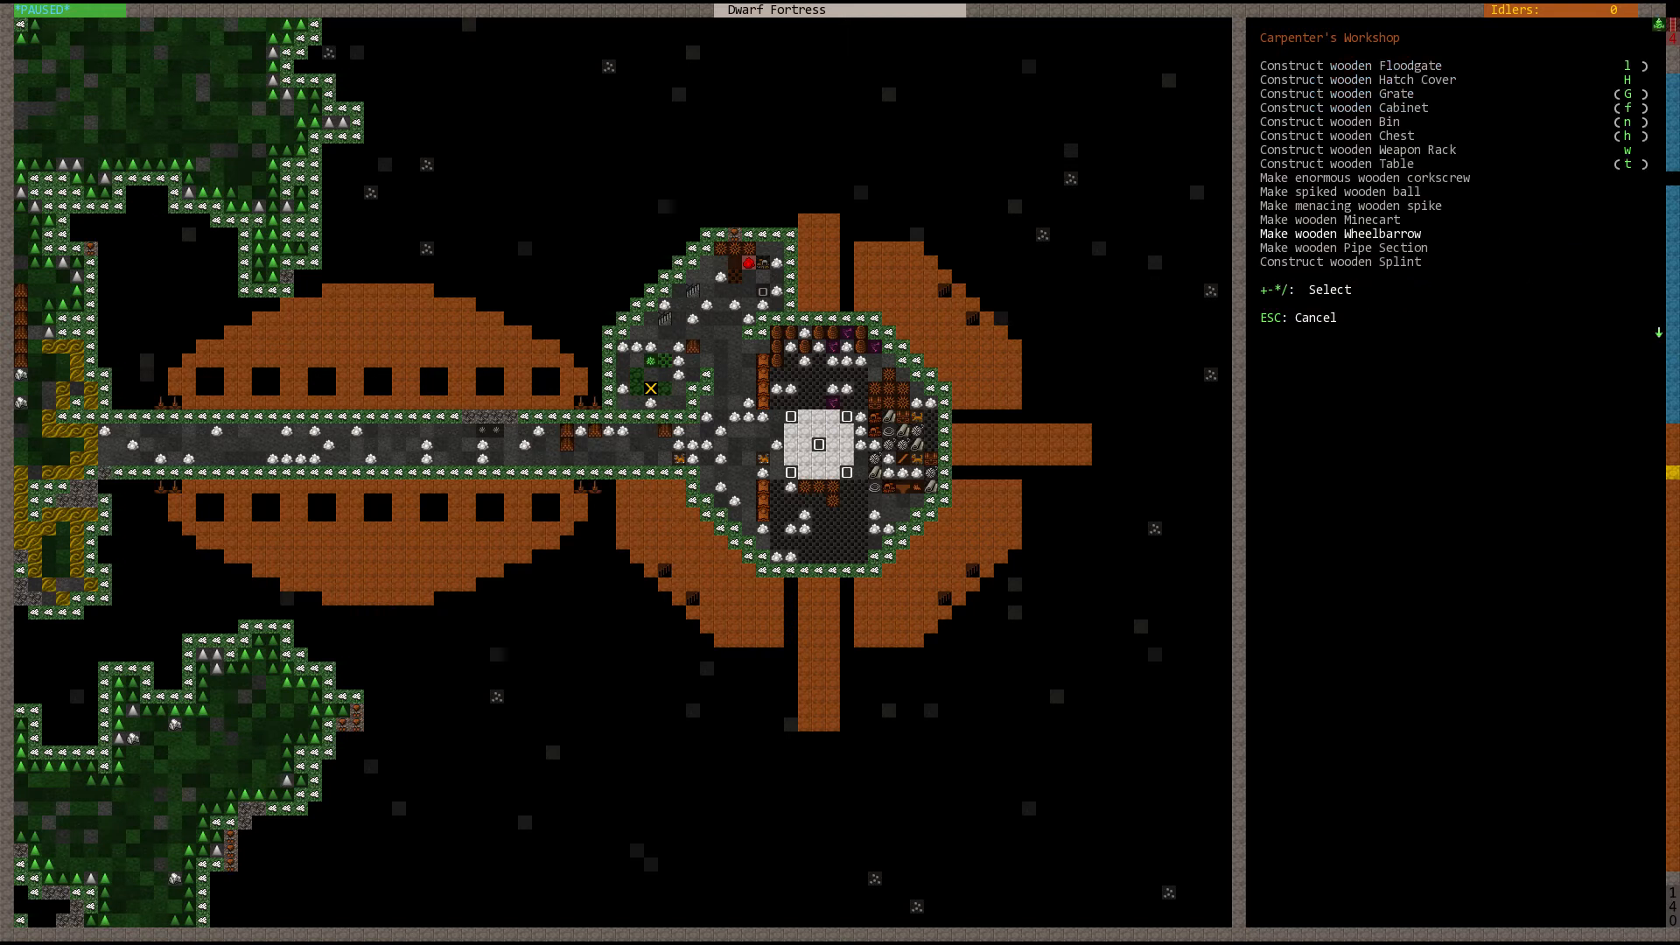
click(1349, 232)
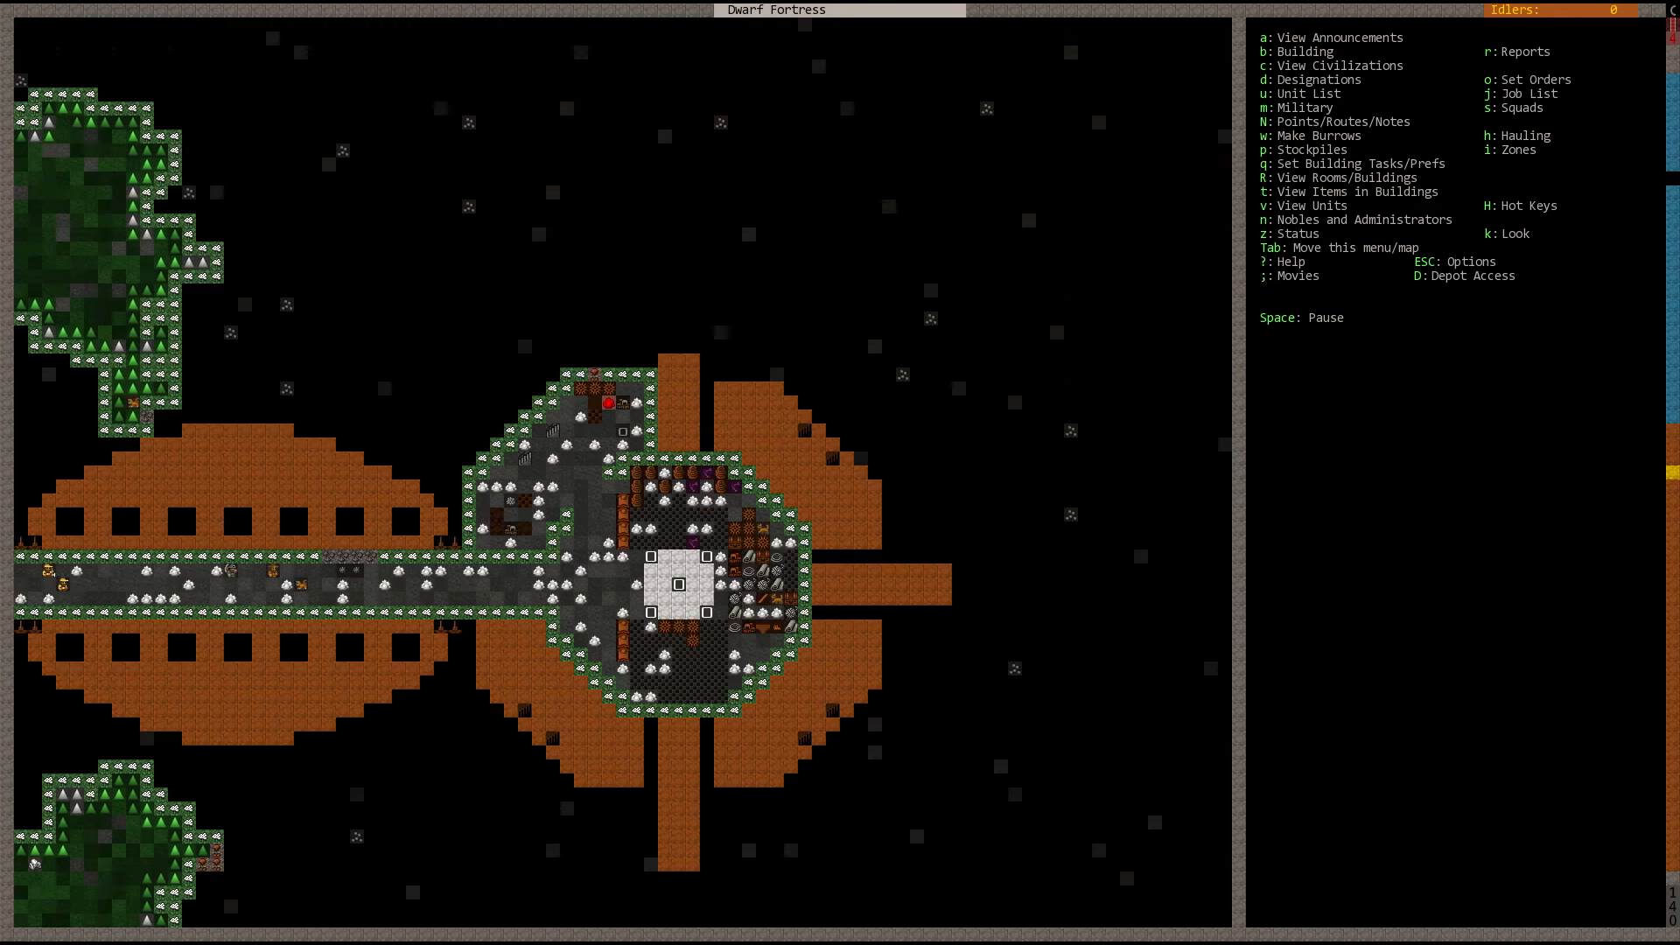
Step: View the woodcutter's labours and step through the Hauling and Other Jobs categories
click(609, 403)
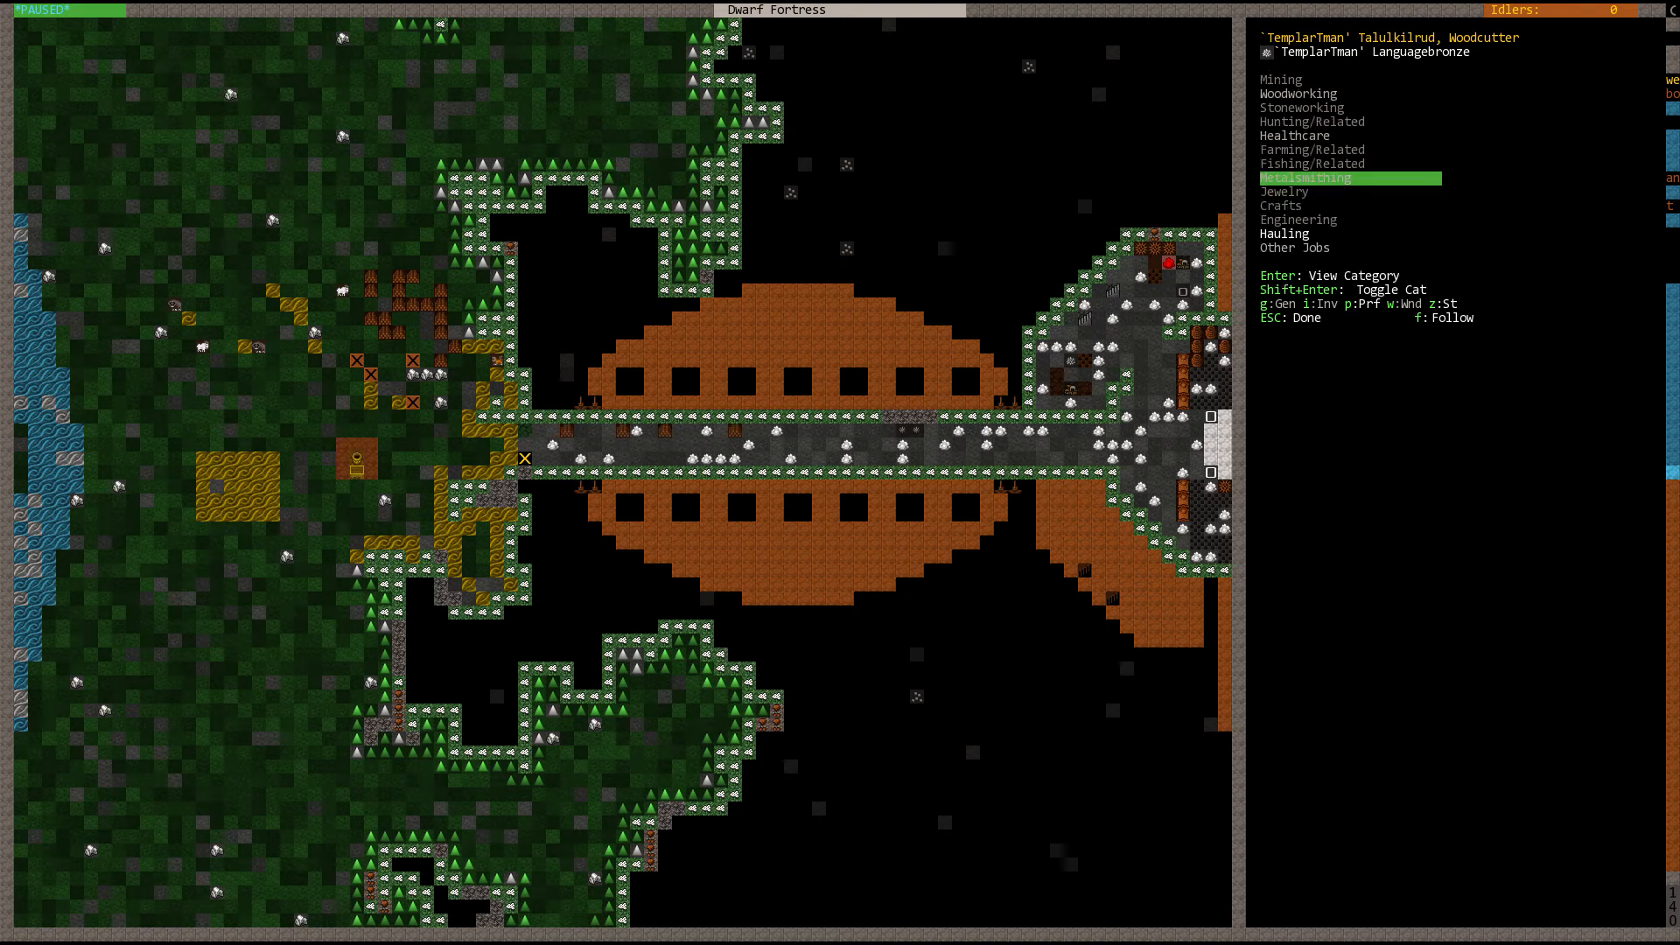
key(Down)
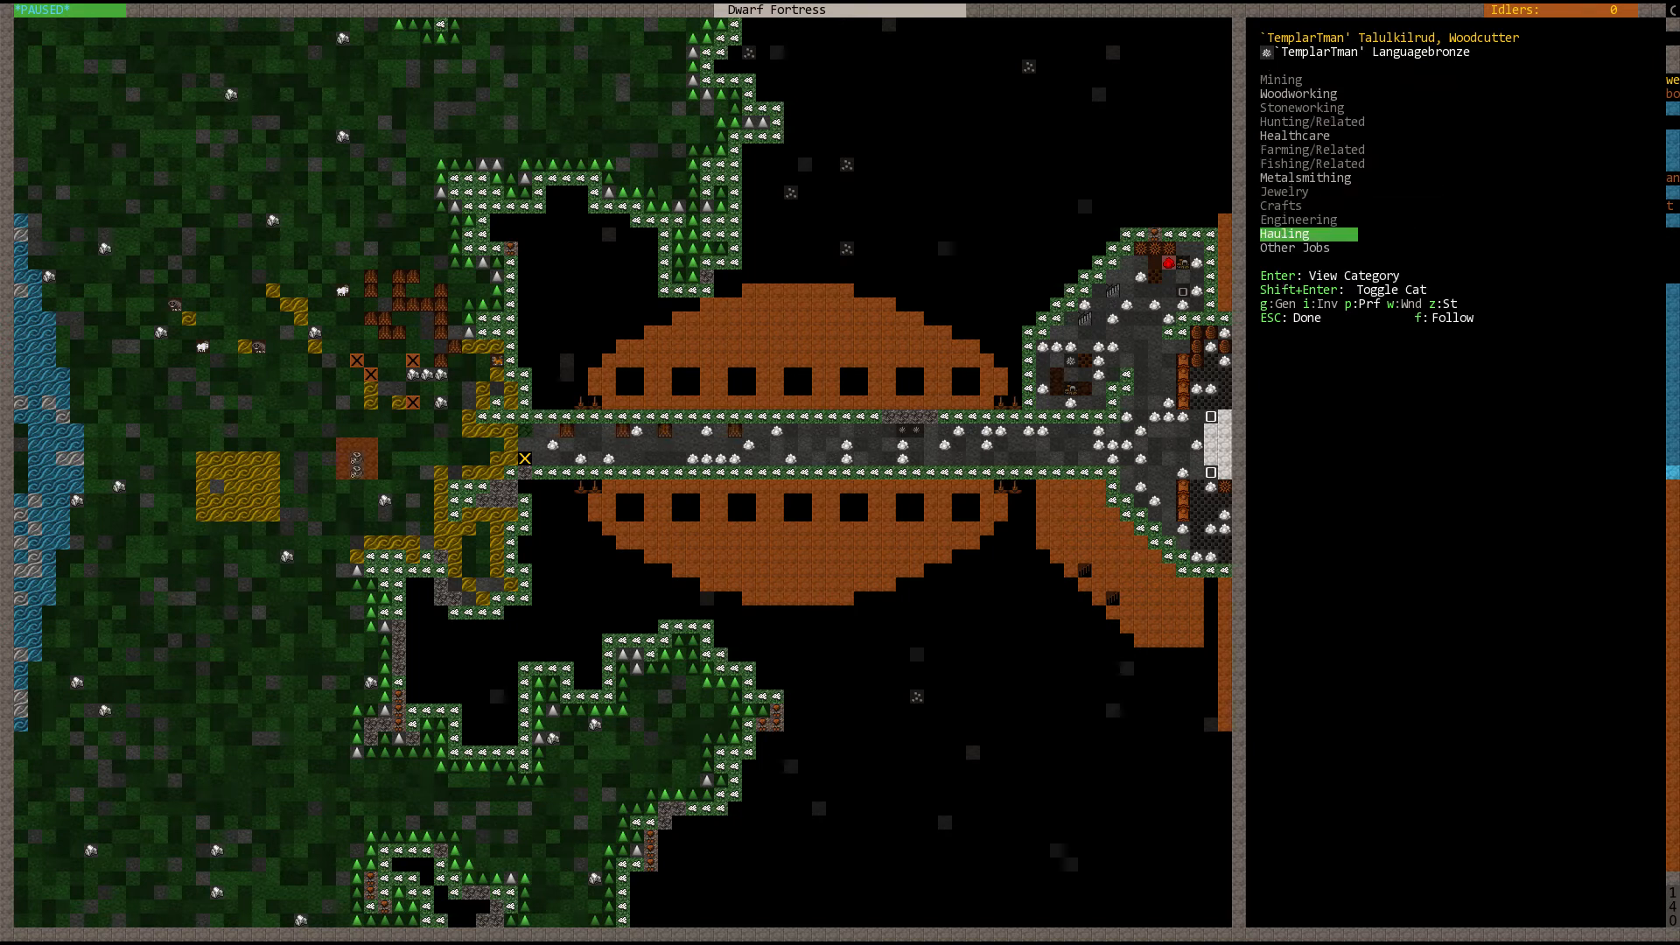
key(down)
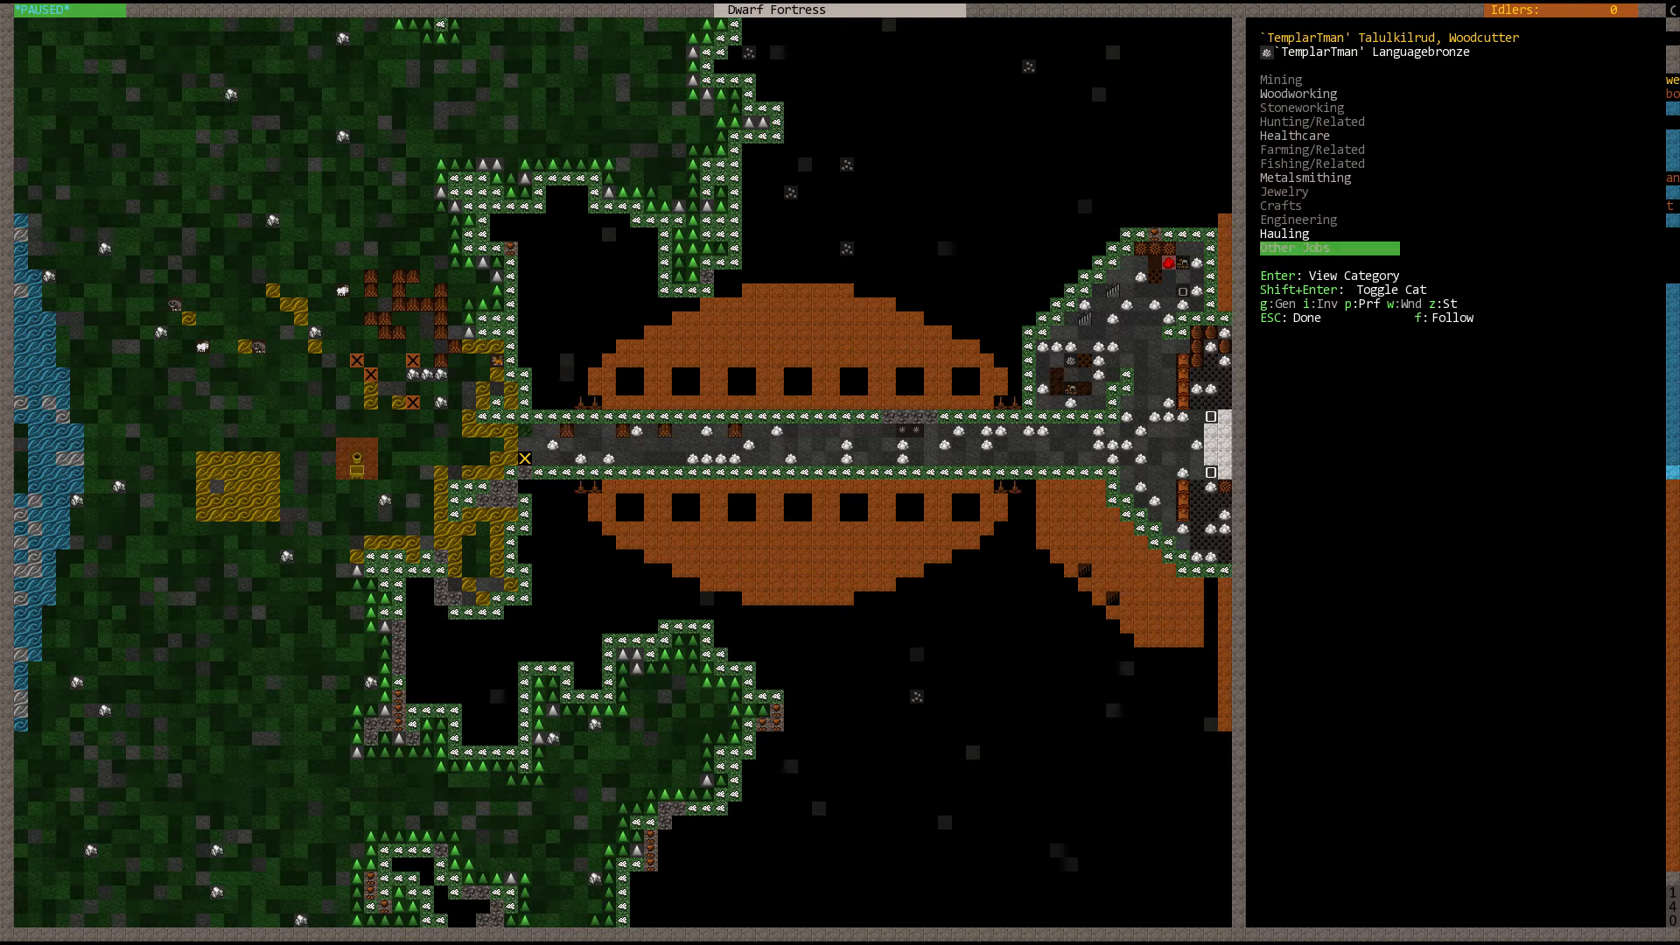
Step: Inspect the Woodworking labours, then close the woodcutter's labour screen
click(1328, 246)
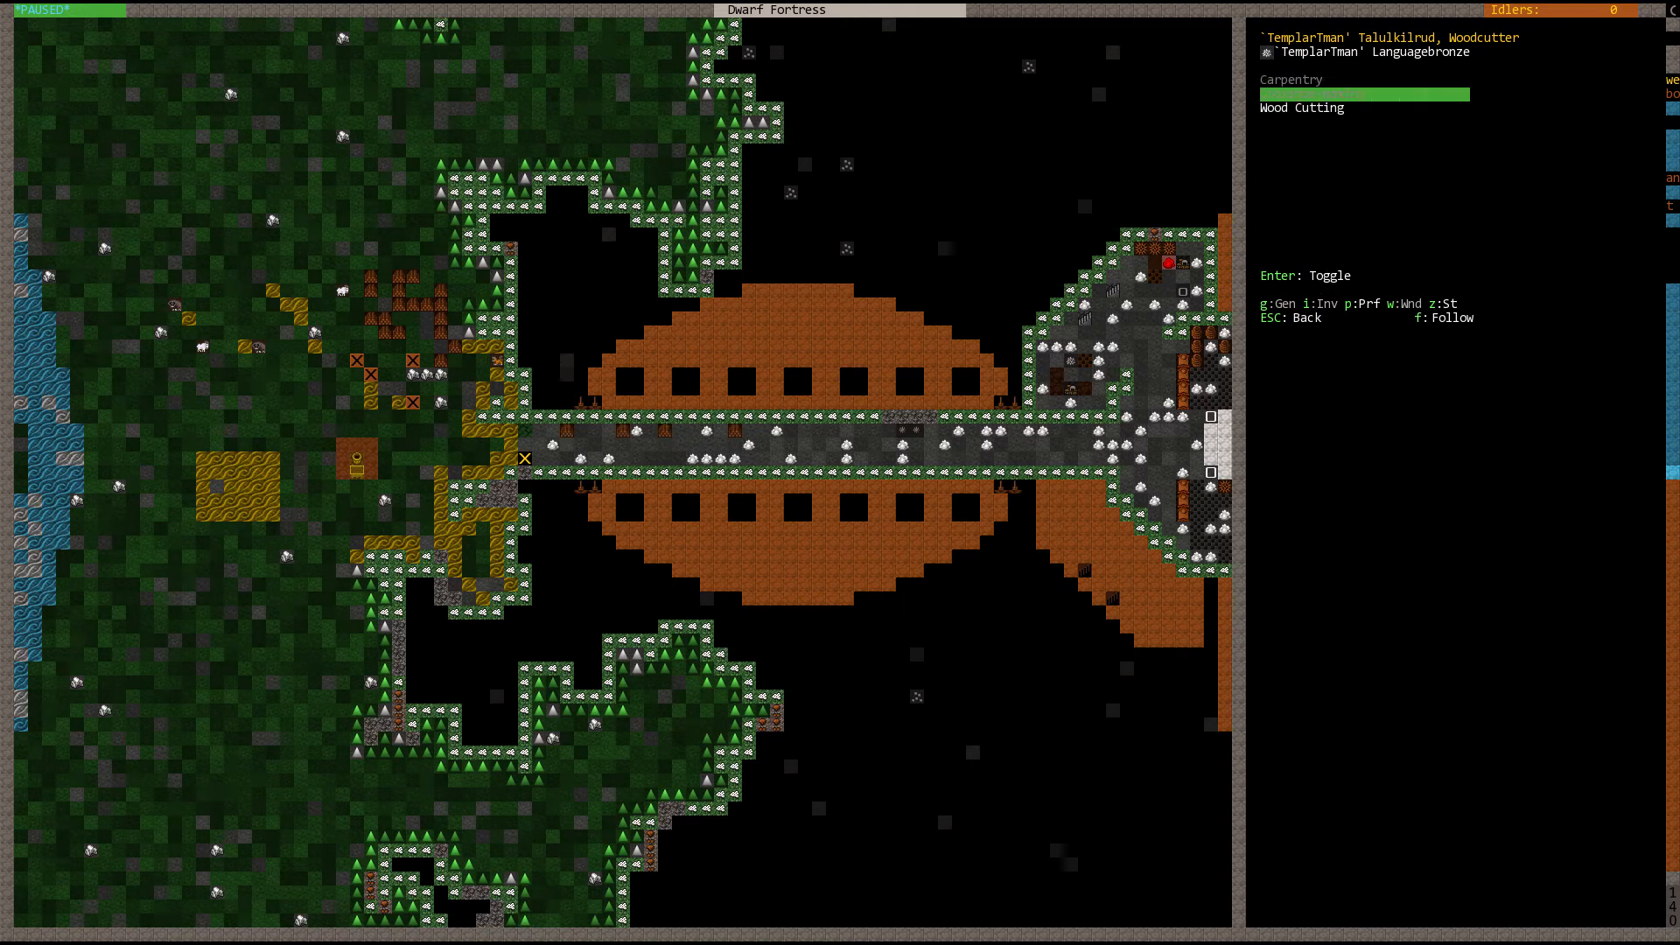
key(esc)
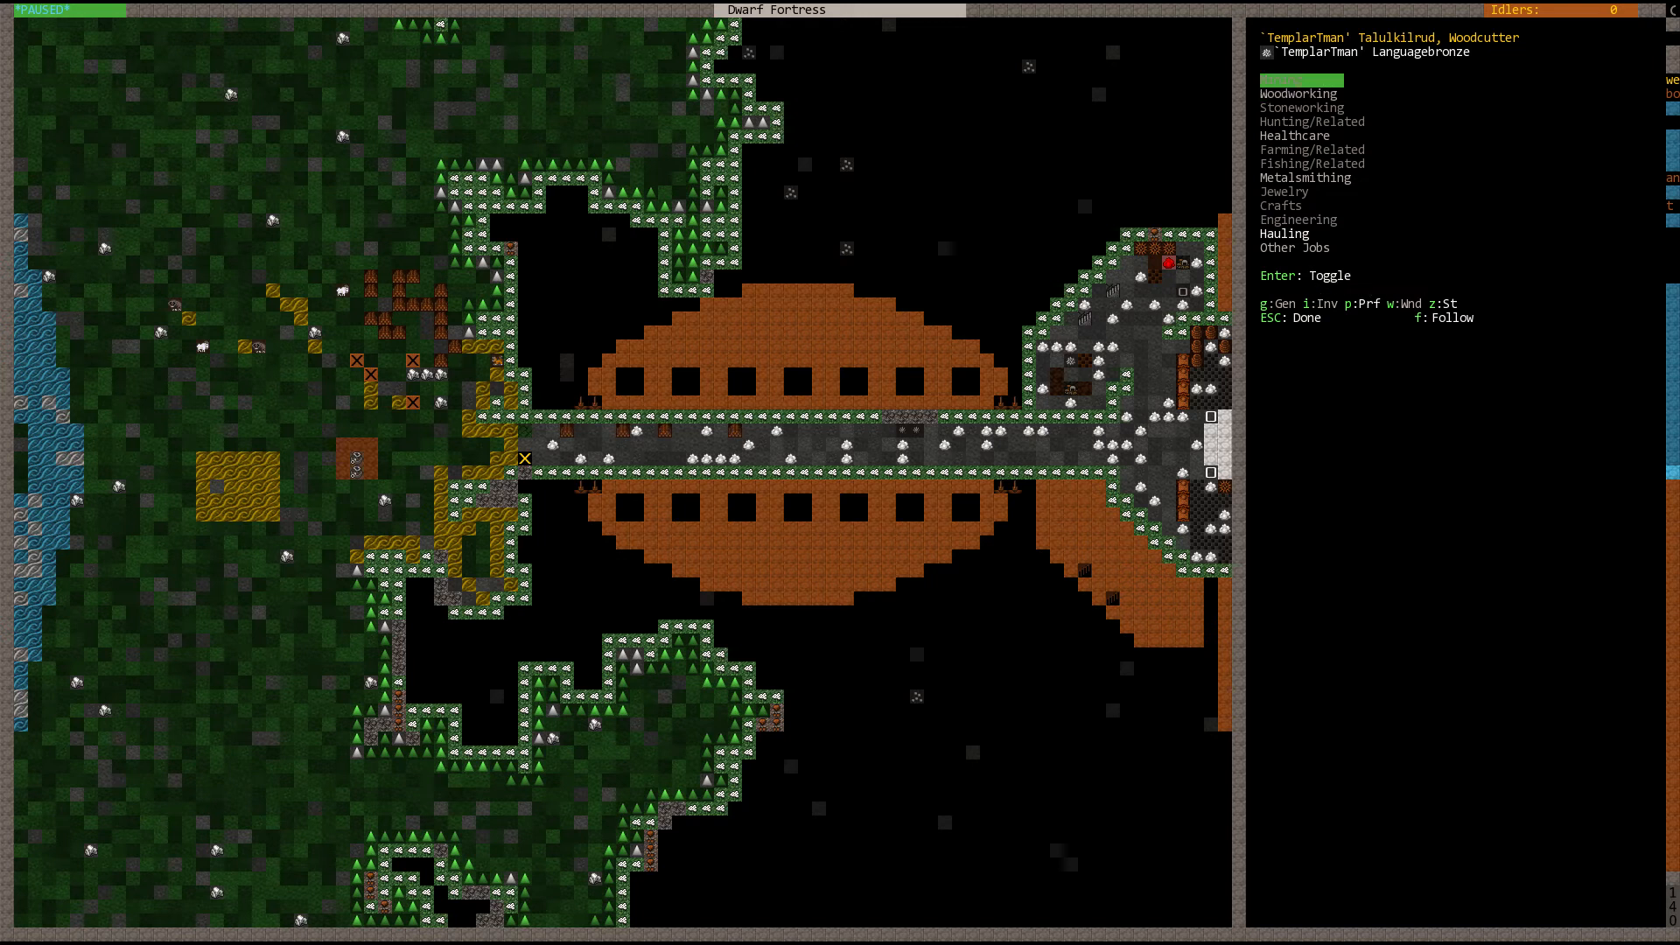
key(Escape)
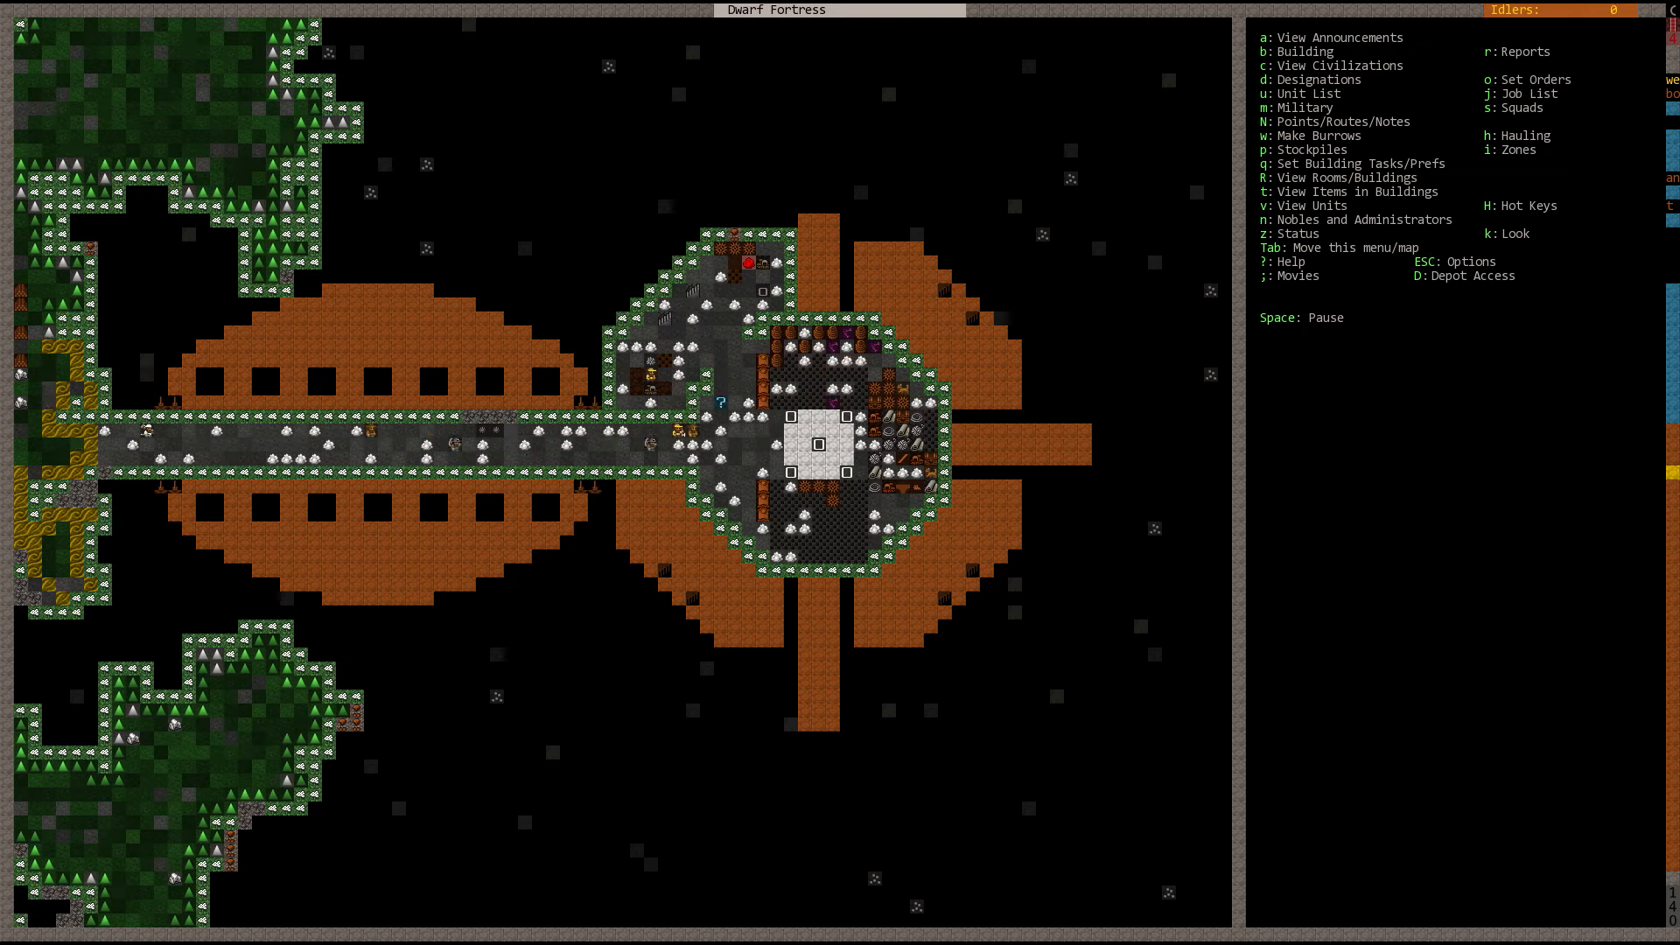
Step: Read the Citizens tab jobs in the Unit List, then close it
scroll(left, 3)
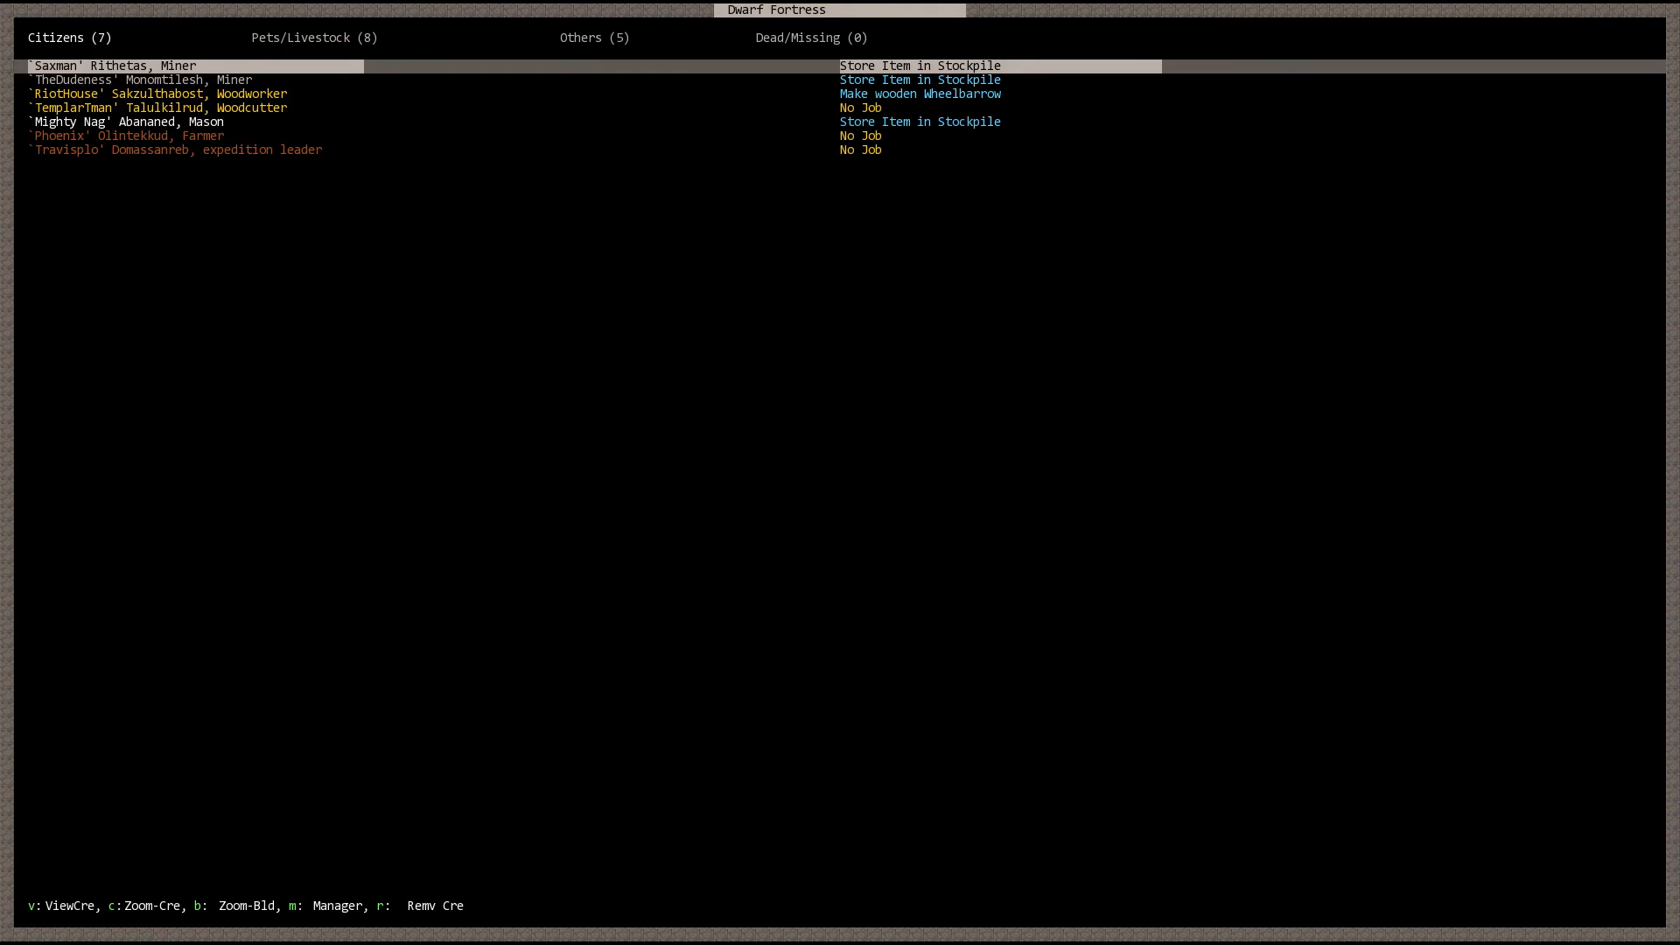
key(Escape)
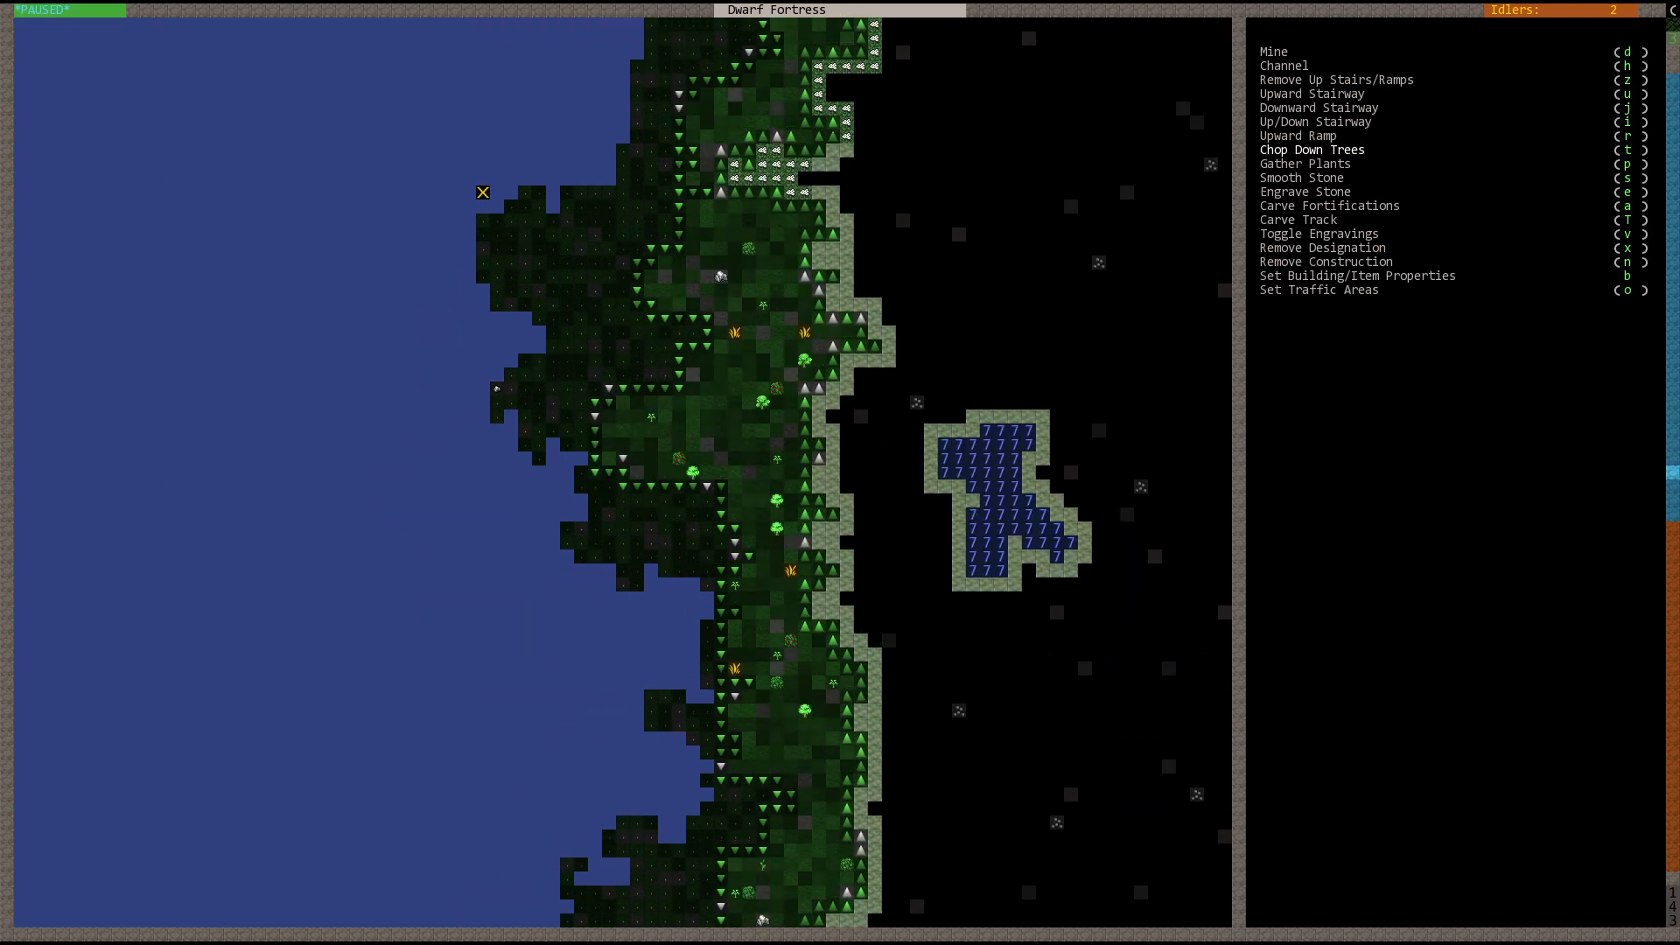
mouse_move(1041, 333)
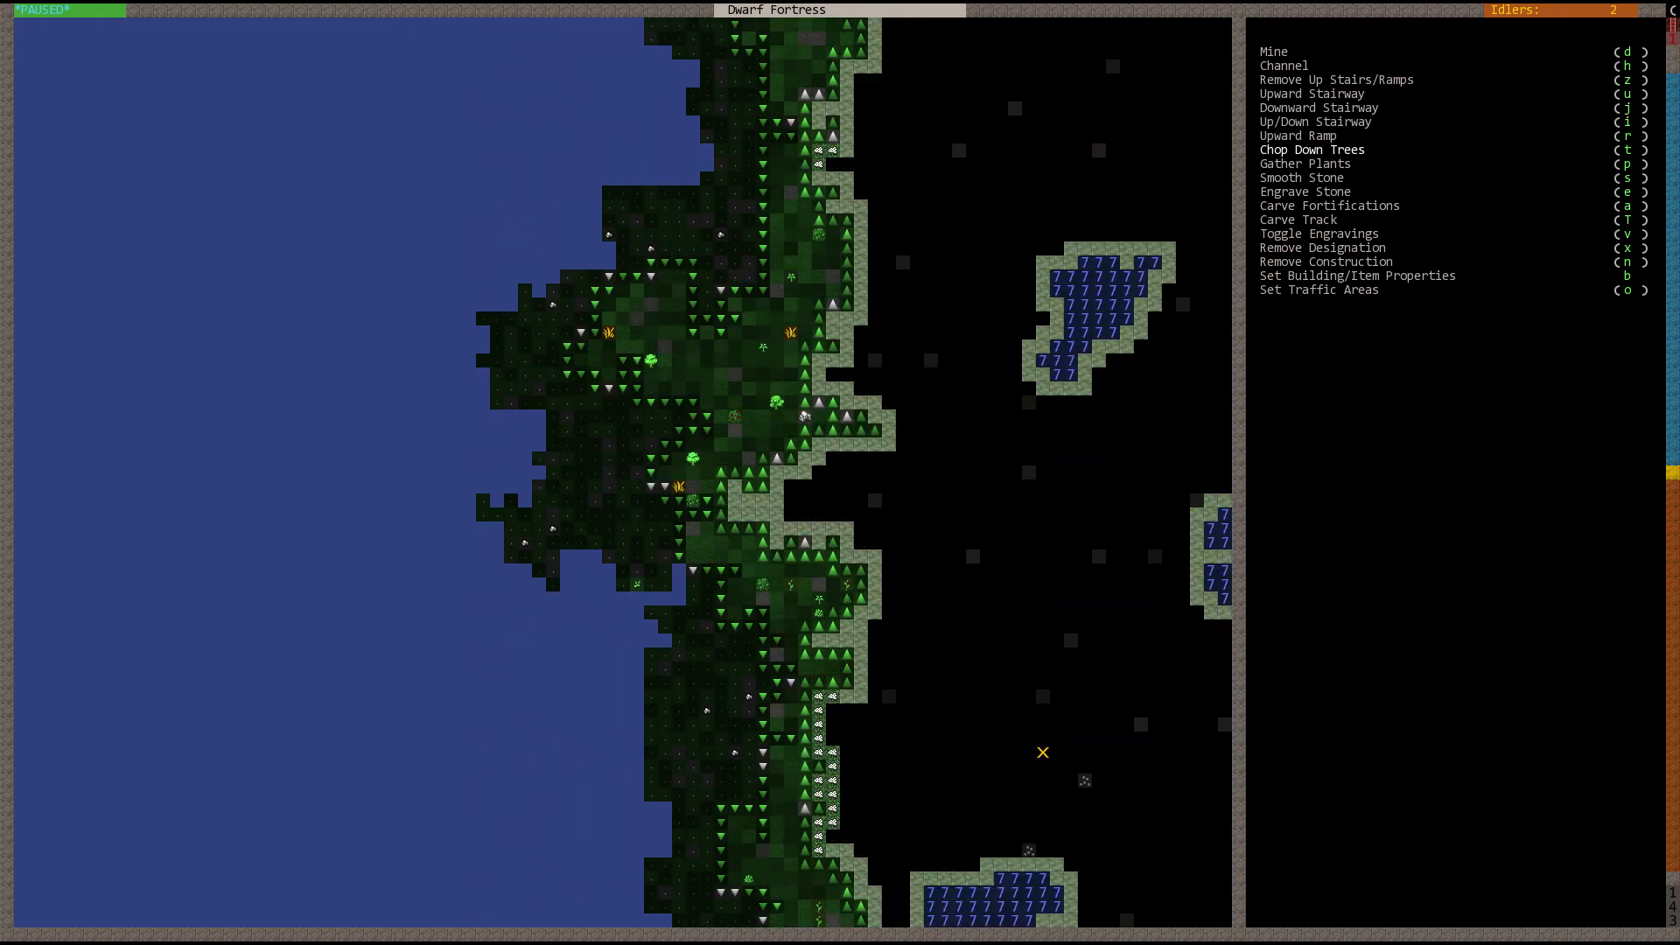
Step: Leave the Chop Down Trees designation along the shoreline and return to the overview
key(Escape)
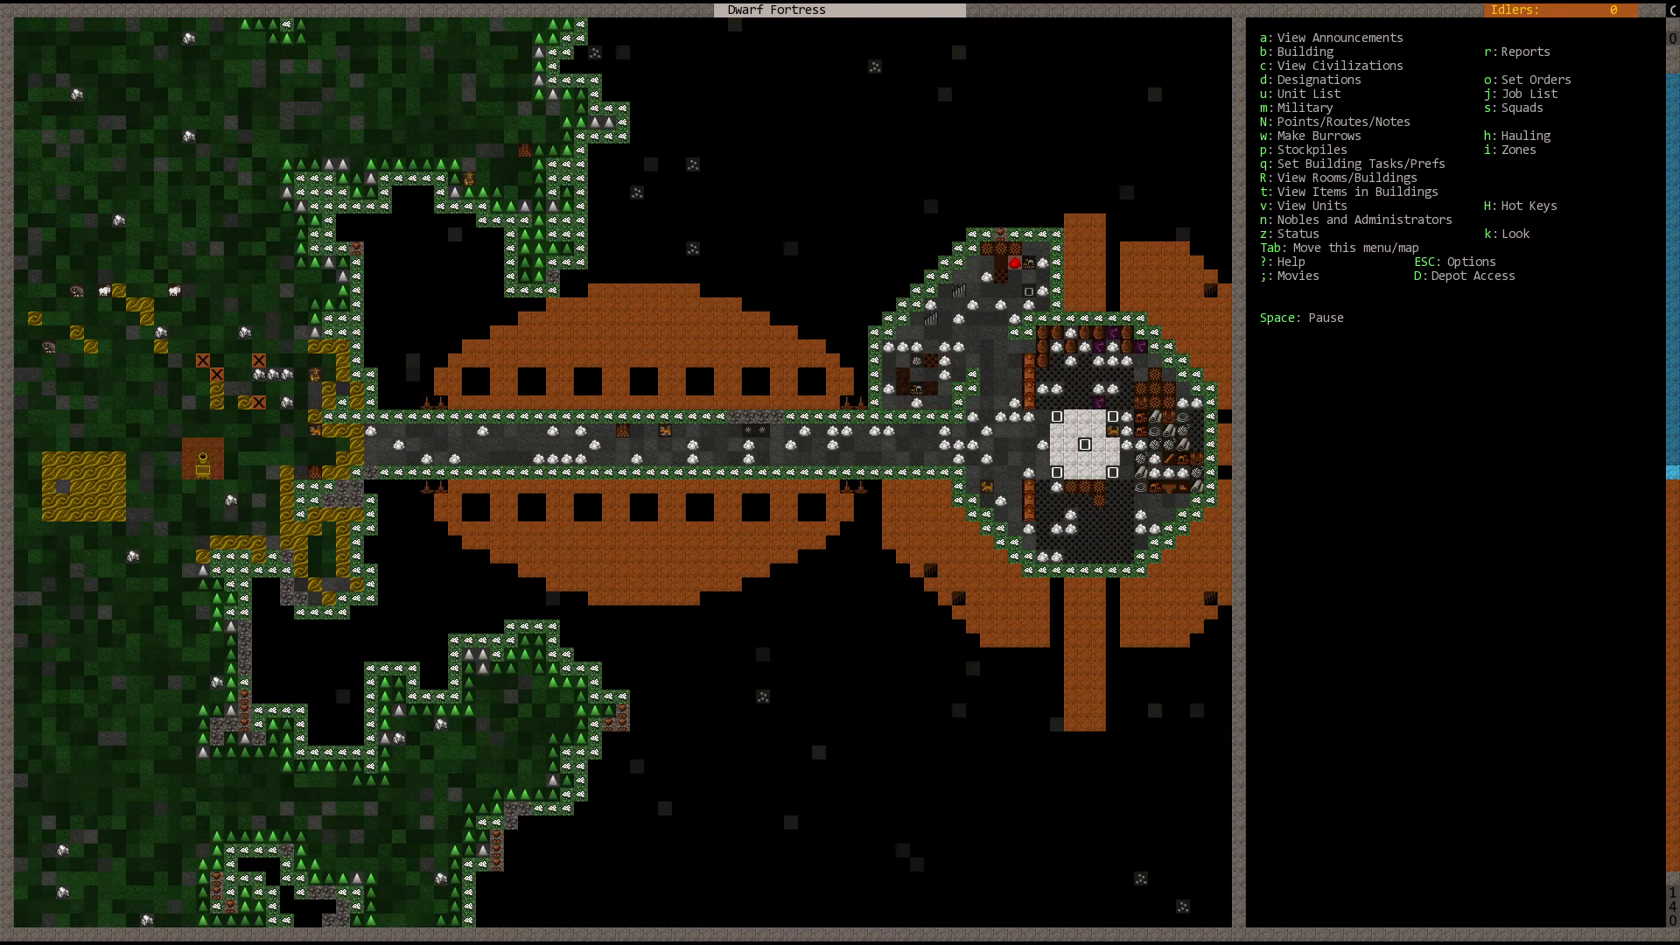
Step: Rename view hotkey 1 to 'Main' in the Hot Keys list and return to the fortress view
scroll(right, 3)
text(T)
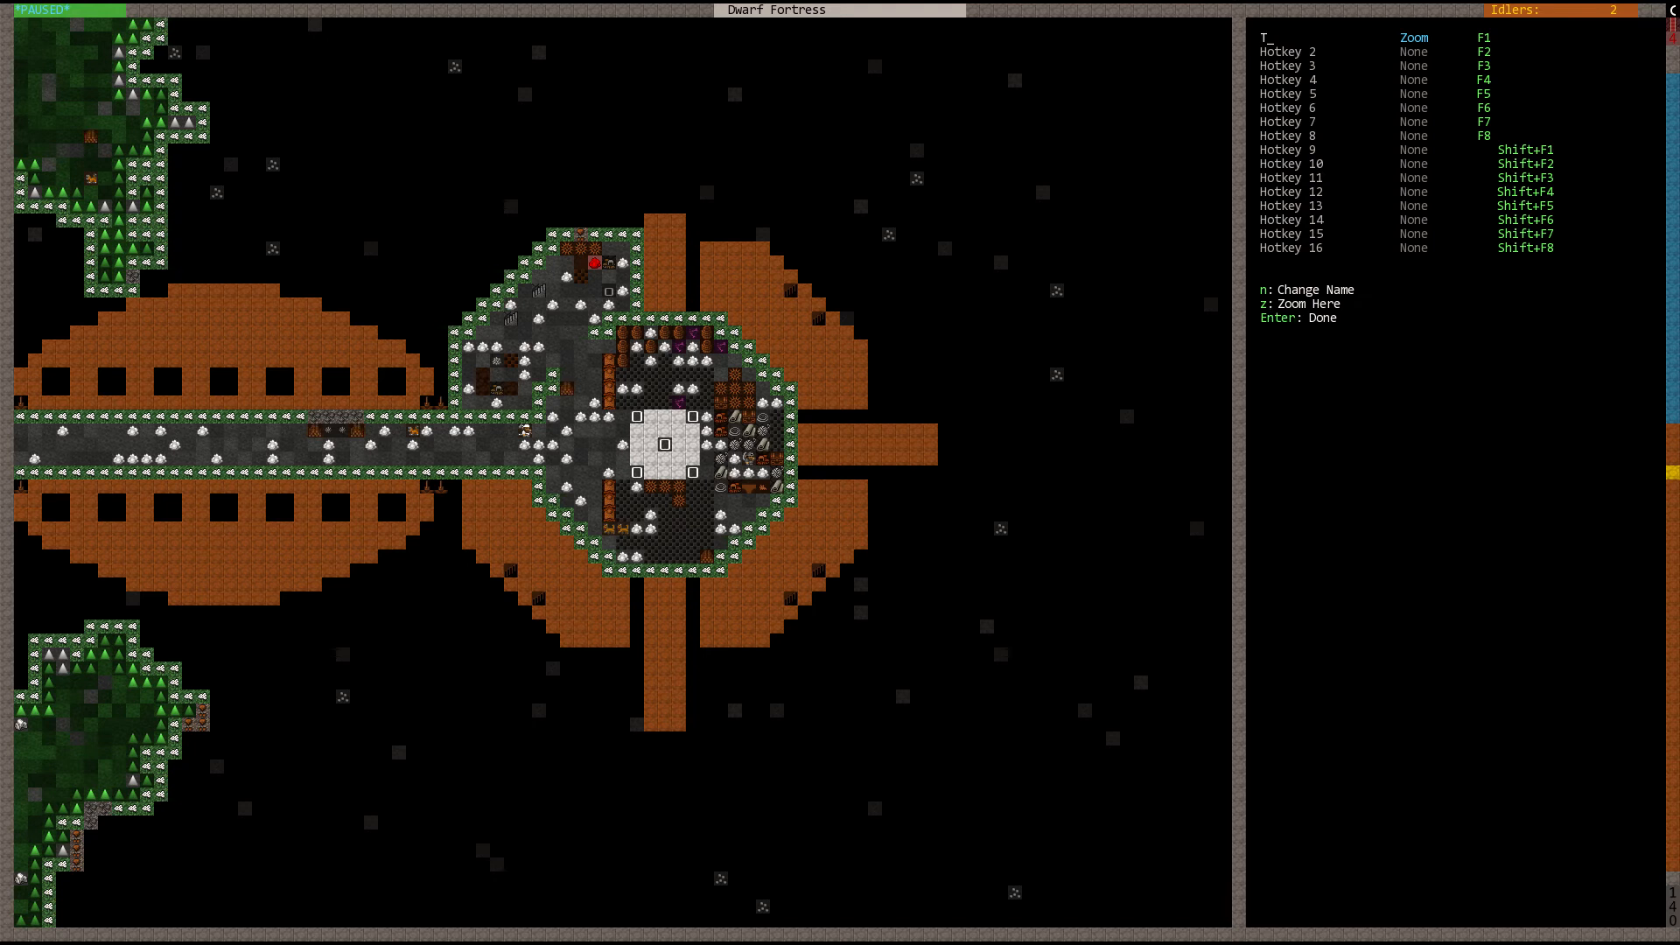
text(Surfac)
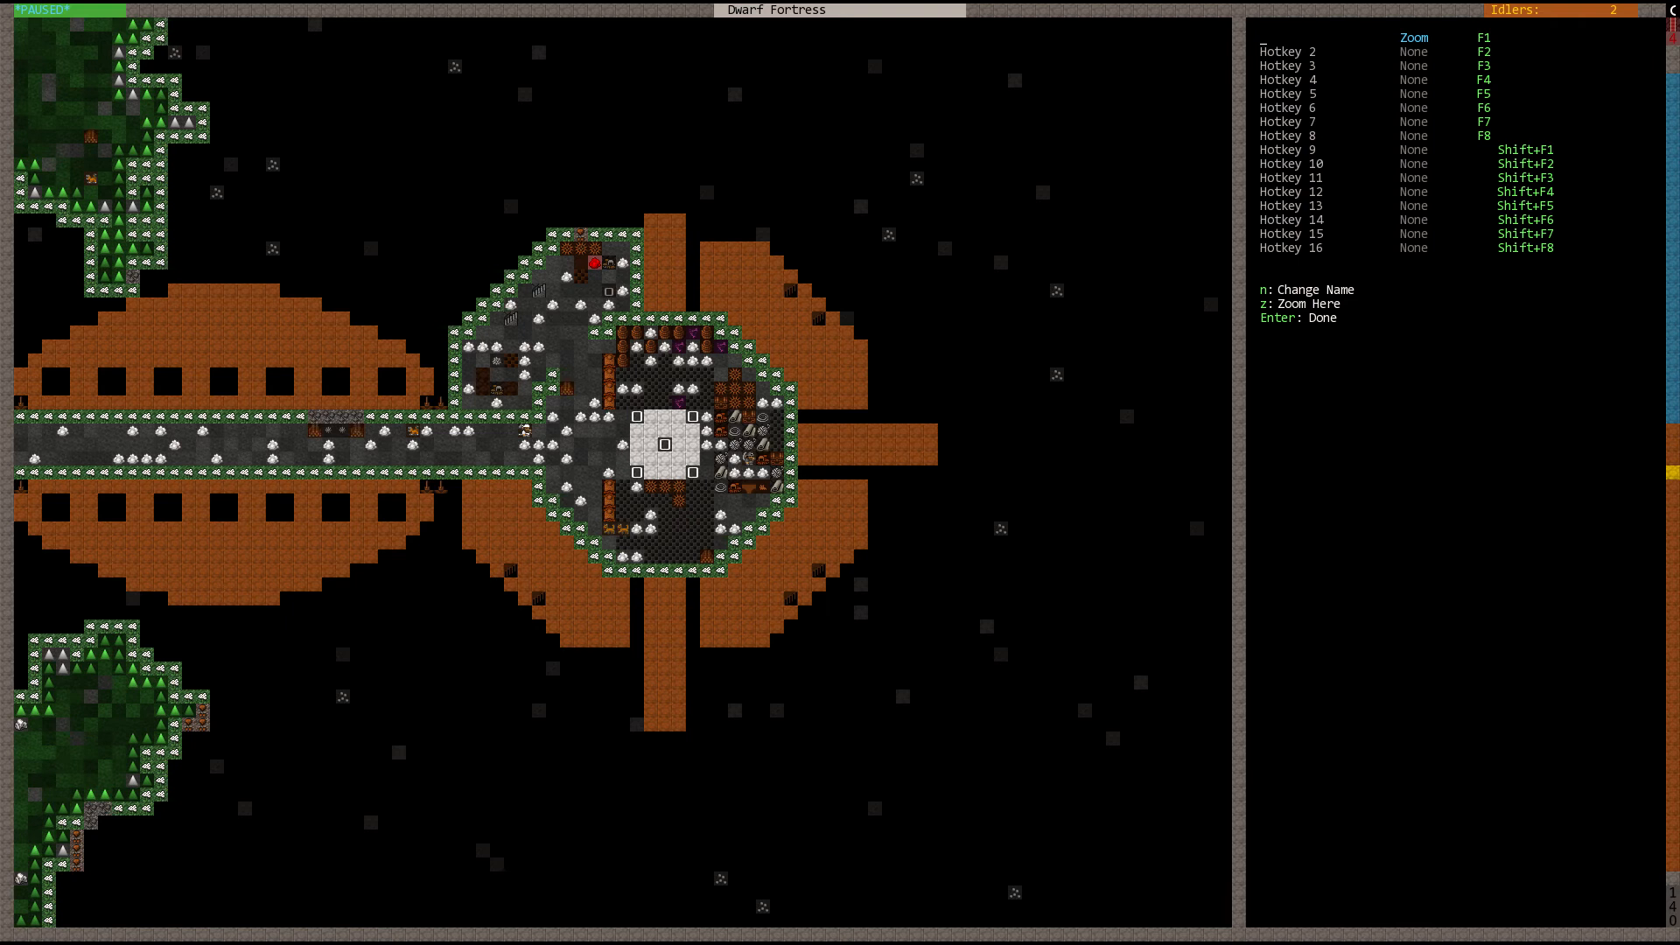
text(Main)
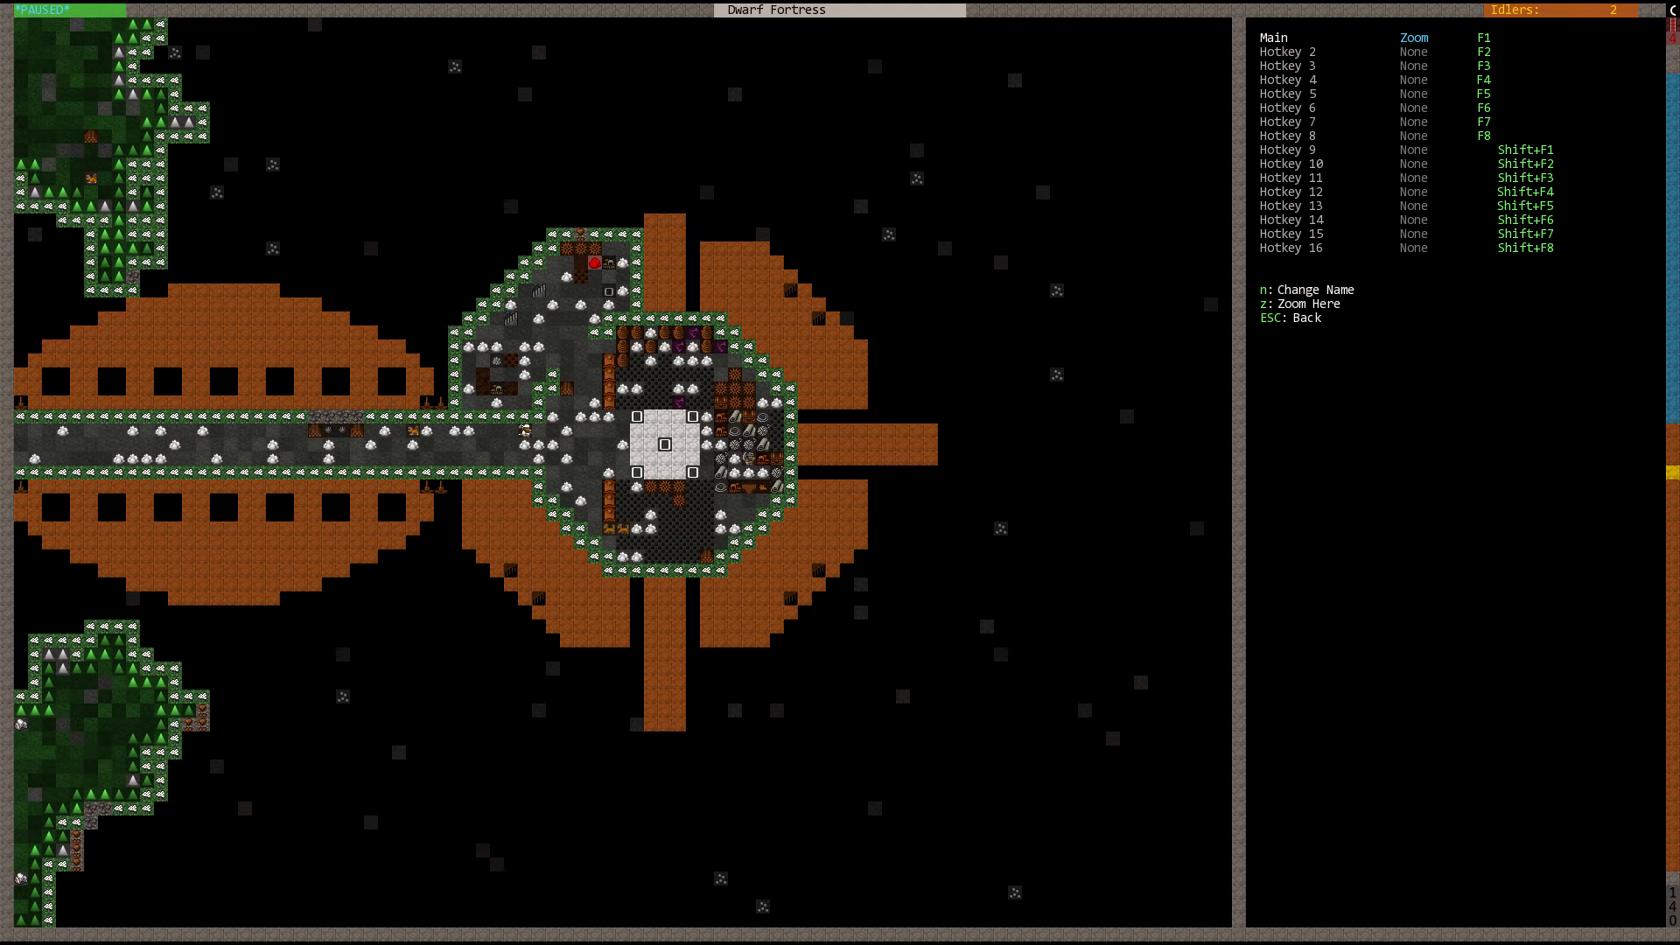
key(Escape)
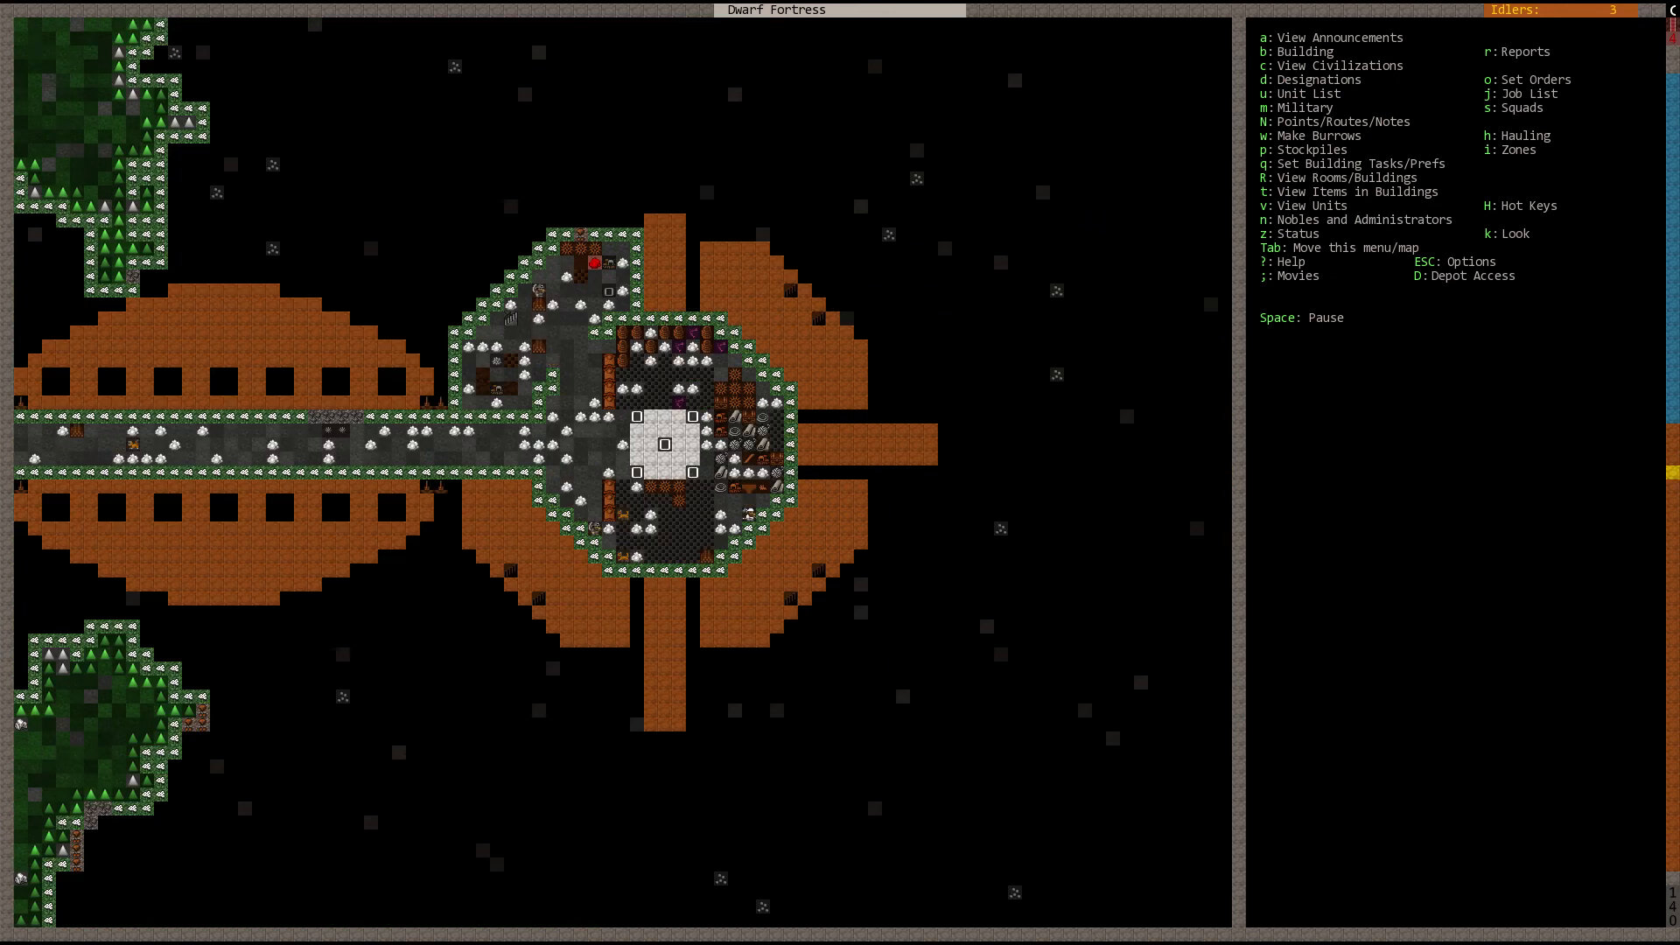
scroll(left, 3)
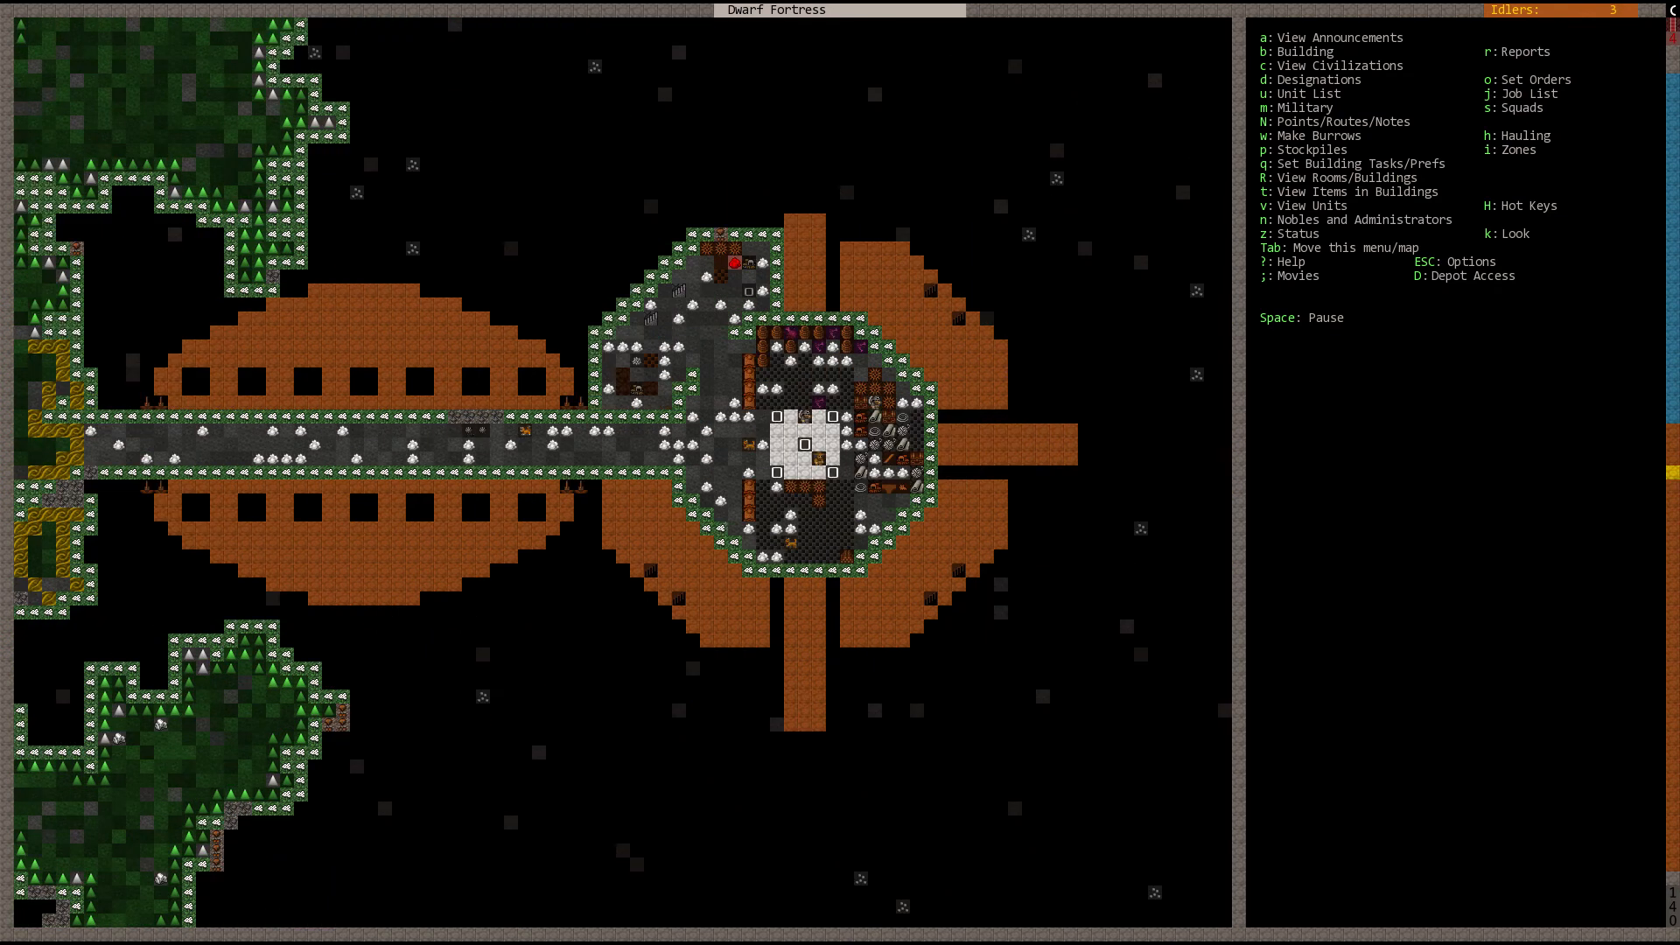
key(z)
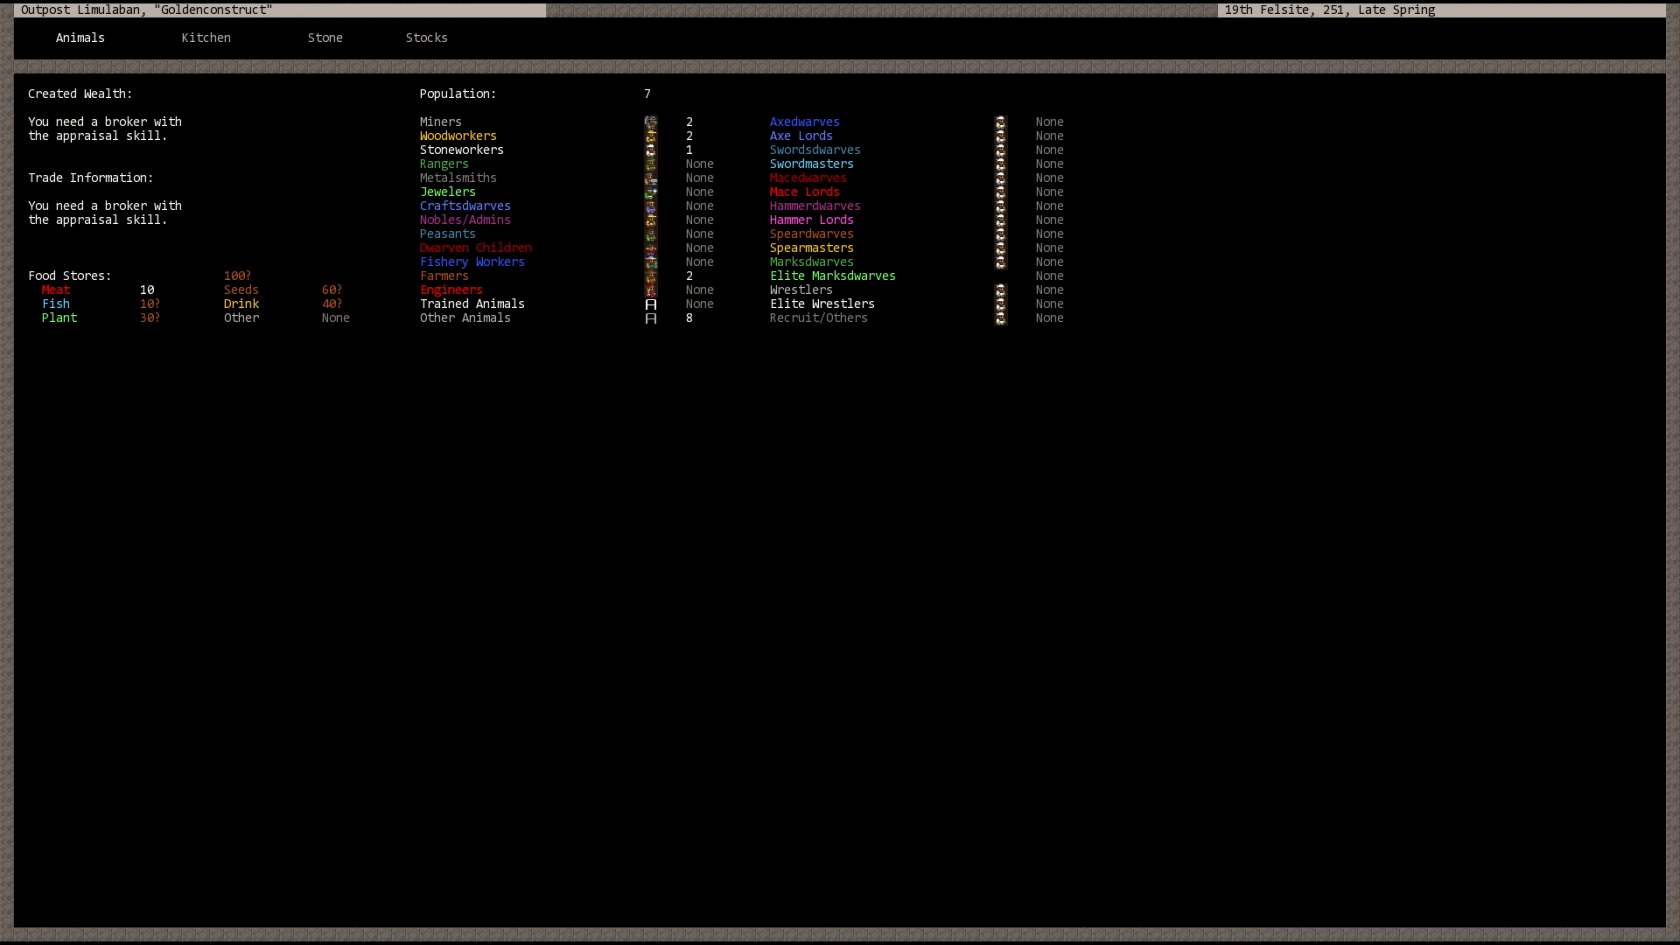
click(205, 37)
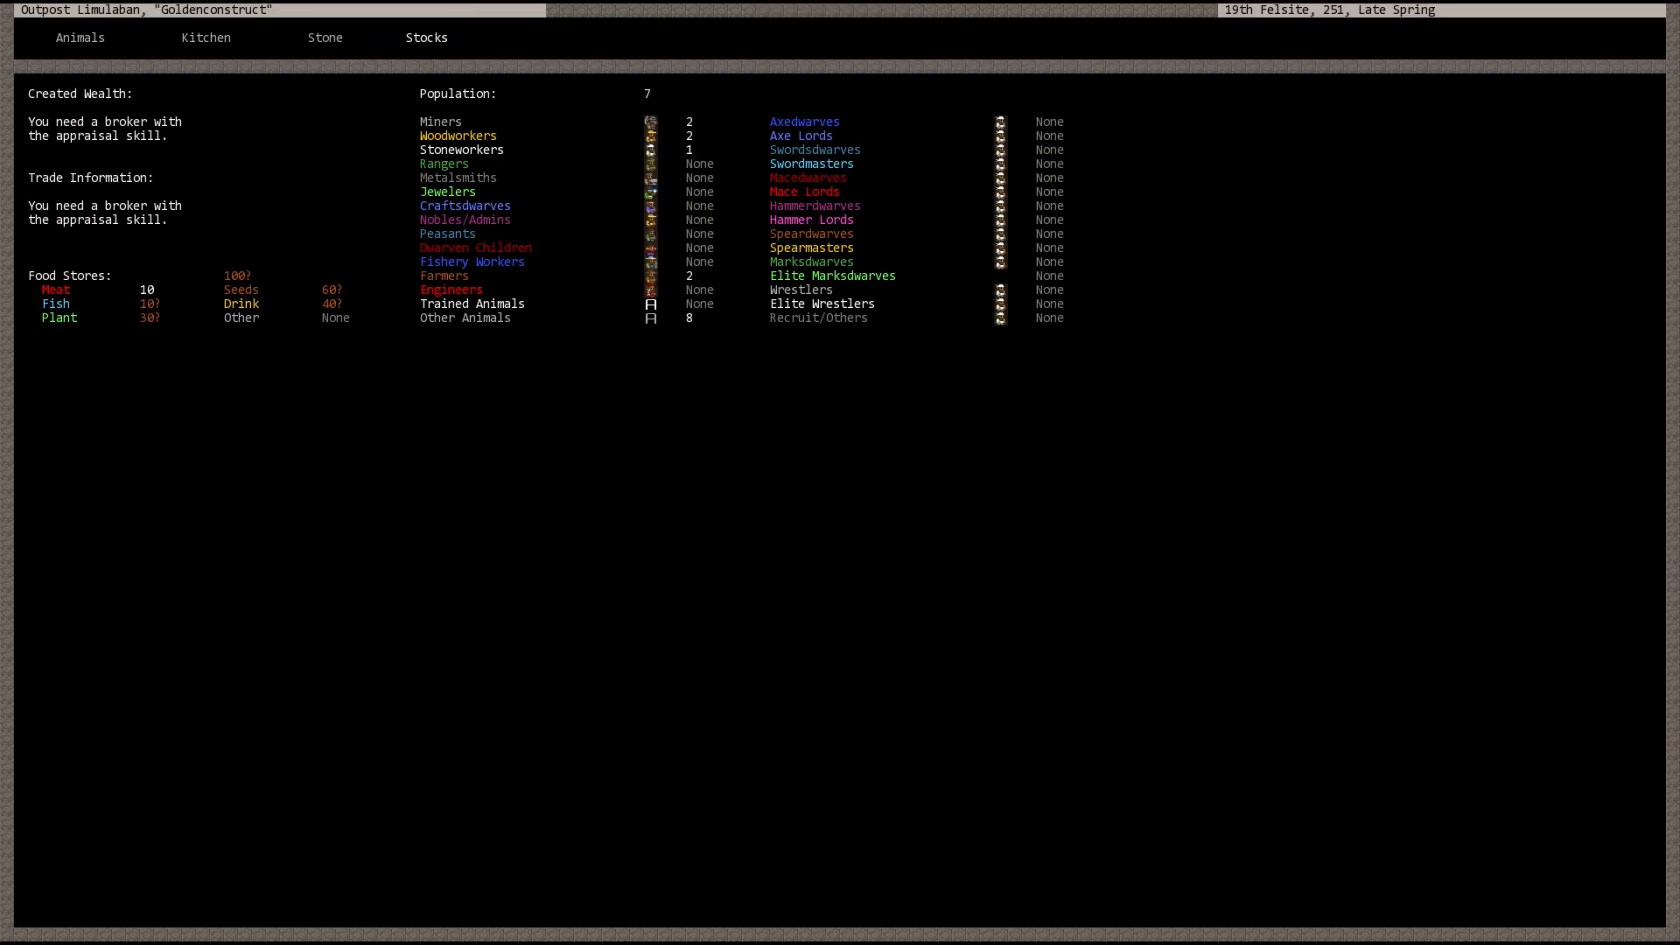
key(Escape)
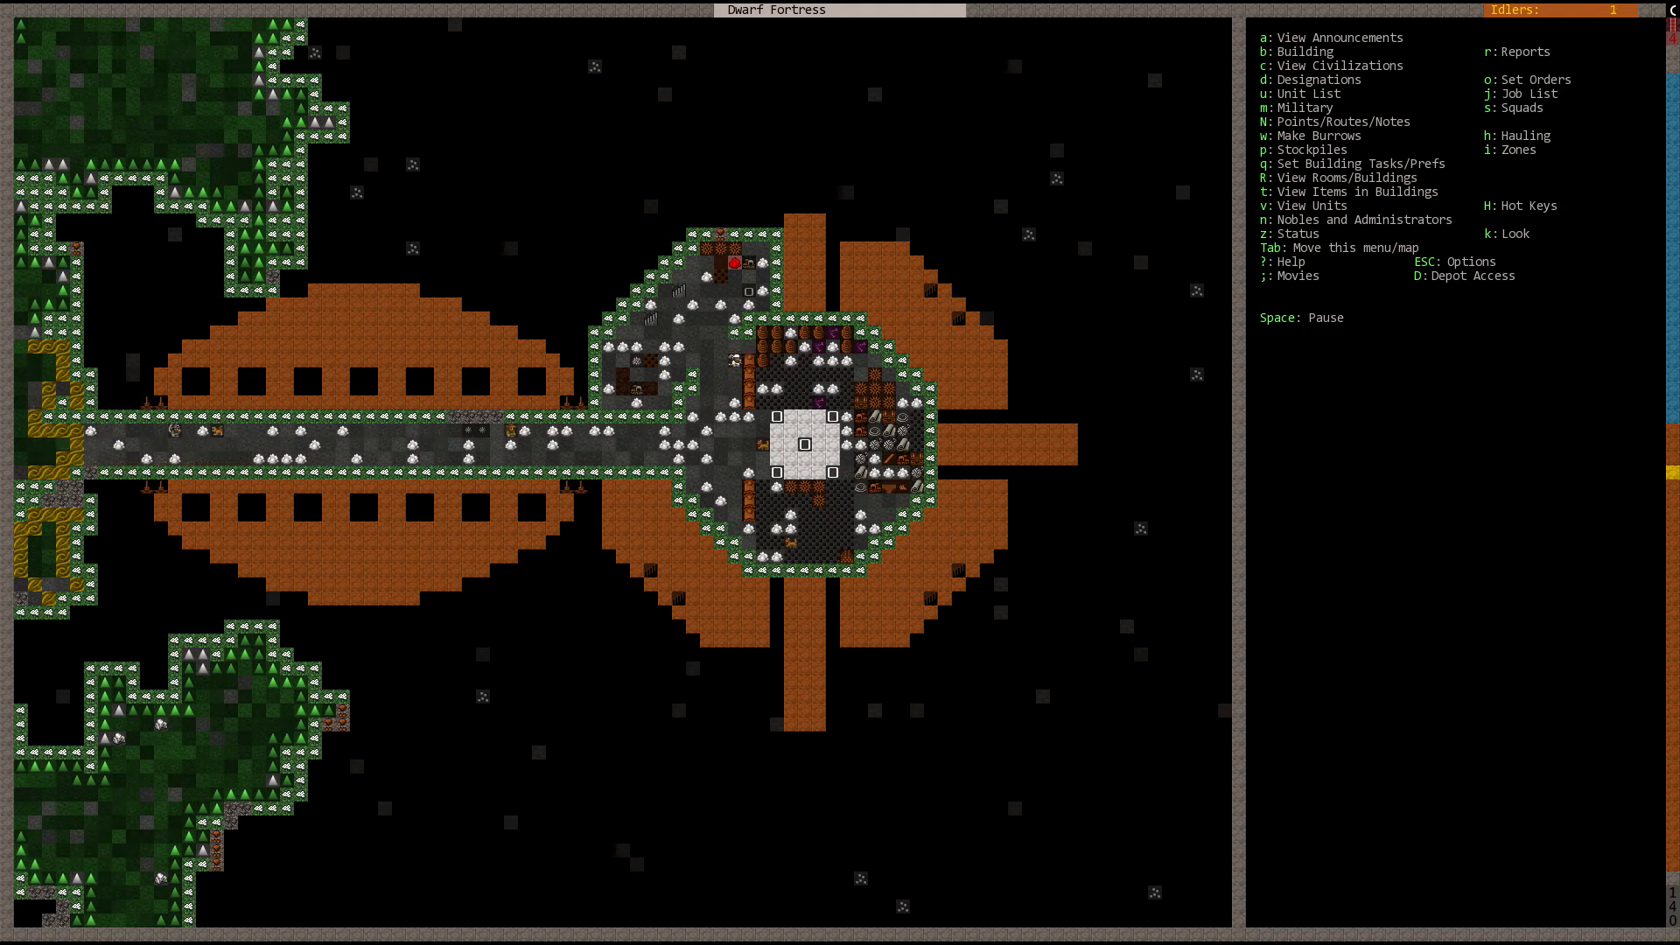
key(d)
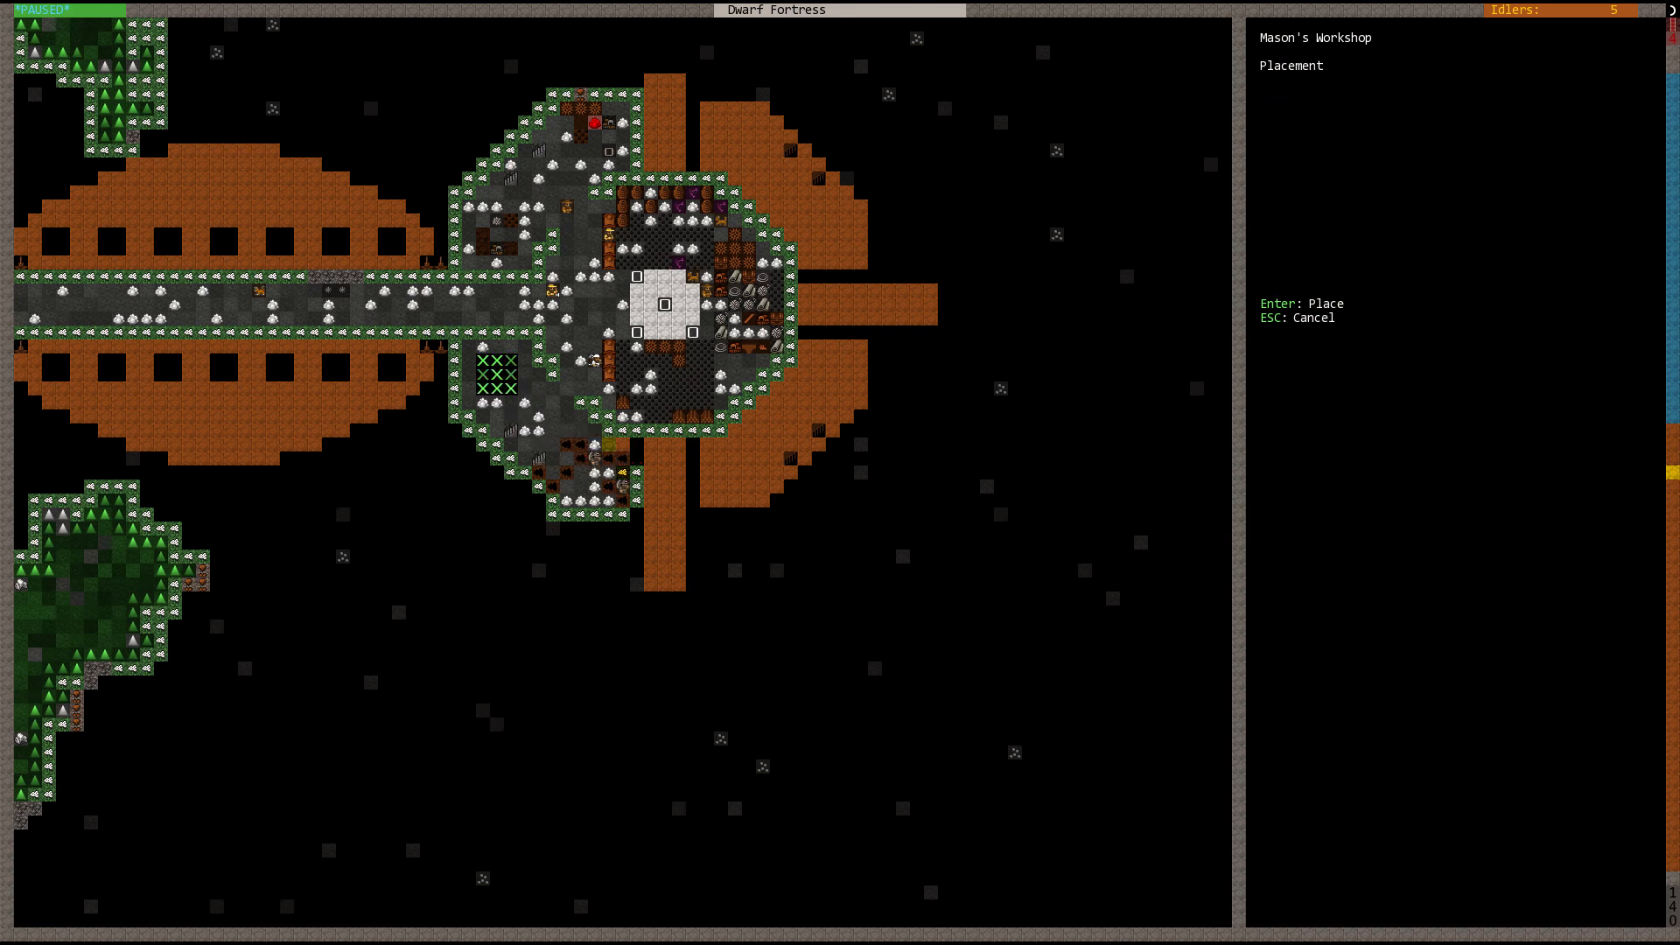
Step: Set down the mason's workshop west of the central hall
key(Escape)
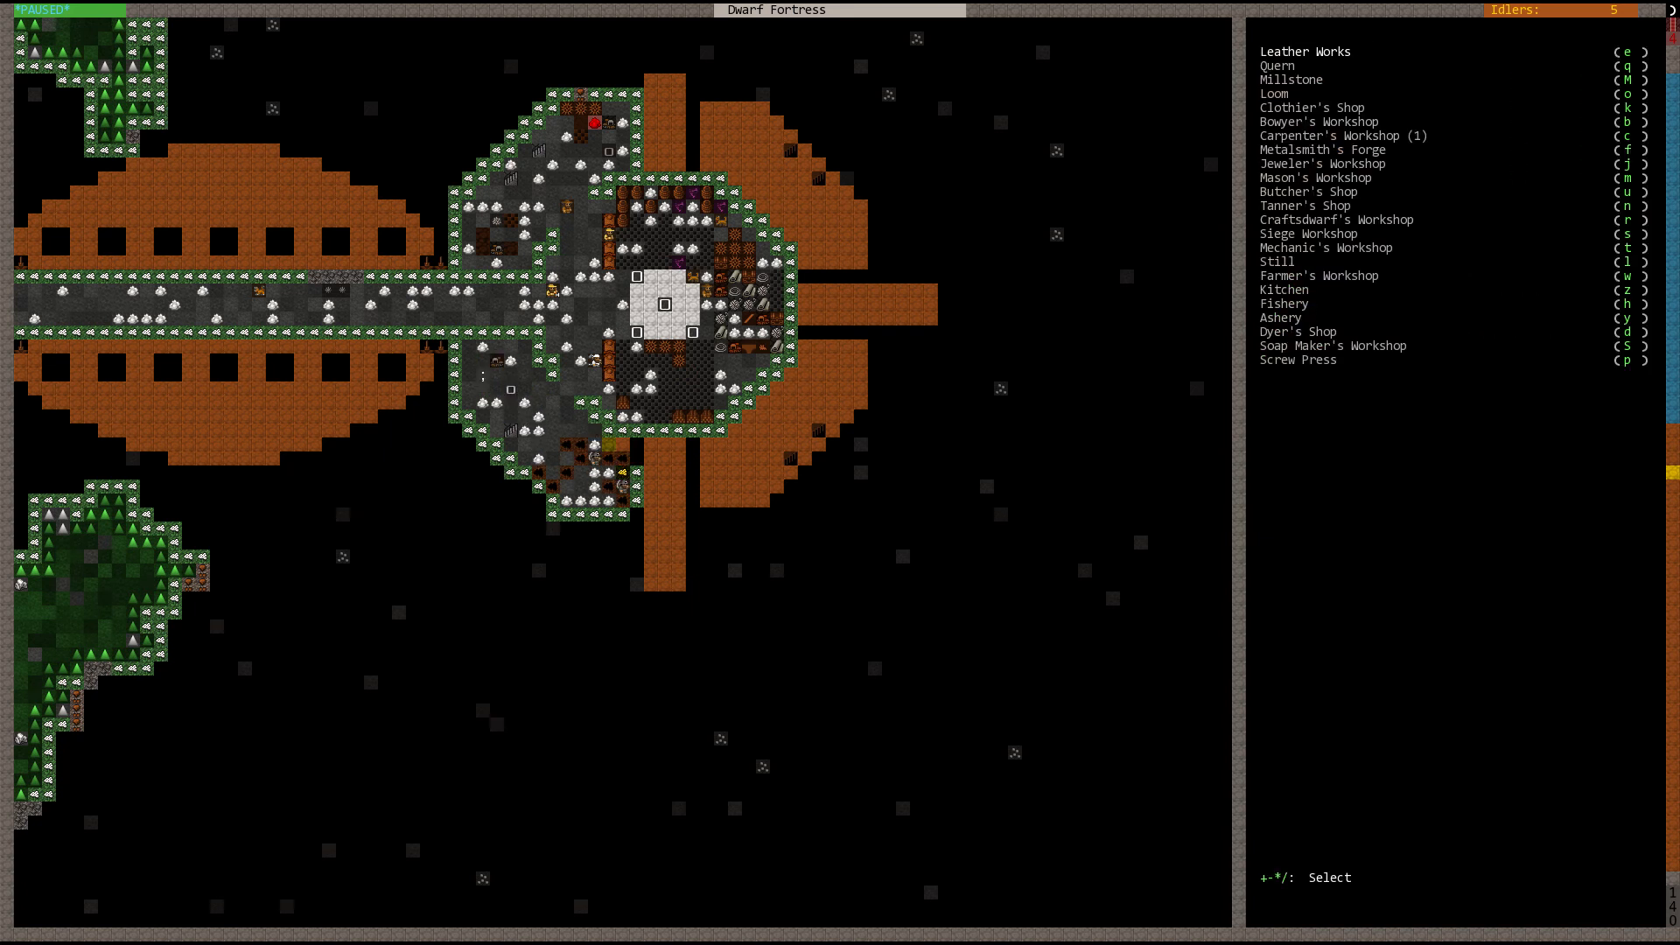
key(Escape)
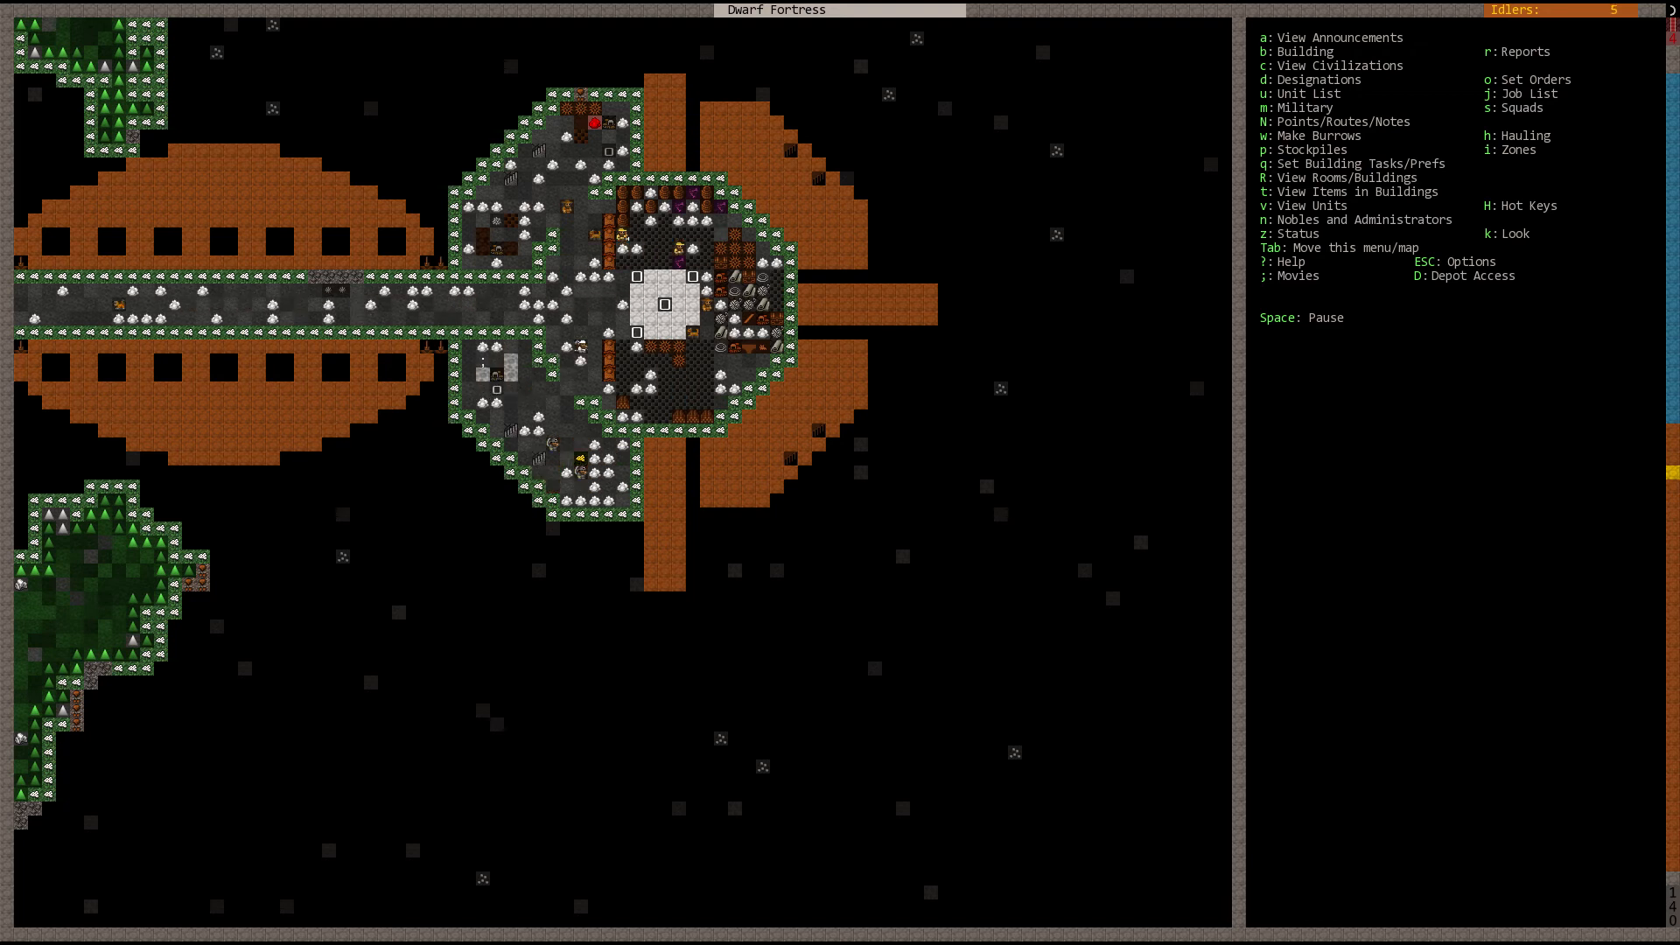
Step: Place a mechanic's workshop south of the hall, built from the nearest marble
key(b)
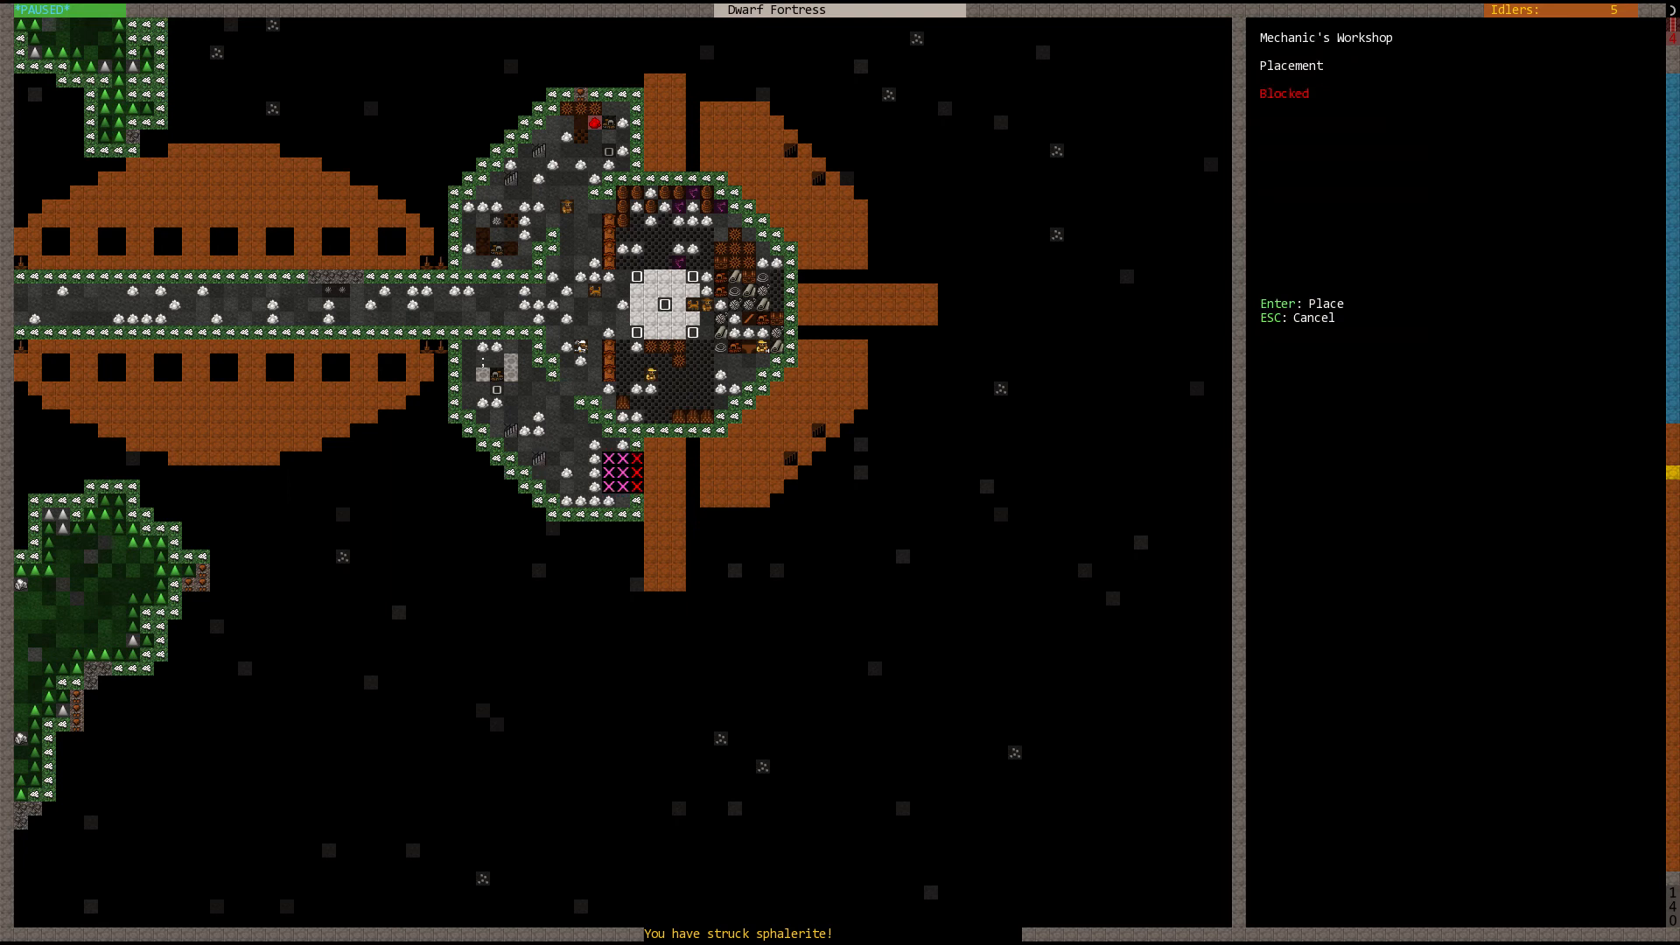
key(Enter)
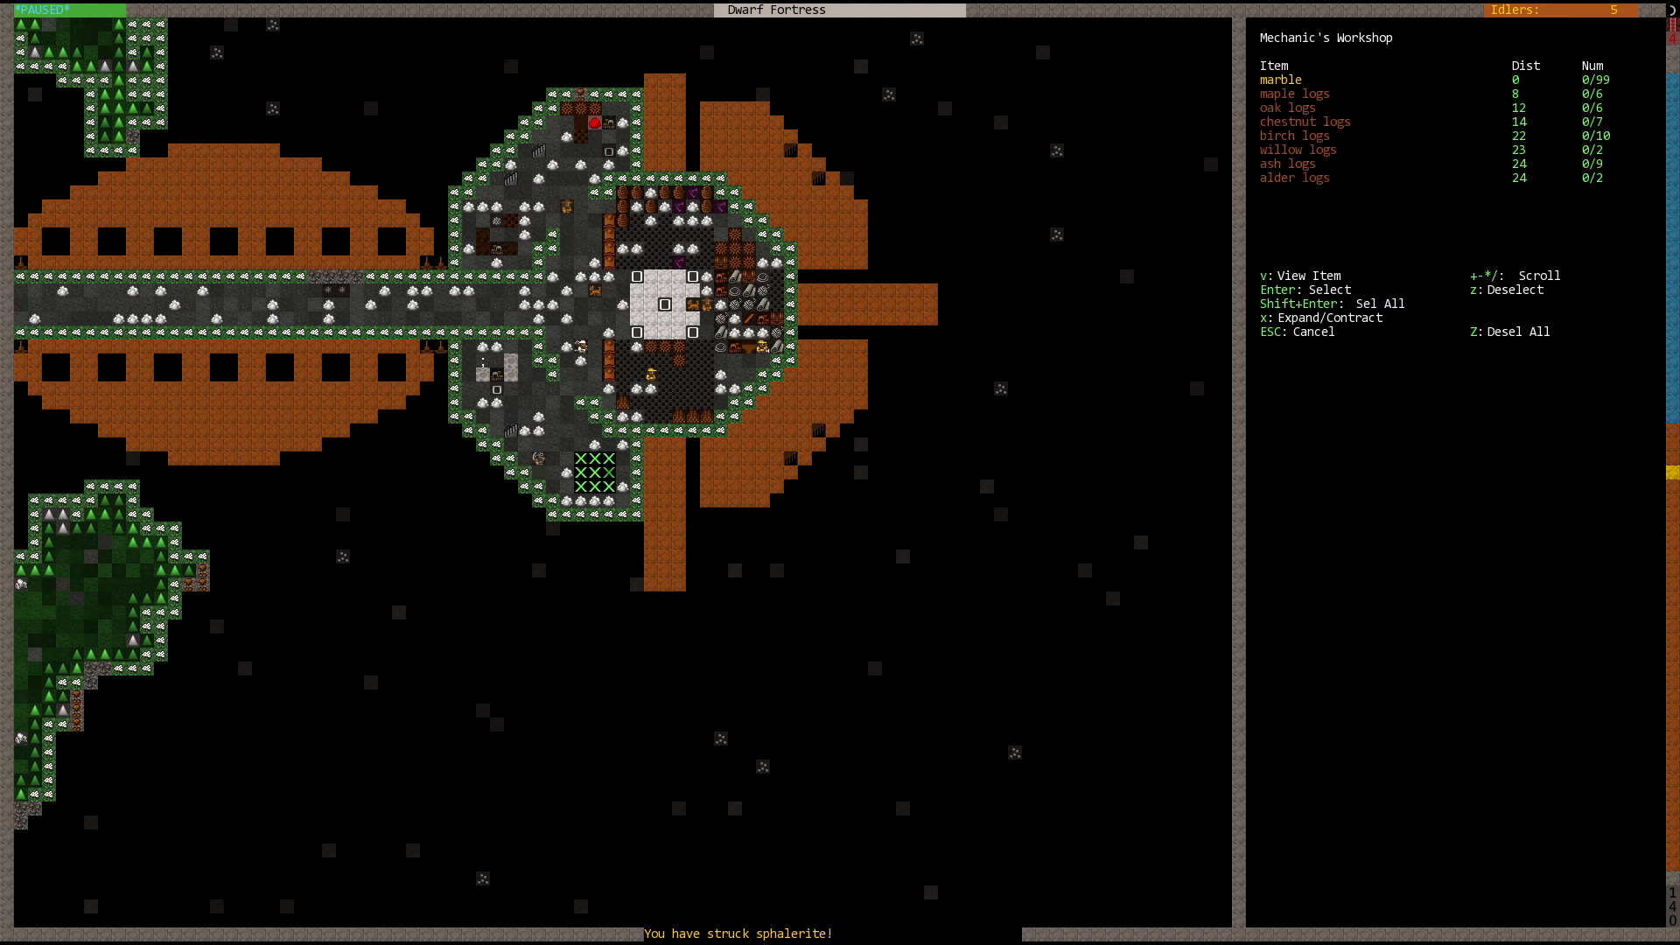
key(Escape)
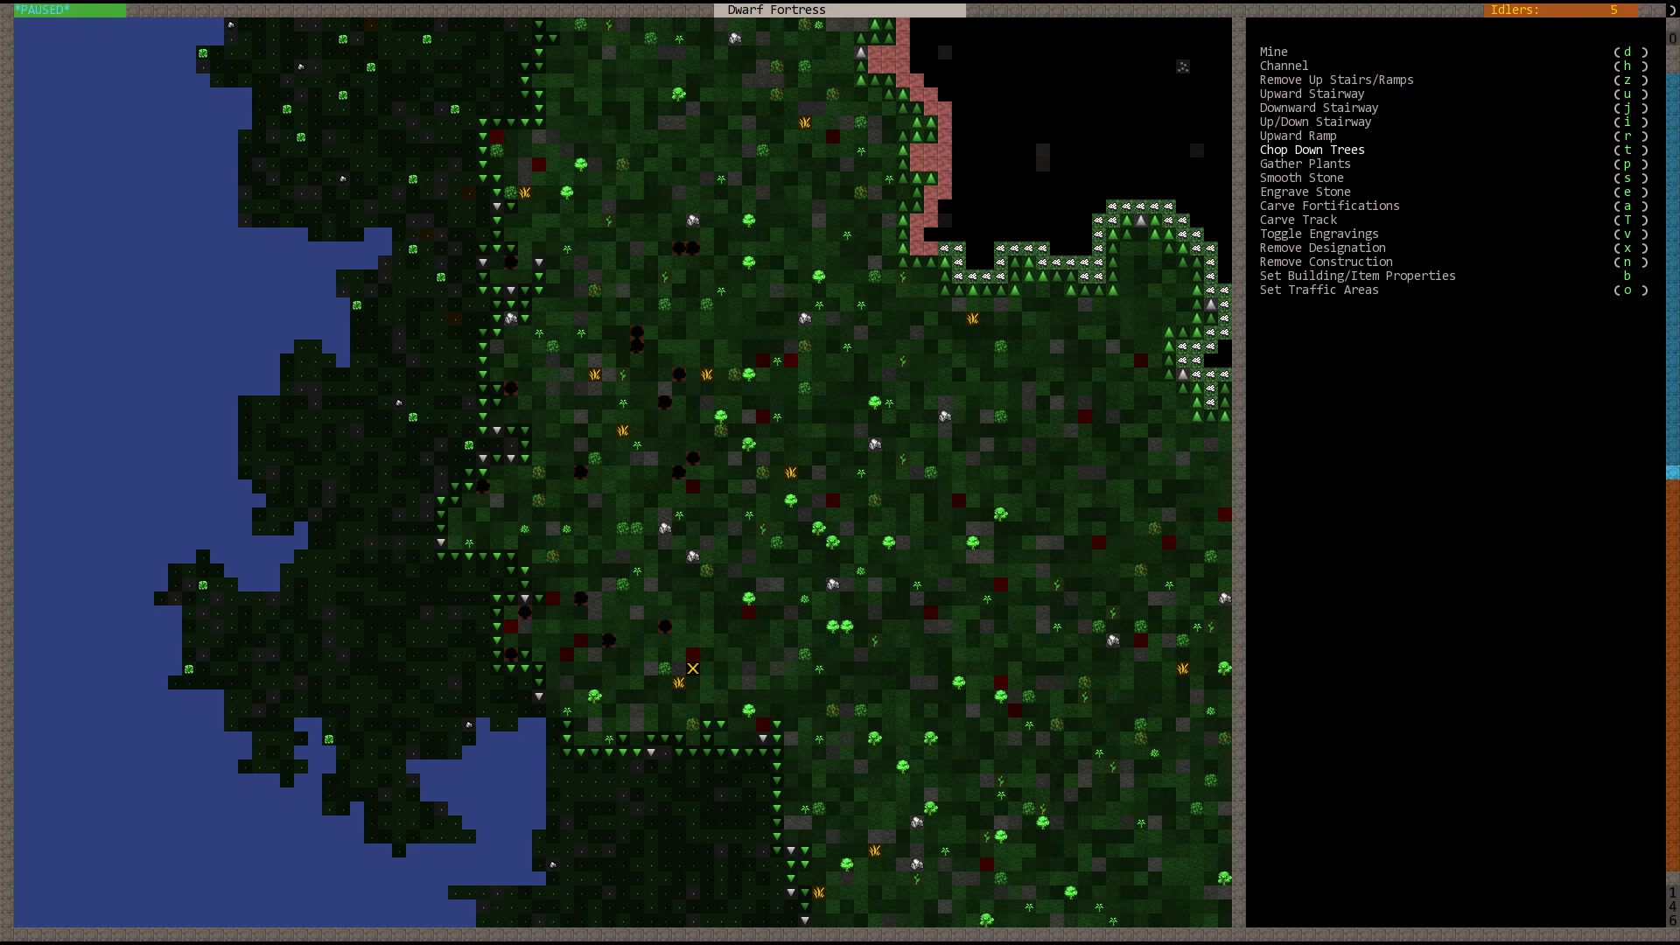
Step: Leave the tree-felling designation after marking the forest west of the fortress
key(Escape)
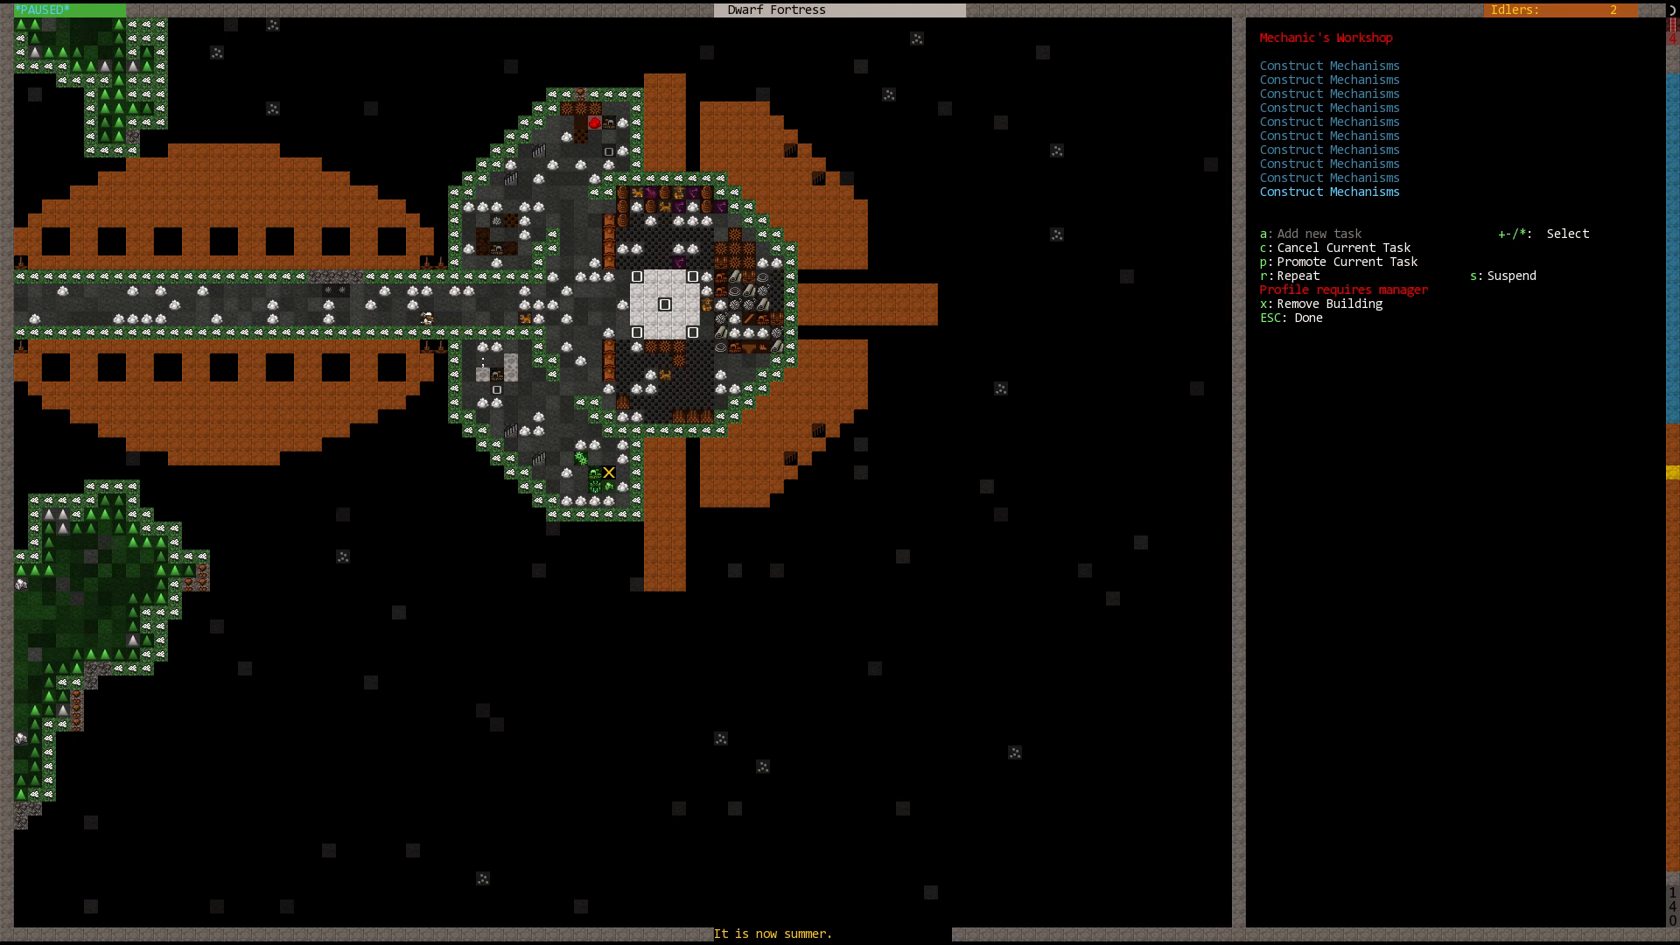
Step: Leave the mechanic's workshop job list with ten mechanism jobs queued
key(Escape)
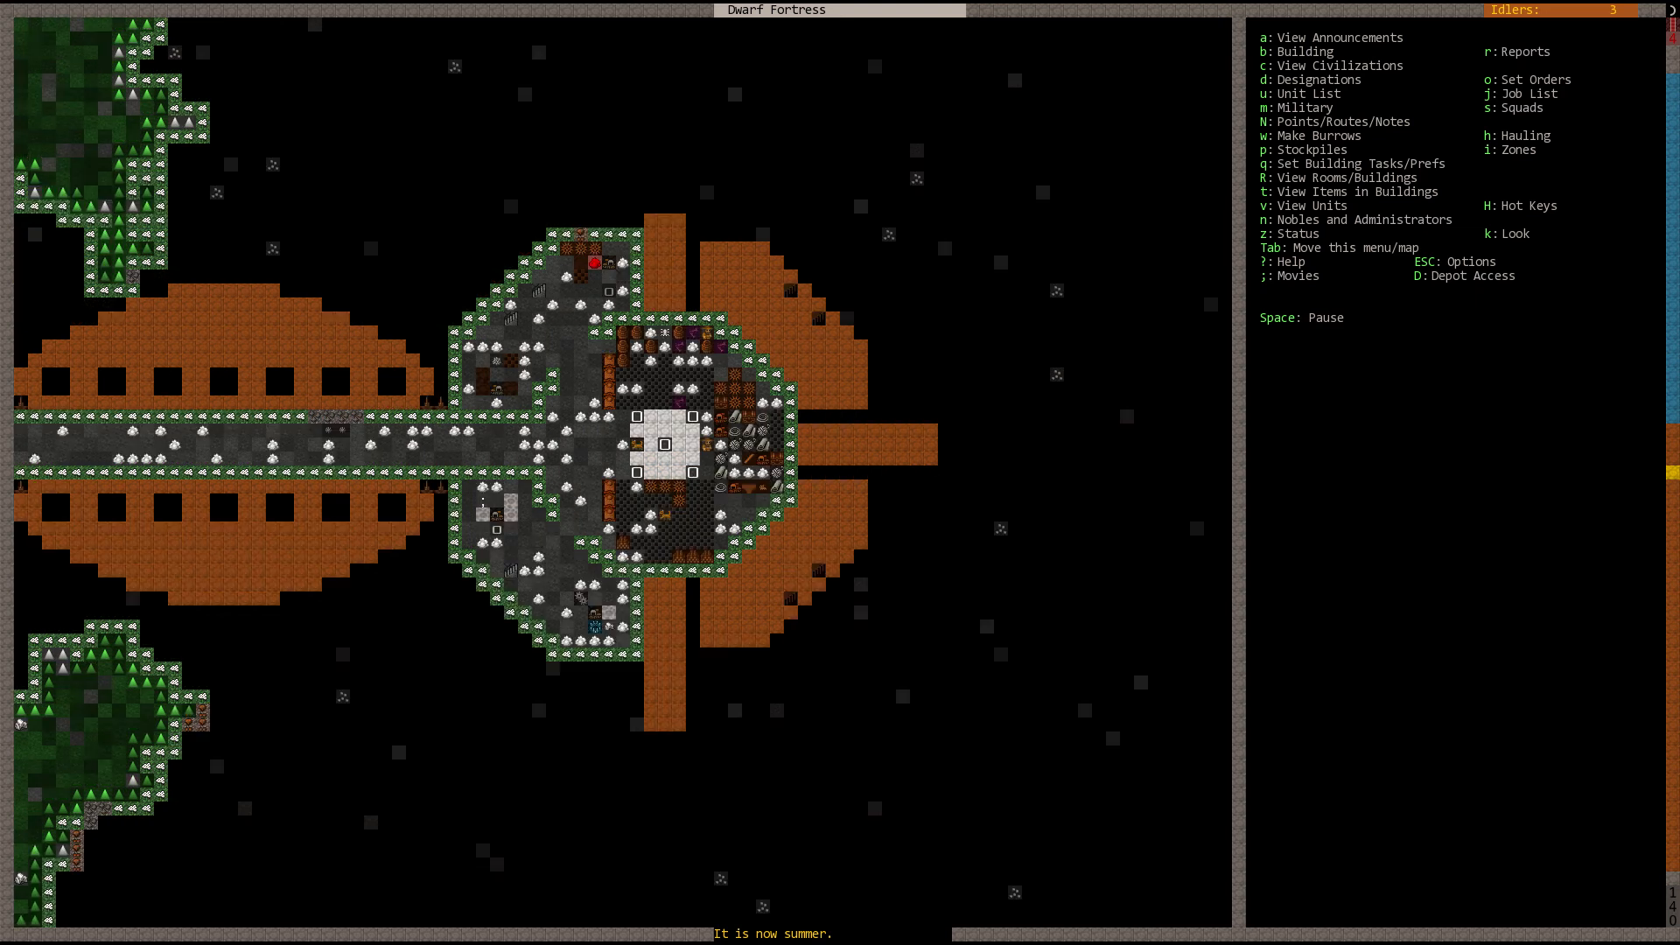
Step: Bring up the Building menu and browse the Wall/Floor/Stairs construction types
key(b)
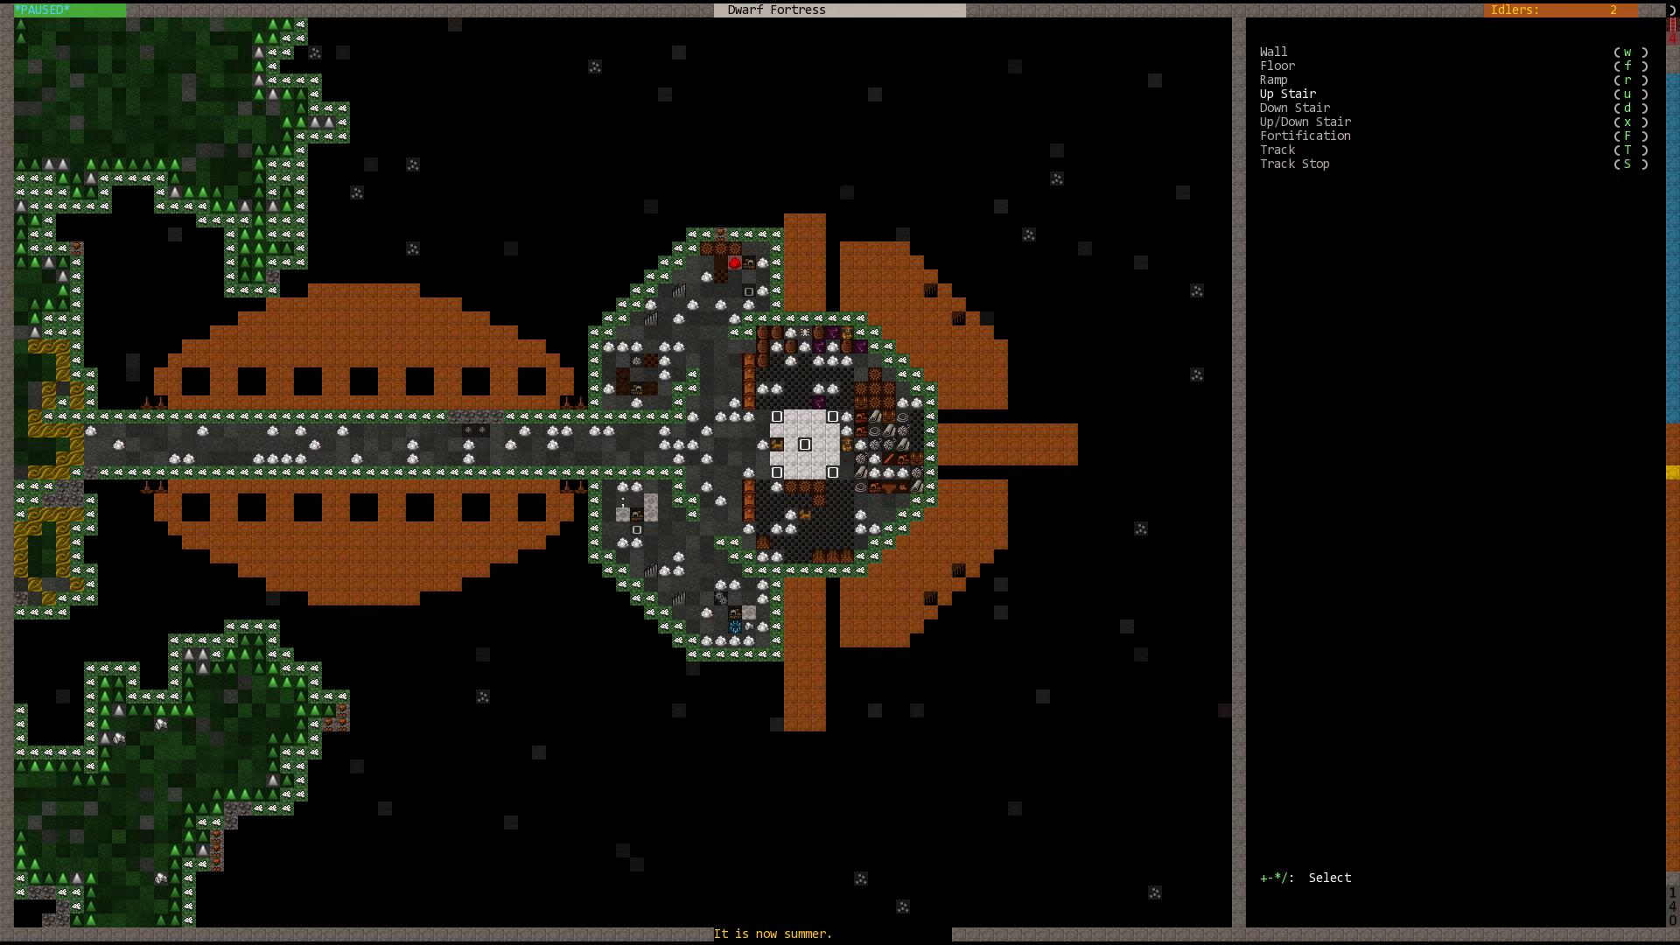
click(1289, 93)
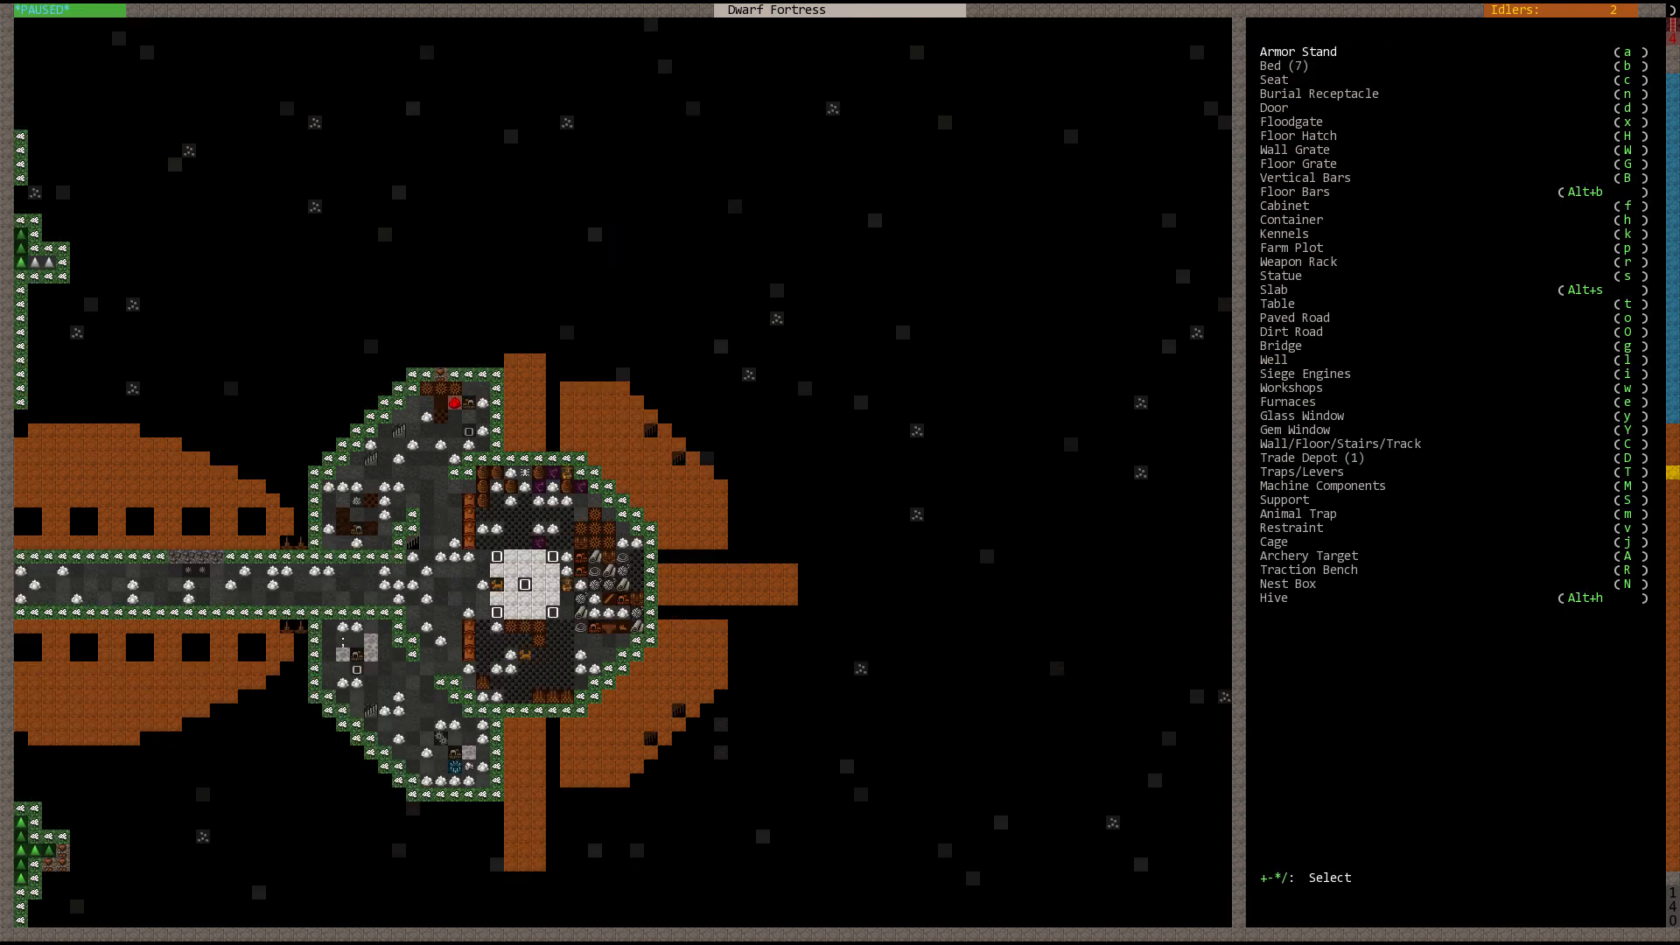
Step: Scroll the map and bring up the digging designations for a downward stairway
scroll(down, 3)
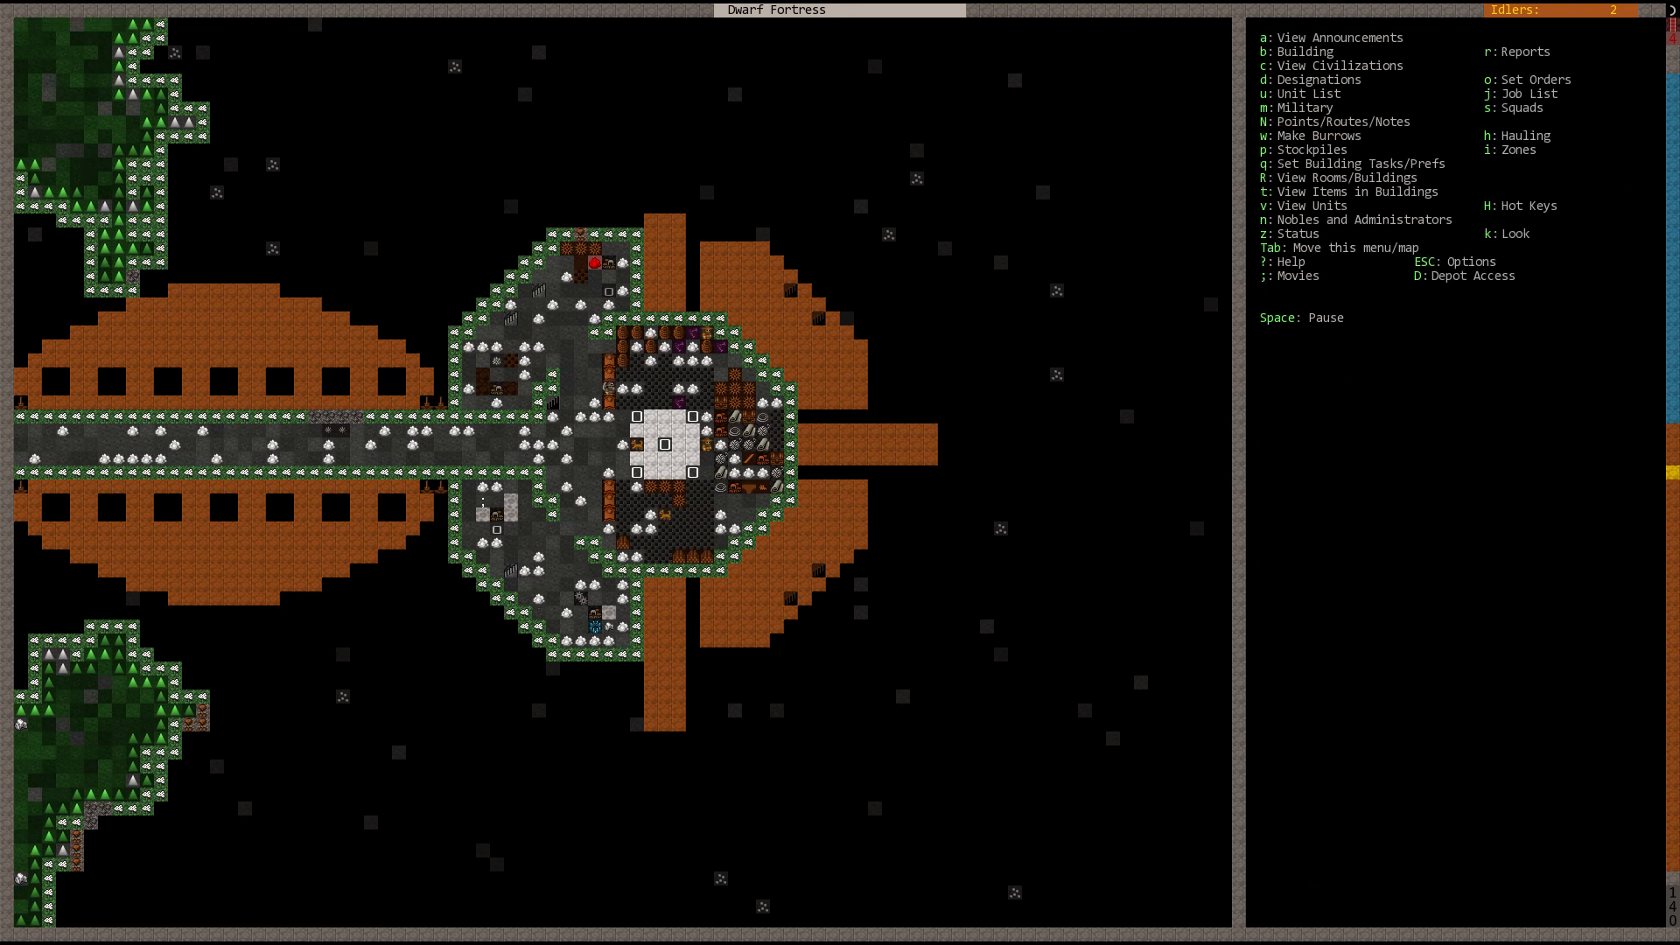
key(d)
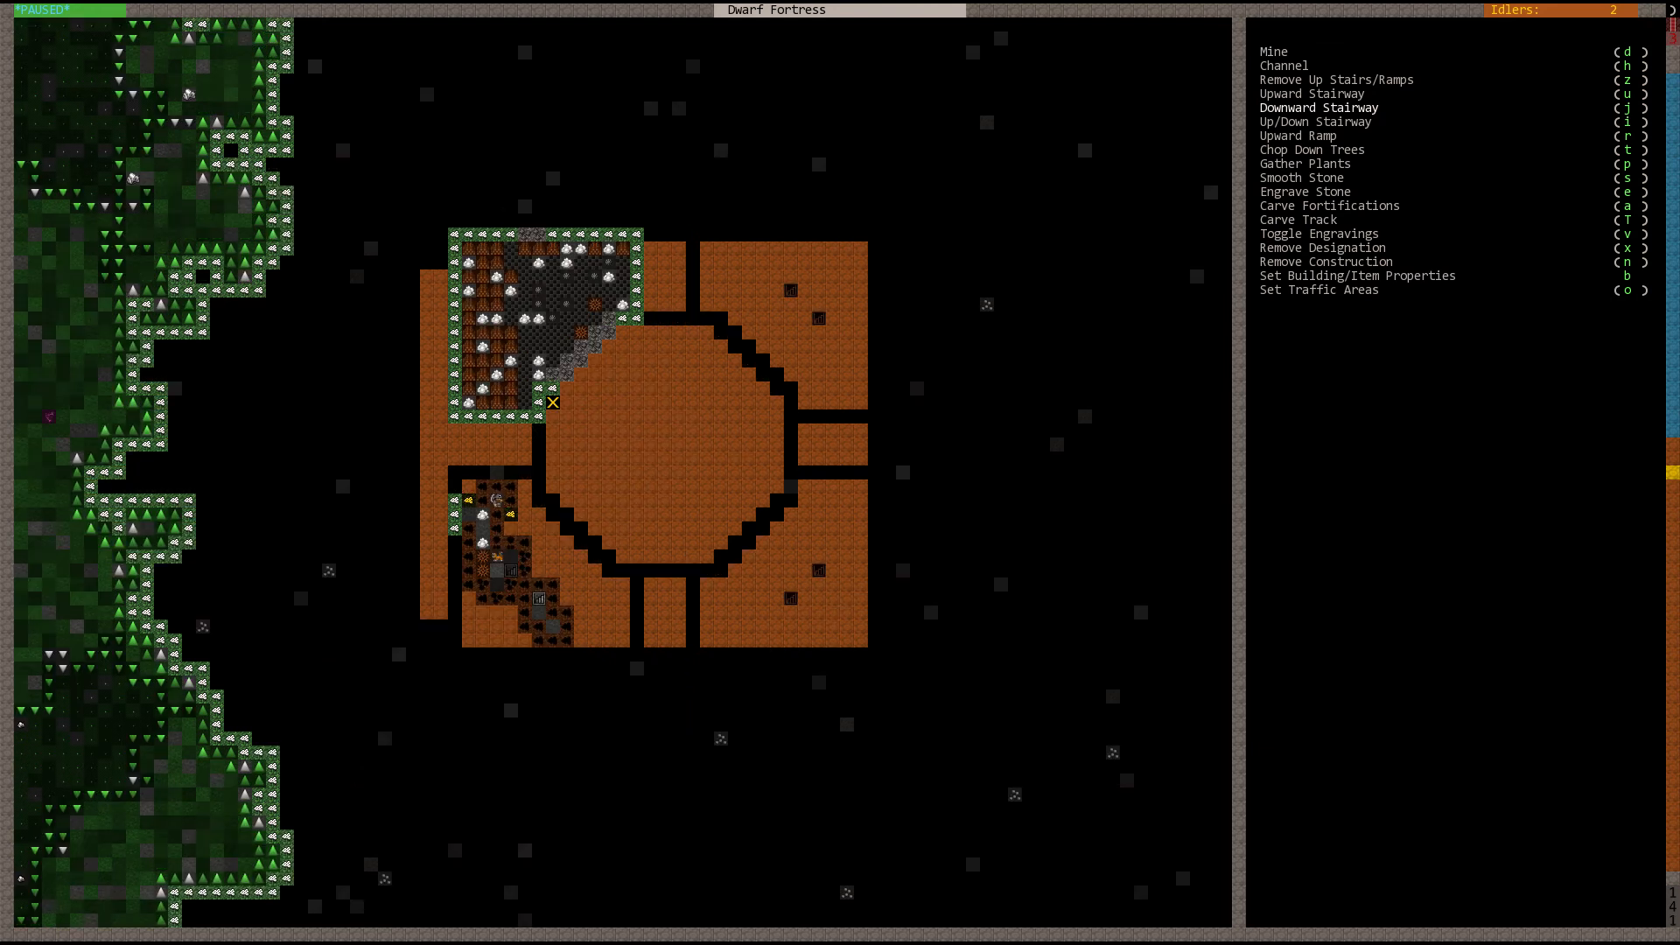
mouse_move(565, 459)
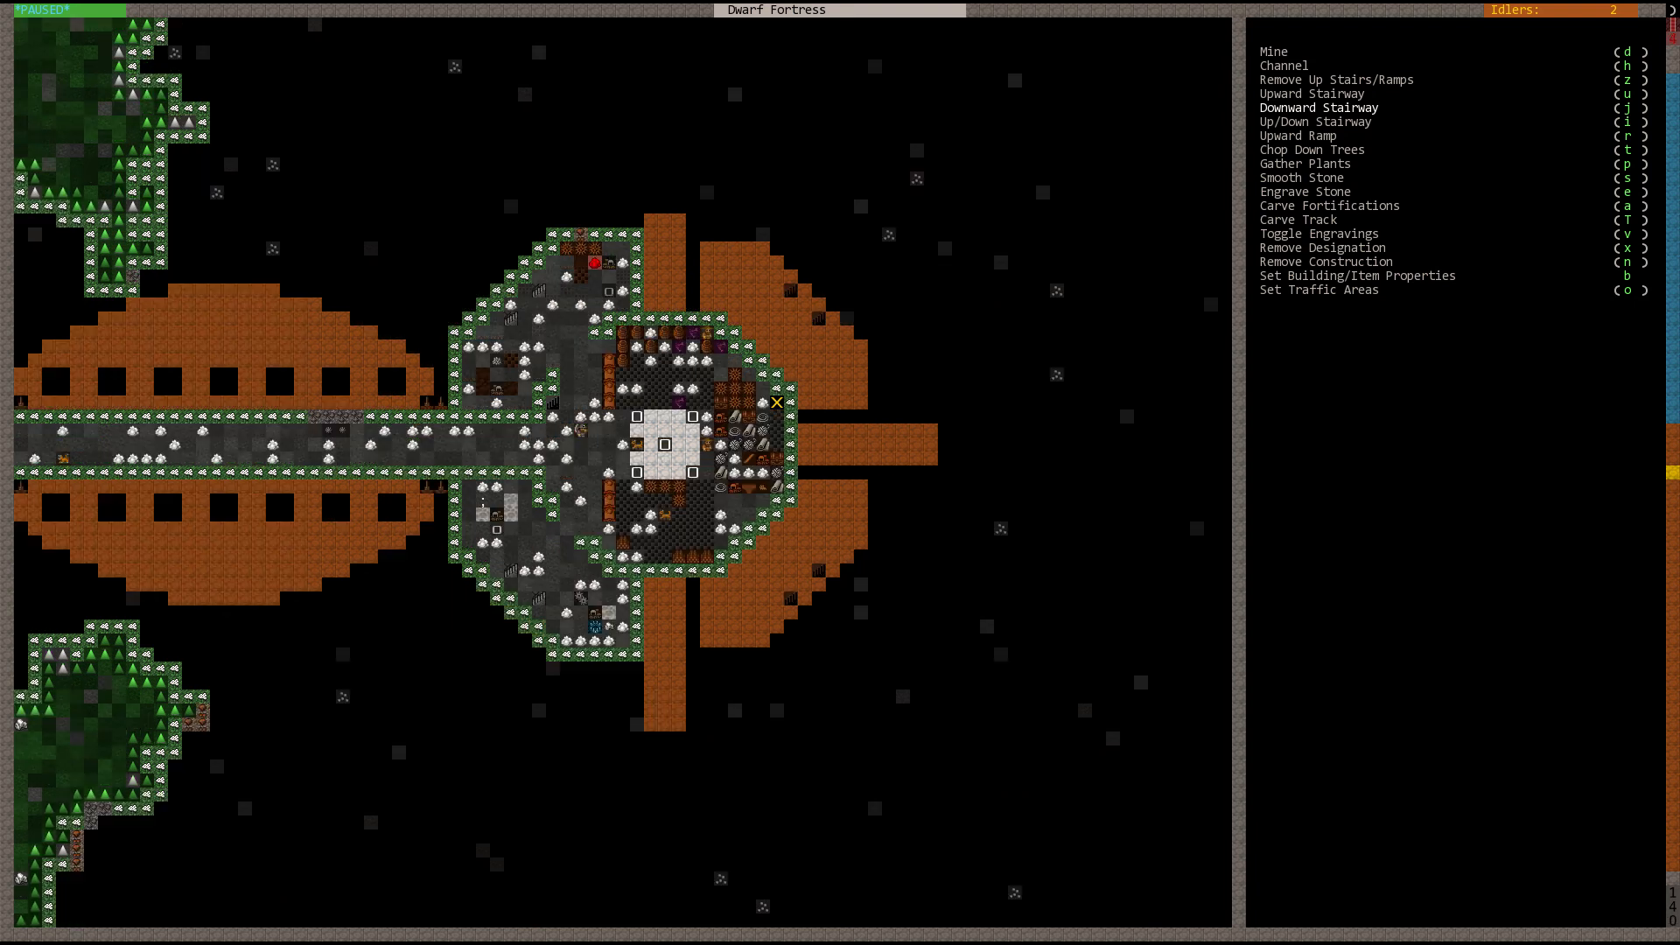
Step: Finish marking the stairway, leave the building list and select the Mason's Workshop
key(Escape)
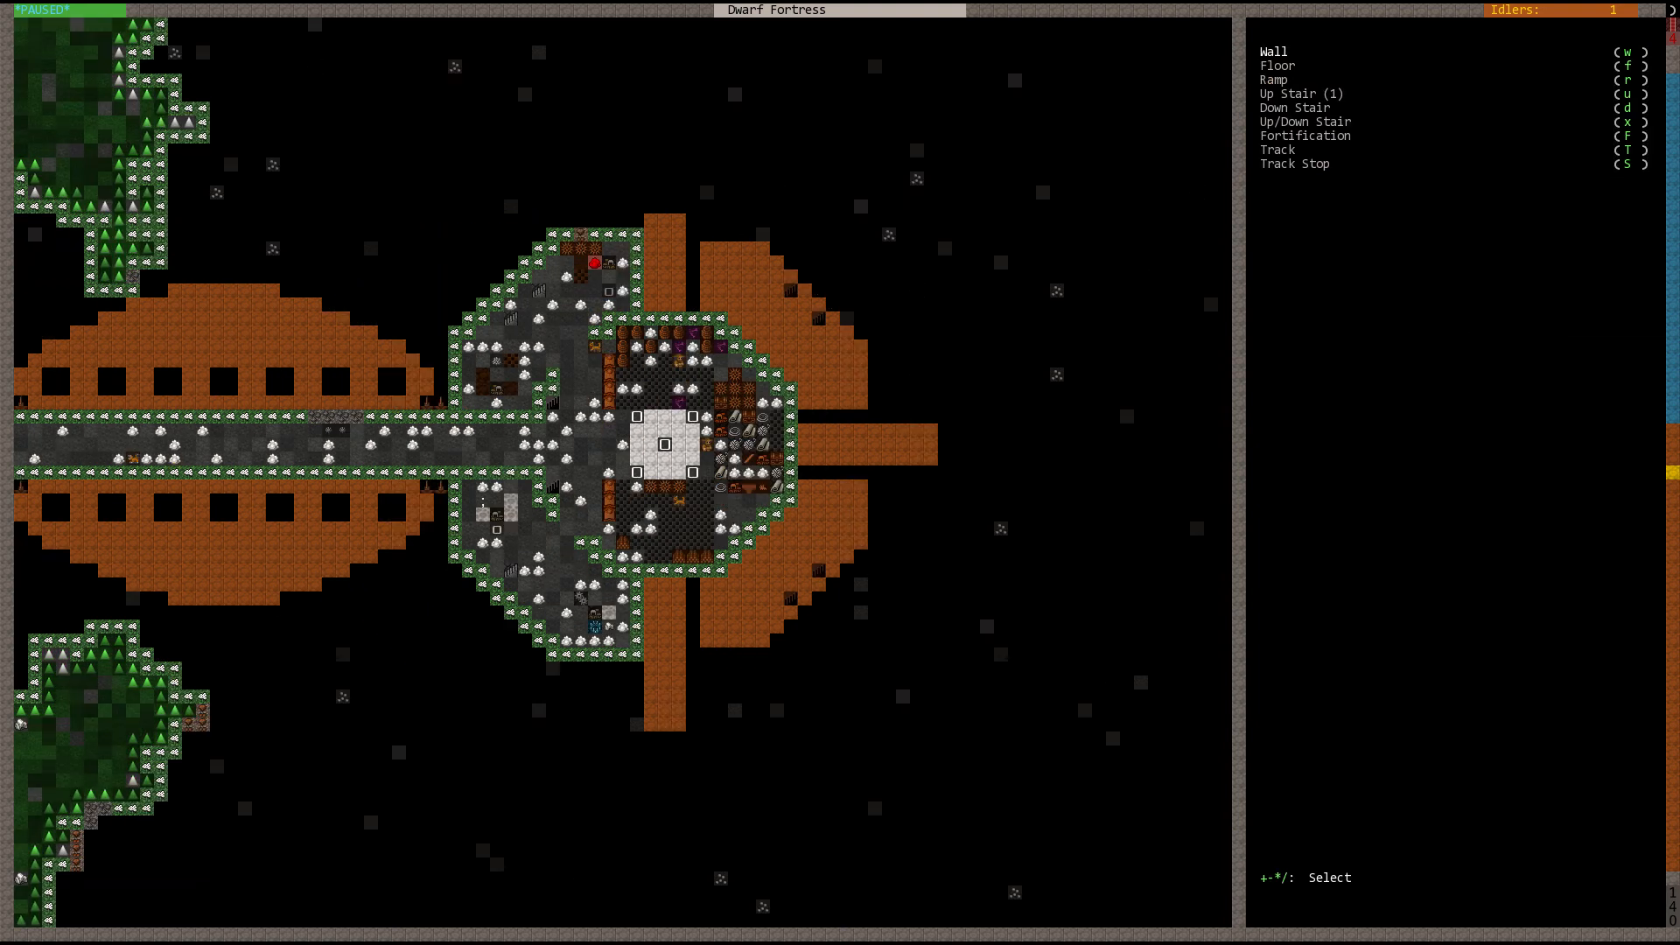
click(1302, 93)
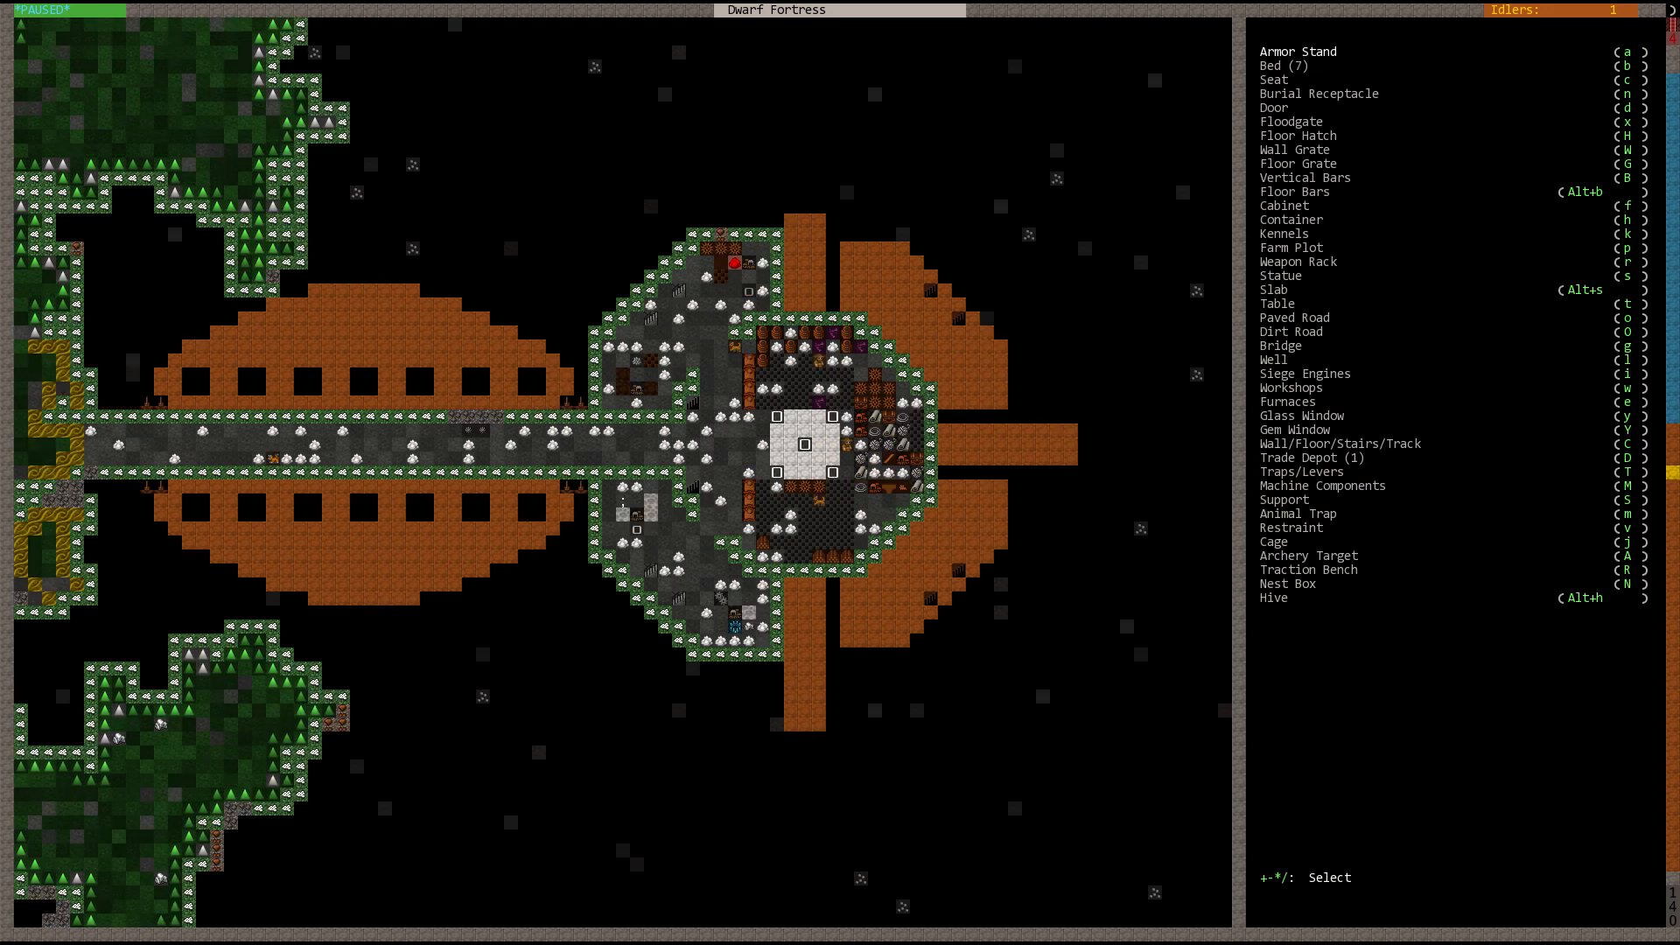
key(Escape)
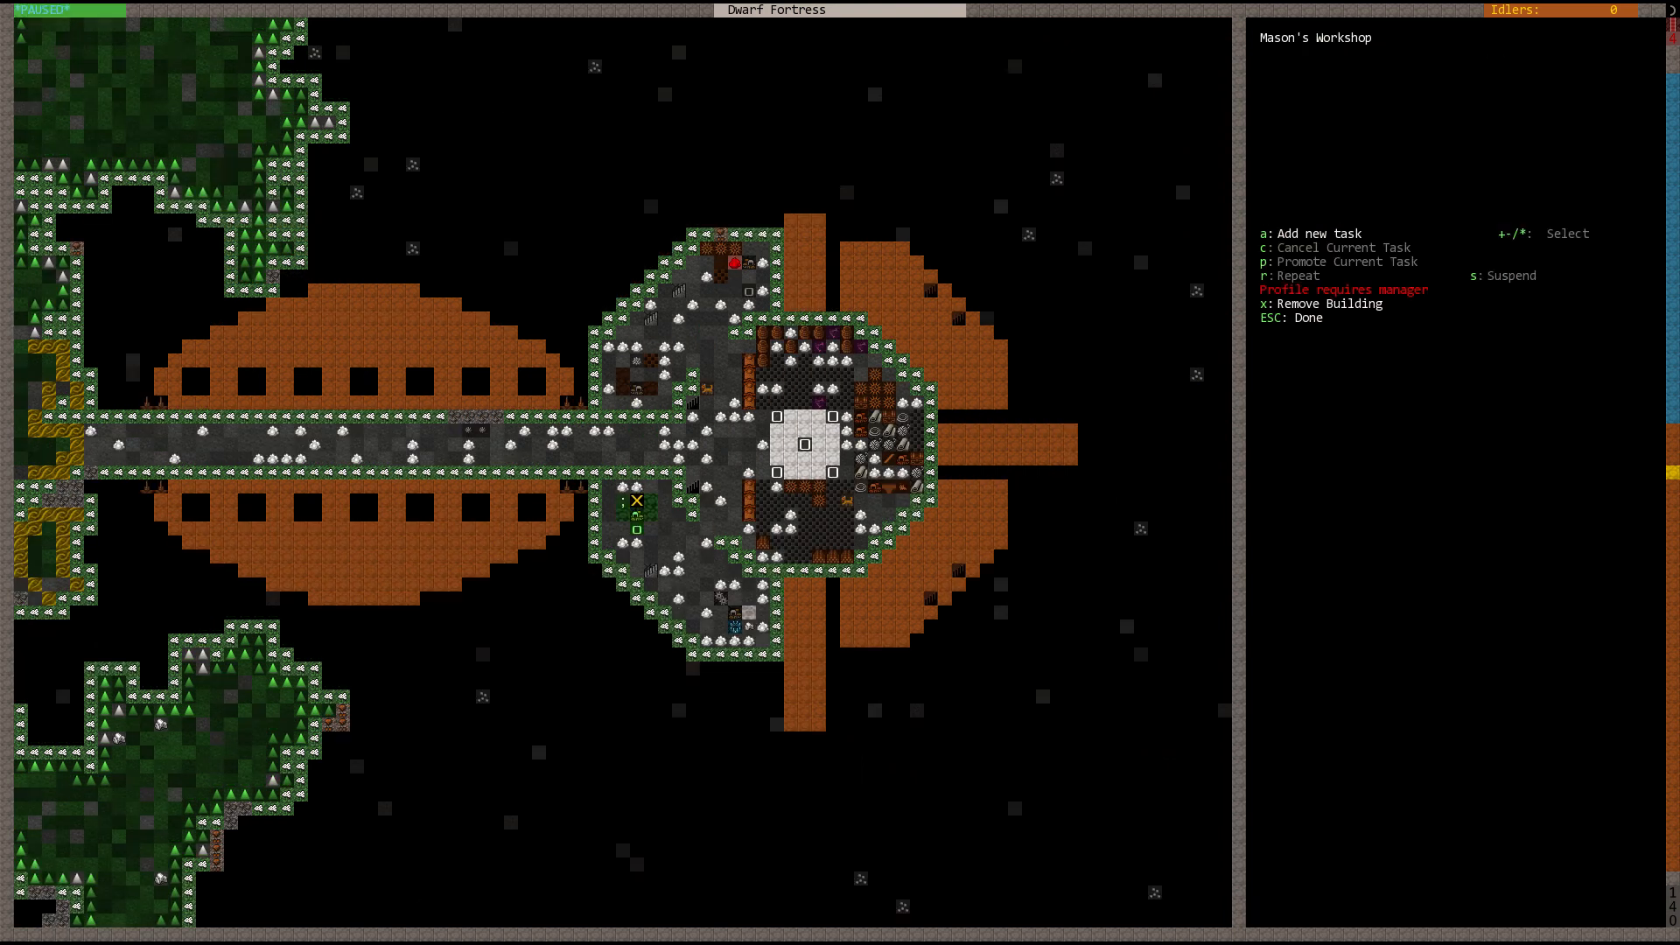
Step: Close the mason's workshop view and scroll back over the fortress map
key(Escape)
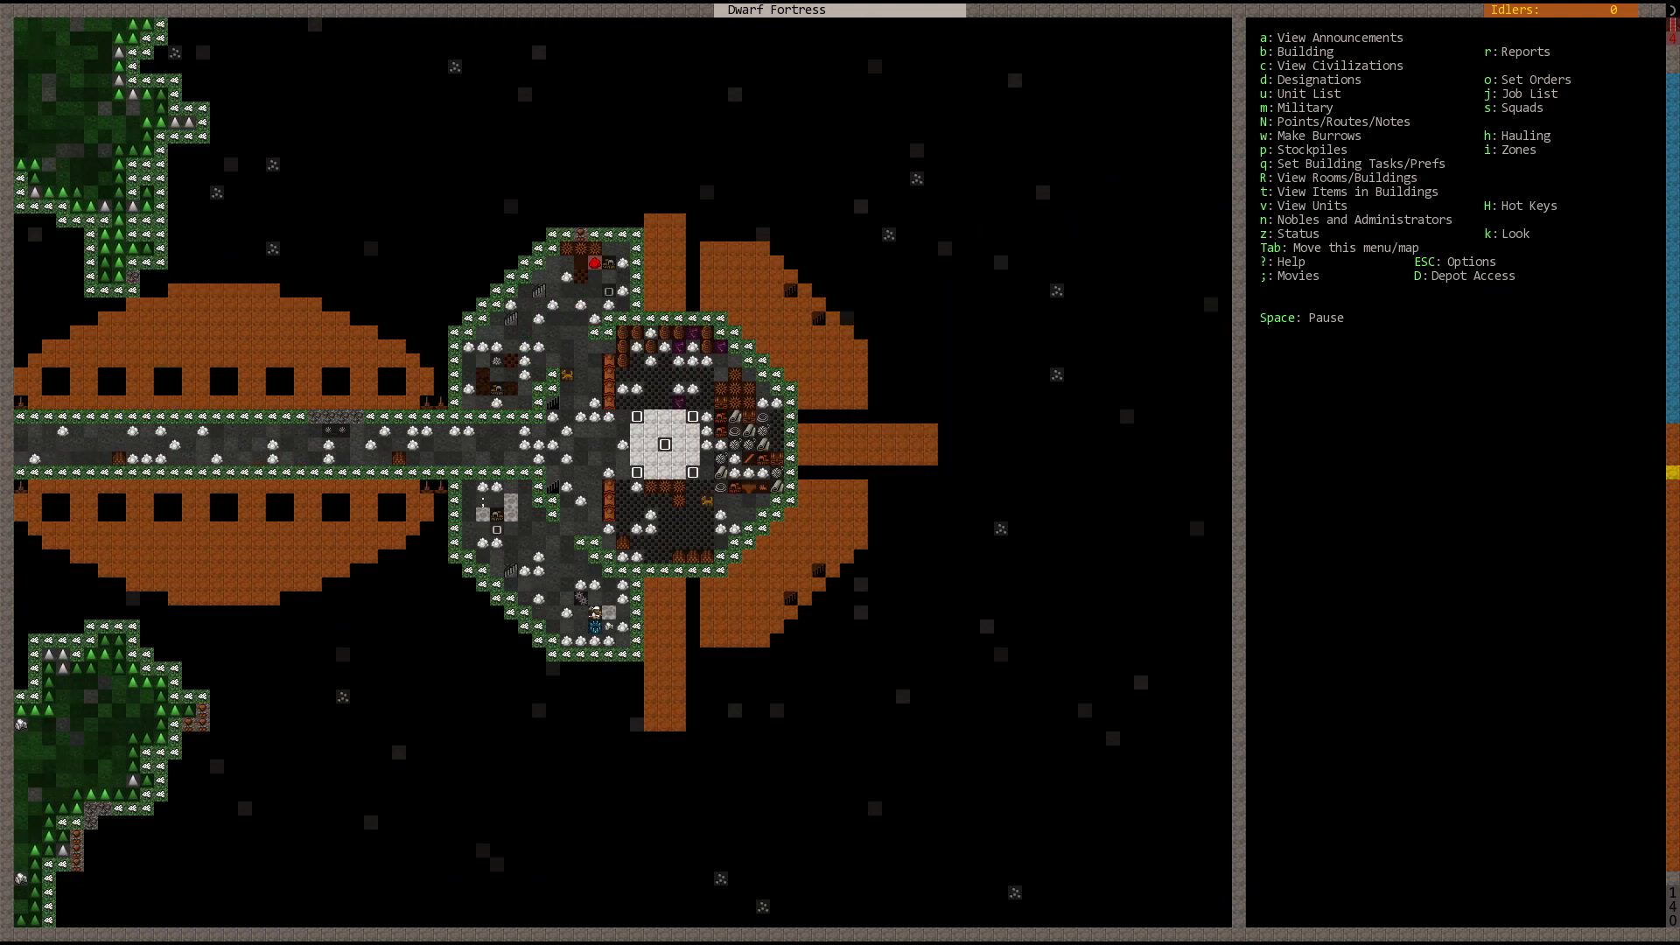
scroll(down, 3)
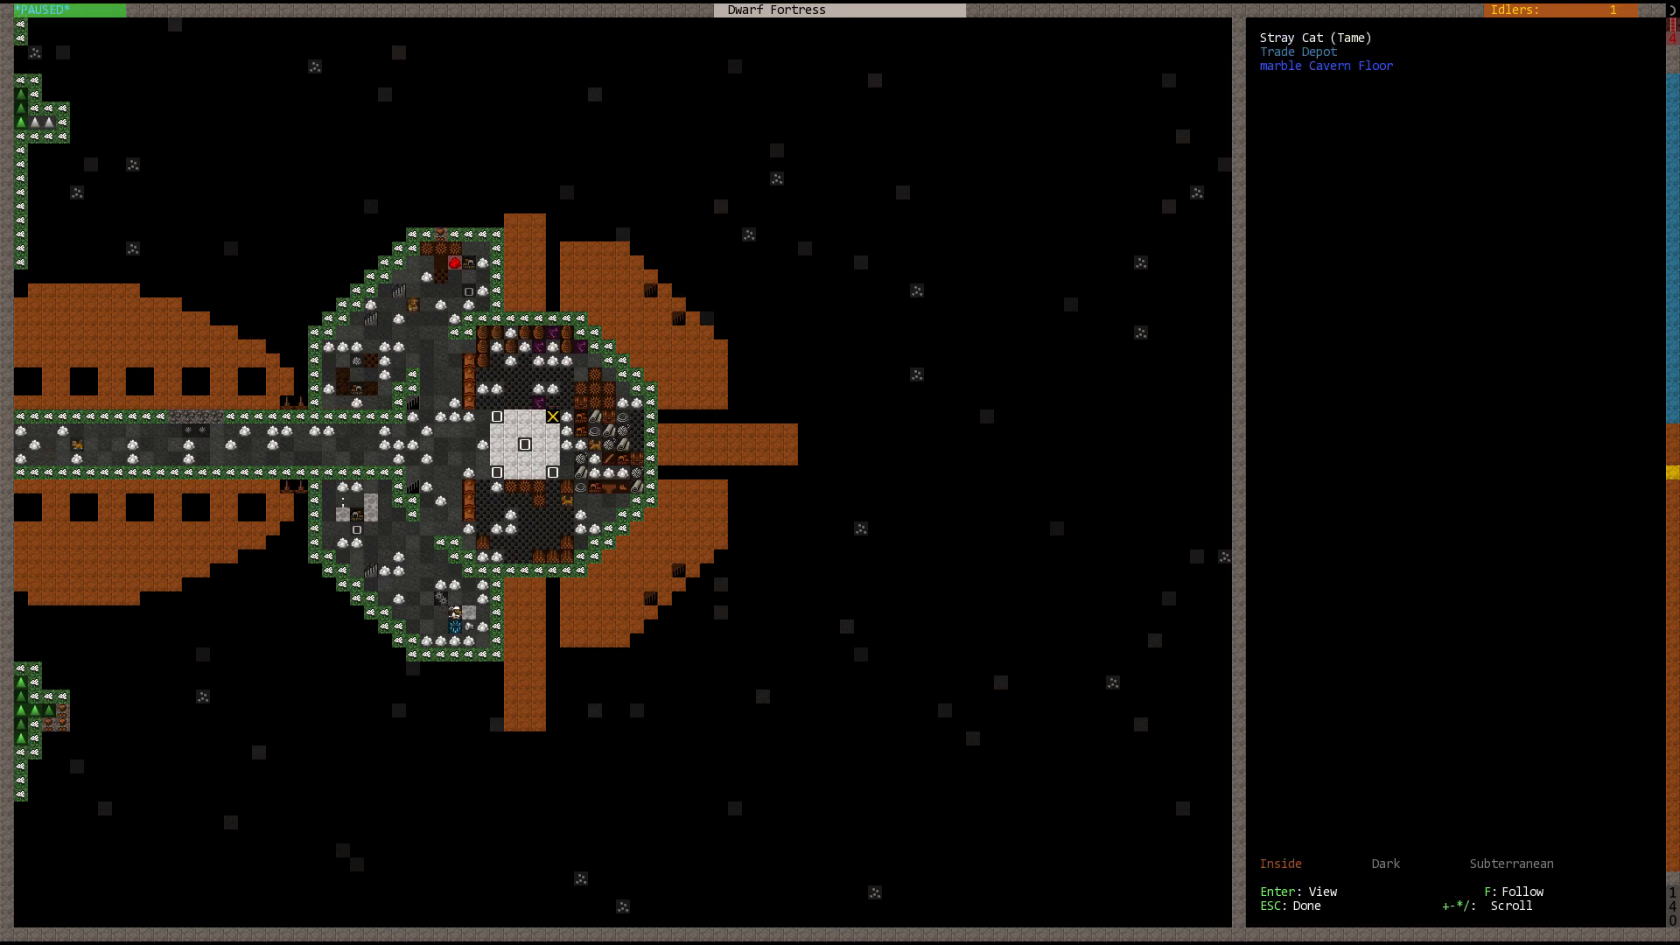
Step: Leave the Look cursor on the trade depot and resume the fortress overview
key(Escape)
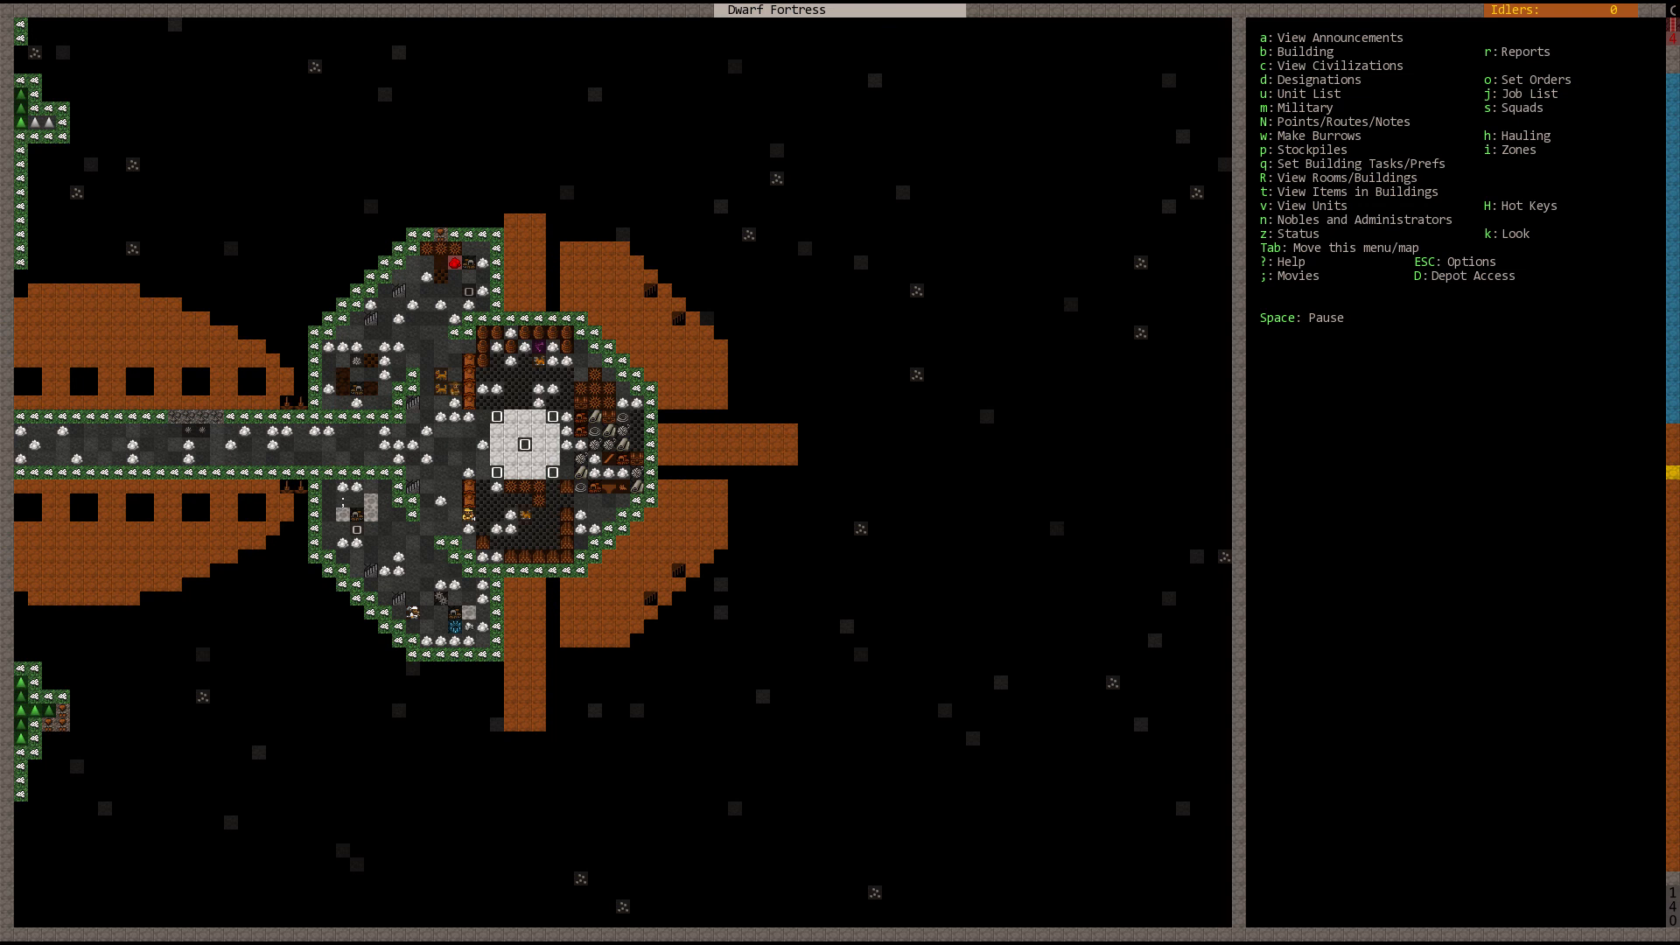
scroll(left, 3)
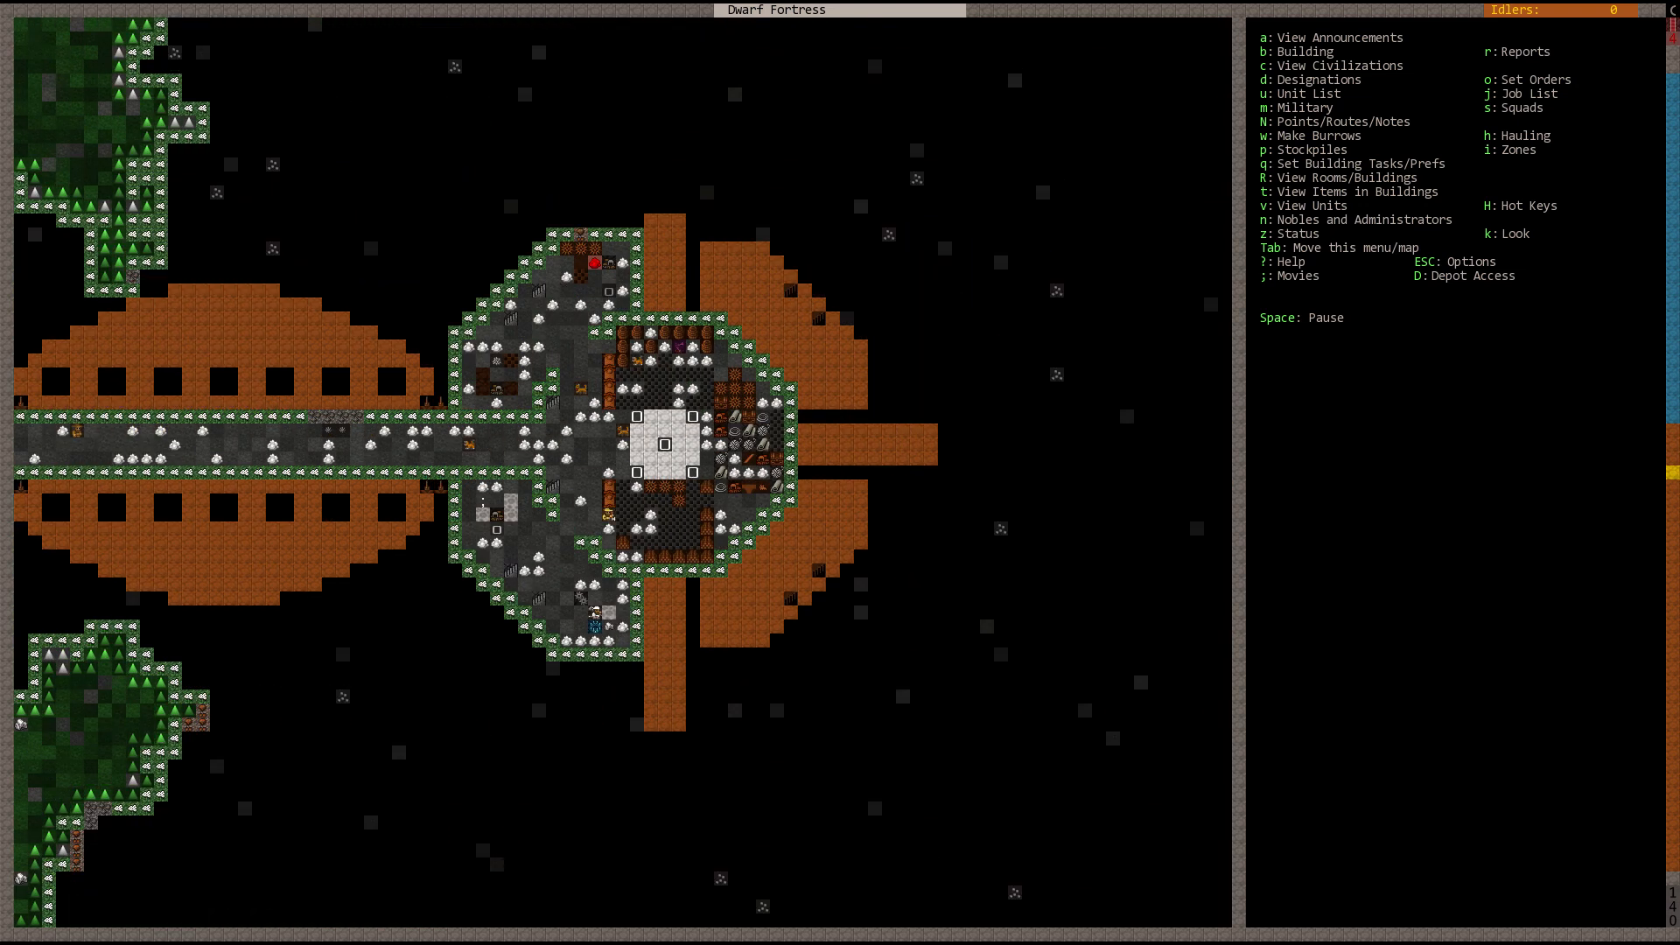
scroll(left, 3)
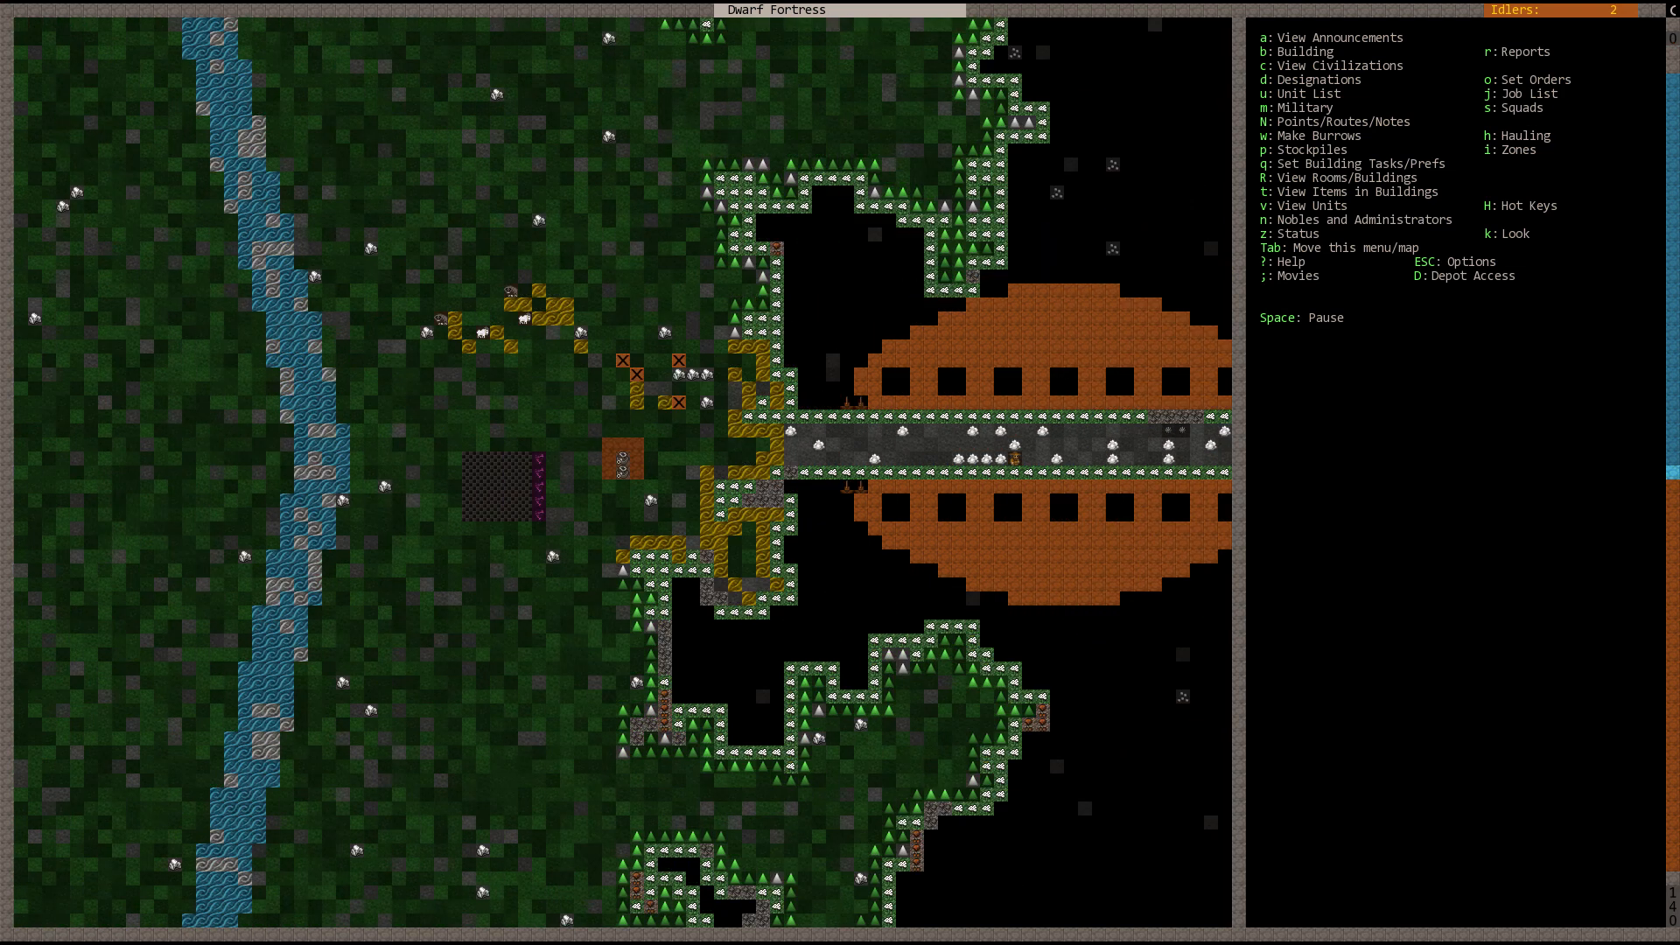
scroll(right, 3)
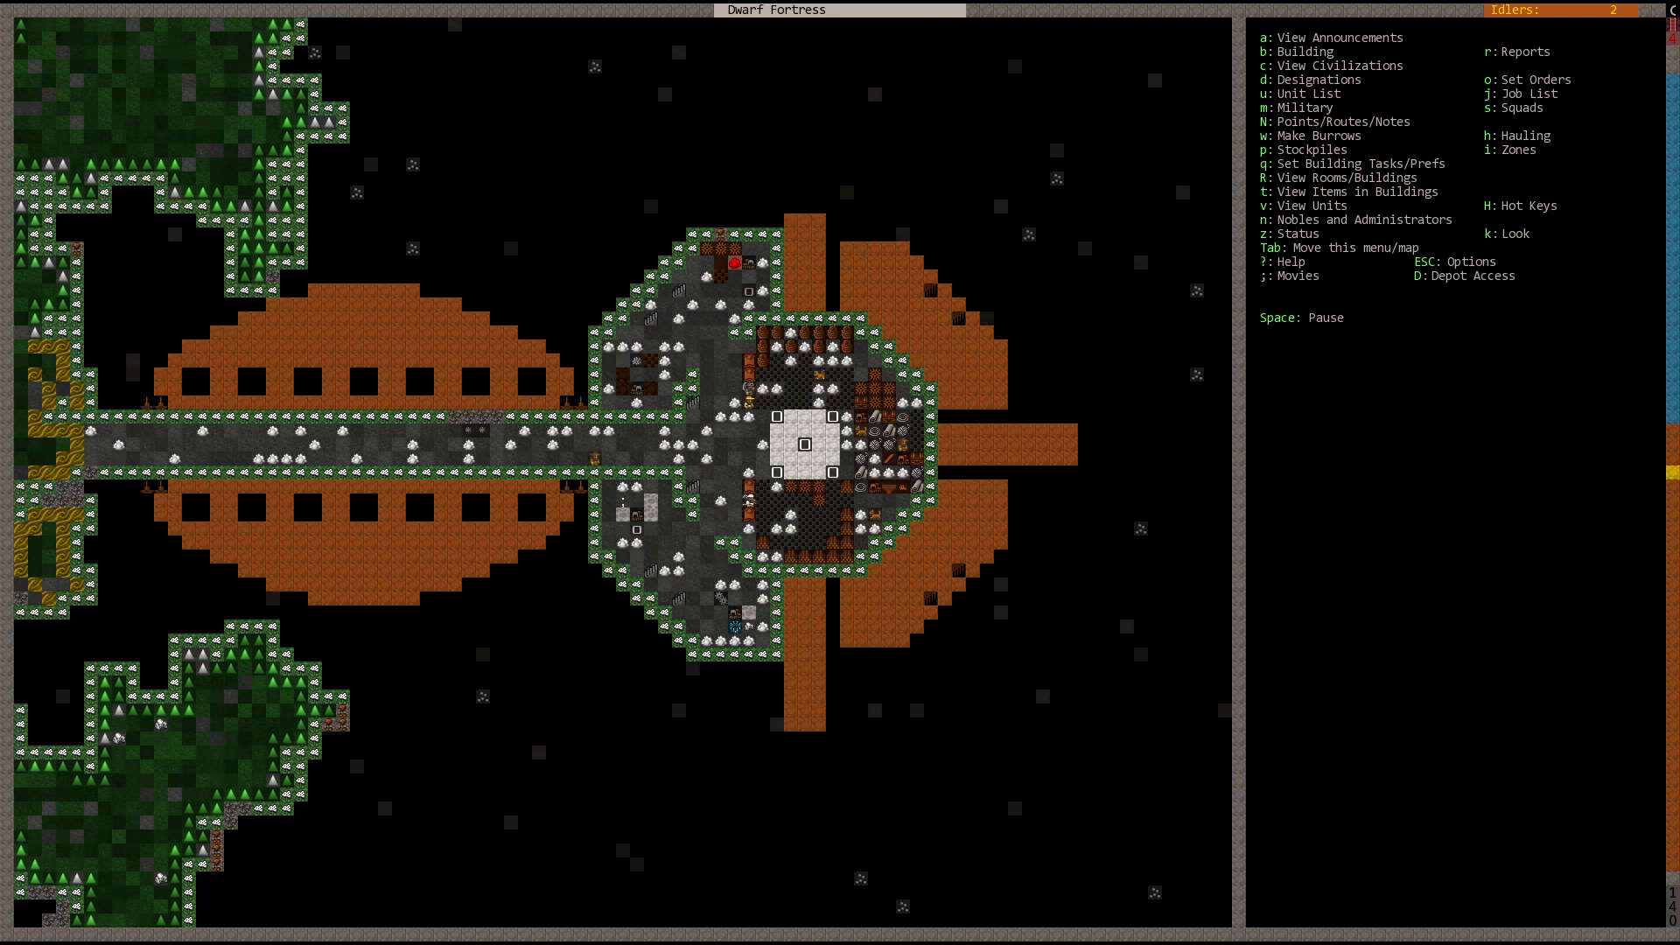